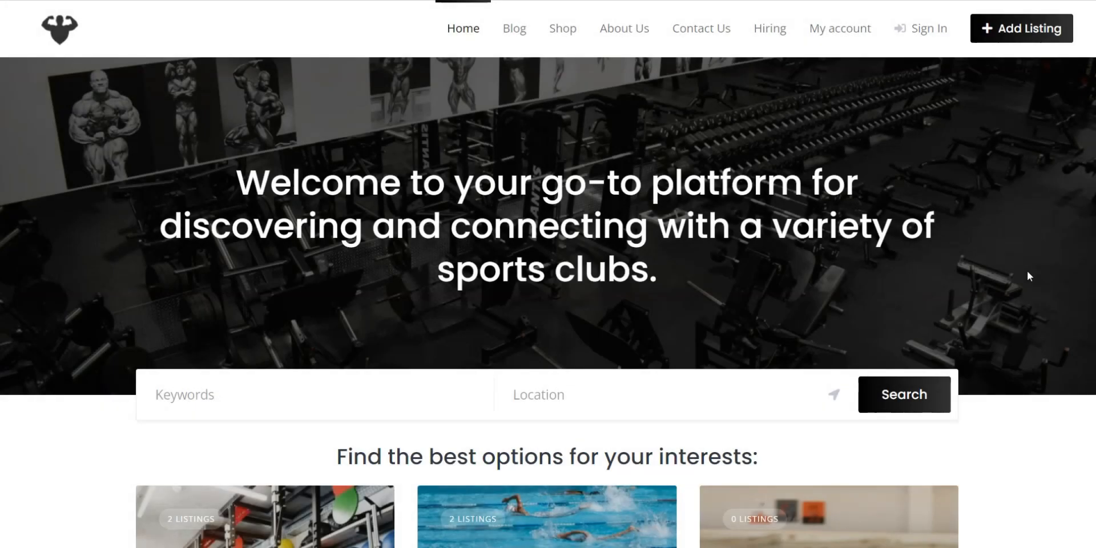
Run a search with empty fields so all clubs in the directory are listed
{"action": "scroll", "scroll_direction": "down", "scroll_amount": 3}
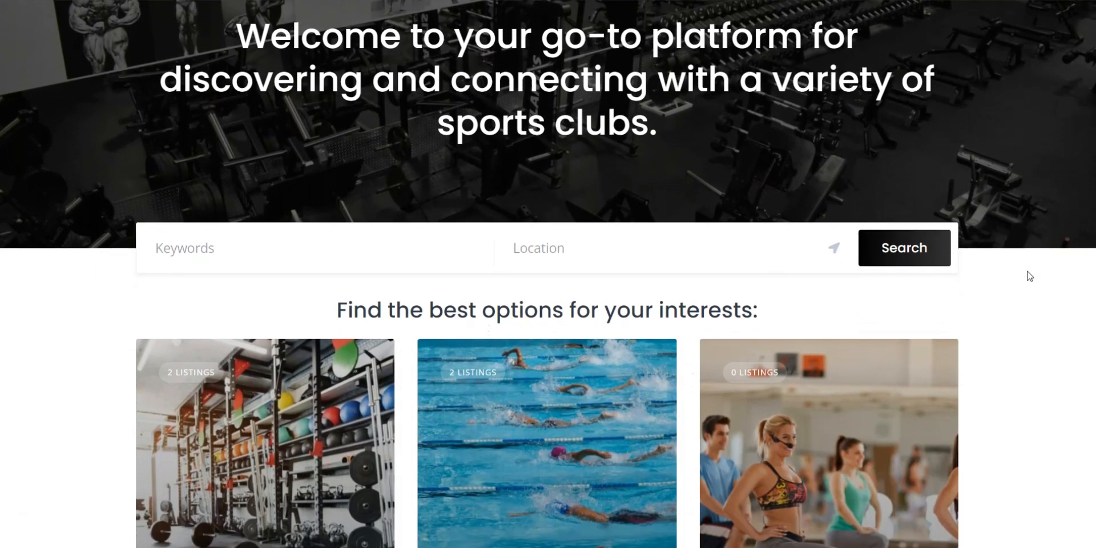
{"action": "scroll", "scroll_direction": "down", "scroll_amount": 3}
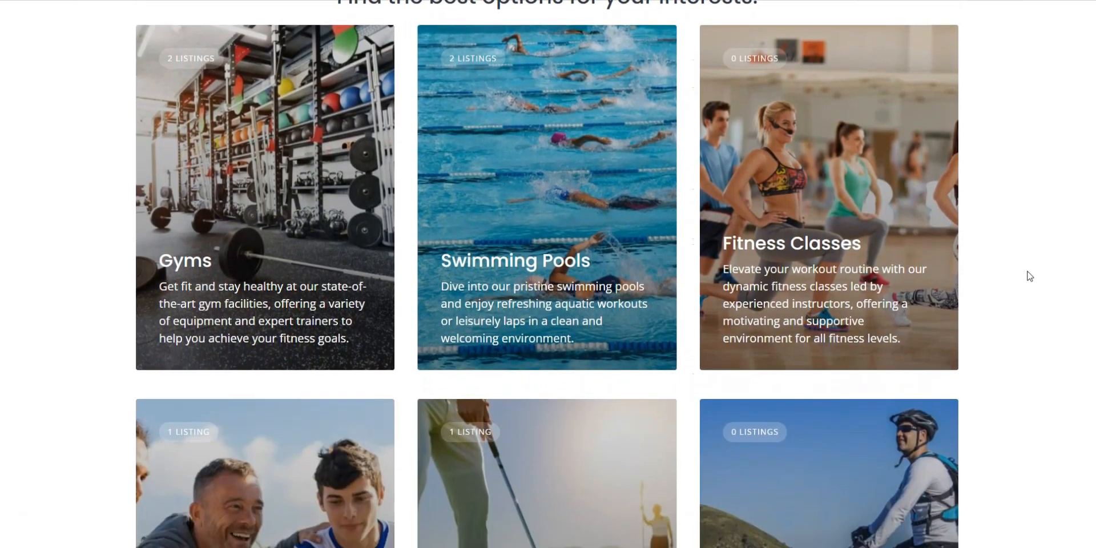
{"action": "scroll", "scroll_direction": "down", "scroll_amount": 3}
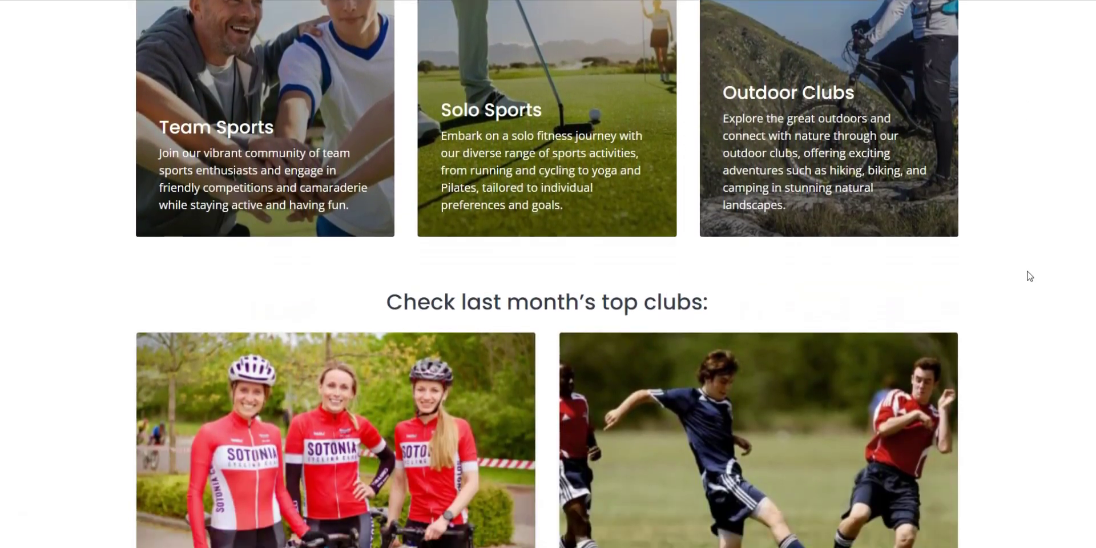
{"action": "scroll", "scroll_direction": "down", "scroll_amount": 3}
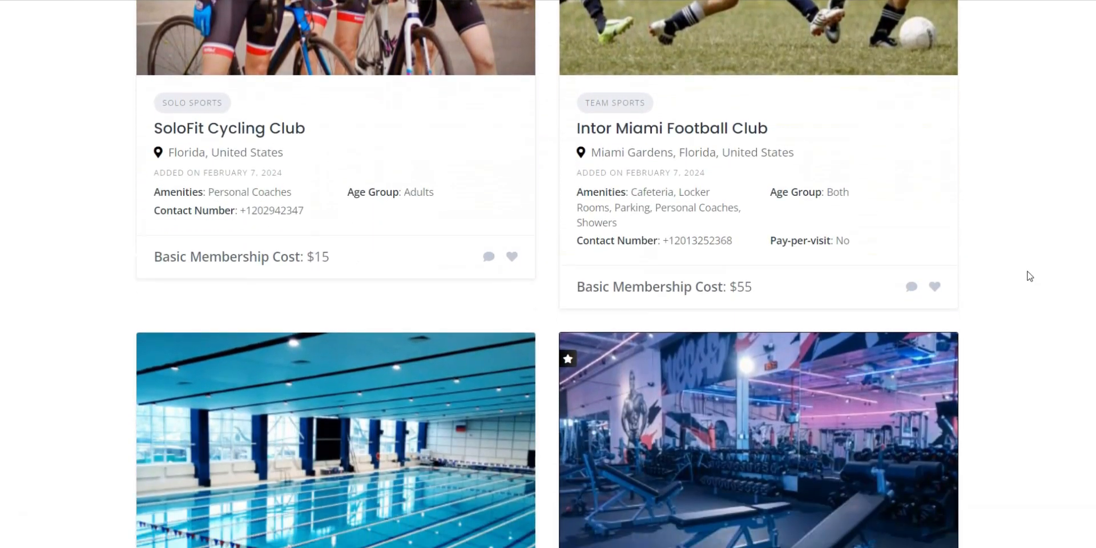
{"action": "scroll", "scroll_direction": "down", "scroll_amount": 3}
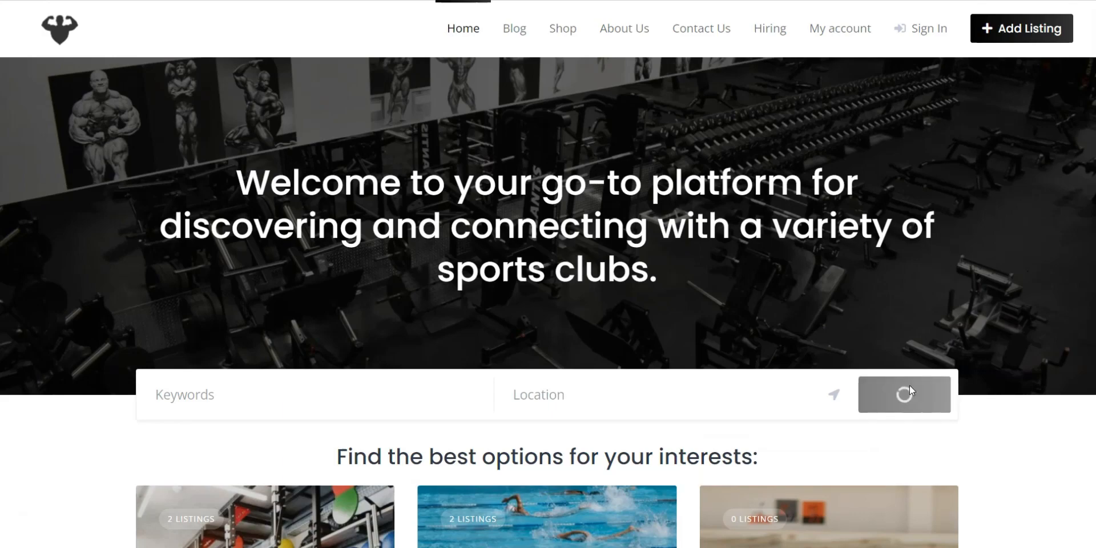
{"action": "left_click", "coordinate": [904, 395]}
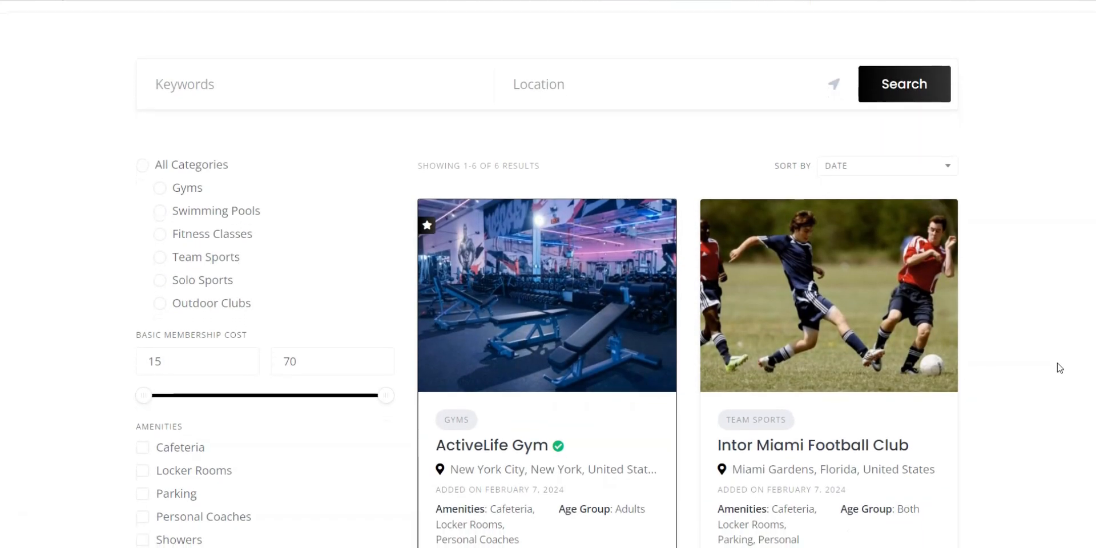
Look through the six club results with their filter sidebar and map
{"action": "scroll", "scroll_direction": "down", "scroll_amount": 3}
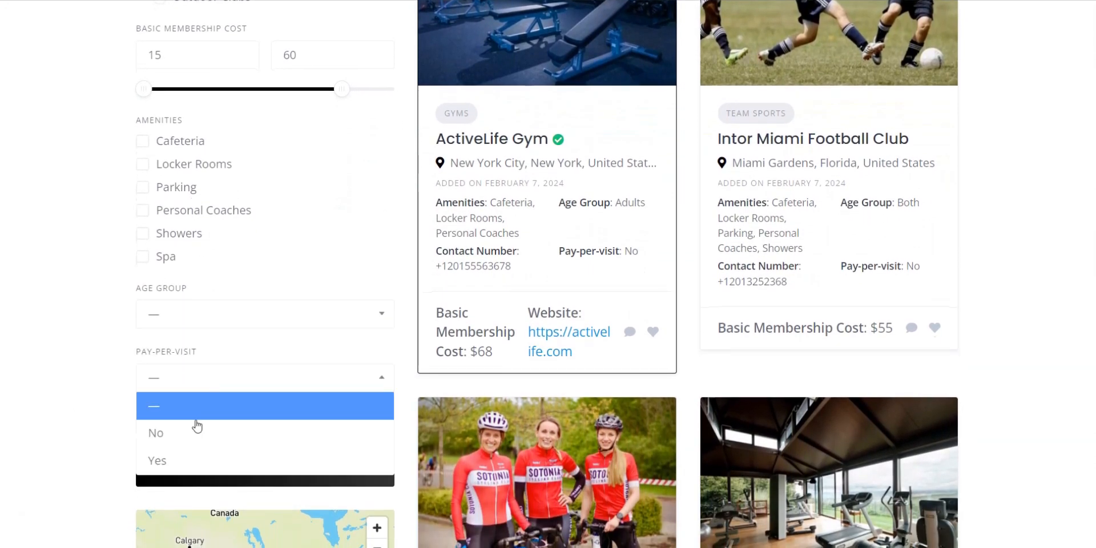
{"action": "scroll", "scroll_direction": "down", "scroll_amount": 3}
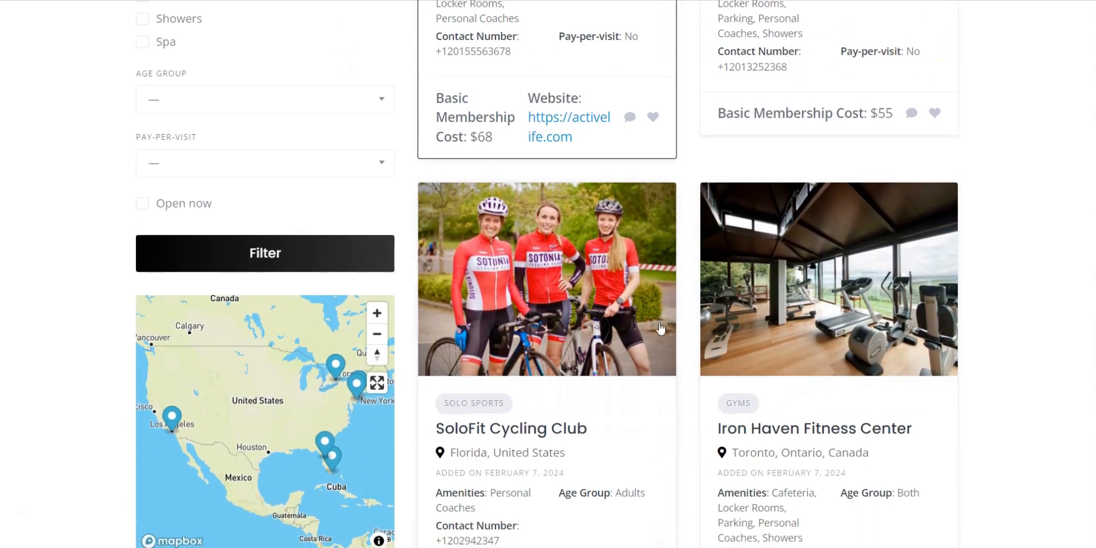
{"action": "scroll", "scroll_direction": "down", "scroll_amount": 3}
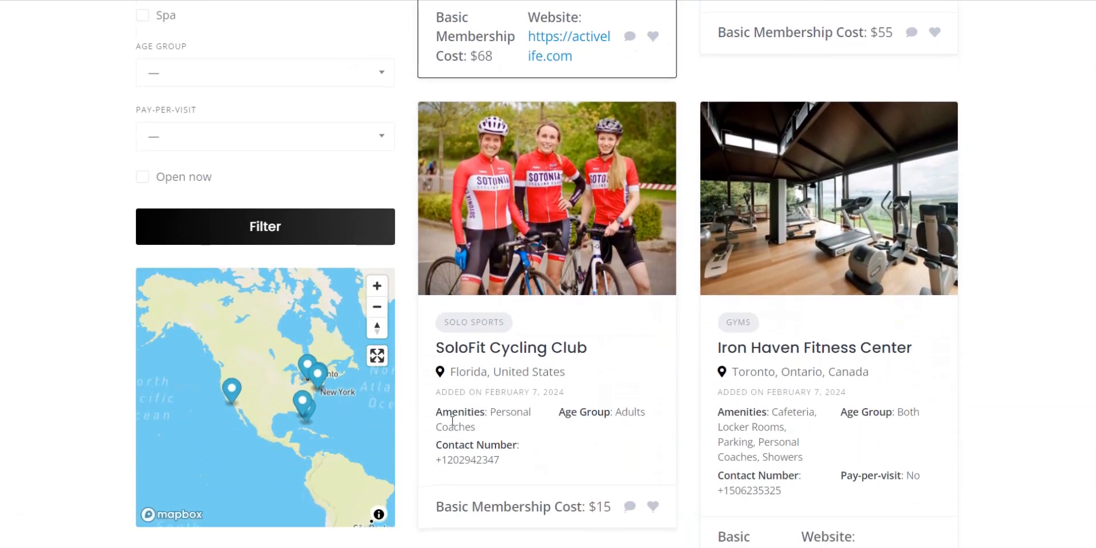
{"action": "scroll", "scroll_direction": "down", "scroll_amount": 3}
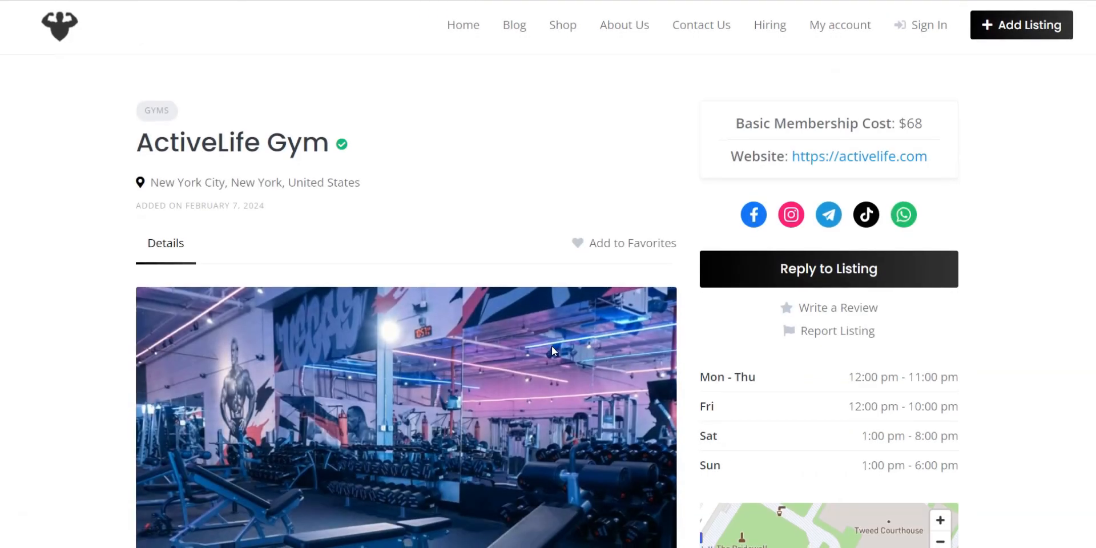
Review ActiveLife Gym's hours, map, photos, amenities, description and owner profile
{"action": "scroll", "scroll_direction": "down", "scroll_amount": 3}
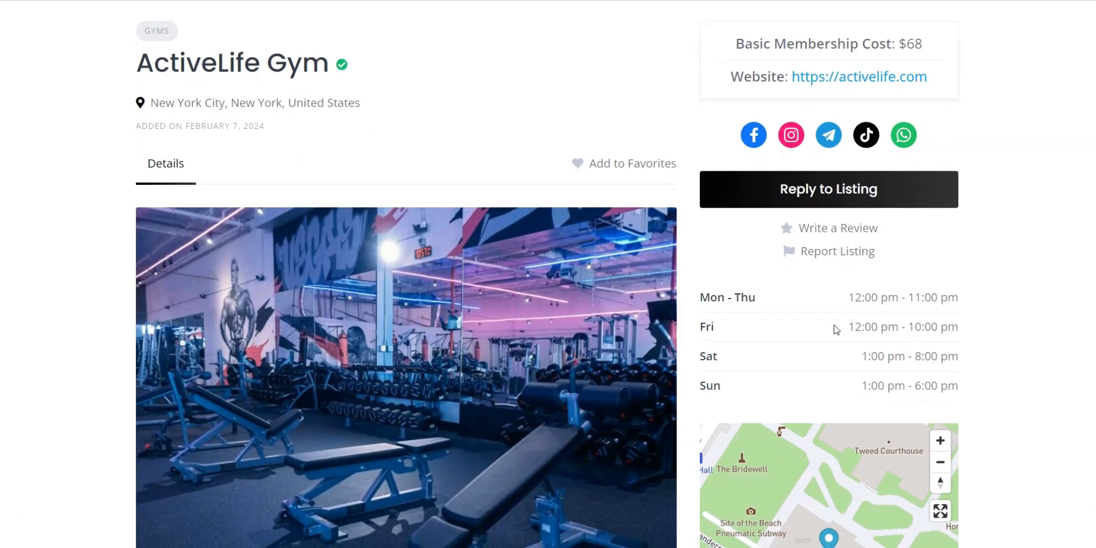
{"action": "scroll", "scroll_direction": "down", "scroll_amount": 3}
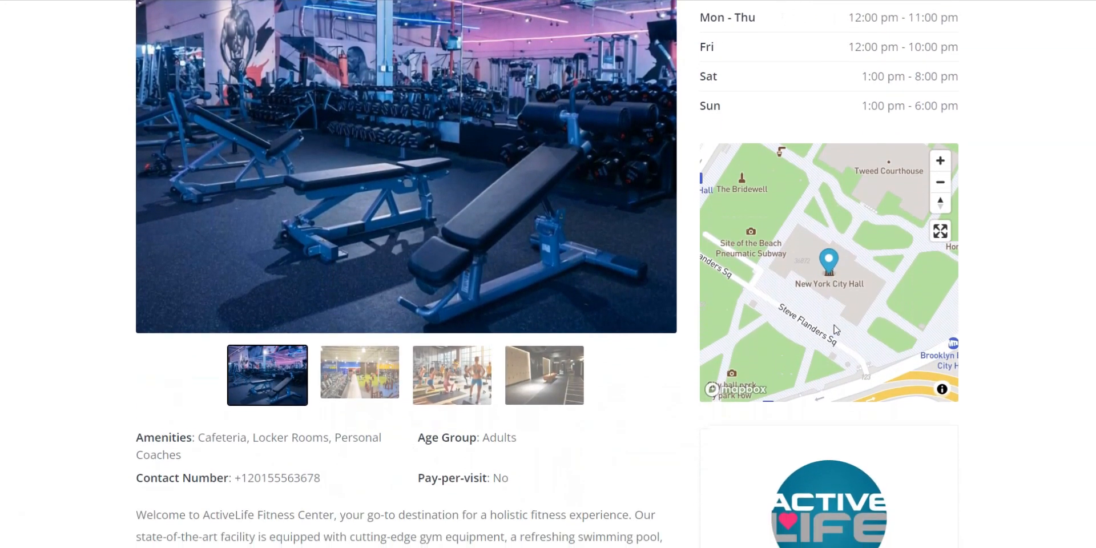
{"action": "scroll", "scroll_direction": "down", "scroll_amount": 3}
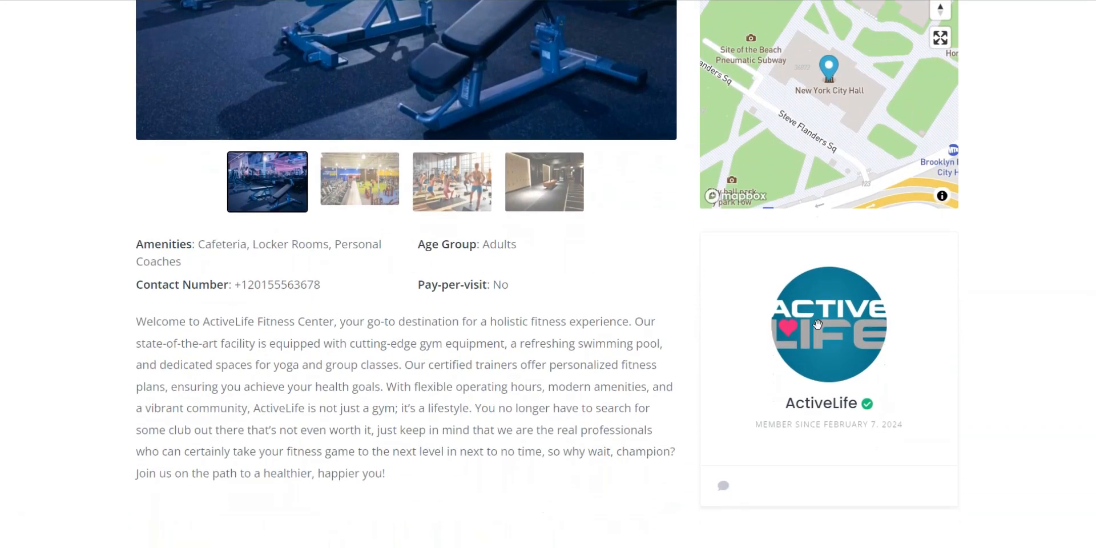
{"action": "scroll", "scroll_direction": "down", "scroll_amount": 3}
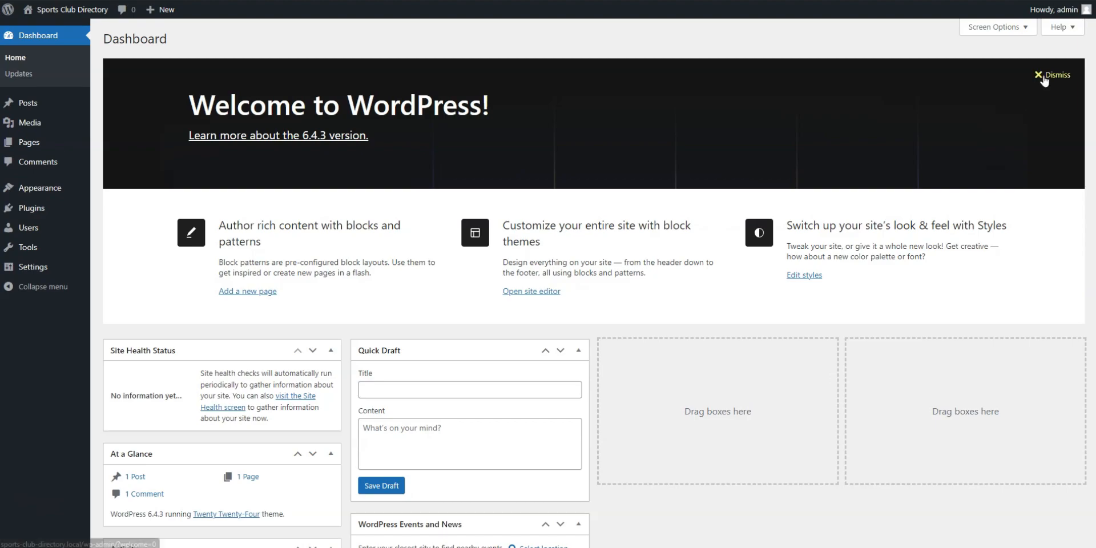
Hide the welcome panel, search the theme directory for 'listinghive' and install ListingHive
{"action": "left_click", "coordinate": [1038, 74]}
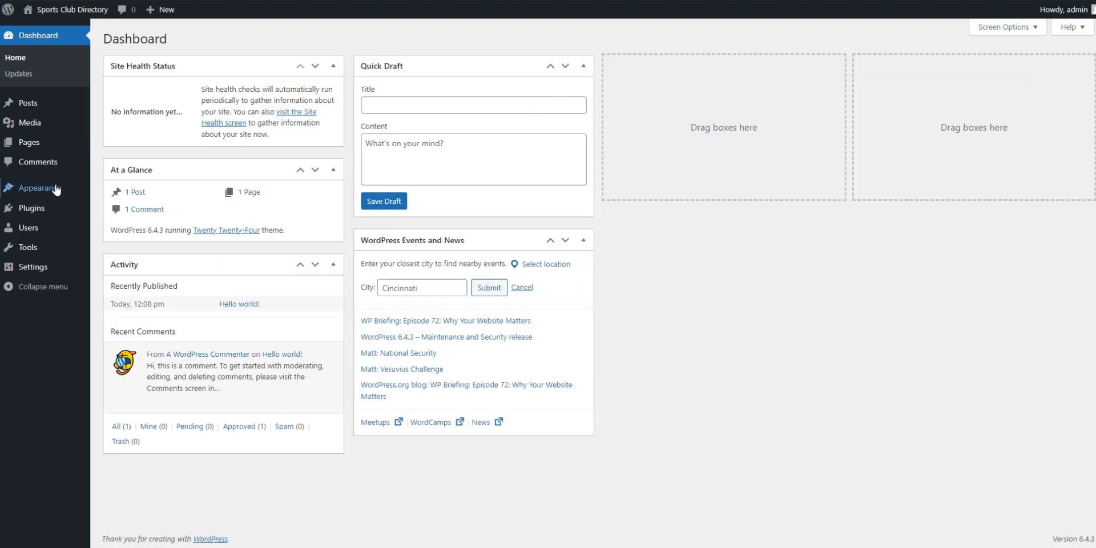
{"action": "left_click", "coordinate": [35, 187]}
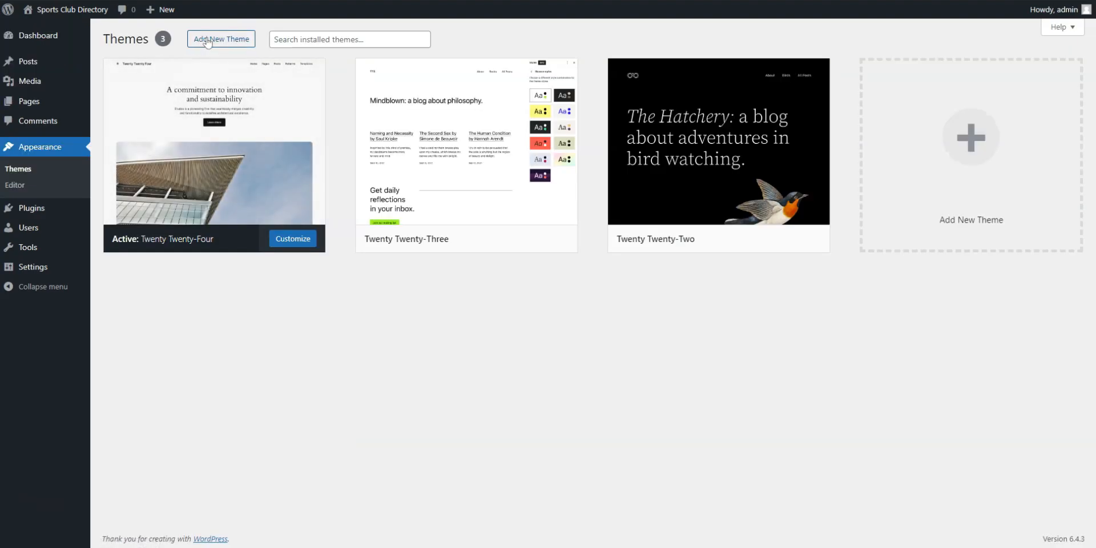
{"action": "left_click", "coordinate": [222, 39]}
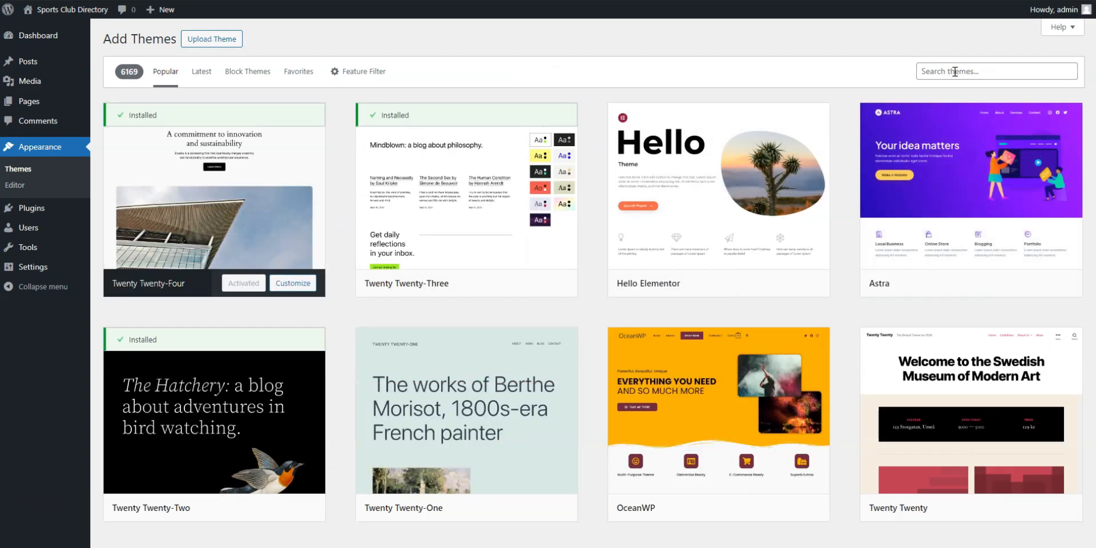
{"action": "type", "text": "listinghive"}
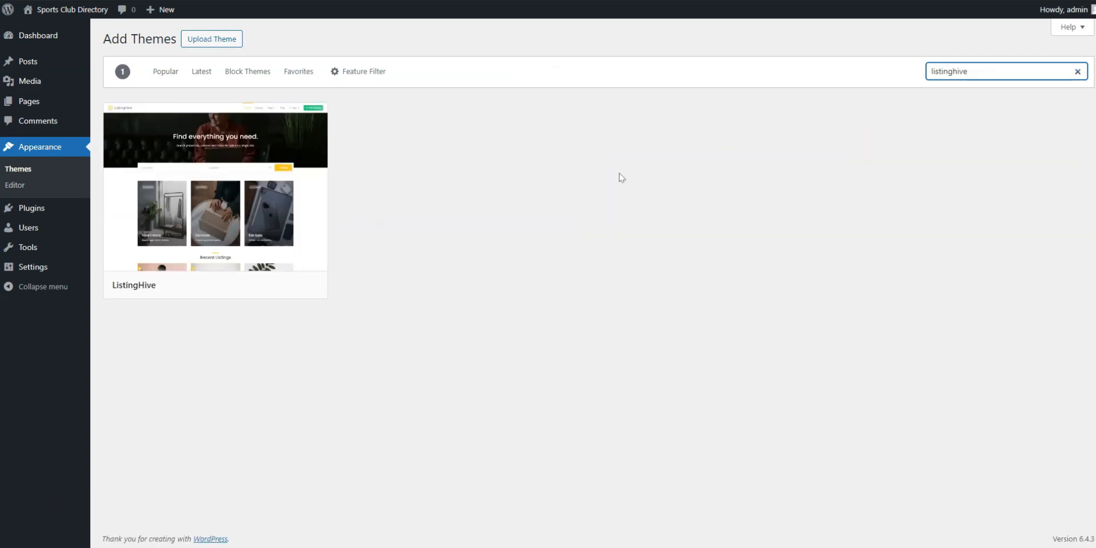
{"action": "left_click", "coordinate": [244, 285]}
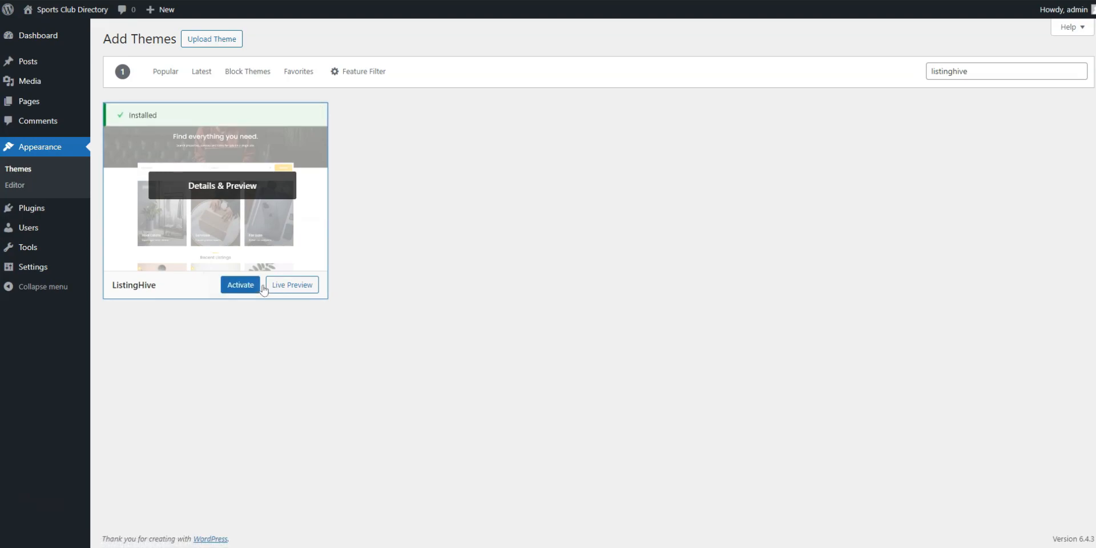
Activate ListingHive, install and activate its recommended HivePress plugin, and return to the dashboard
{"action": "left_click", "coordinate": [239, 286]}
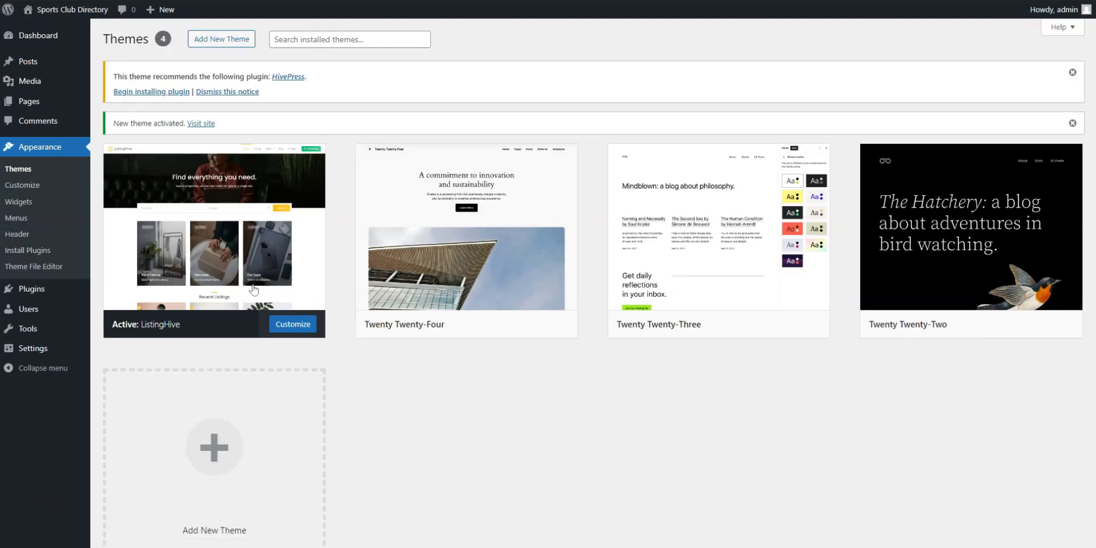
{"action": "mouse_move", "coordinate": [166, 93]}
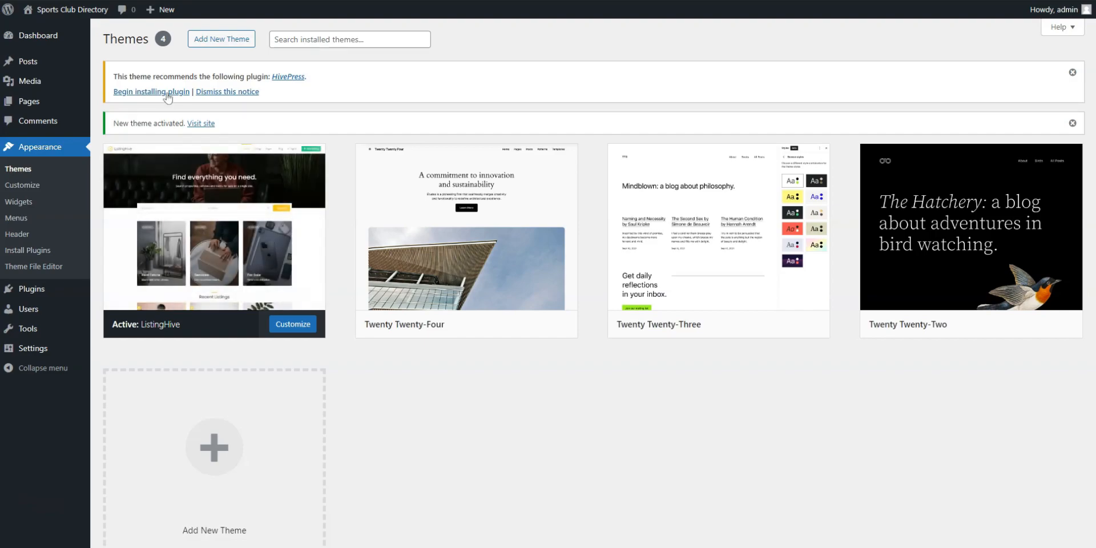
{"action": "left_click", "coordinate": [150, 91]}
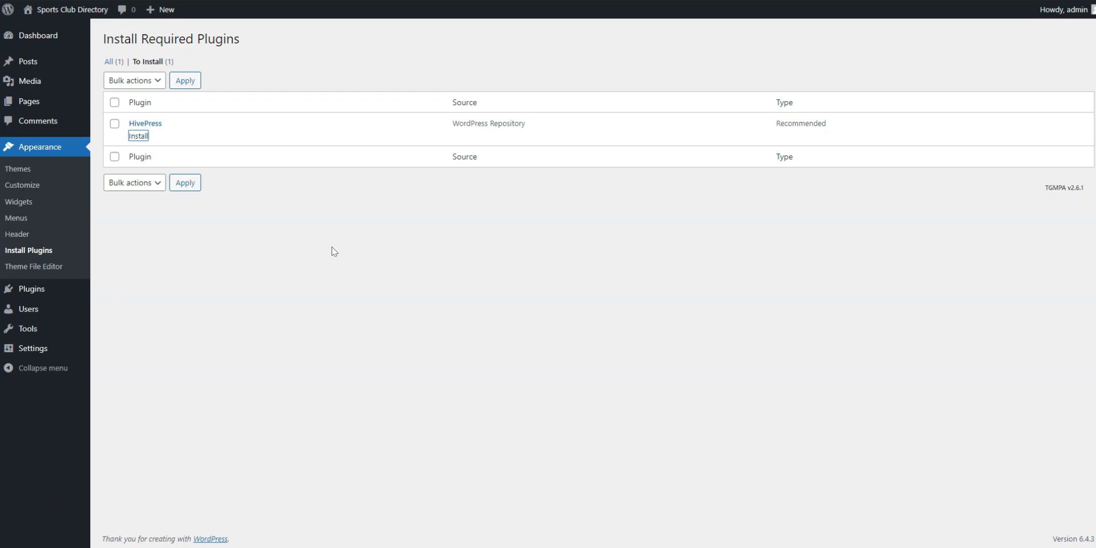
{"action": "left_click", "coordinate": [137, 136]}
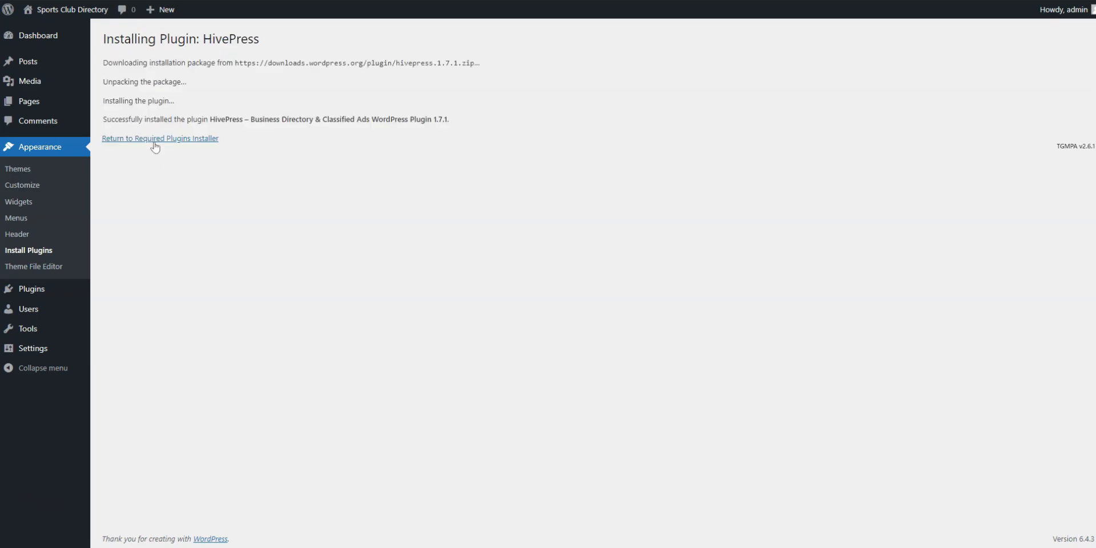
{"action": "left_click", "coordinate": [160, 138]}
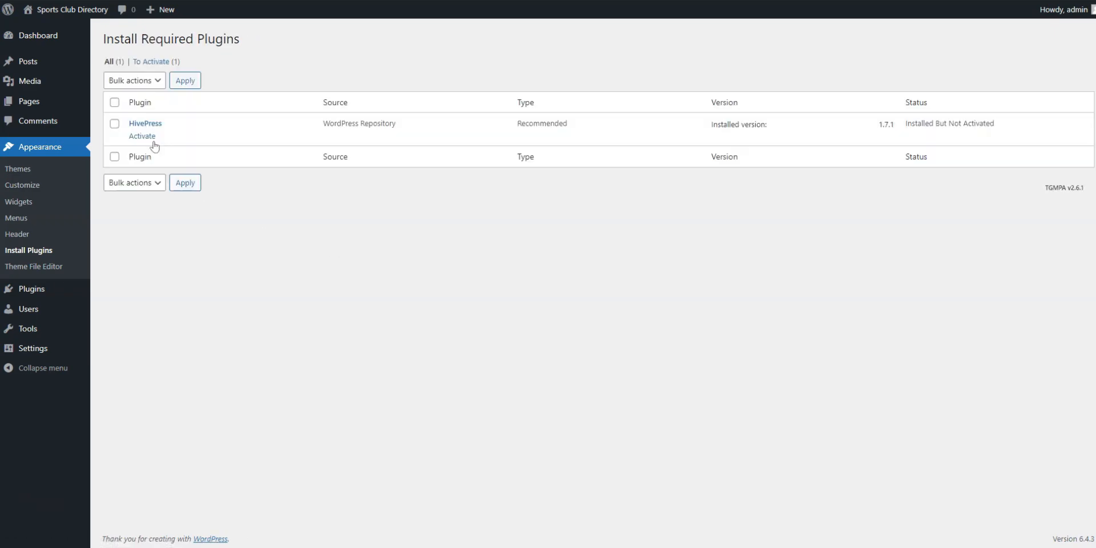
{"action": "left_click", "coordinate": [142, 135]}
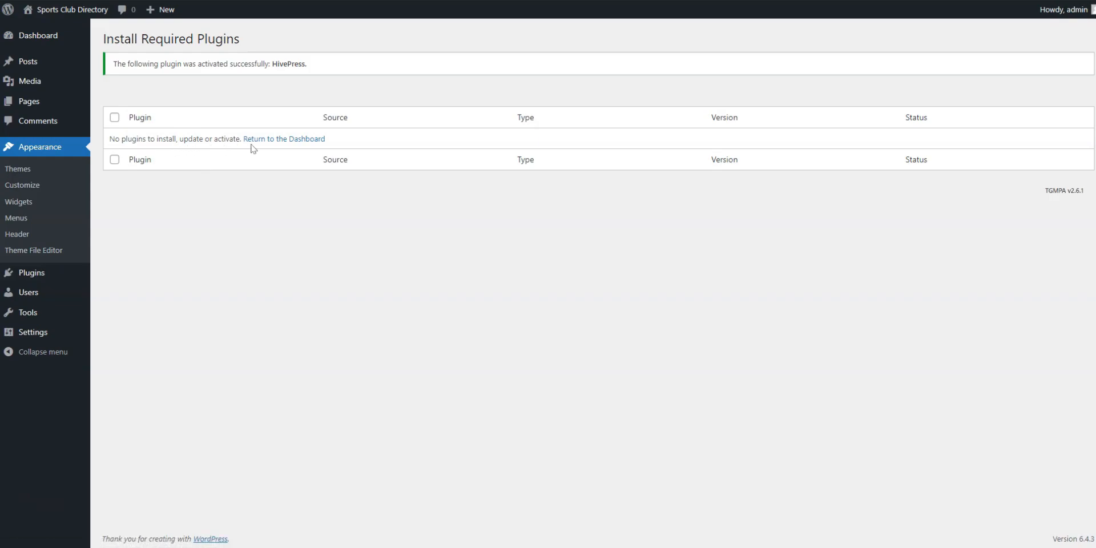
{"action": "left_click", "coordinate": [284, 139]}
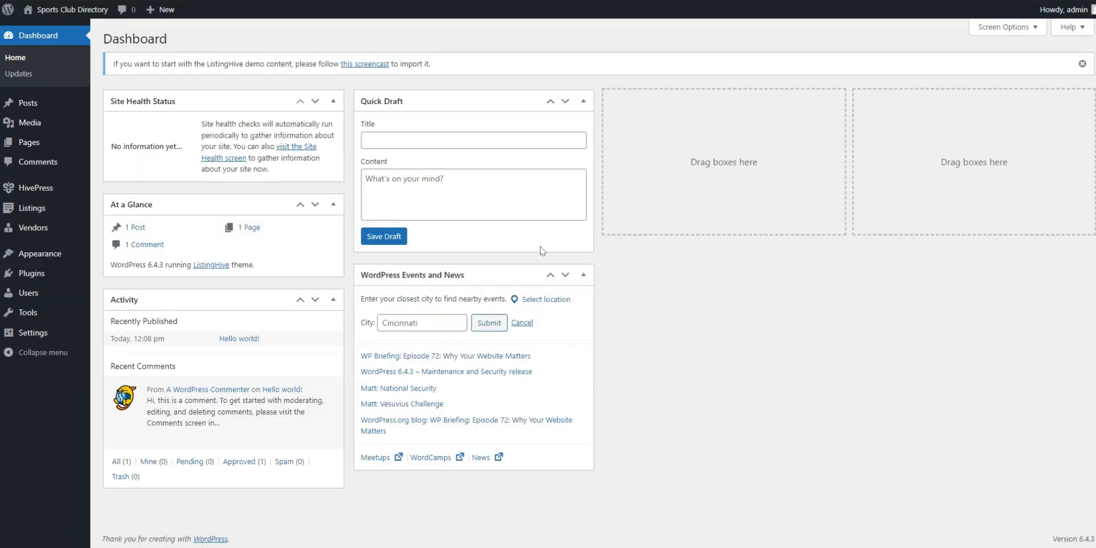
{"action": "mouse_move", "coordinate": [665, 267]}
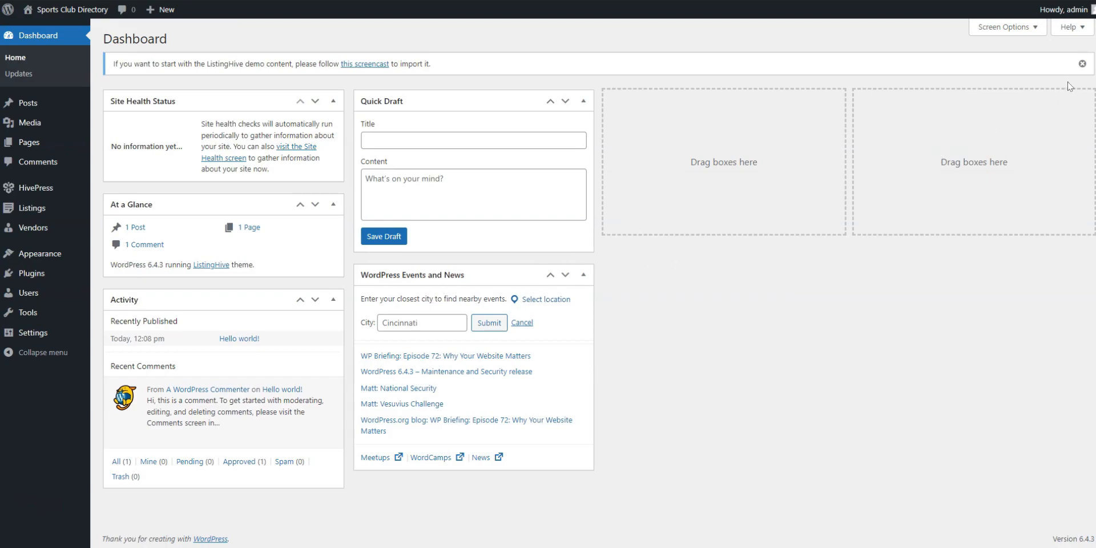
Dismiss the ListingHive demo-content notice from the dashboard
{"action": "left_click", "coordinate": [1082, 63]}
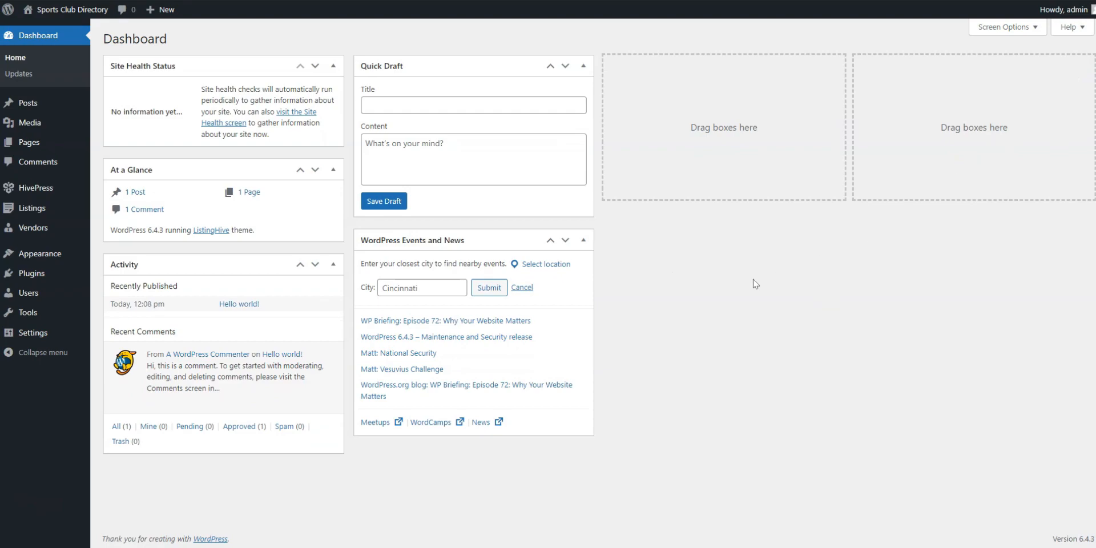
{"action": "mouse_move", "coordinate": [680, 294]}
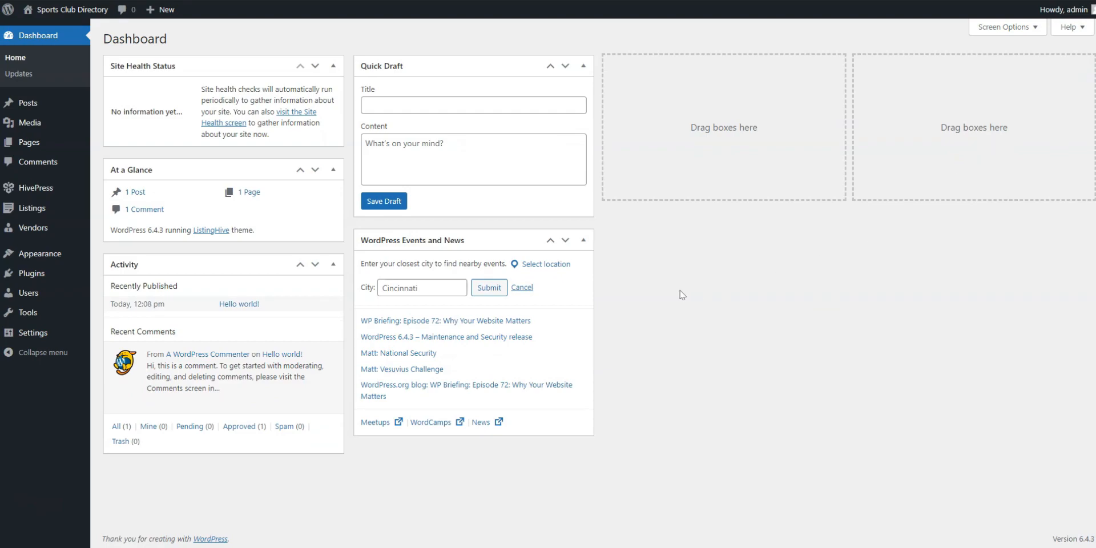
{"action": "mouse_move", "coordinate": [299, 226]}
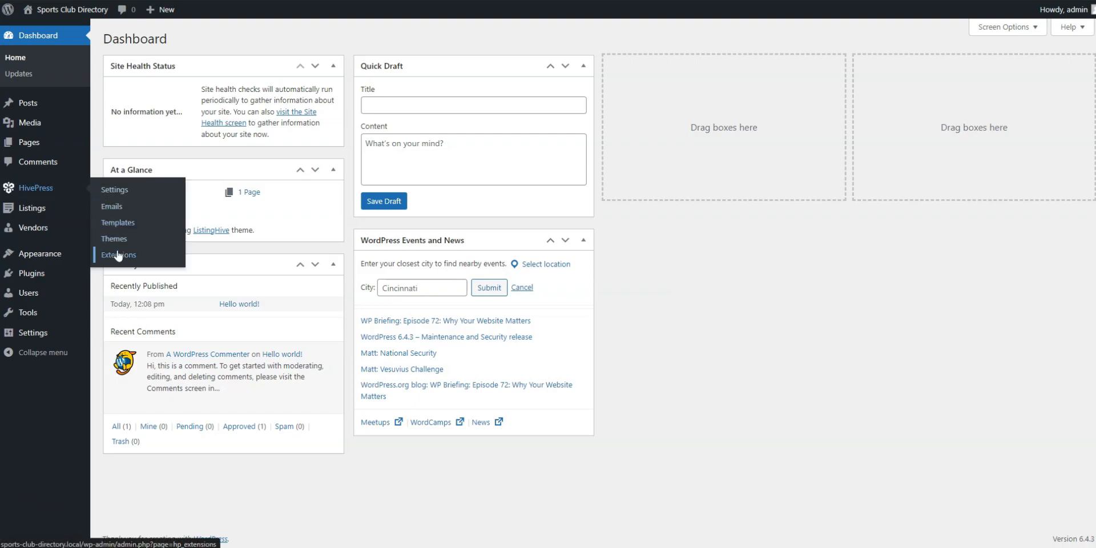
Browse the HivePress Extensions catalogue down to free add-ons like Claim Listings and Geolocation
{"action": "left_click", "coordinate": [118, 254]}
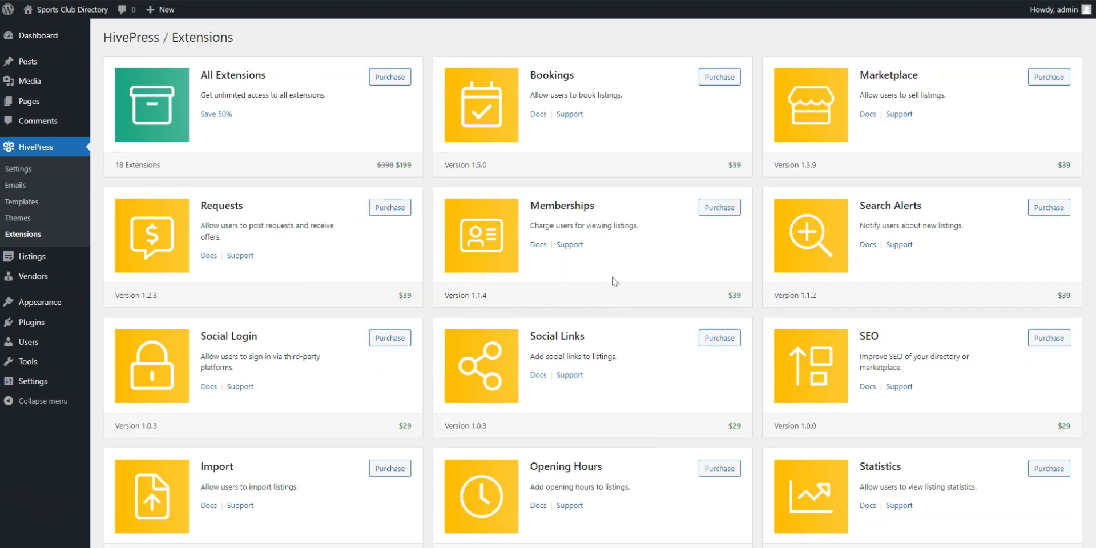
{"action": "scroll", "scroll_direction": "down", "scroll_amount": 3}
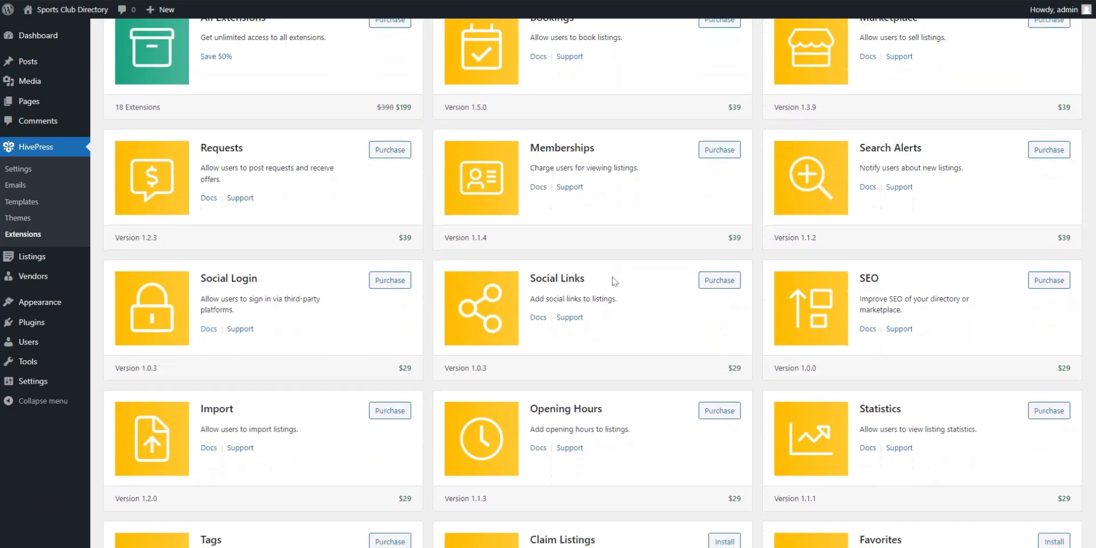
{"action": "scroll", "scroll_direction": "down", "scroll_amount": 3}
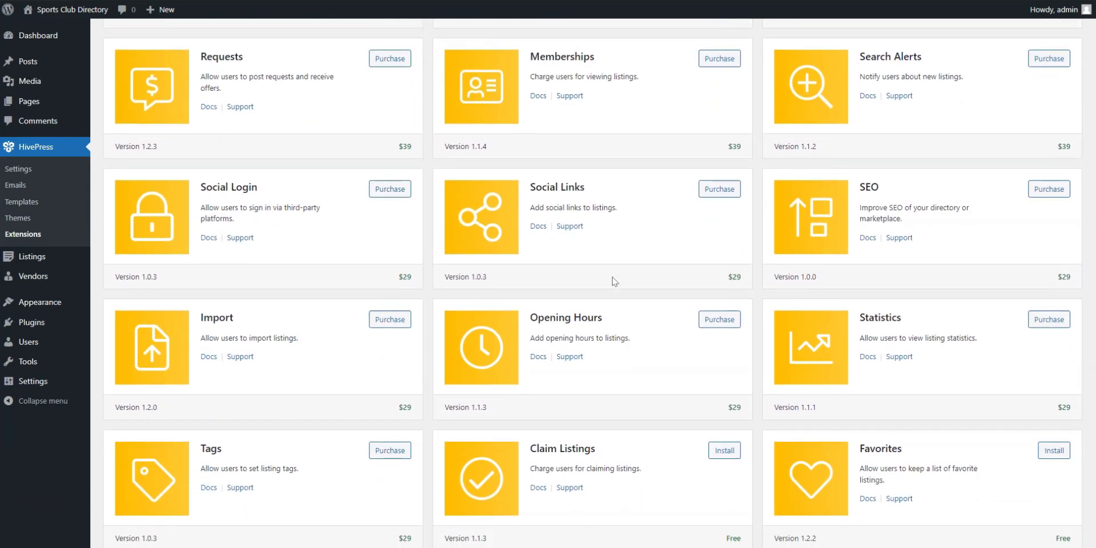
{"action": "scroll", "scroll_direction": "down", "scroll_amount": 3}
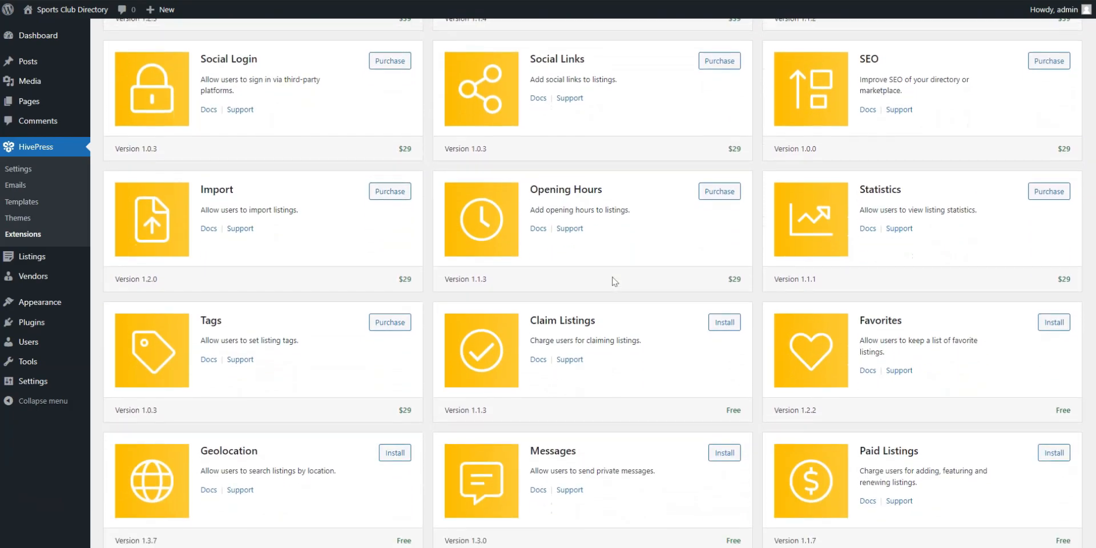
{"action": "scroll", "scroll_direction": "down", "scroll_amount": 3}
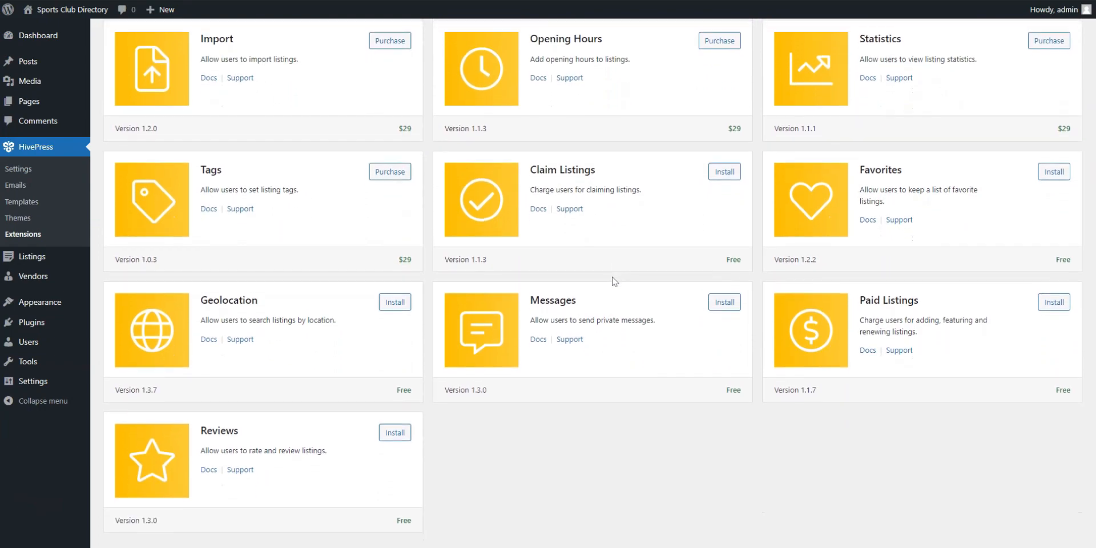
{"action": "scroll", "scroll_direction": "down", "scroll_amount": 3}
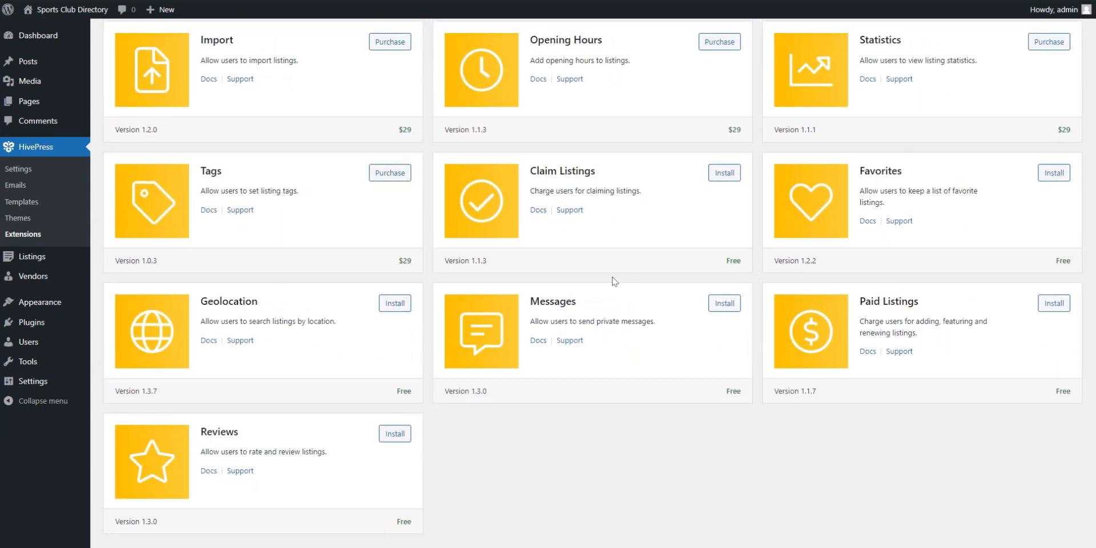
{"action": "mouse_move", "coordinate": [400, 304]}
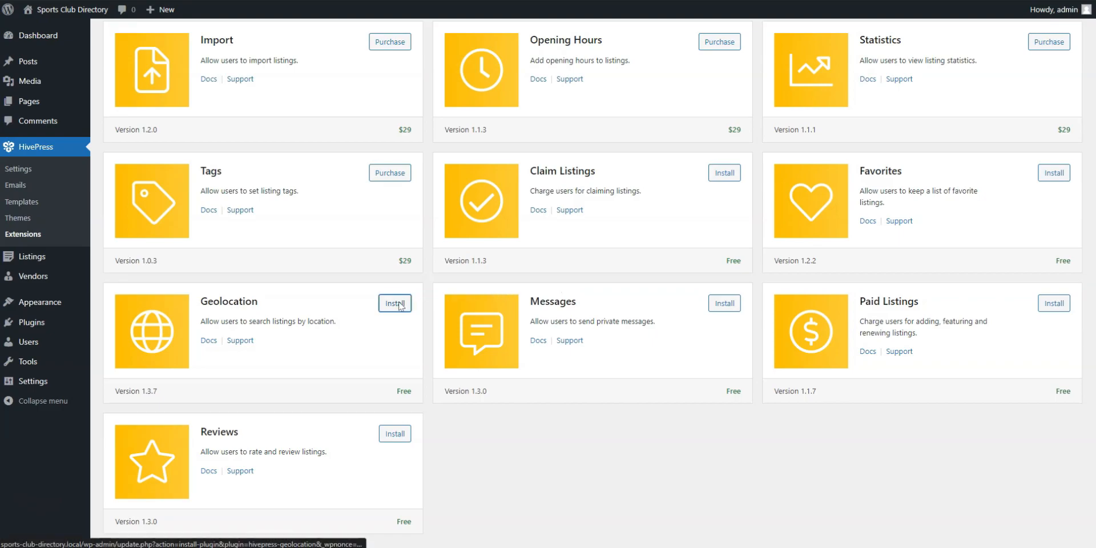
Install the free Geolocation extension and activate it among the plugins
{"action": "left_click", "coordinate": [394, 303]}
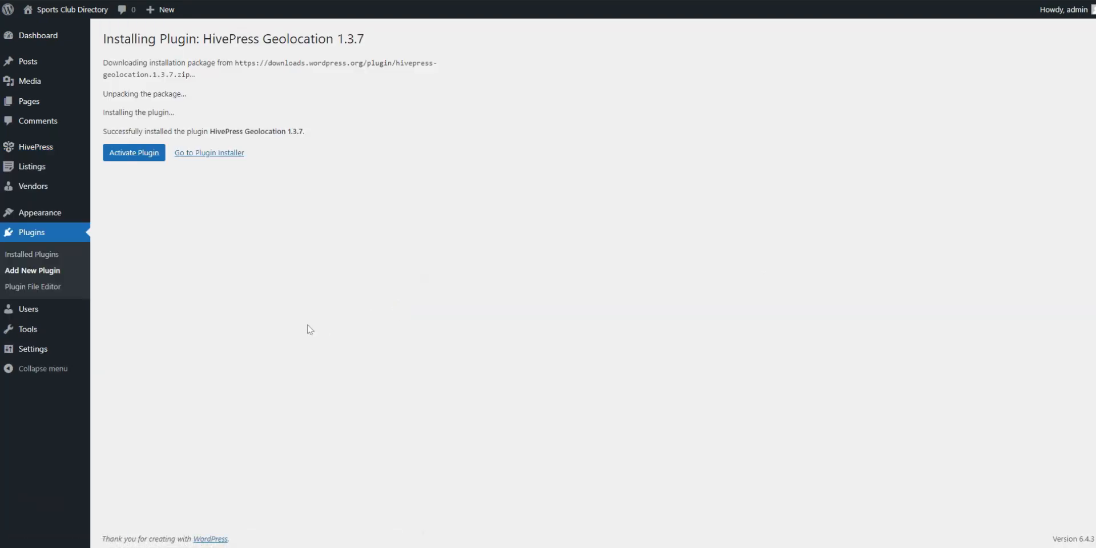
{"action": "left_click", "coordinate": [134, 151]}
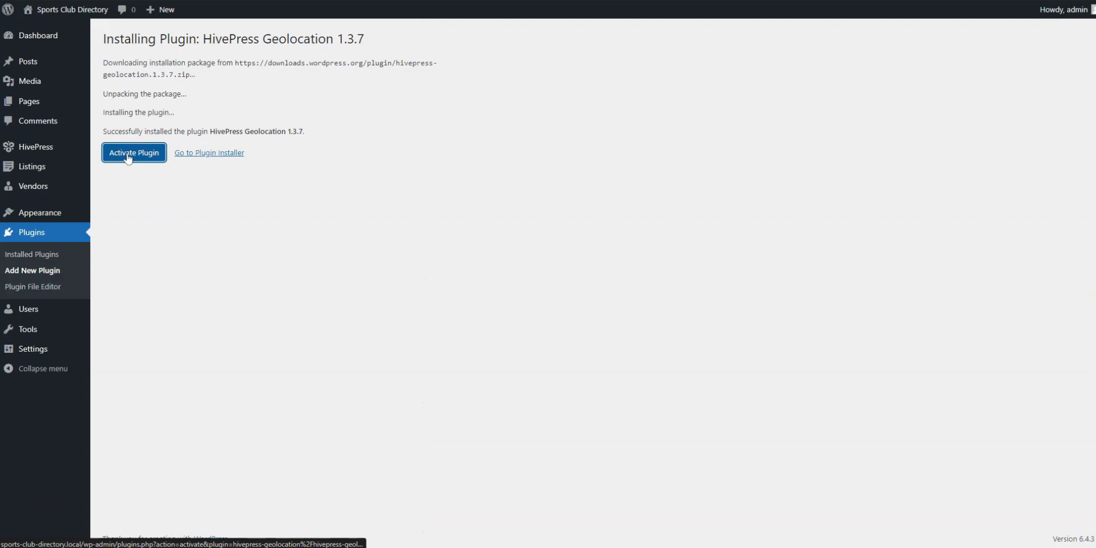
{"action": "left_click", "coordinate": [133, 152]}
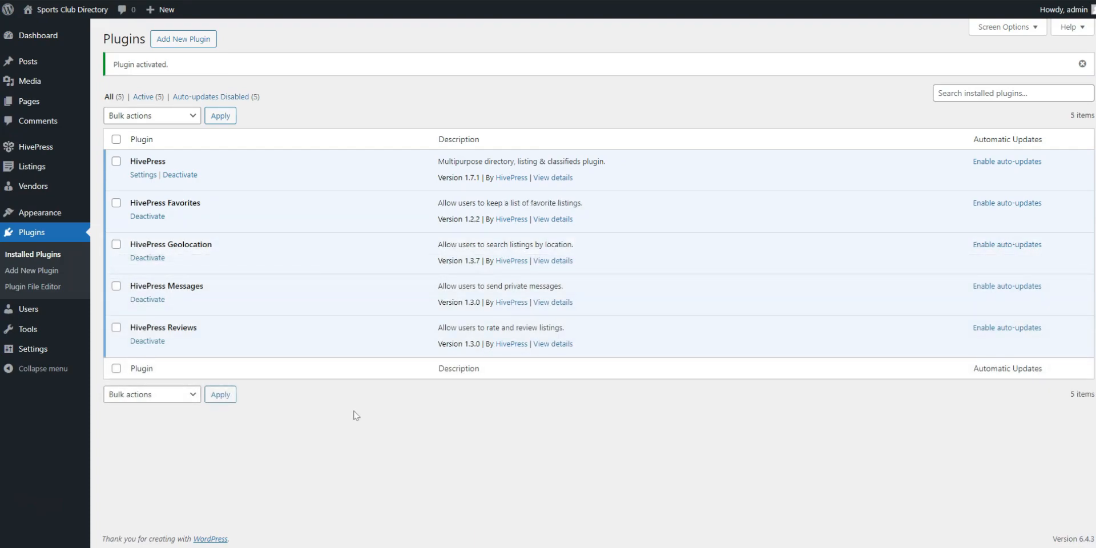
{"action": "mouse_move", "coordinate": [341, 414]}
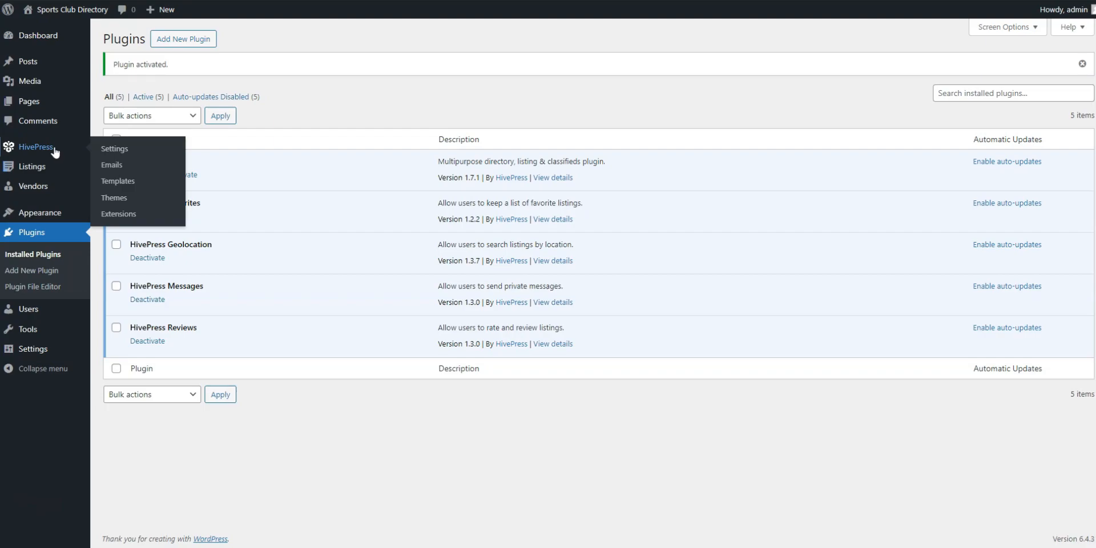
Review the HivePress Listings settings, toggling Allow submitting new listings off and back on
{"action": "left_click", "coordinate": [114, 149]}
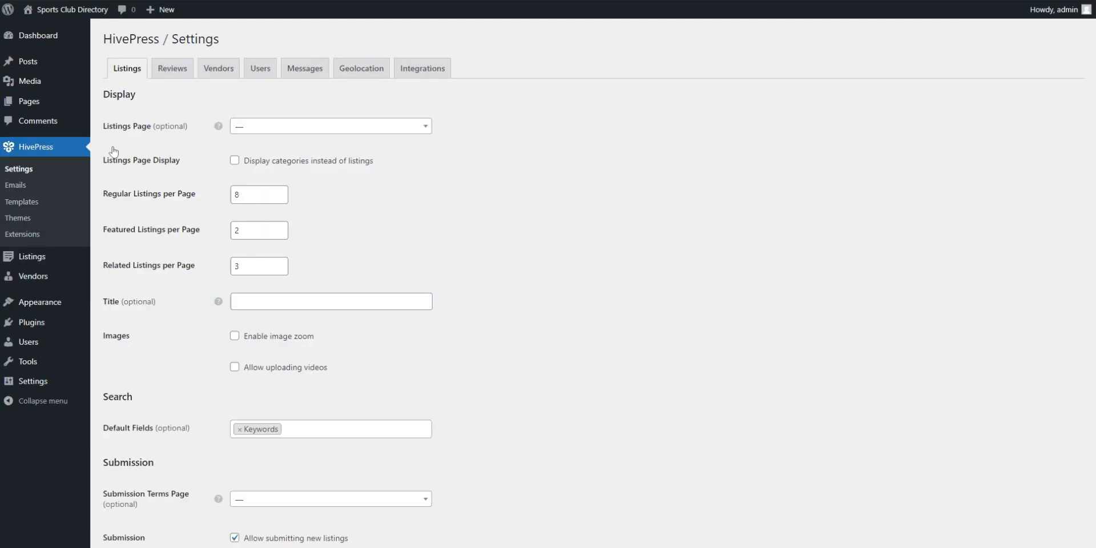
{"action": "mouse_move", "coordinate": [502, 182]}
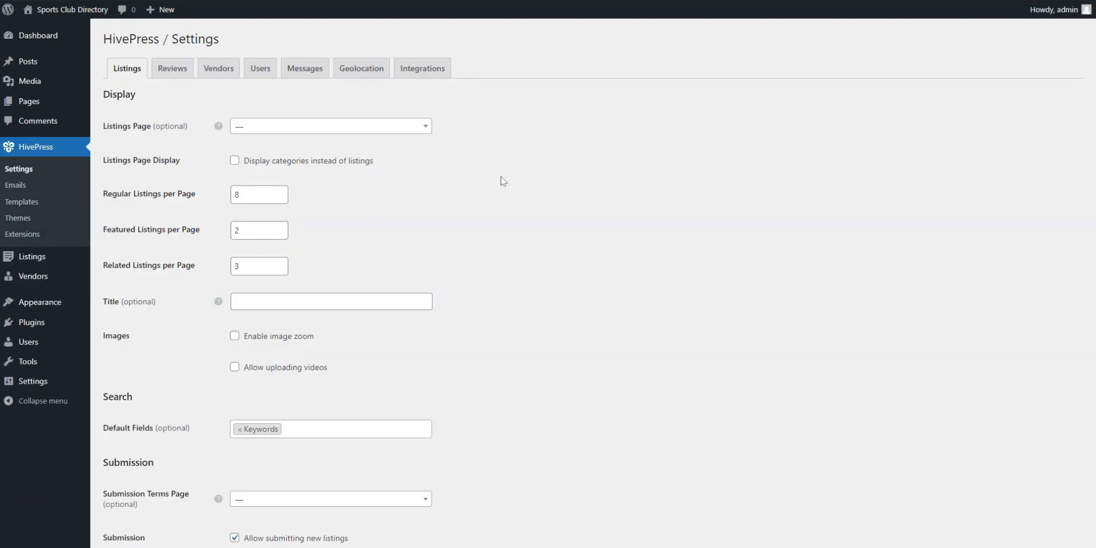
{"action": "scroll", "scroll_direction": "down", "scroll_amount": 3}
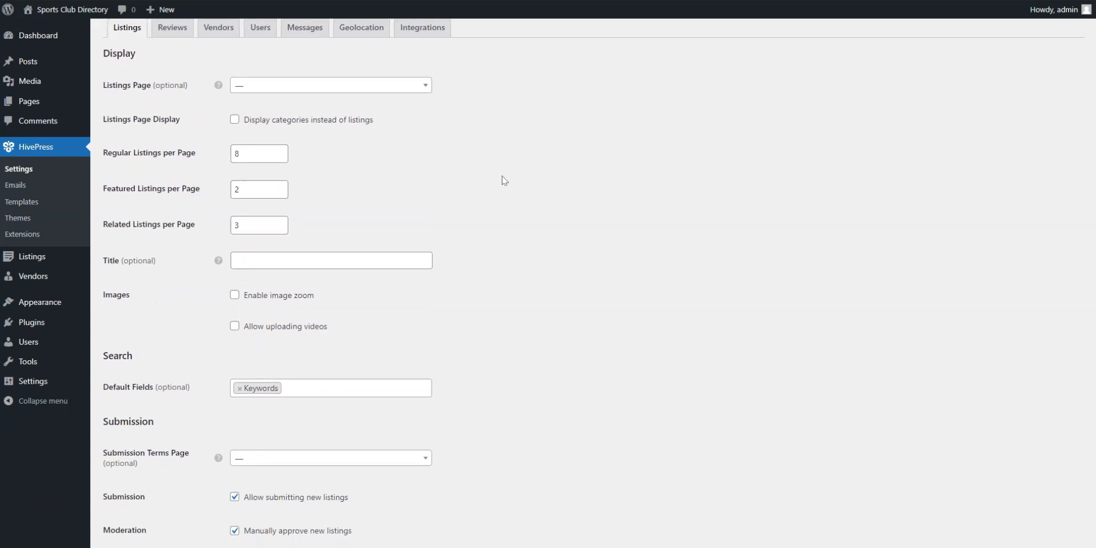
{"action": "scroll", "scroll_direction": "down", "scroll_amount": 3}
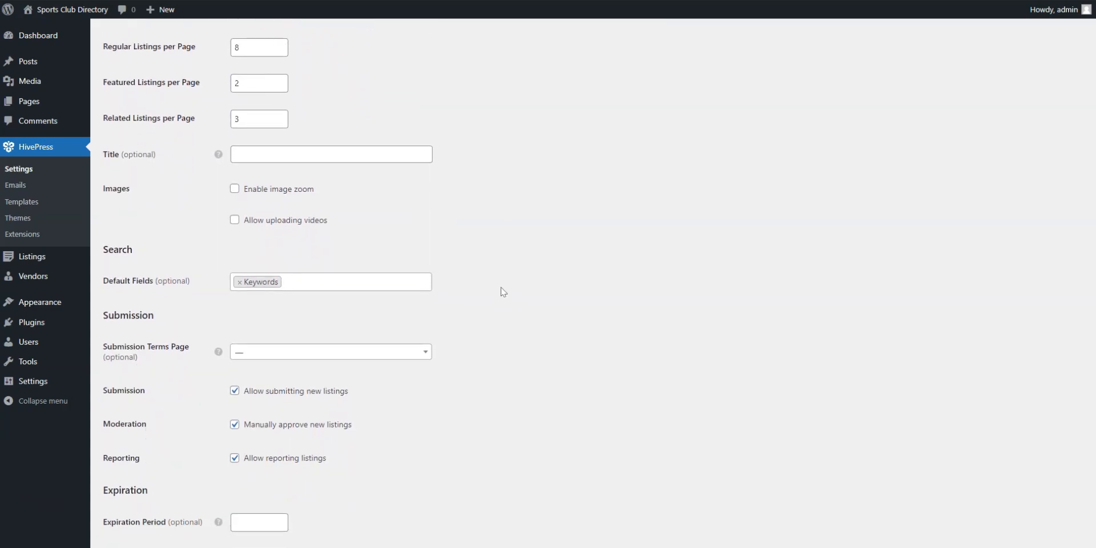
{"action": "scroll", "scroll_direction": "down", "scroll_amount": 3}
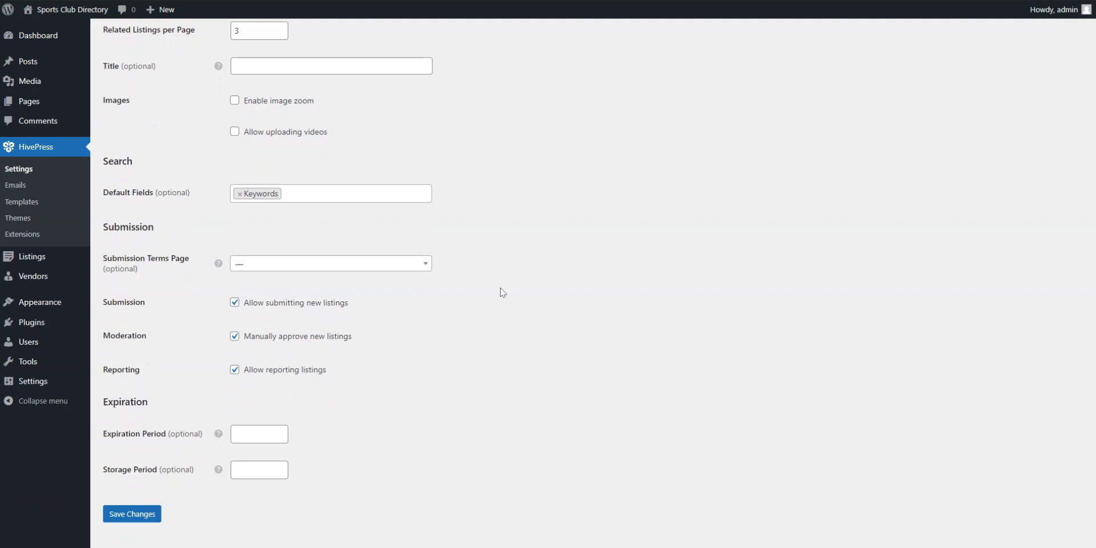
{"action": "scroll", "scroll_direction": "down", "scroll_amount": 3}
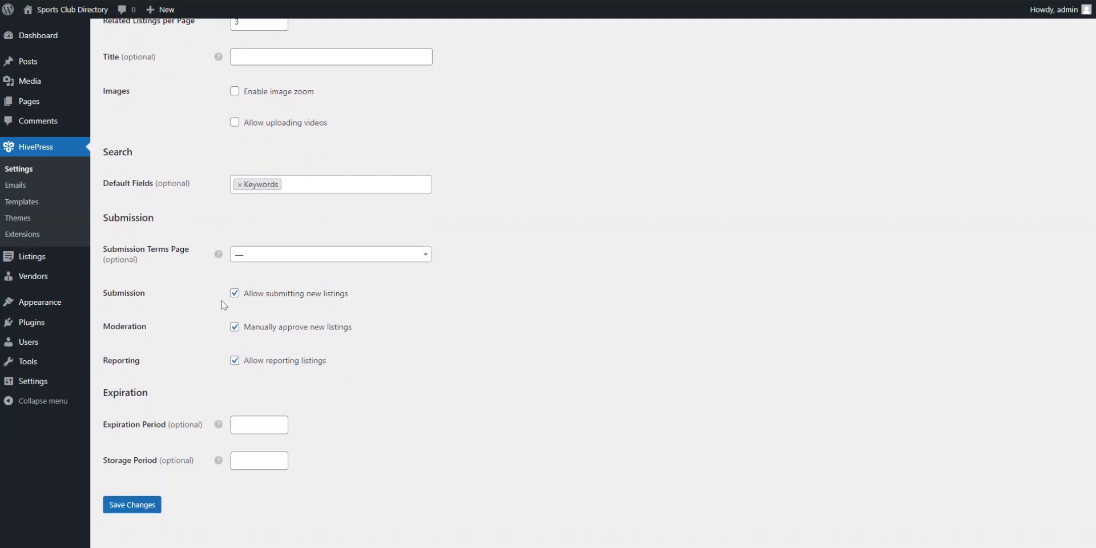
{"action": "left_click", "coordinate": [235, 293]}
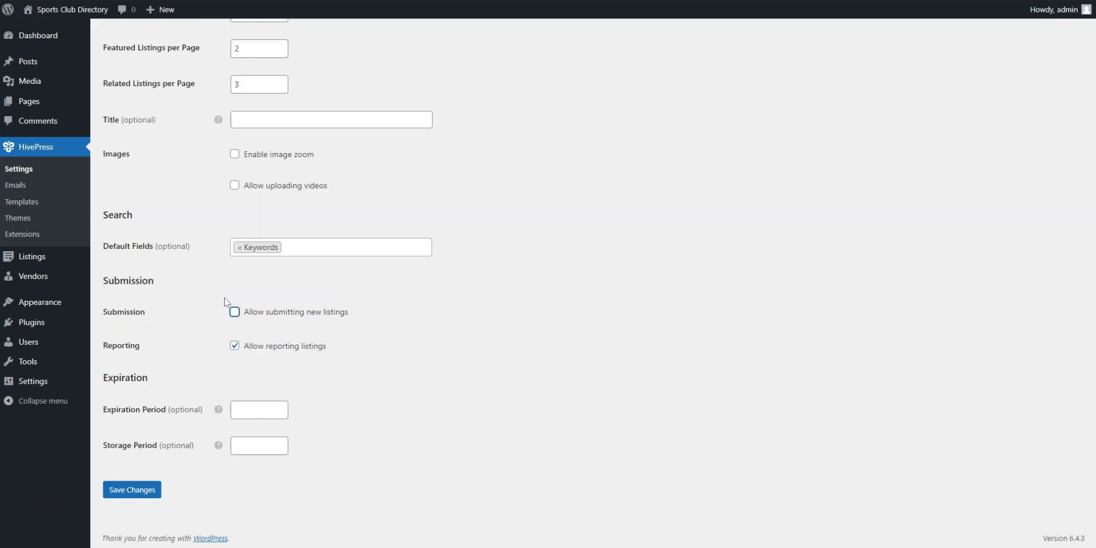
{"action": "mouse_move", "coordinate": [218, 318]}
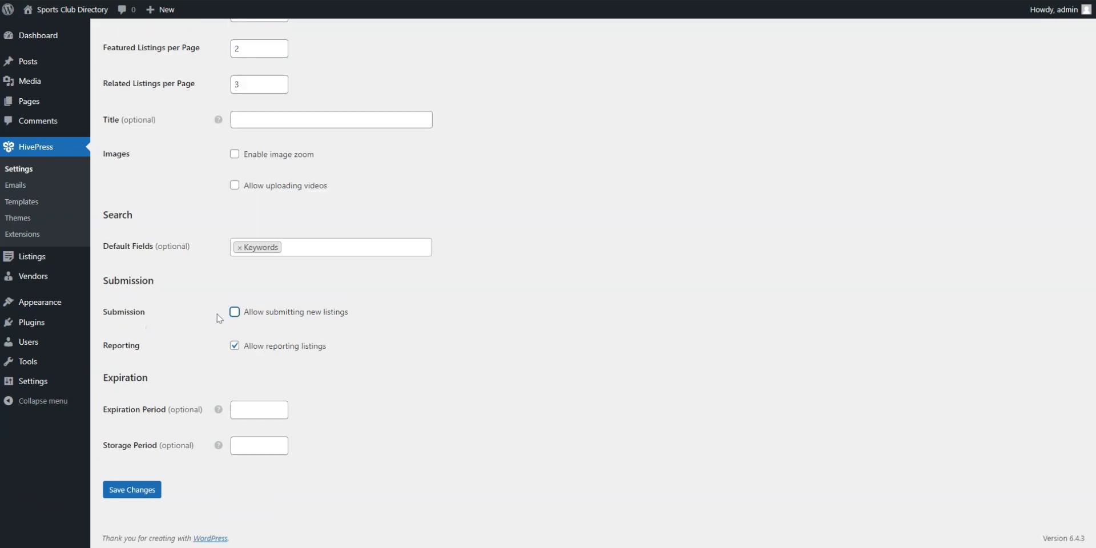
{"action": "left_click", "coordinate": [235, 312]}
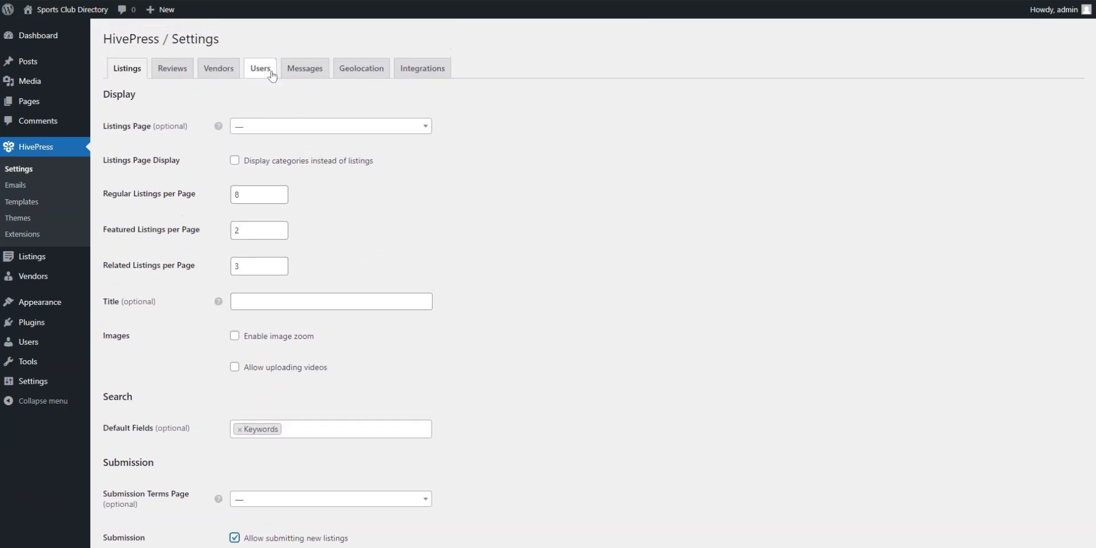
Require email address verification in the Users settings and save the change
{"action": "left_click", "coordinate": [260, 68]}
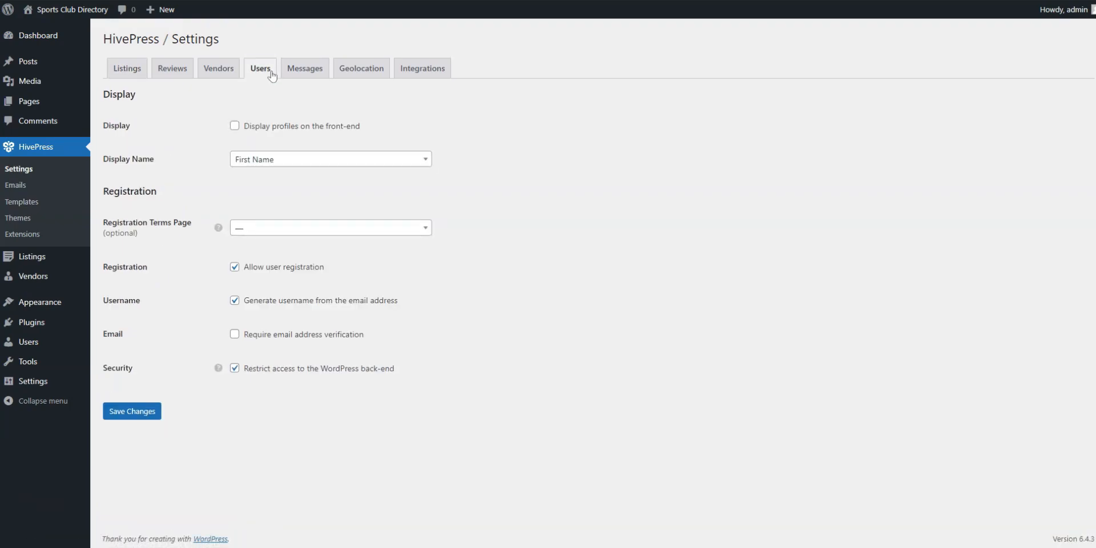
{"action": "mouse_move", "coordinate": [212, 201]}
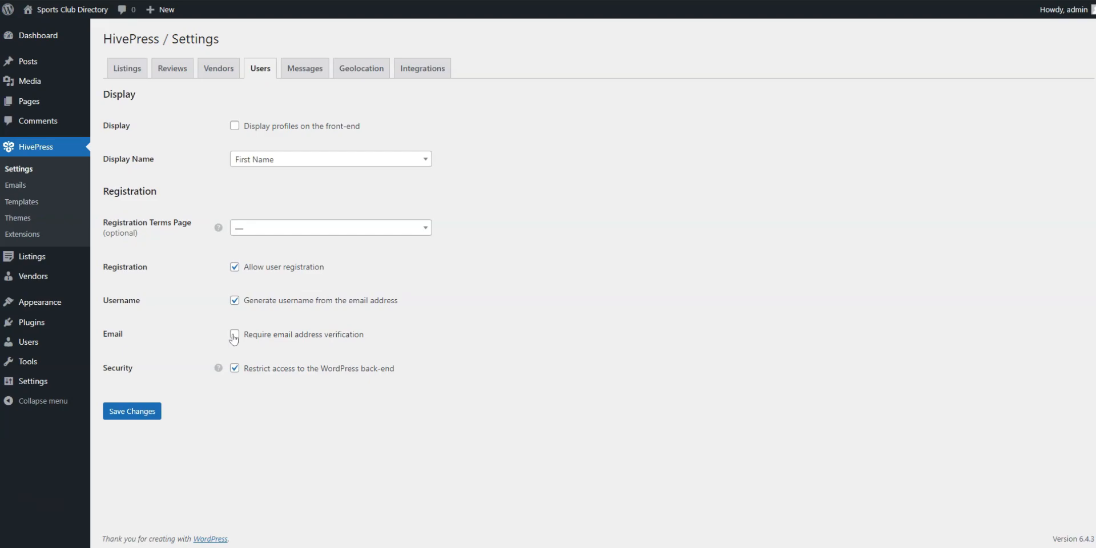
{"action": "left_click", "coordinate": [236, 334]}
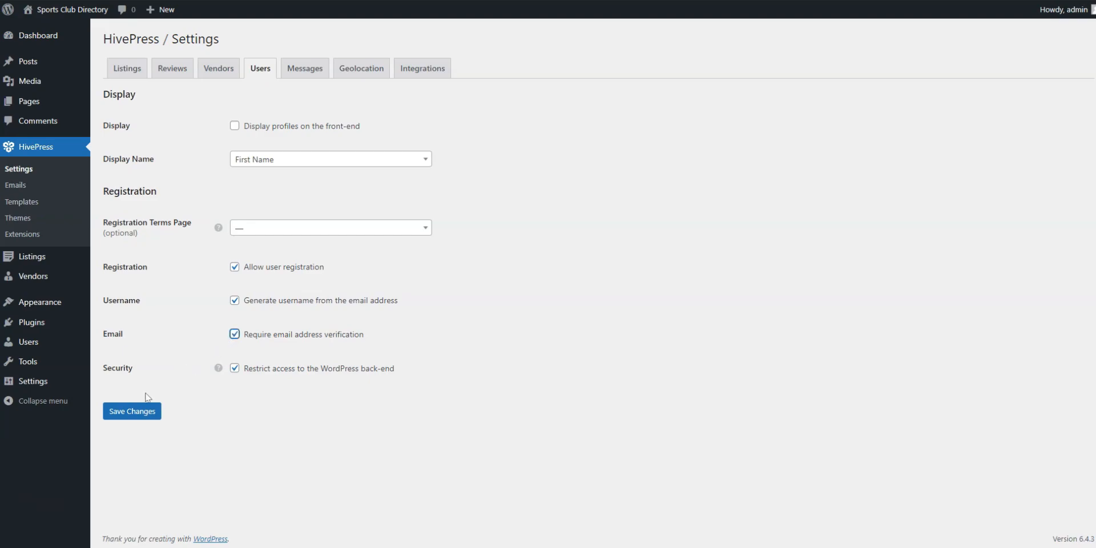
{"action": "left_click", "coordinate": [132, 411]}
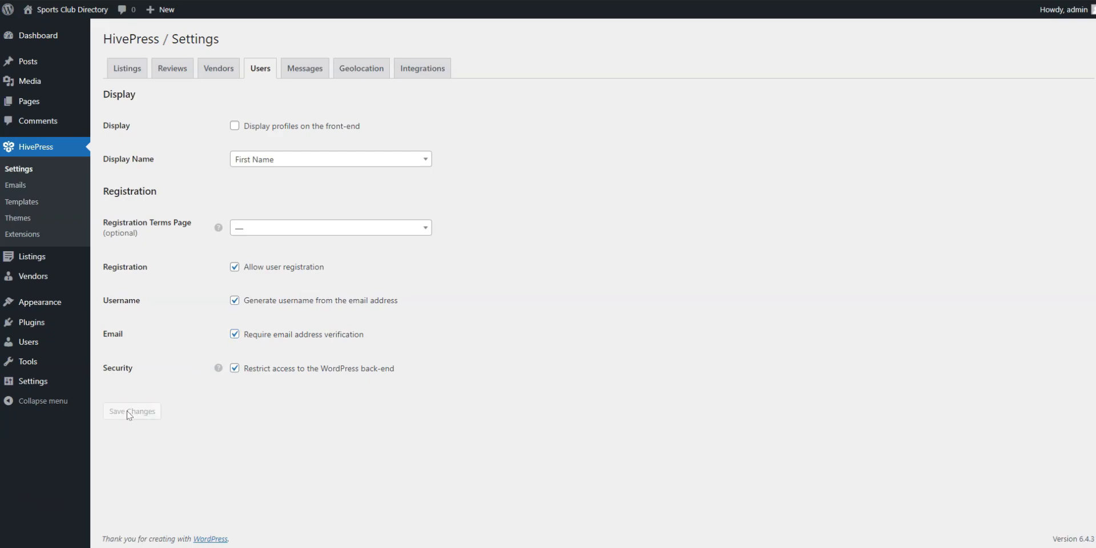
{"action": "left_click", "coordinate": [131, 410]}
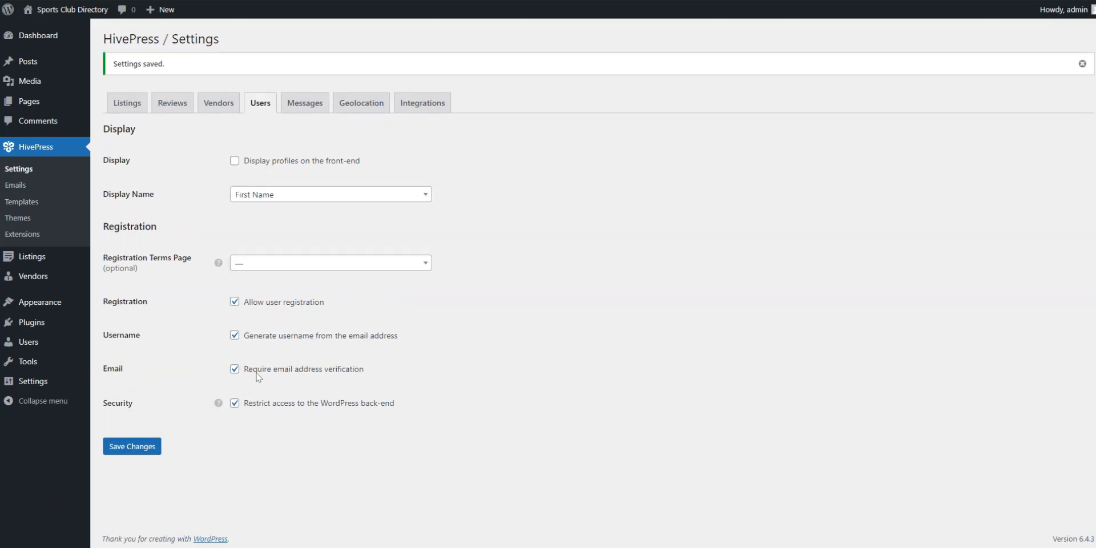
{"action": "mouse_move", "coordinate": [376, 113]}
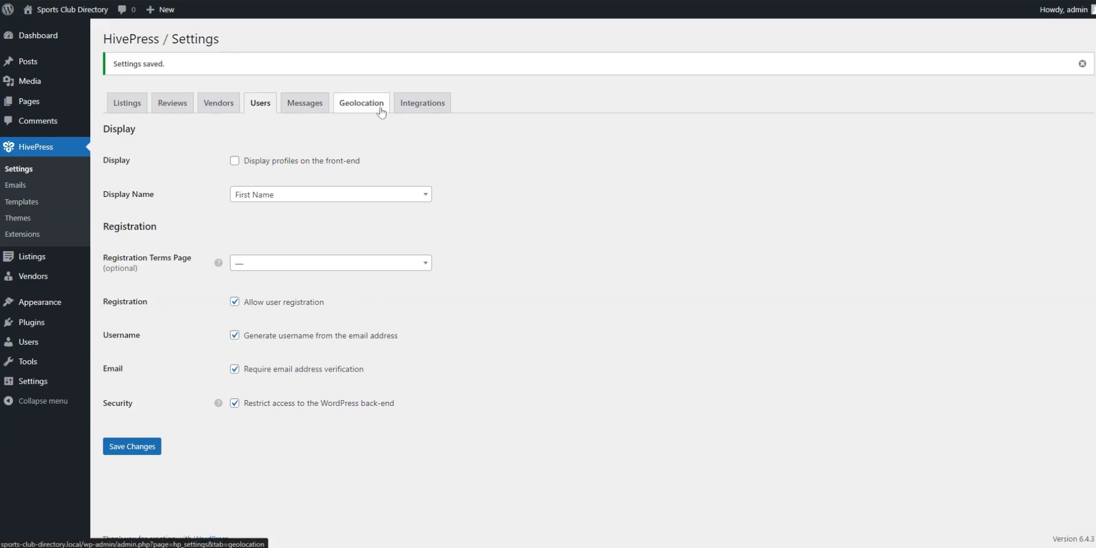
Set Mapbox as the Geolocation map provider and save the settings
{"action": "left_click", "coordinate": [361, 102]}
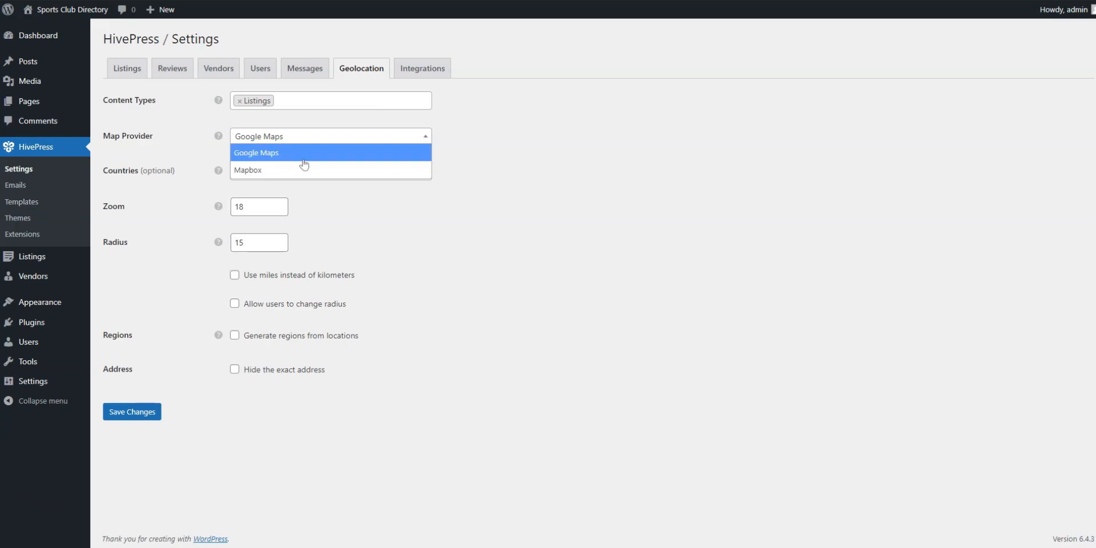
{"action": "left_click", "coordinate": [248, 169]}
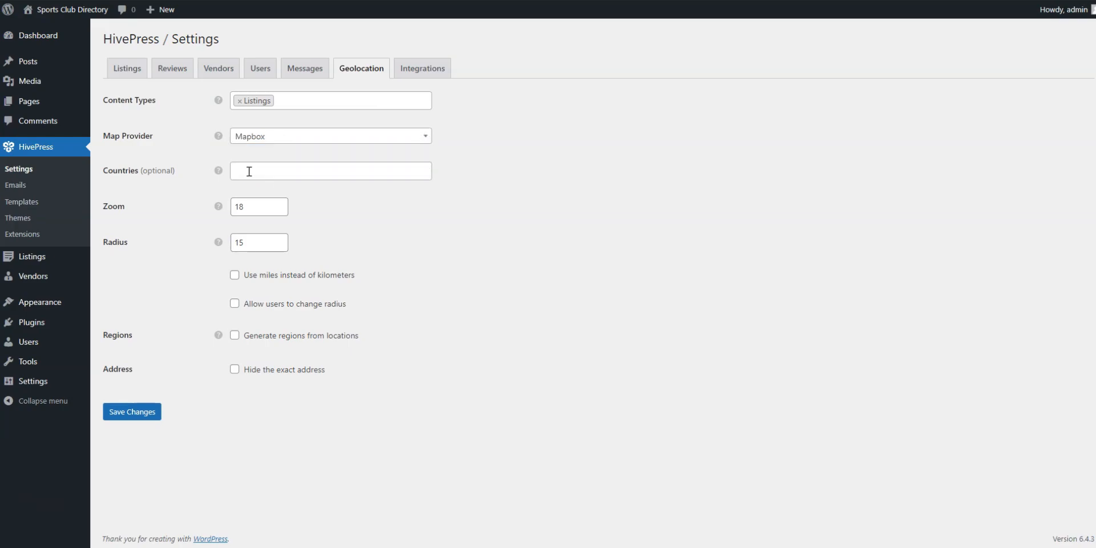
{"action": "left_click", "coordinate": [133, 411]}
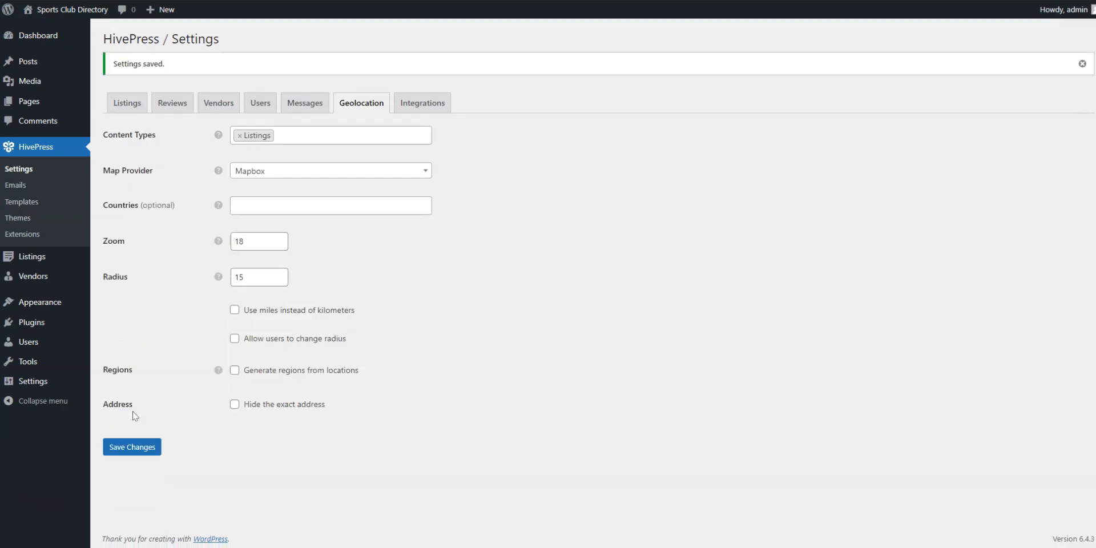
{"action": "left_click", "coordinate": [422, 102]}
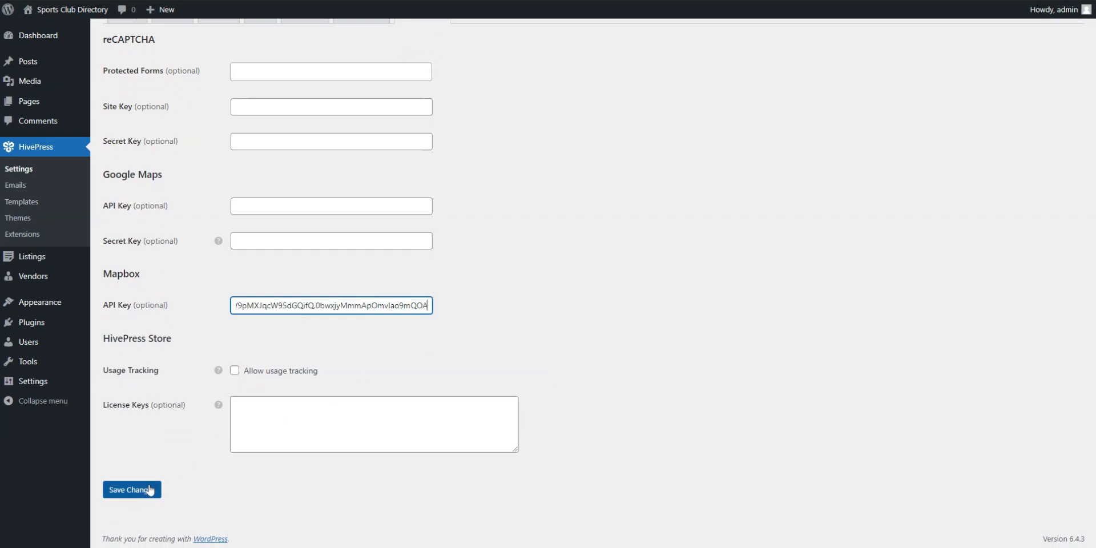
Save the HivePress Integrations settings with the entered Mapbox API key
{"action": "left_click", "coordinate": [133, 488]}
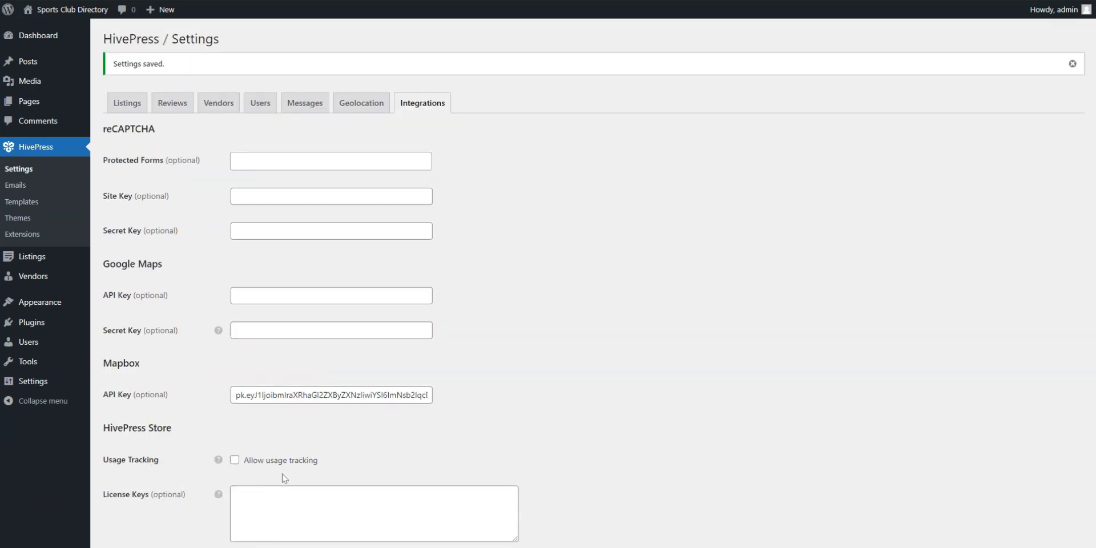
{"action": "mouse_move", "coordinate": [434, 361]}
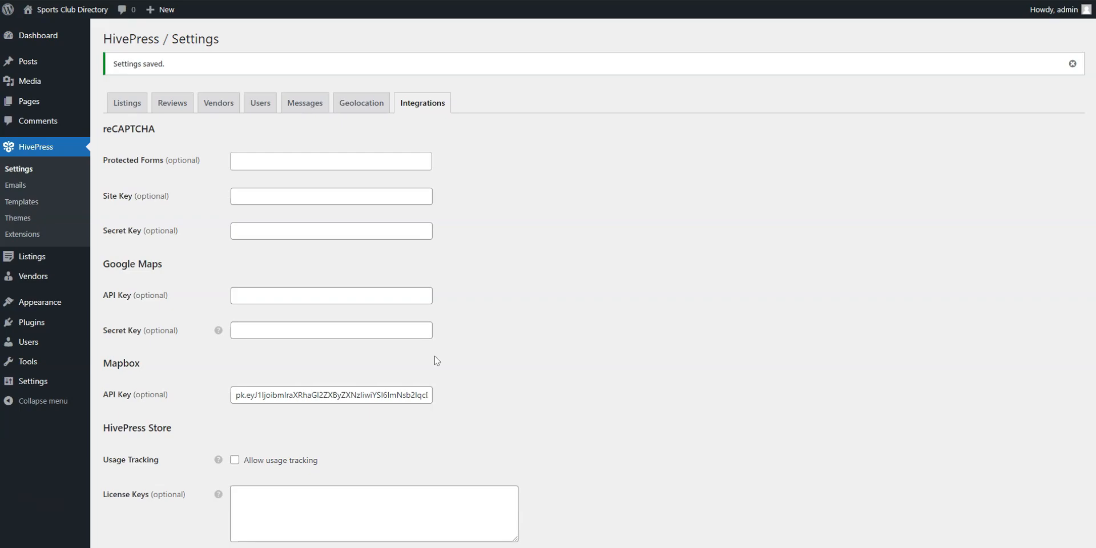
{"action": "mouse_move", "coordinate": [32, 255]}
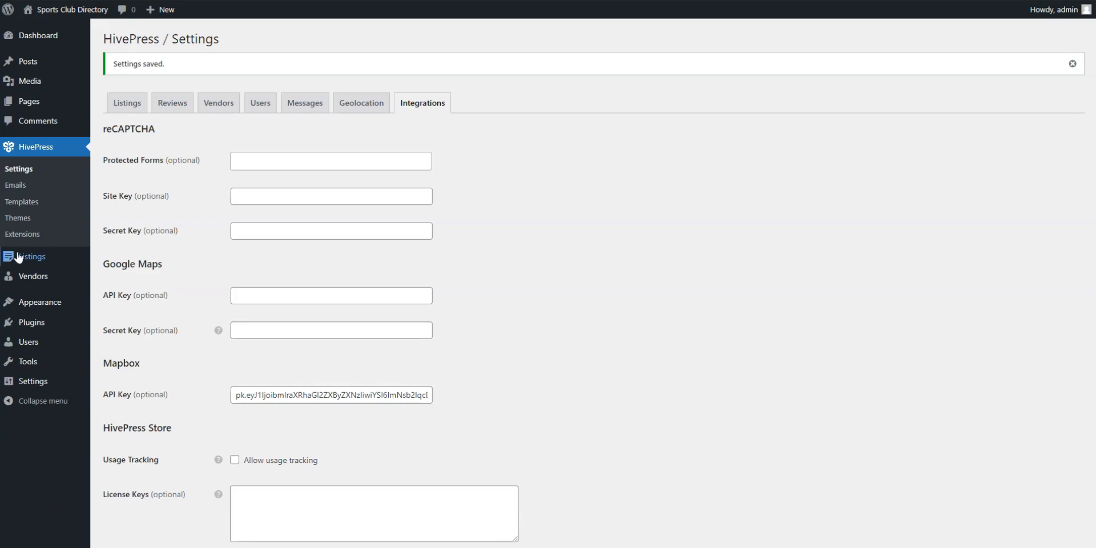
Begin a Gyms category on Listings > Categories and upload a gym photo as its image
{"action": "left_click", "coordinate": [27, 256]}
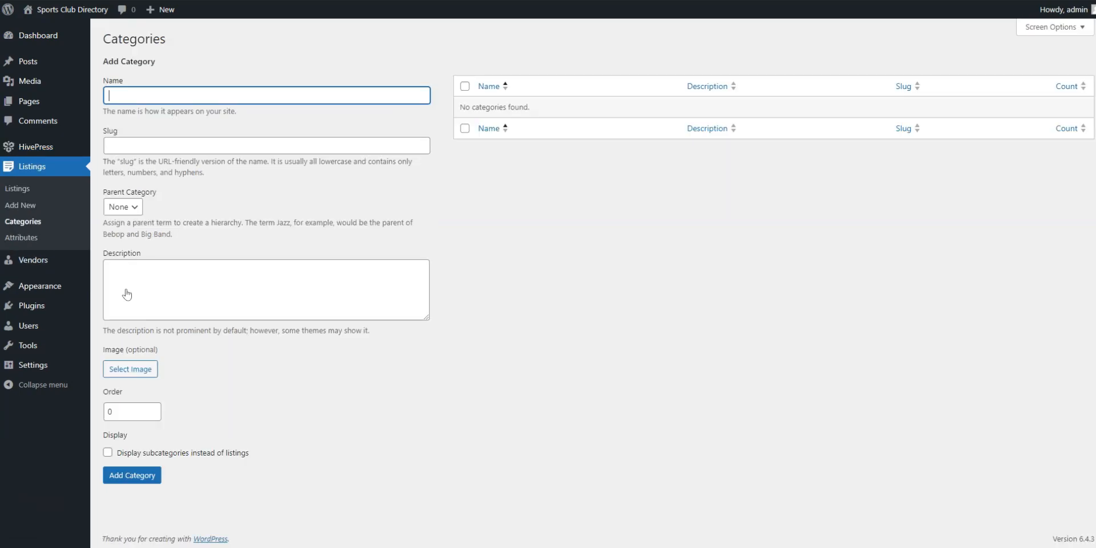
{"action": "mouse_move", "coordinate": [495, 249]}
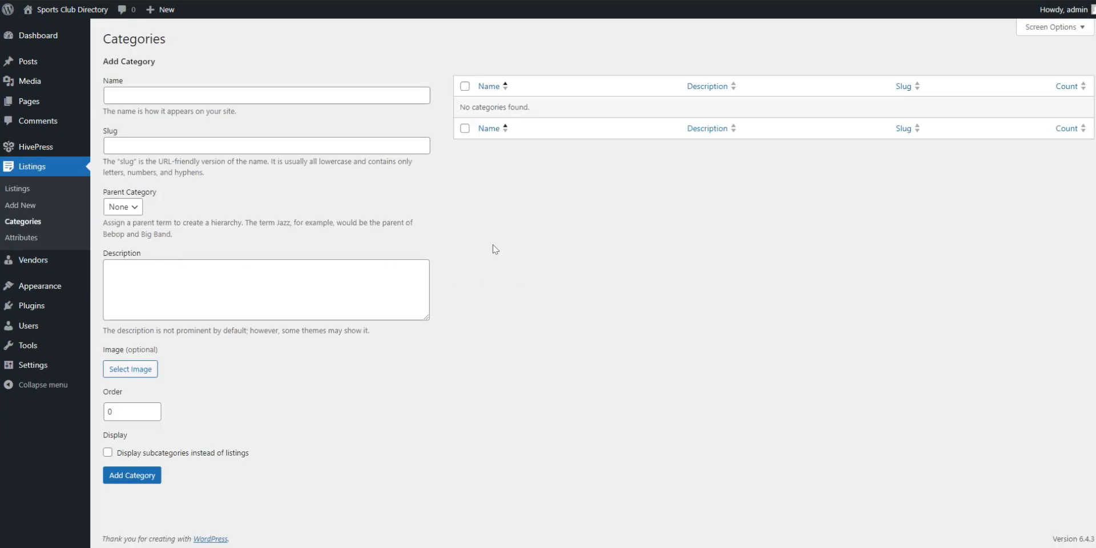
{"action": "left_click", "coordinate": [267, 96]}
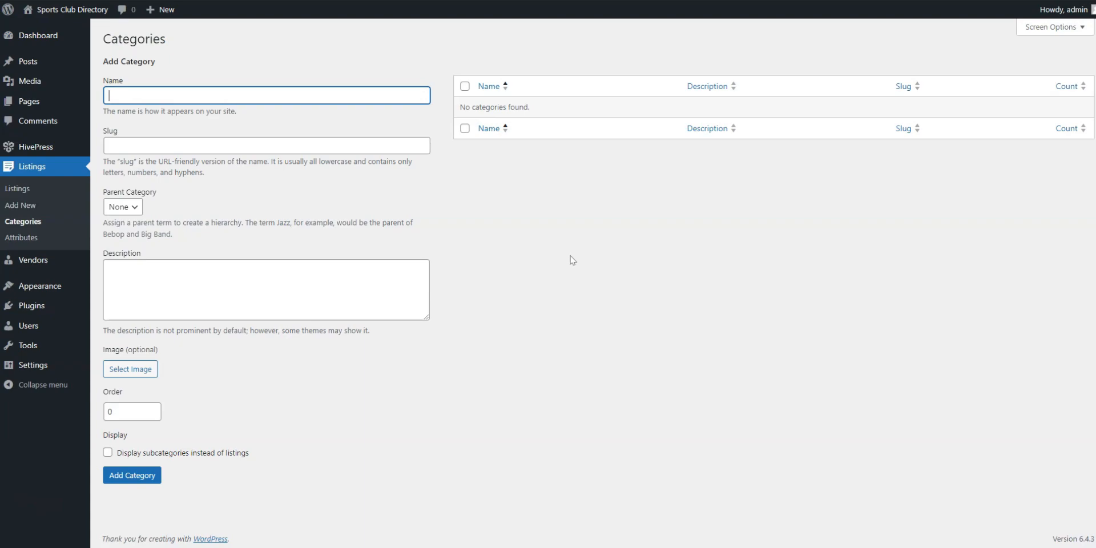
{"action": "type", "text": "Gyms"}
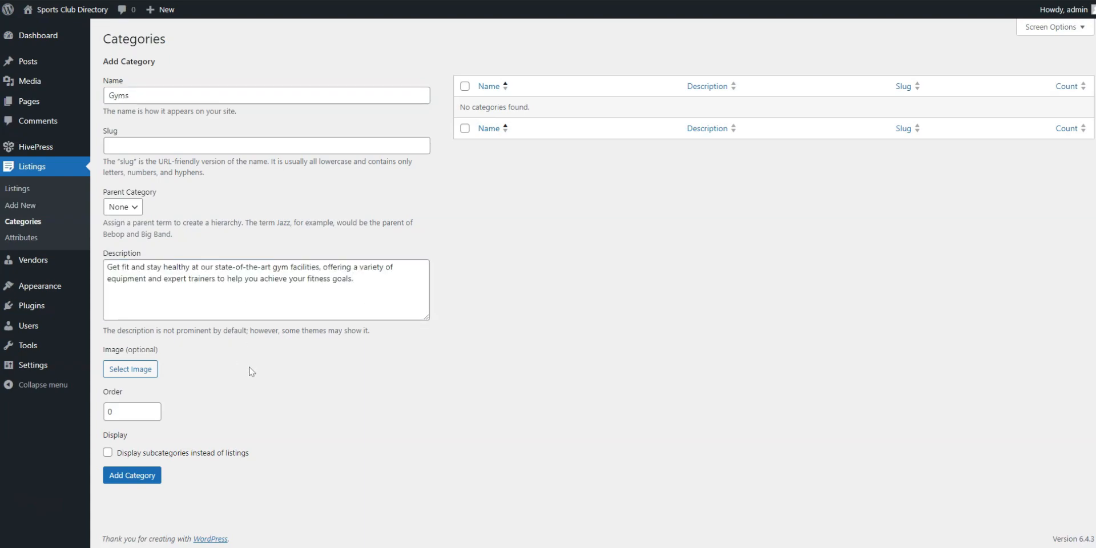
{"action": "left_click", "coordinate": [130, 368]}
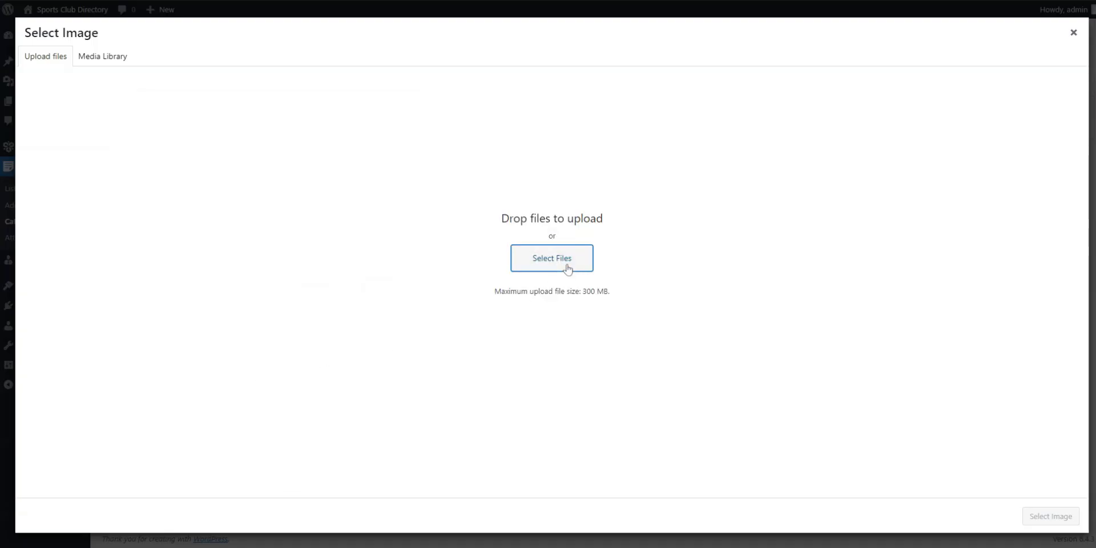
{"action": "left_click", "coordinate": [553, 258]}
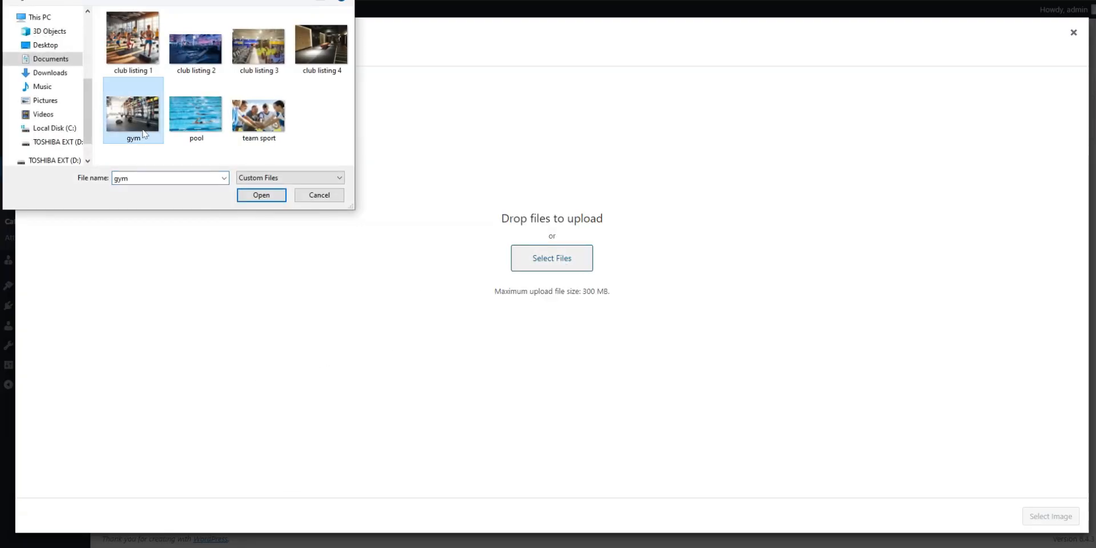
{"action": "left_click", "coordinate": [261, 195]}
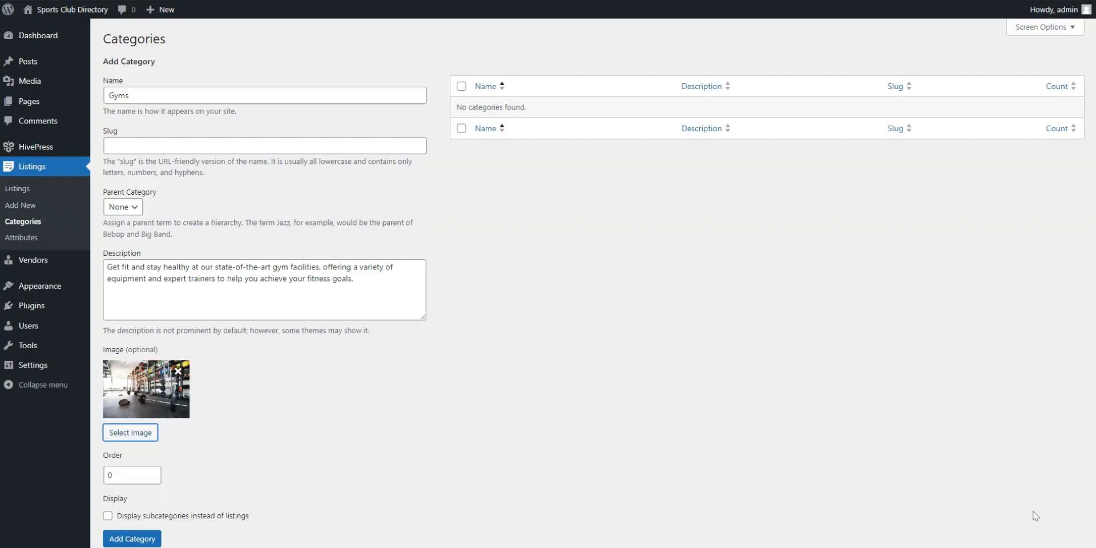
Give the Gyms category order 1 and add it to the listing categories
{"action": "scroll", "scroll_direction": "down", "scroll_amount": 3}
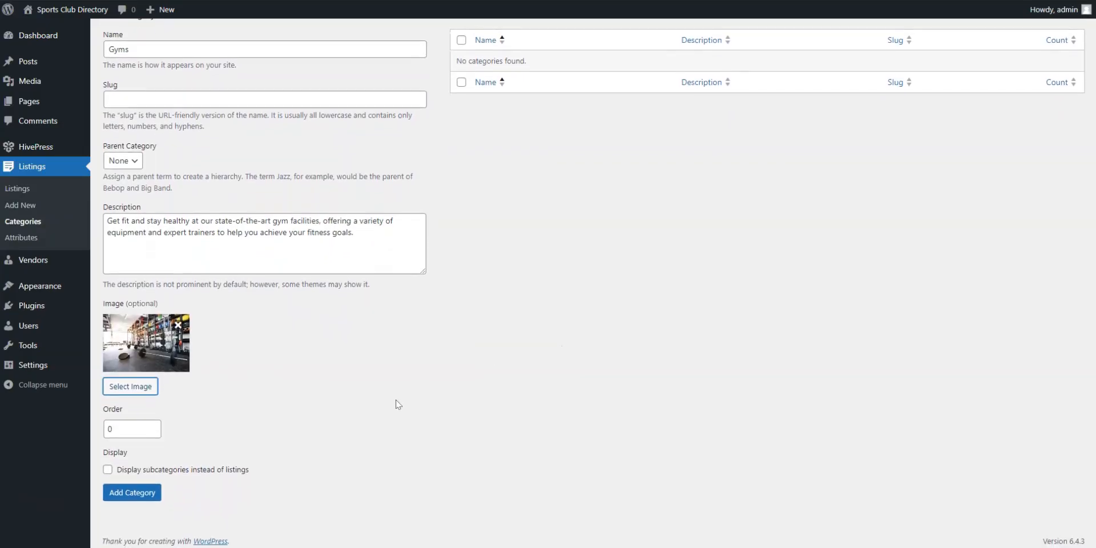
{"action": "type", "text": "1"}
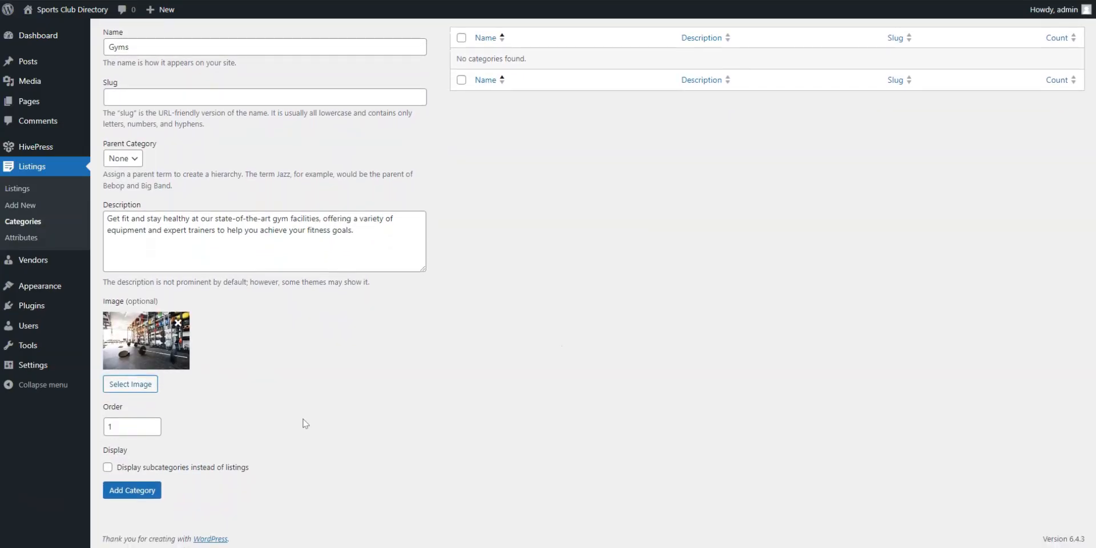
{"action": "mouse_move", "coordinate": [331, 480]}
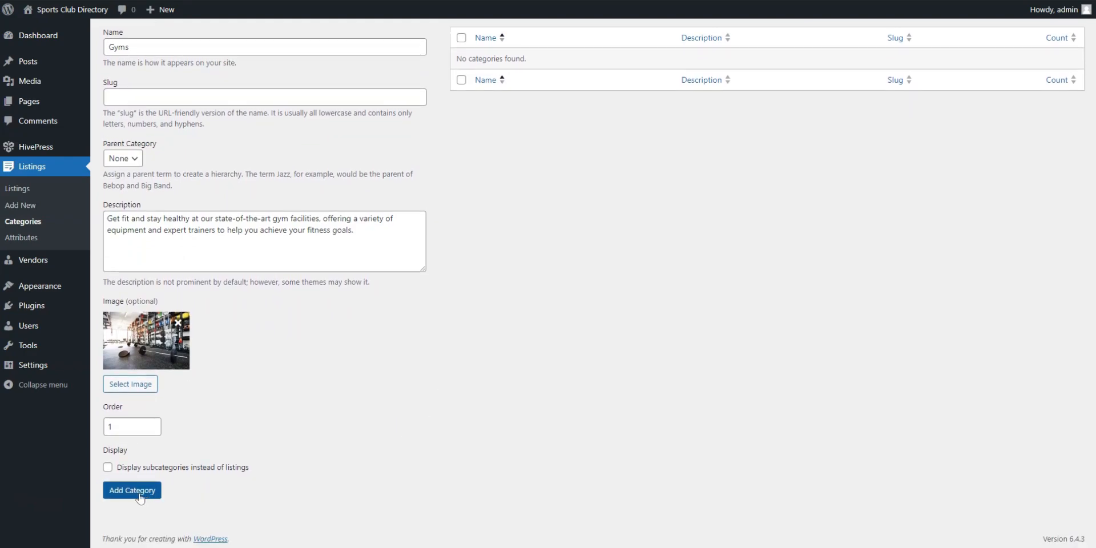
{"action": "left_click", "coordinate": [132, 489]}
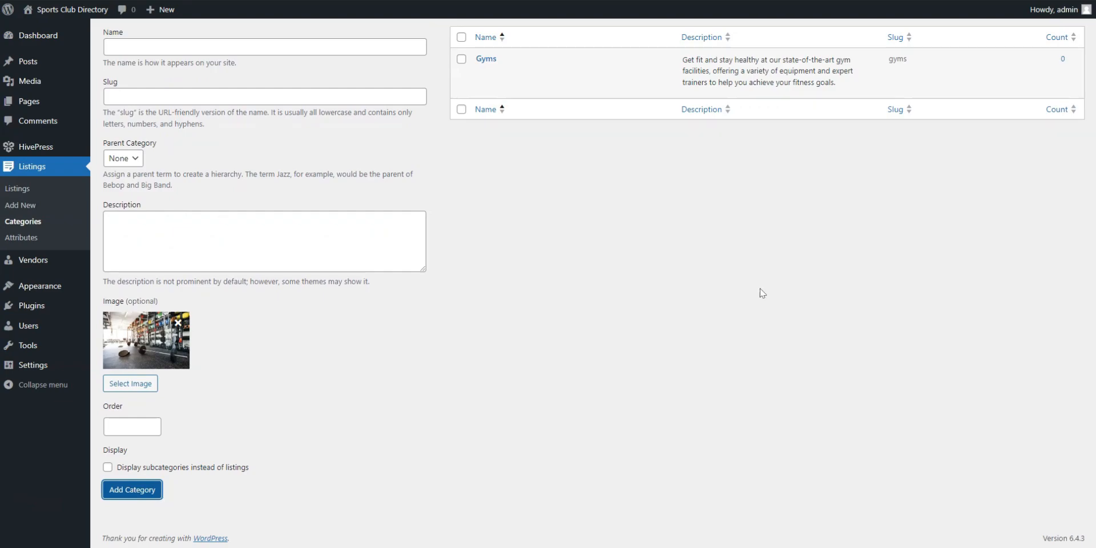
{"action": "left_click", "coordinate": [133, 489]}
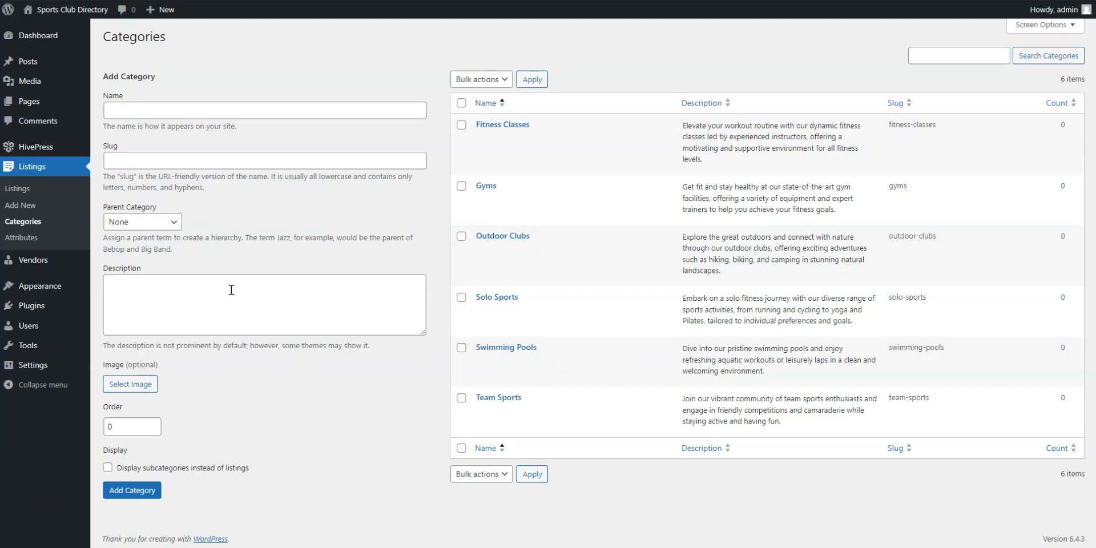
Go to the listing Attributes page from the sidebar
{"action": "left_click", "coordinate": [21, 237]}
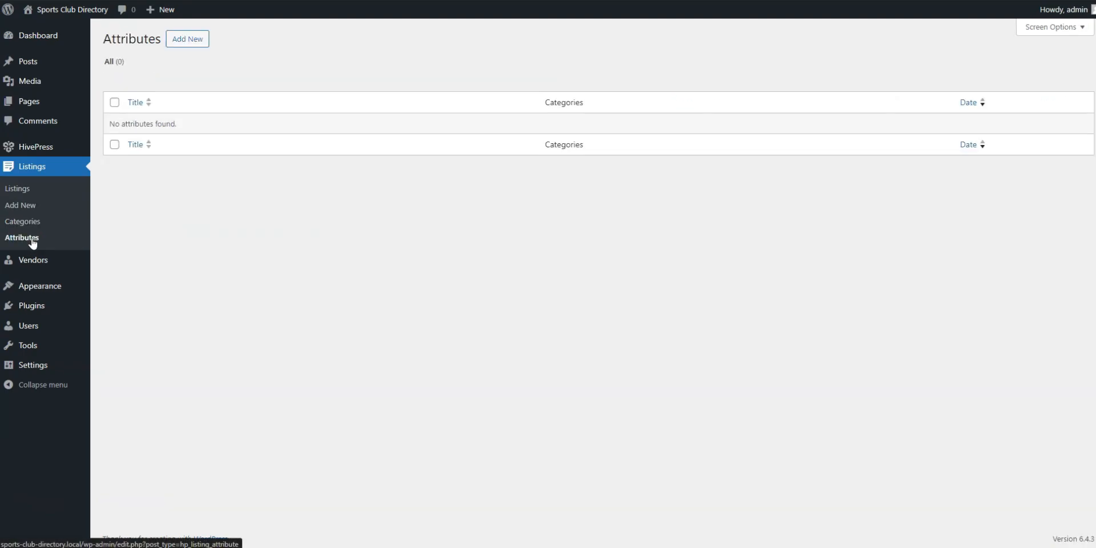
Create attribute 'Basic Membership Cost' with field name cost, front-end editing and Number field type
{"action": "left_click", "coordinate": [188, 38]}
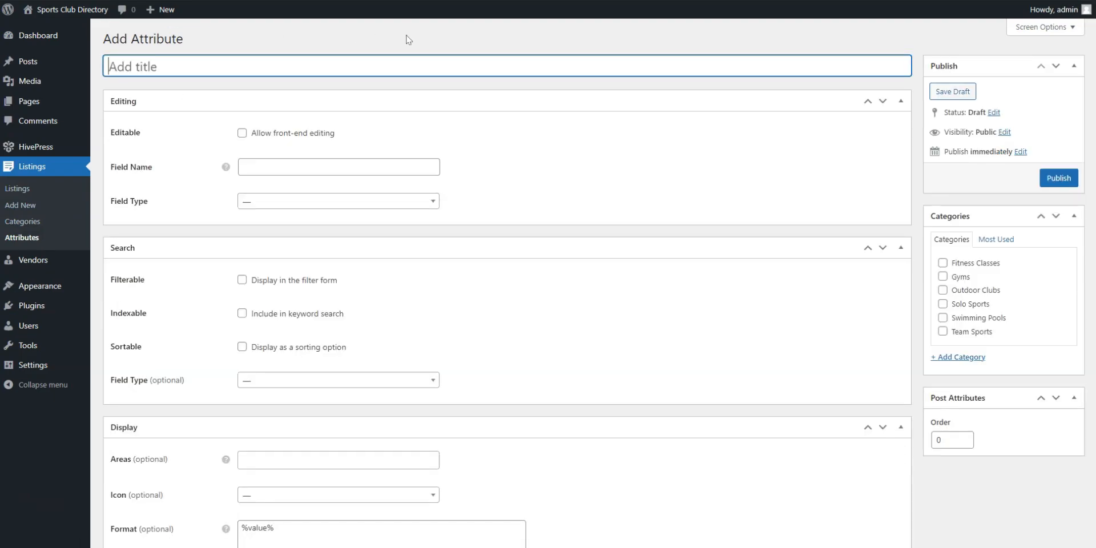
{"action": "type", "text": "Basic Membership Cost"}
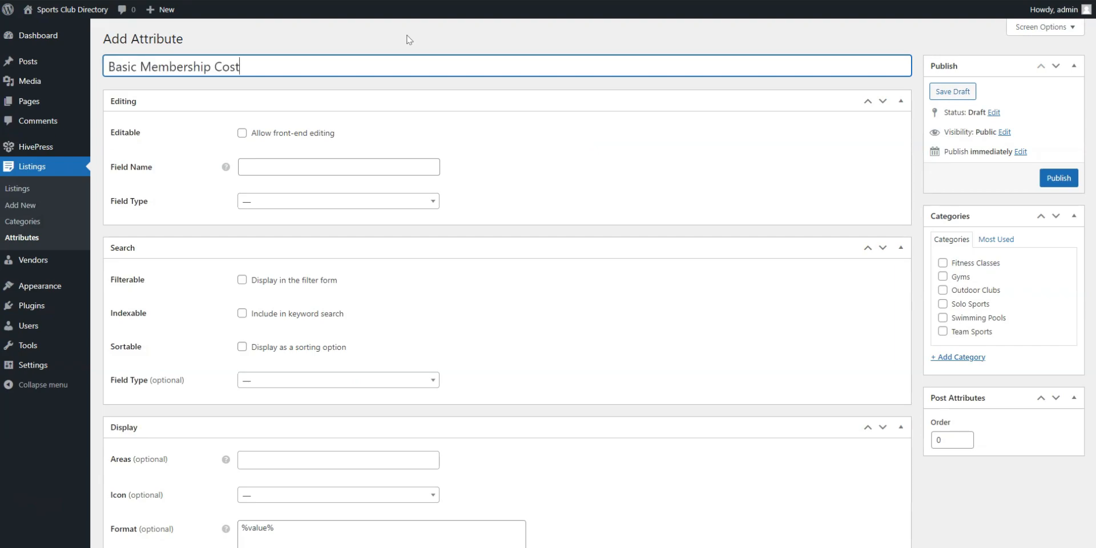
{"action": "mouse_move", "coordinate": [400, 69]}
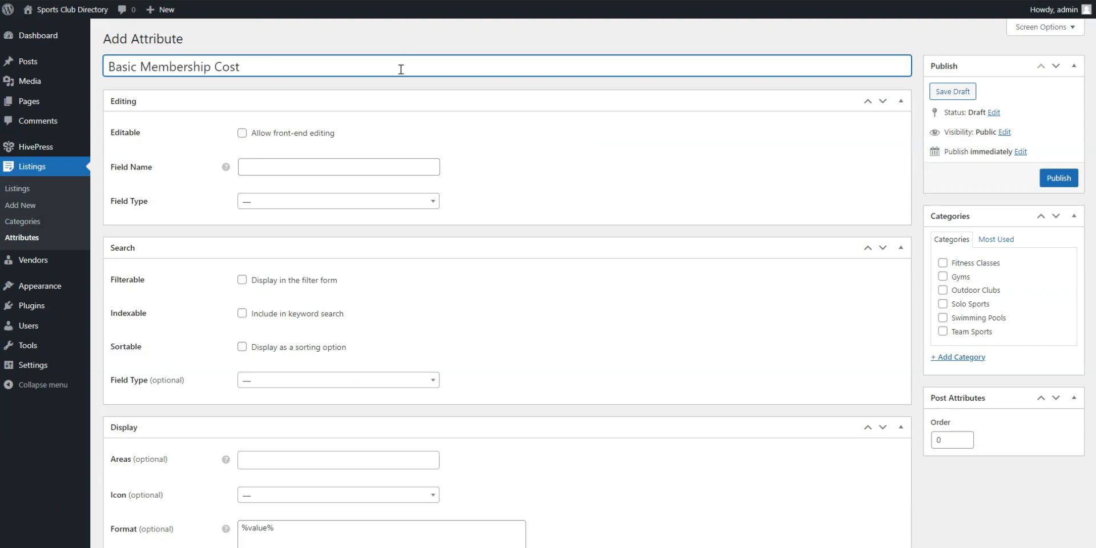
{"action": "type", "text": "co"}
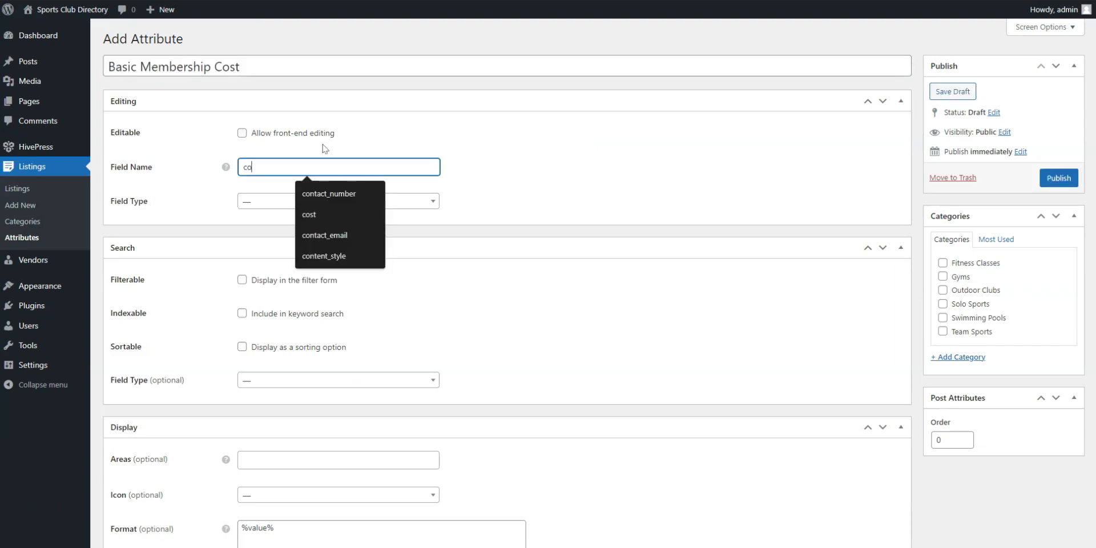
{"action": "left_click", "coordinate": [309, 214]}
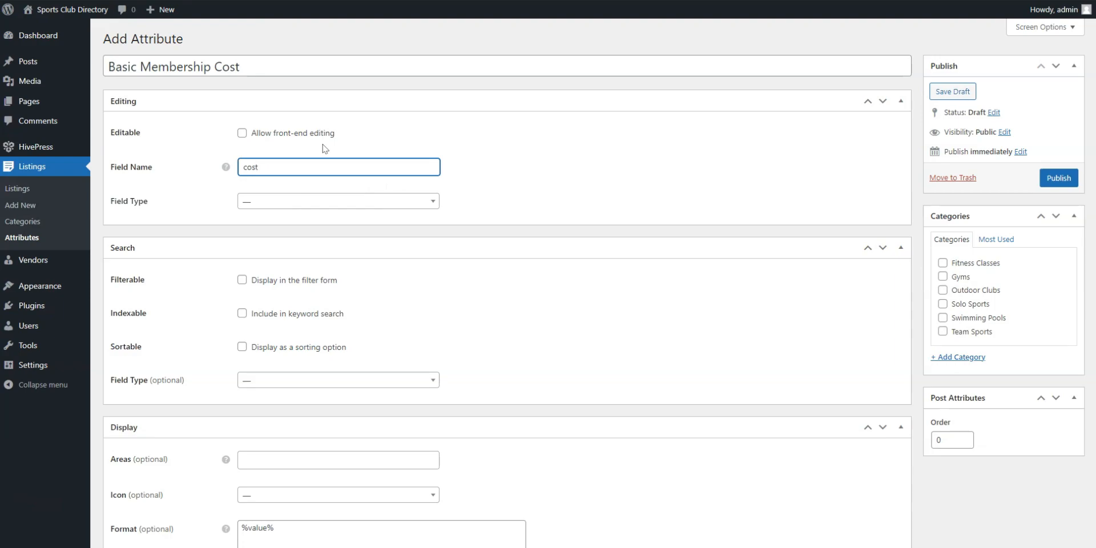
{"action": "left_click", "coordinate": [242, 132]}
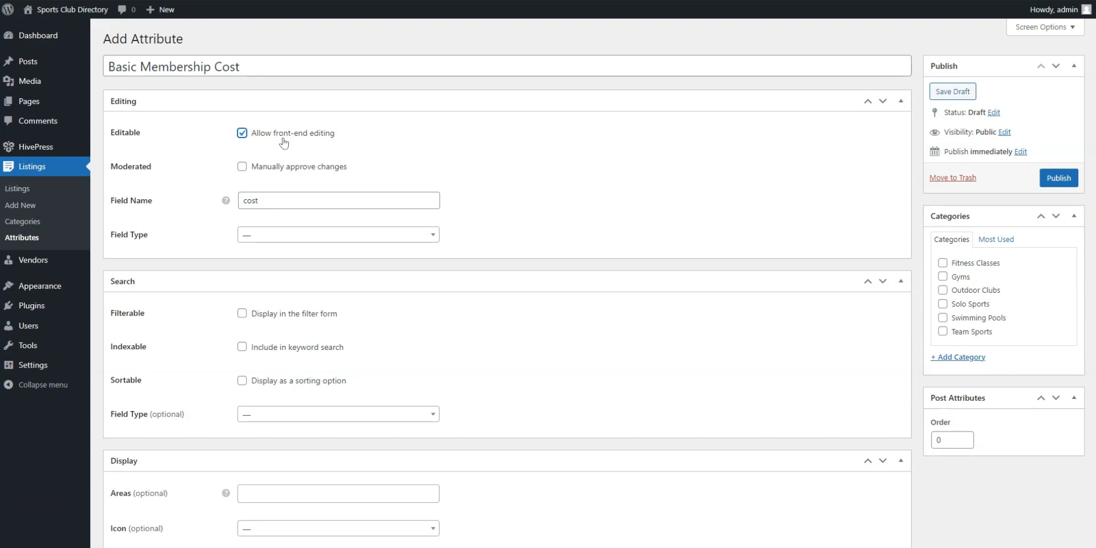
{"action": "left_click", "coordinate": [337, 235]}
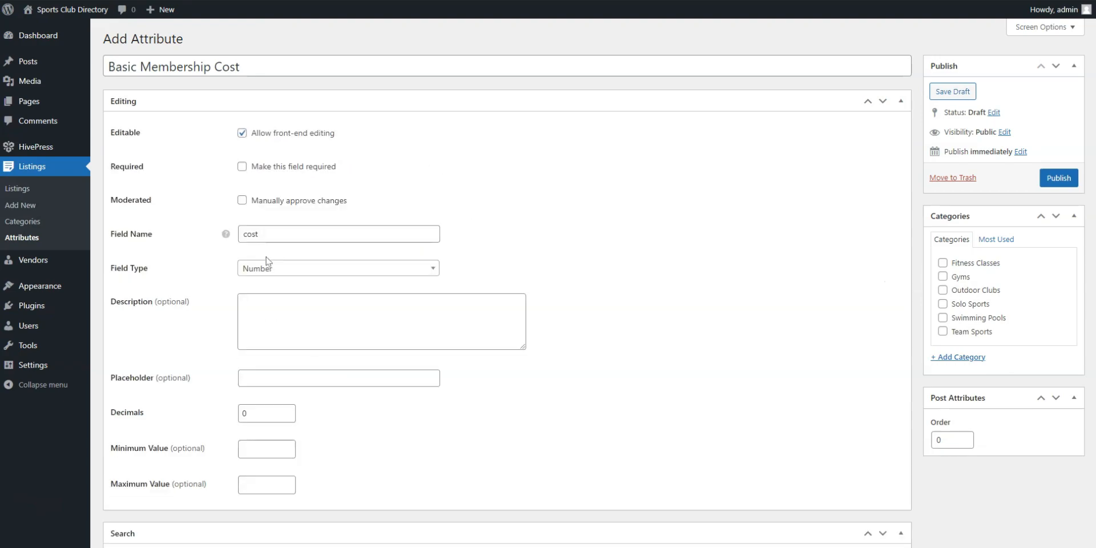
{"action": "scroll", "scroll_direction": "down", "scroll_amount": 3}
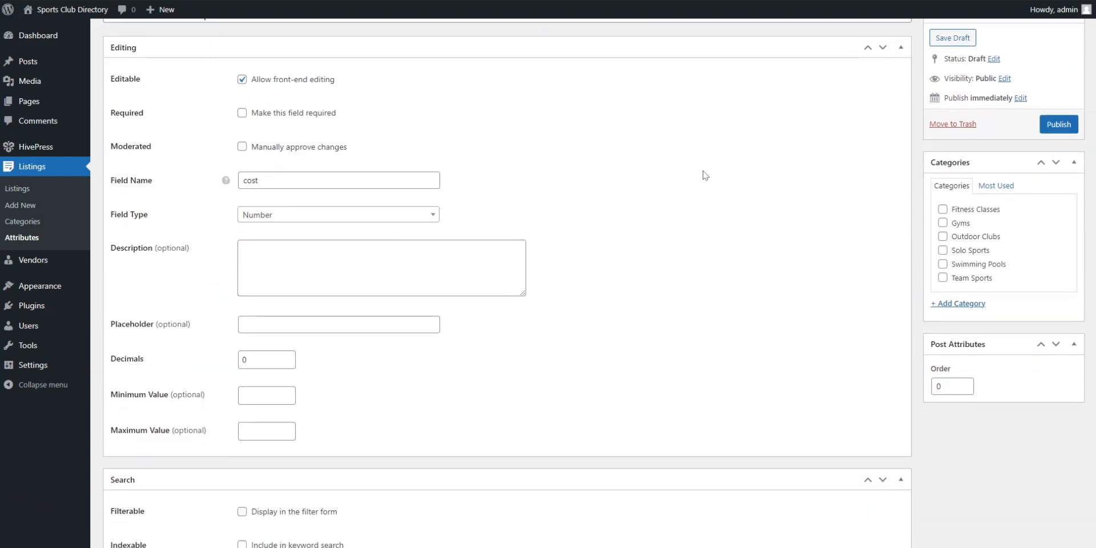
{"action": "scroll", "scroll_direction": "down", "scroll_amount": 3}
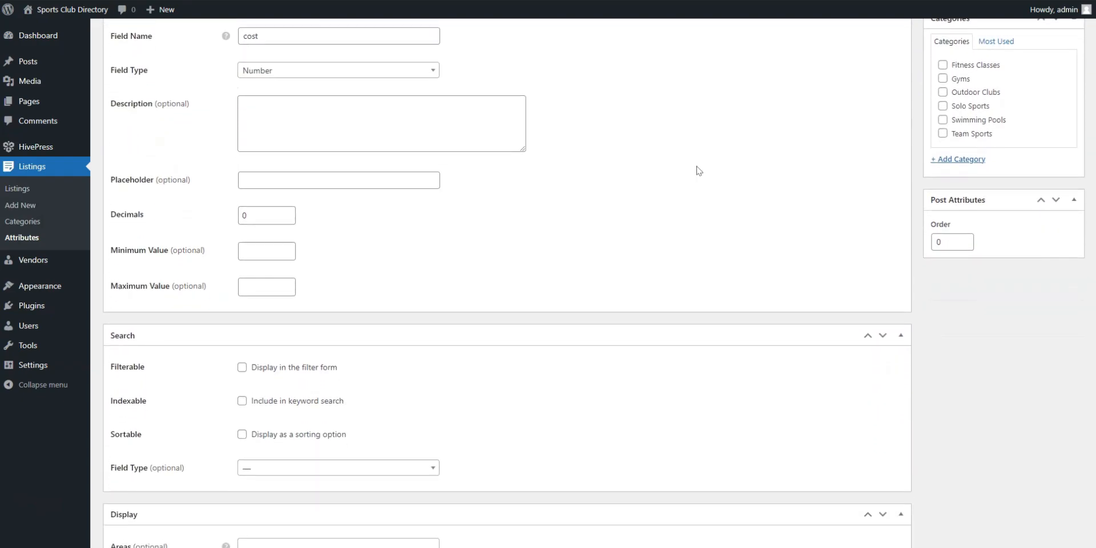
Mark the cost attribute Filterable and Sortable with Number Range as its search field type
{"action": "scroll", "scroll_direction": "down", "scroll_amount": 3}
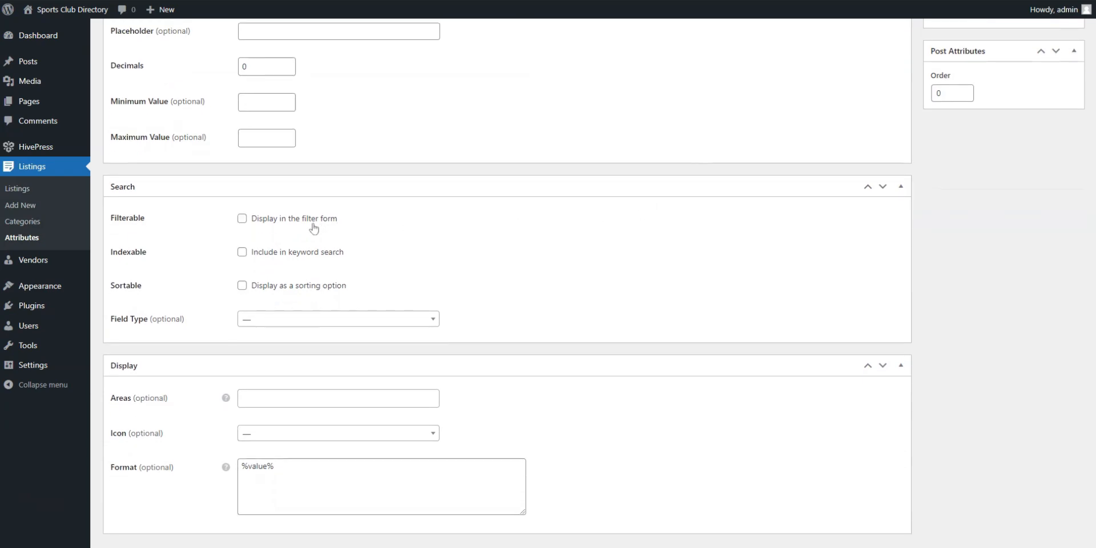
{"action": "left_click", "coordinate": [242, 219]}
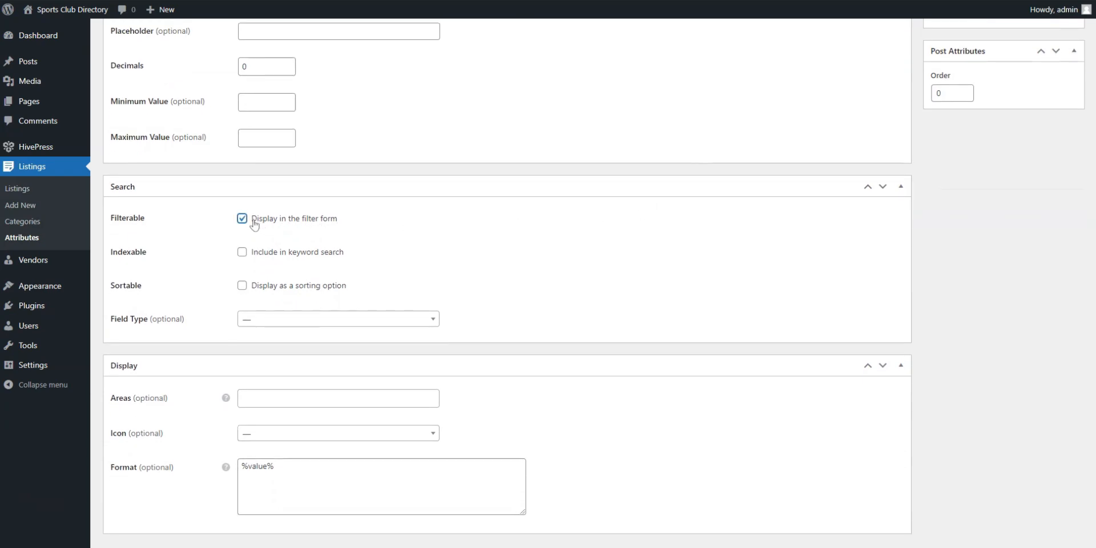
{"action": "left_click", "coordinate": [242, 285]}
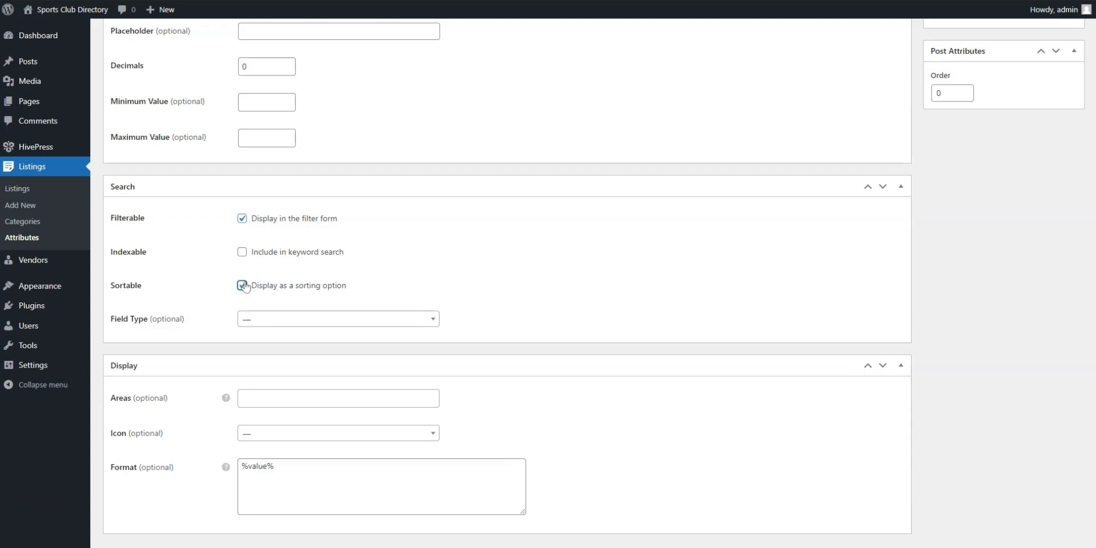
{"action": "left_click", "coordinate": [338, 319]}
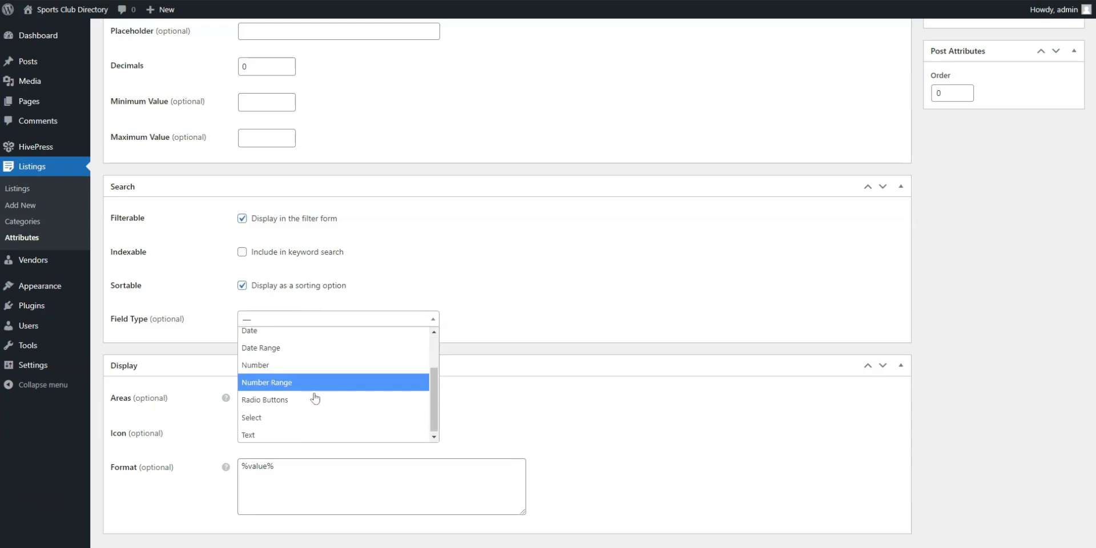
{"action": "left_click", "coordinate": [267, 382]}
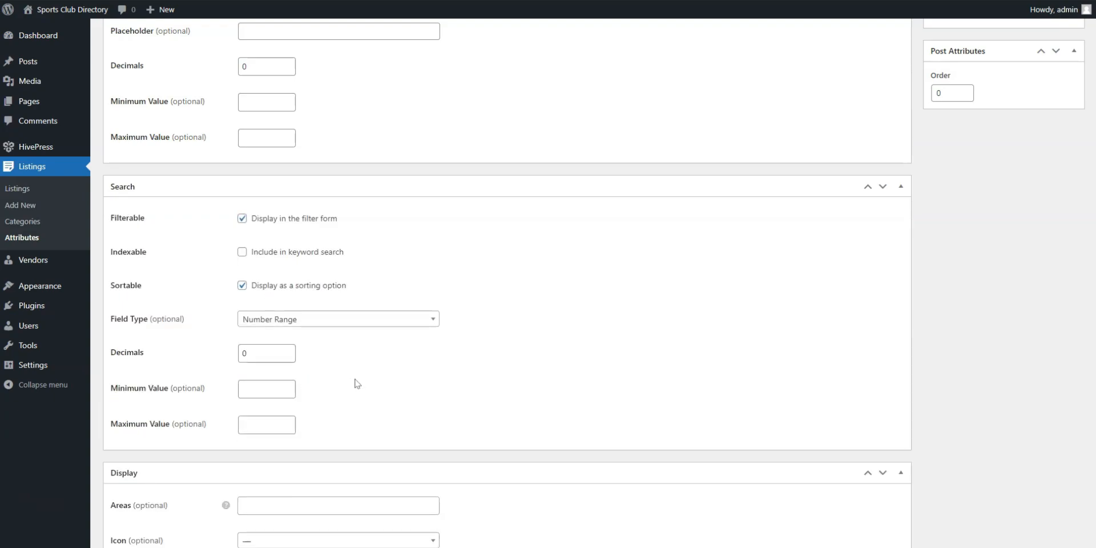
{"action": "mouse_move", "coordinate": [619, 340]}
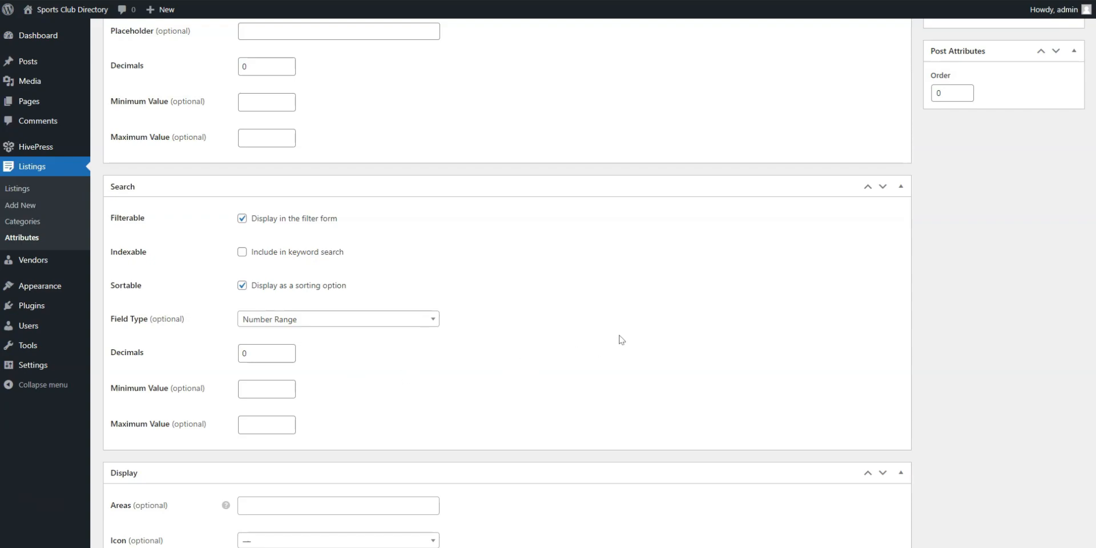
{"action": "scroll", "scroll_direction": "down", "scroll_amount": 3}
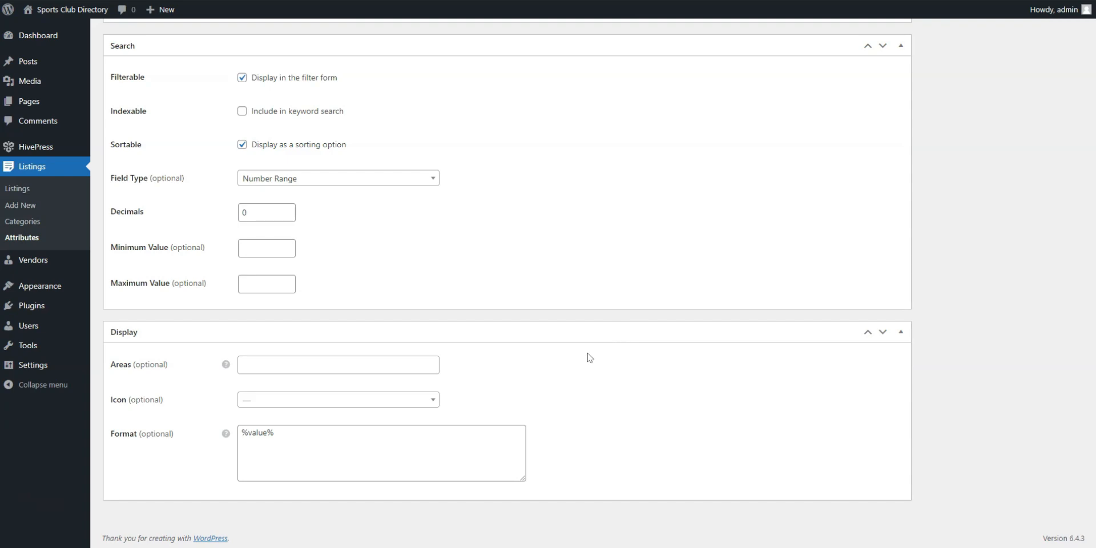
{"action": "mouse_move", "coordinate": [473, 363]}
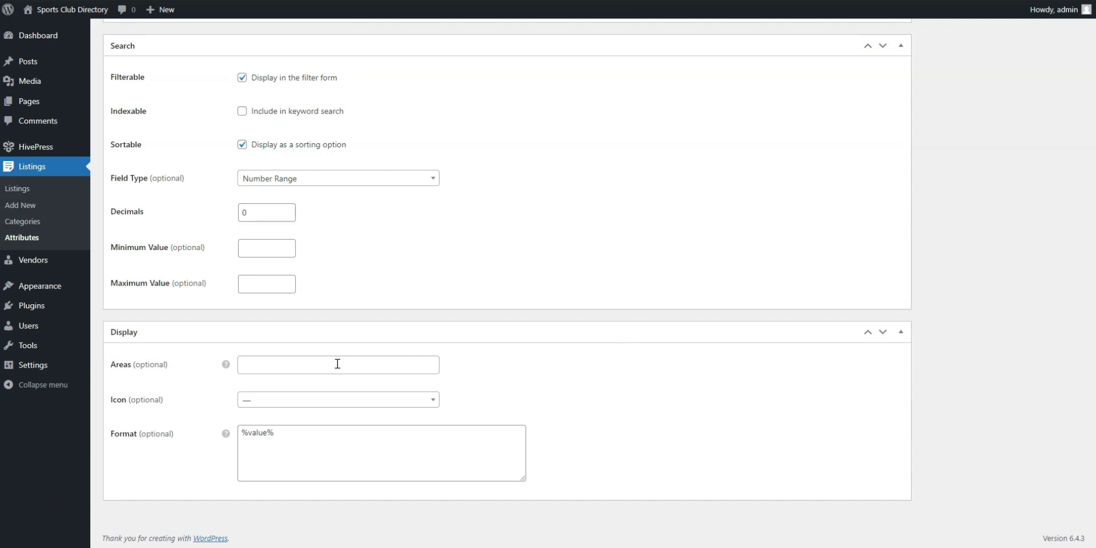
Display the attribute in Block and Page primary areas as '%label%: $%value%' and publish it
{"action": "left_click", "coordinate": [338, 364]}
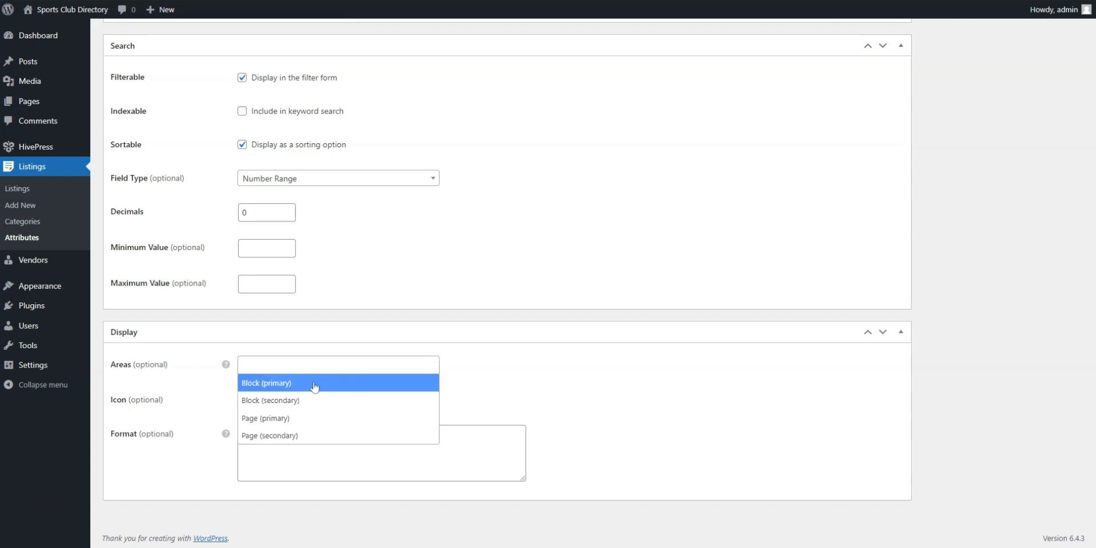
{"action": "left_click", "coordinate": [277, 384]}
{"action": "type", "text": "$"}
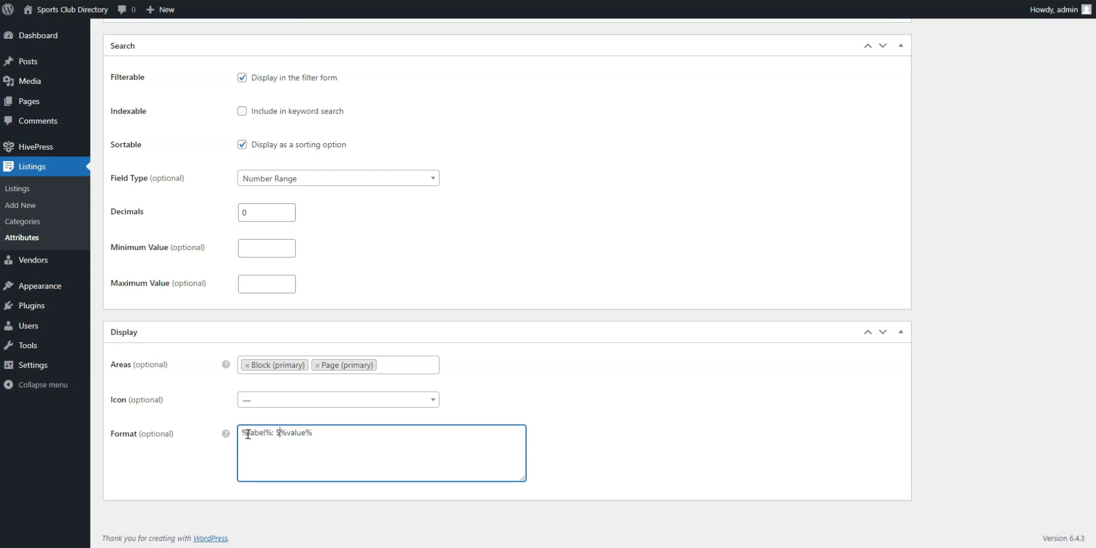
{"action": "mouse_move", "coordinate": [654, 392]}
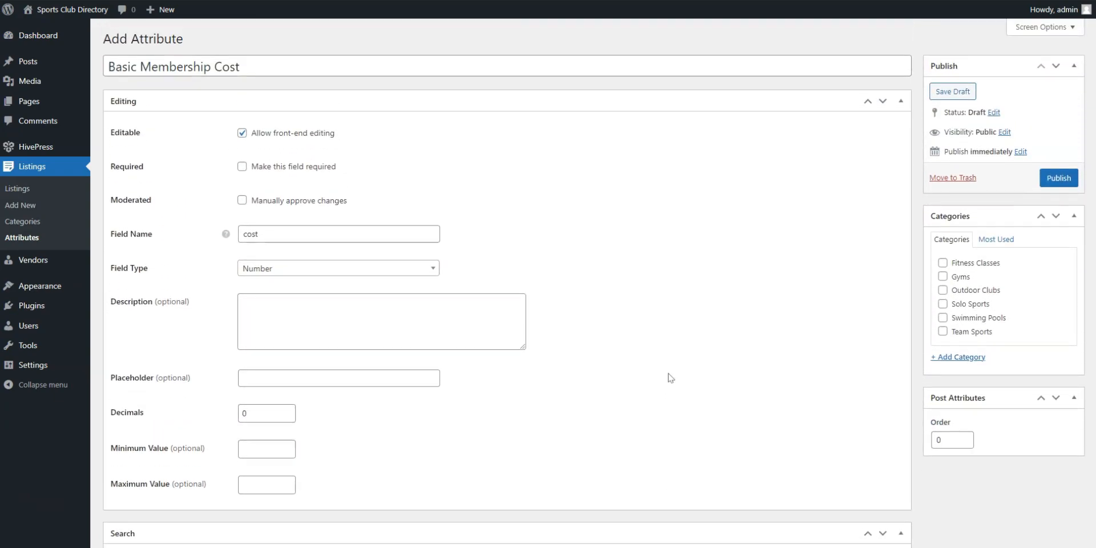
{"action": "mouse_move", "coordinate": [1066, 188]}
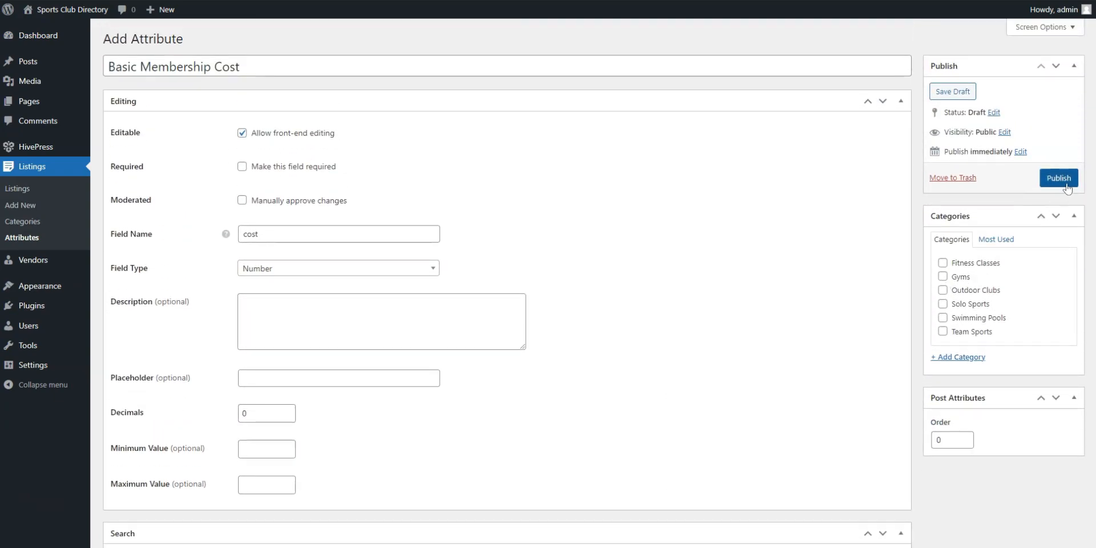
{"action": "left_click", "coordinate": [1058, 177]}
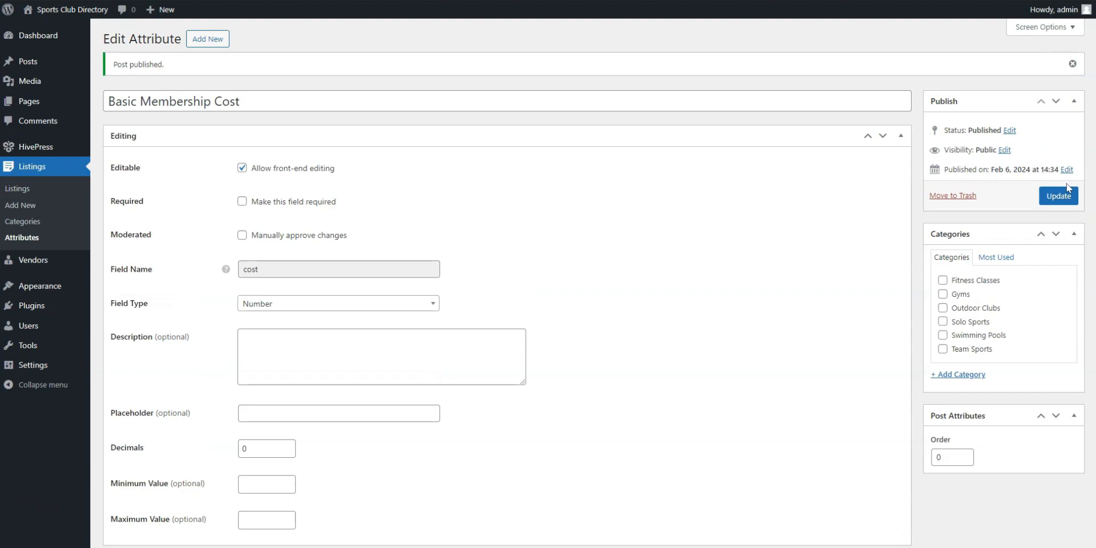
{"action": "mouse_move", "coordinate": [692, 296]}
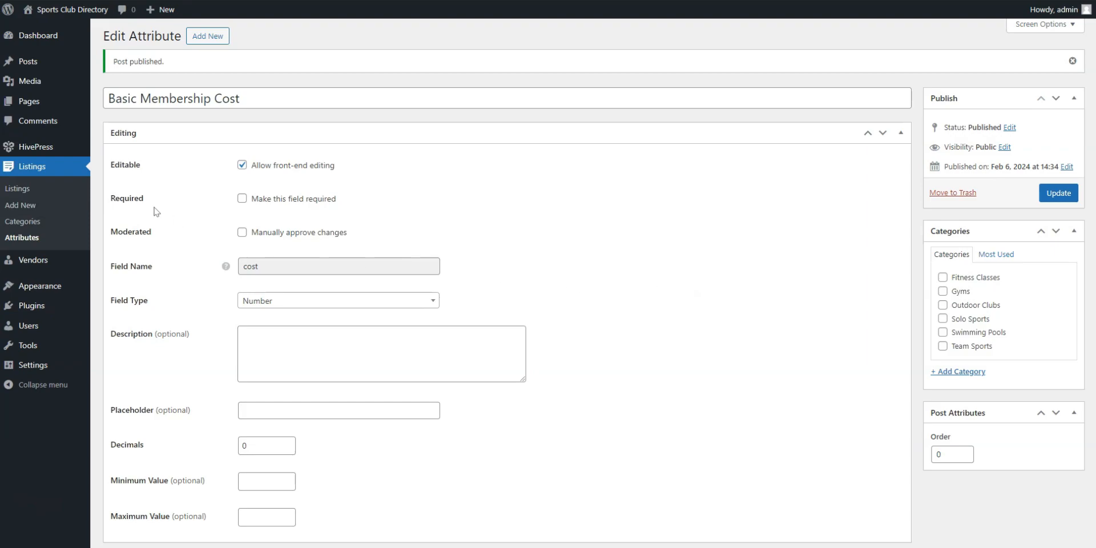
{"action": "mouse_move", "coordinate": [27, 100]}
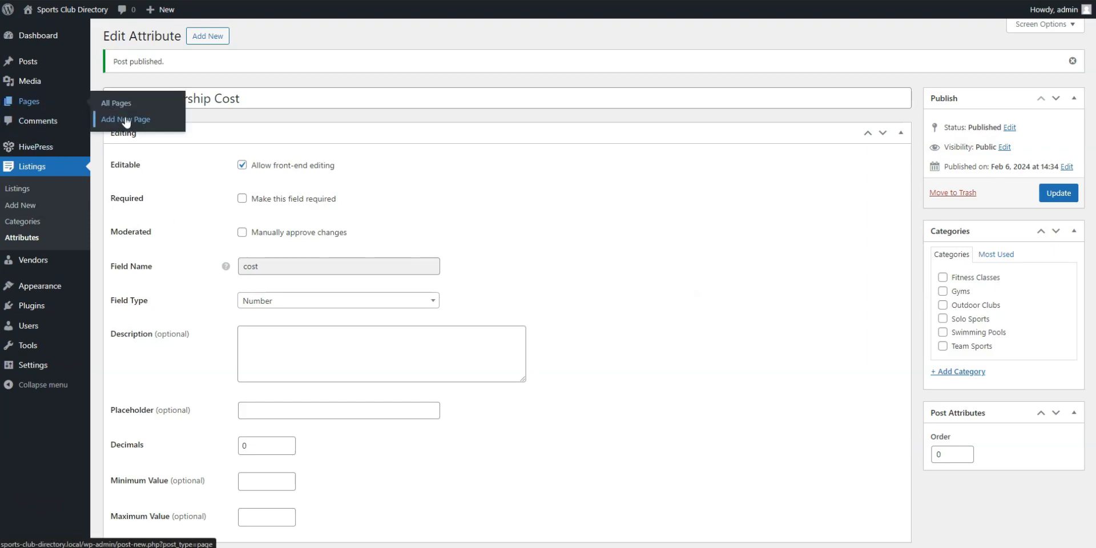
Add a new blank page from Pages in the admin sidebar
{"action": "left_click", "coordinate": [125, 118]}
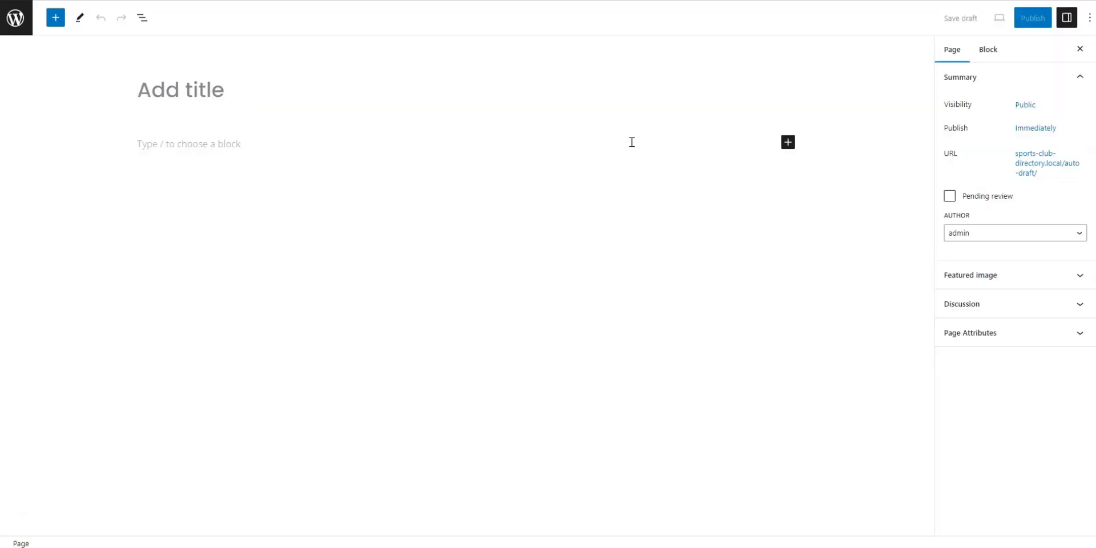
Title the page Home and add the welcome line with a read-more break
{"action": "type", "text": "Home"}
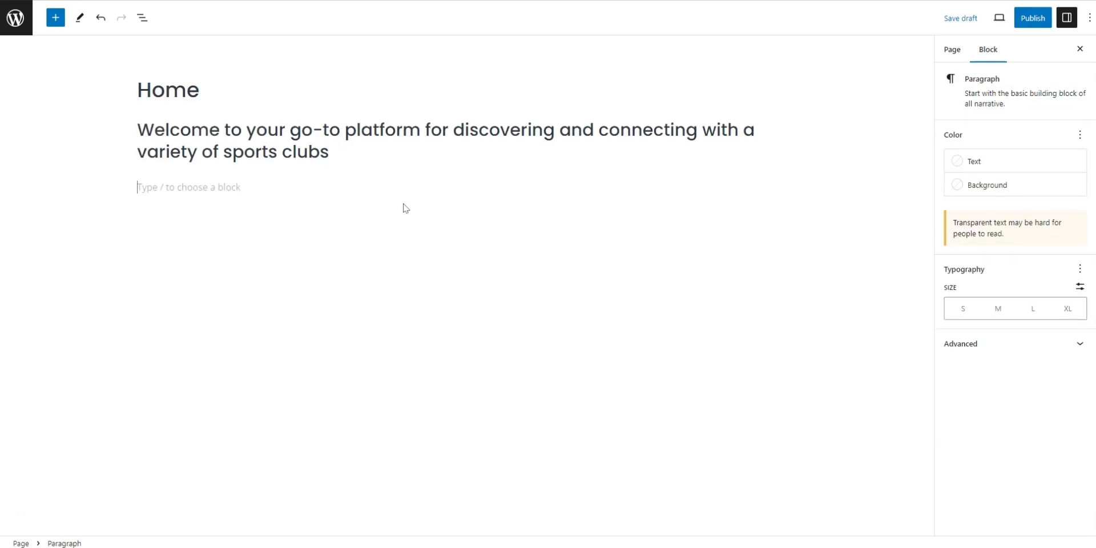
{"action": "type", "text": "/m"}
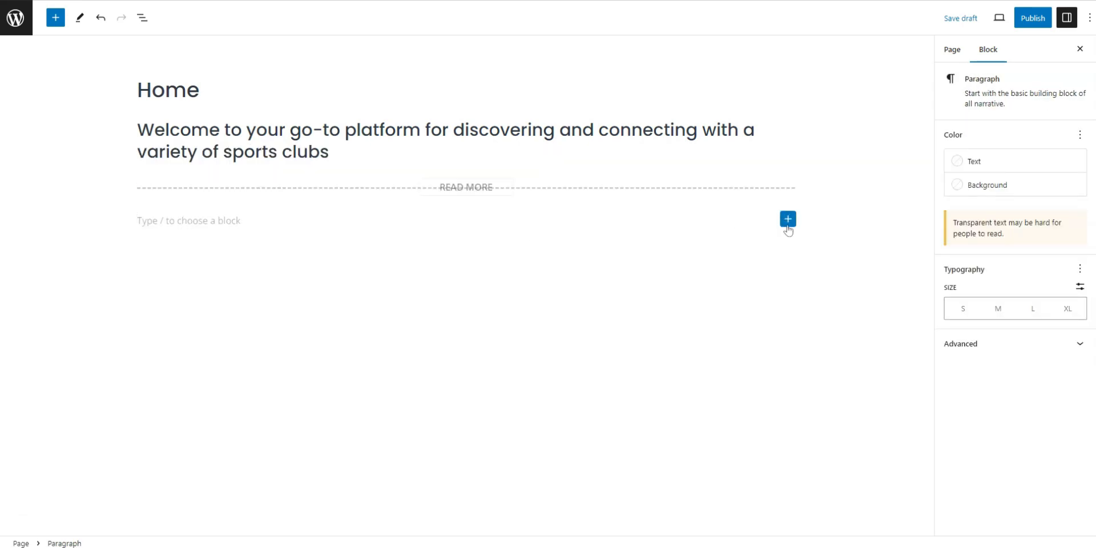
{"action": "left_click", "coordinate": [787, 220]}
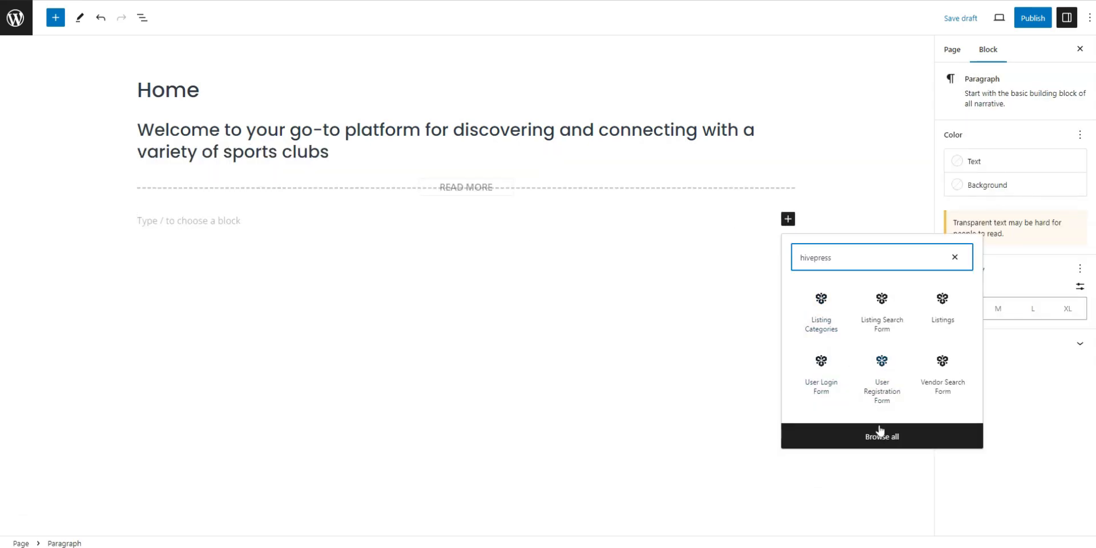
Insert the HivePress Listing Search Form and Listing Categories blocks
{"action": "left_click", "coordinate": [881, 436]}
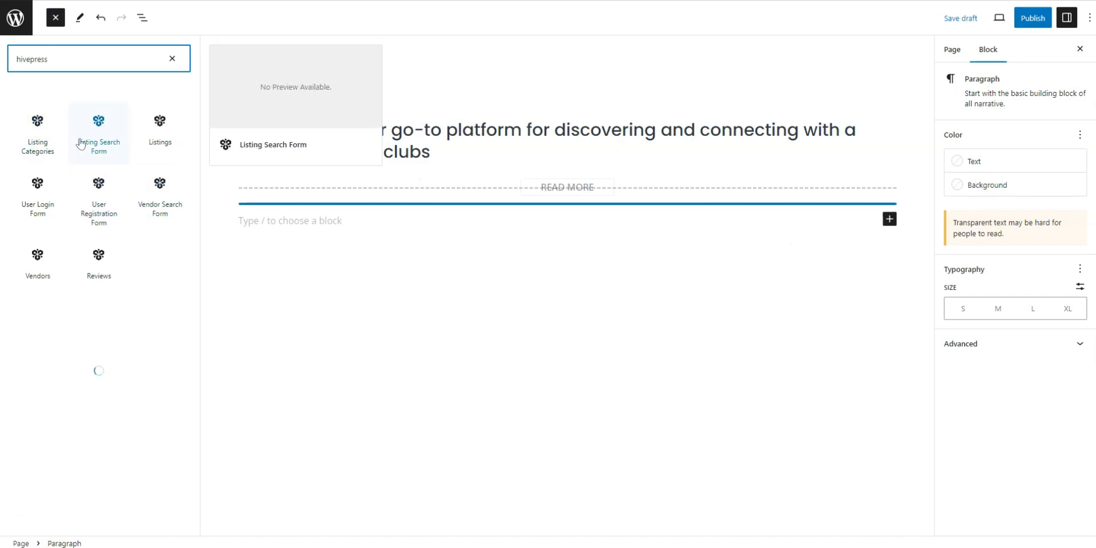
{"action": "left_click", "coordinate": [98, 133]}
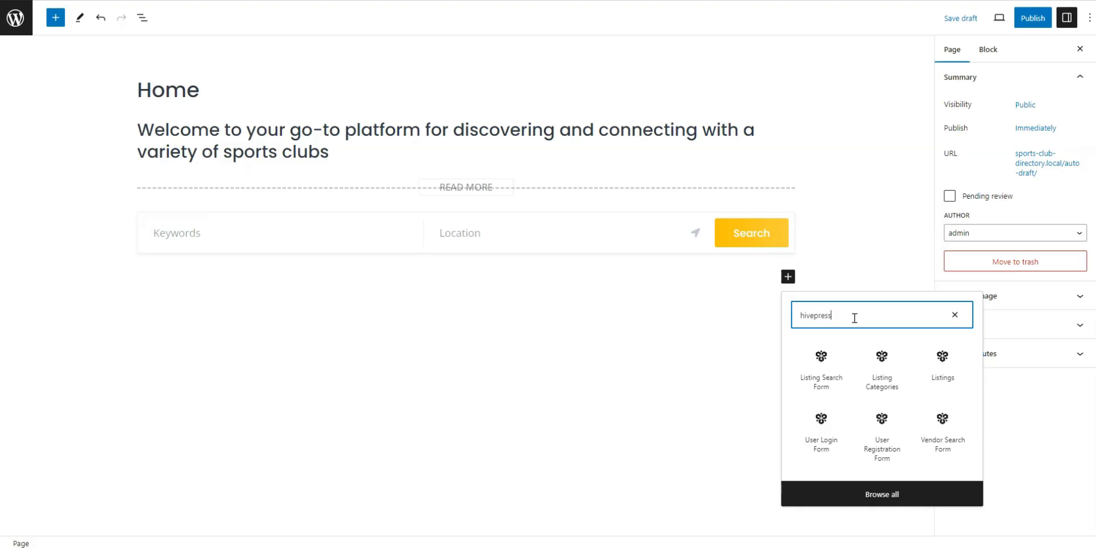
{"action": "left_click", "coordinate": [881, 356]}
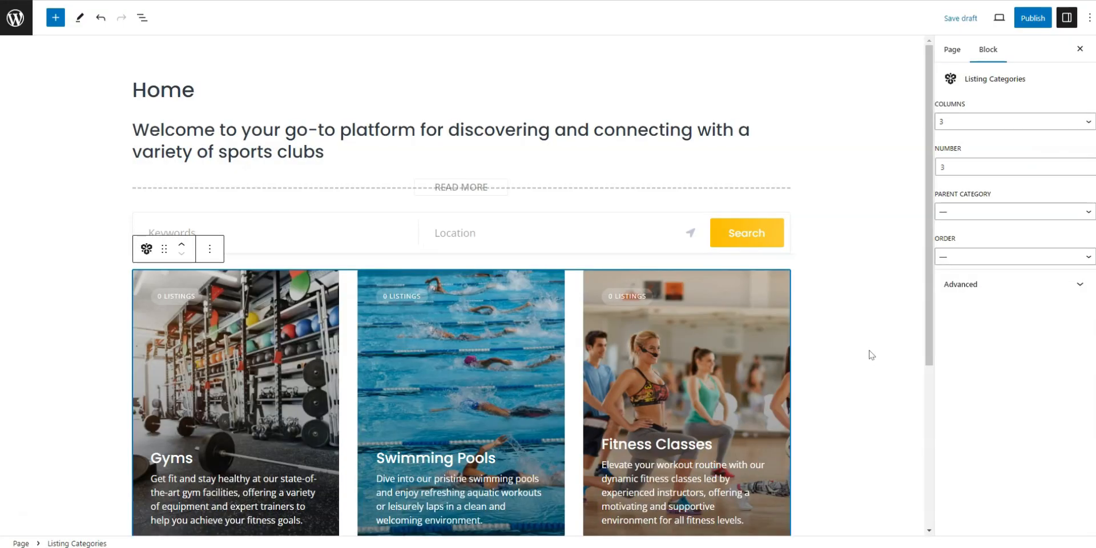
Set the category grid to 3 columns and publish the Home page
{"action": "scroll", "scroll_direction": "down", "scroll_amount": 3}
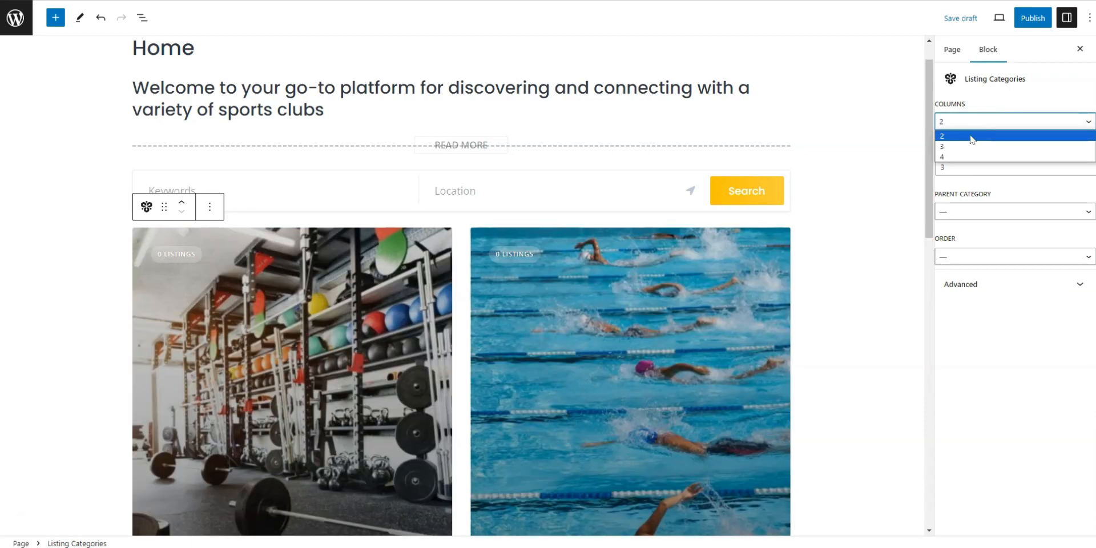
{"action": "left_click", "coordinate": [943, 146]}
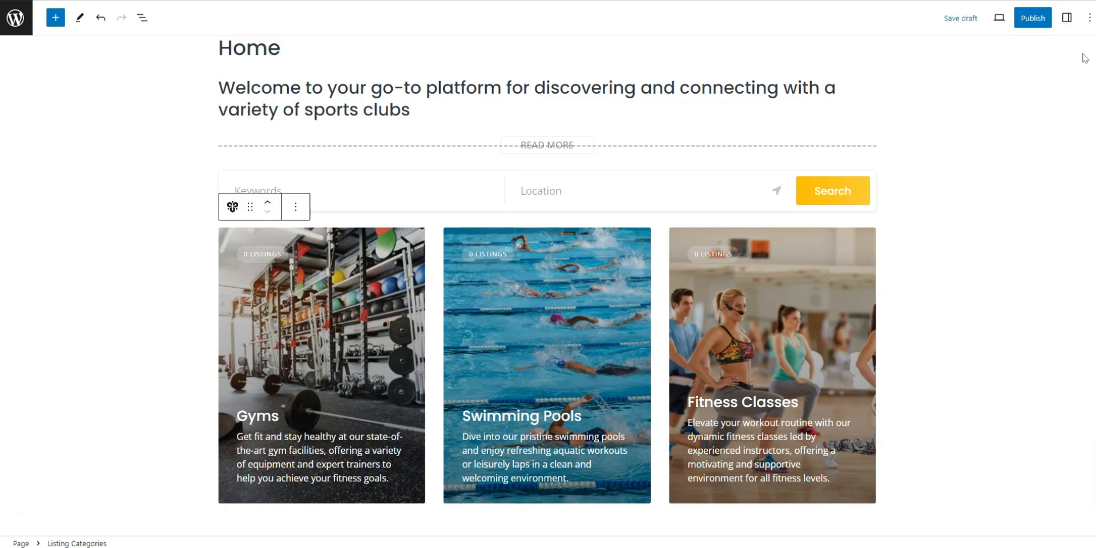
{"action": "left_click", "coordinate": [1032, 17]}
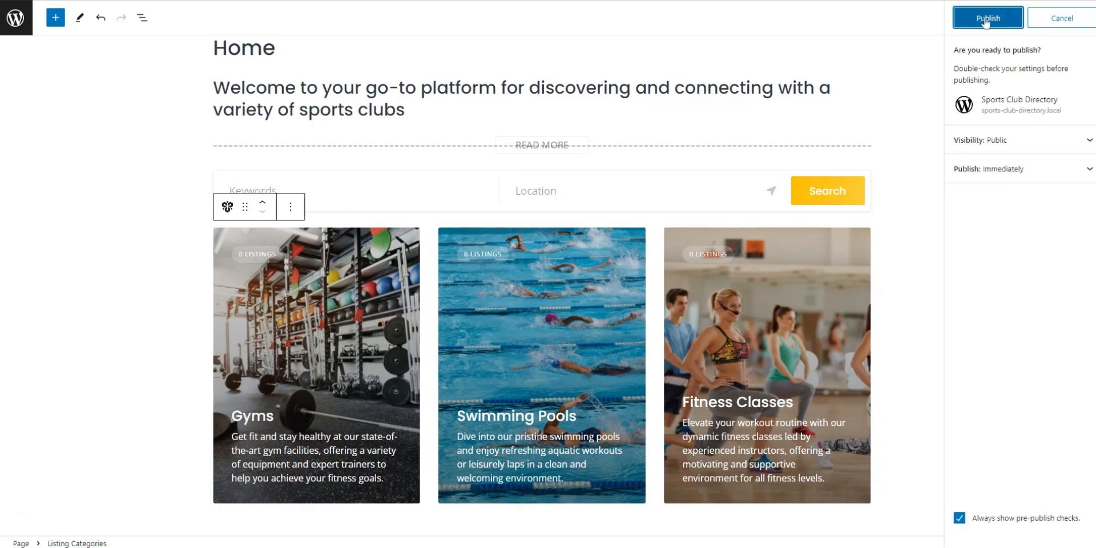
{"action": "left_click", "coordinate": [988, 17]}
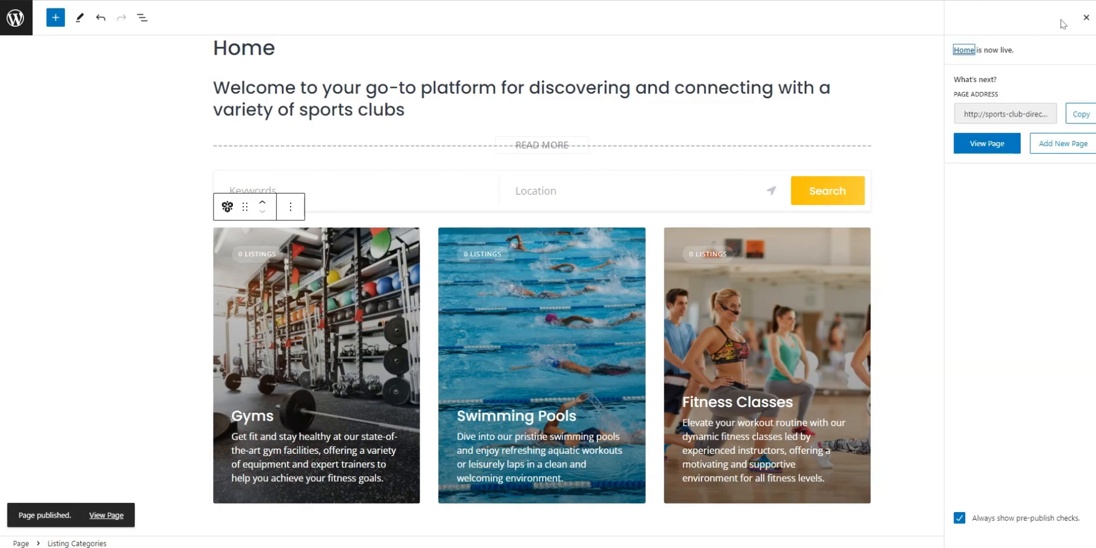
{"action": "left_click", "coordinate": [1083, 18]}
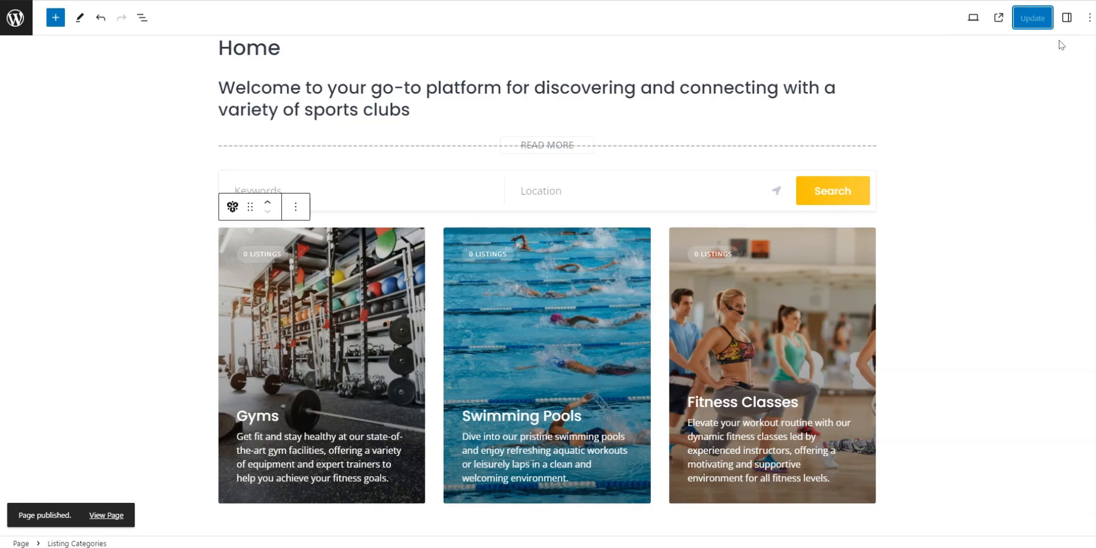
{"action": "mouse_move", "coordinate": [142, 137]}
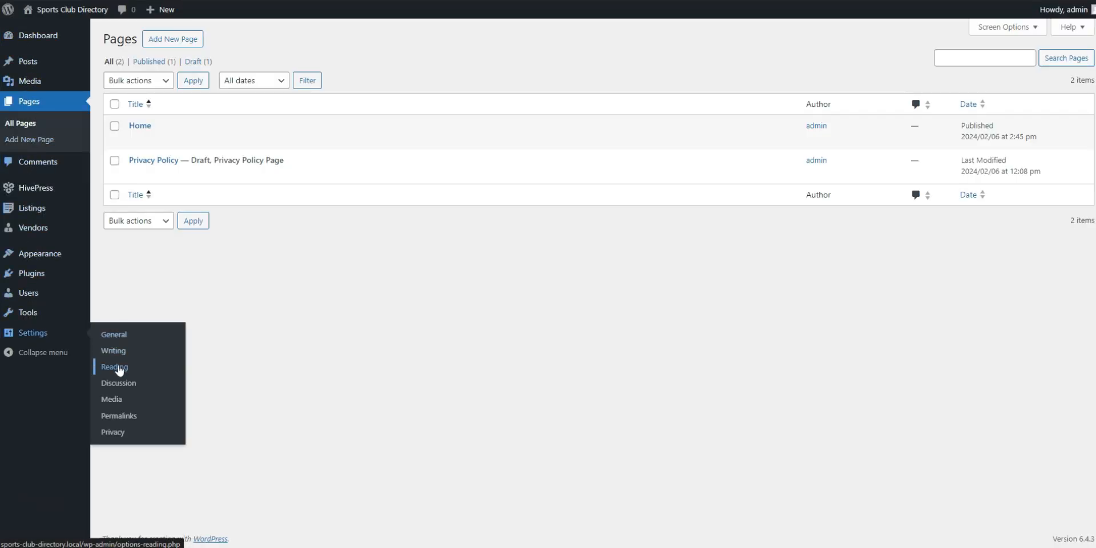
In Settings > Reading choose a static homepage set to Home and save
{"action": "left_click", "coordinate": [114, 366]}
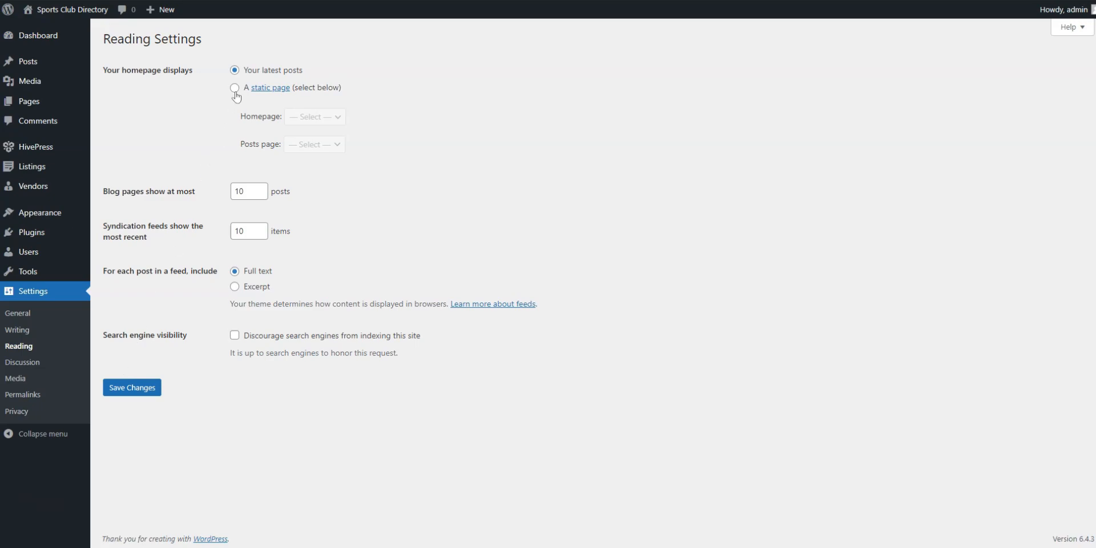
{"action": "left_click", "coordinate": [235, 88]}
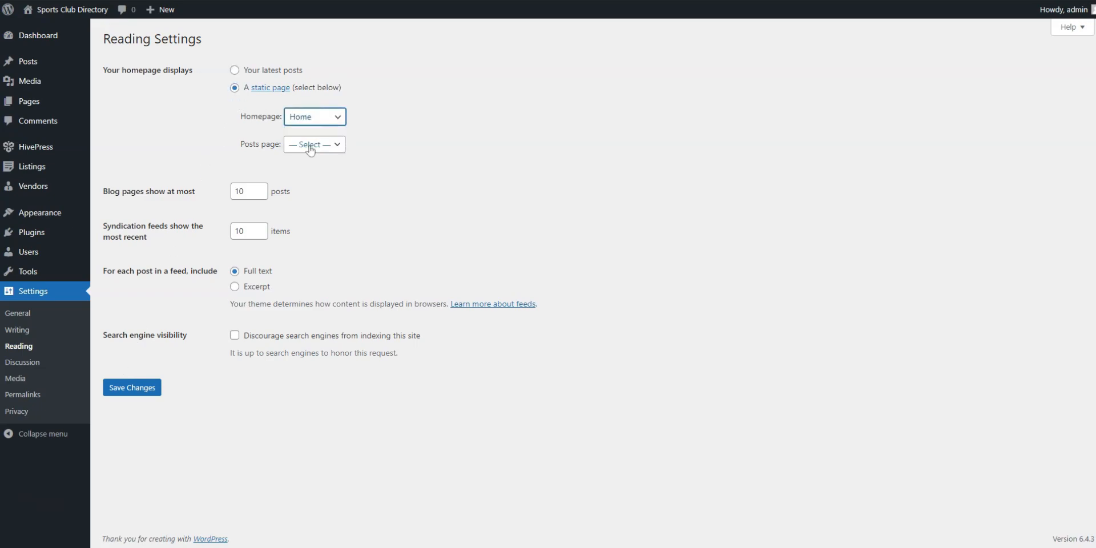
{"action": "mouse_move", "coordinate": [449, 159]}
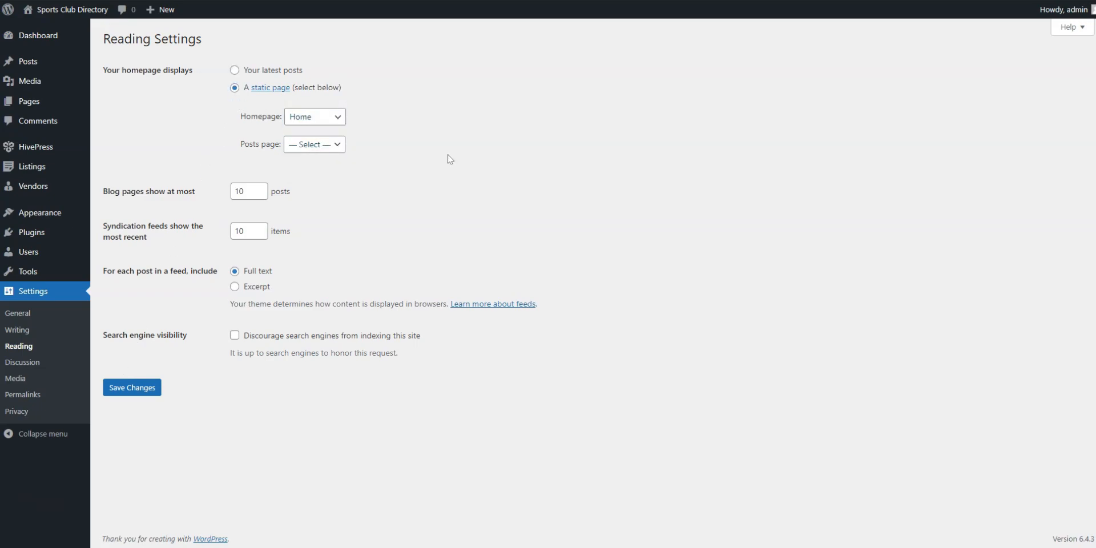
{"action": "left_click", "coordinate": [132, 387]}
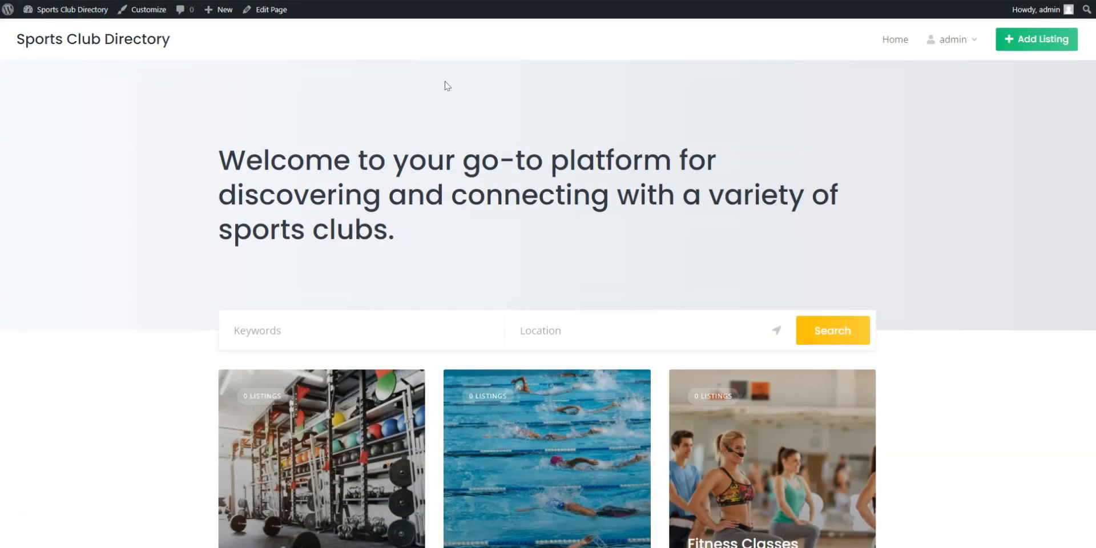
Launch the Customizer for the Sports Club Directory homepage from the admin toolbar
{"action": "scroll", "scroll_direction": "down", "scroll_amount": 3}
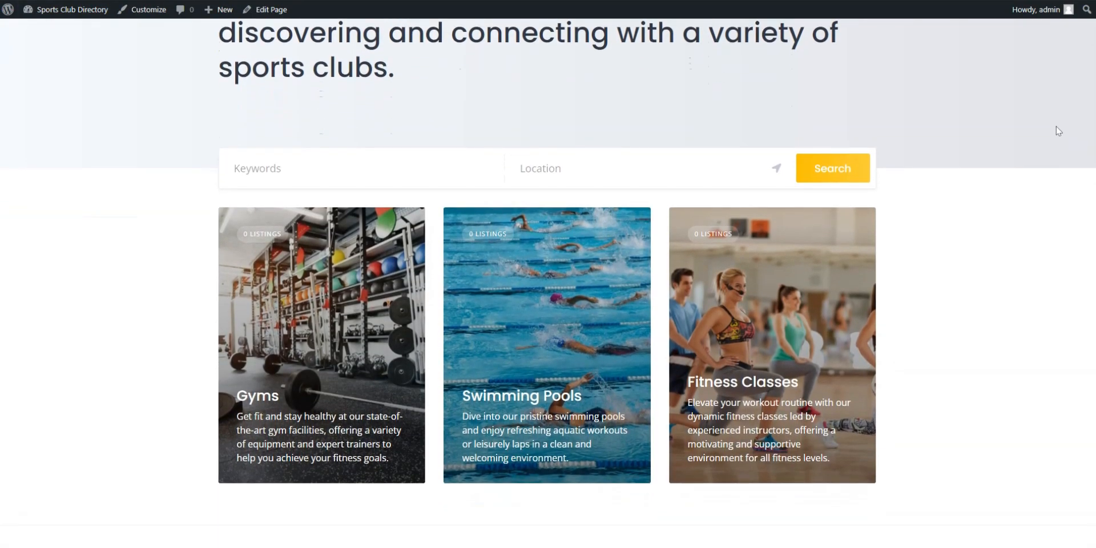
{"action": "scroll", "scroll_direction": "up", "scroll_amount": 3}
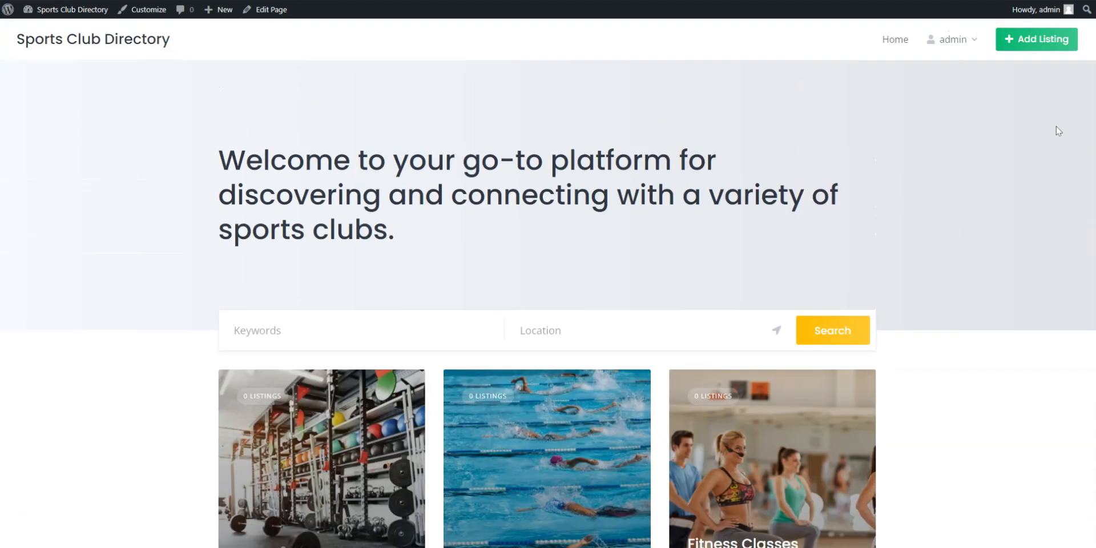
{"action": "mouse_move", "coordinate": [598, 101]}
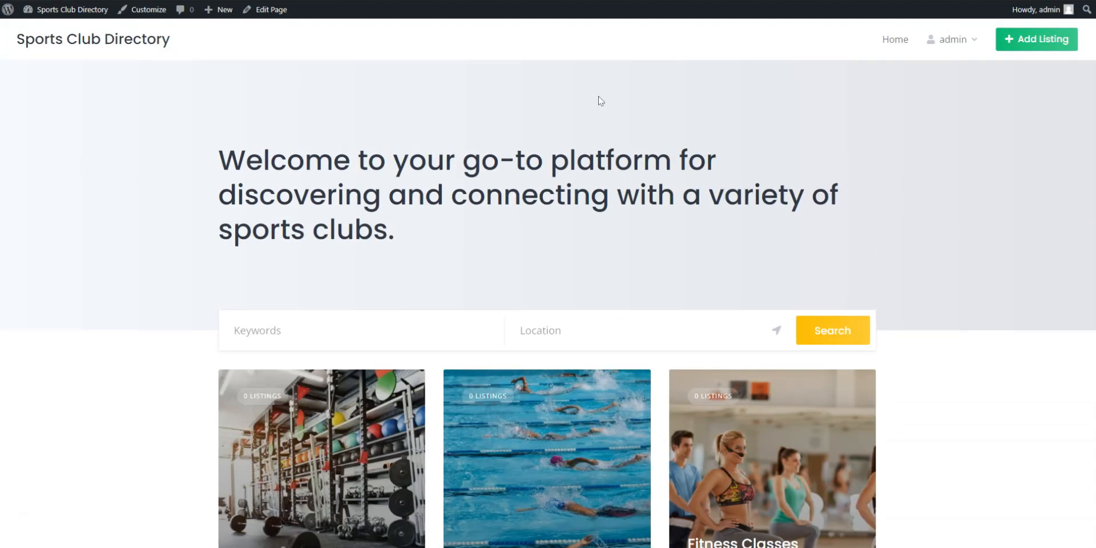
{"action": "left_click", "coordinate": [148, 9]}
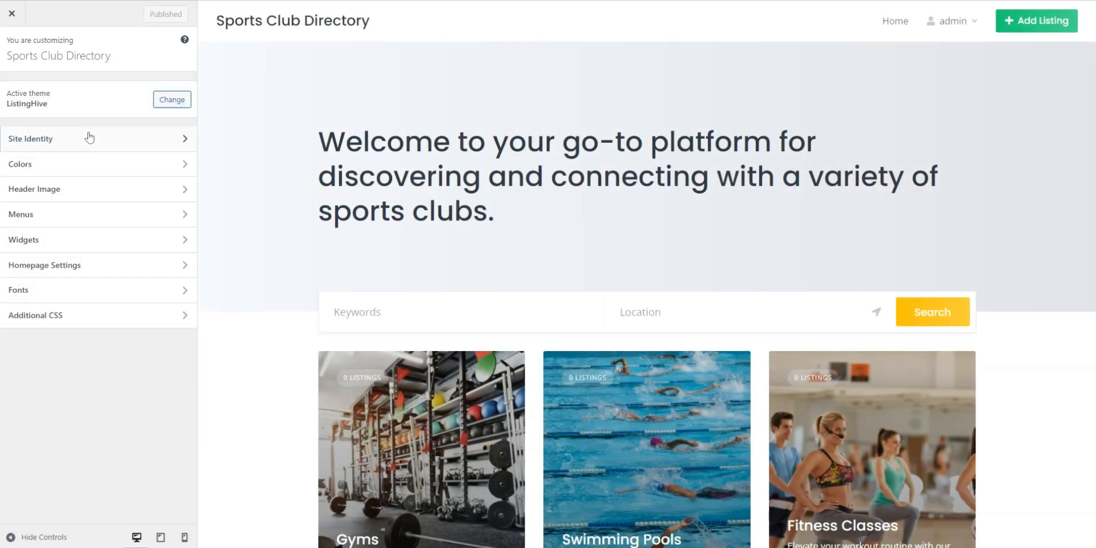
Add the dark gym interior photo as the header image, cropped and applied
{"action": "left_click", "coordinate": [34, 189]}
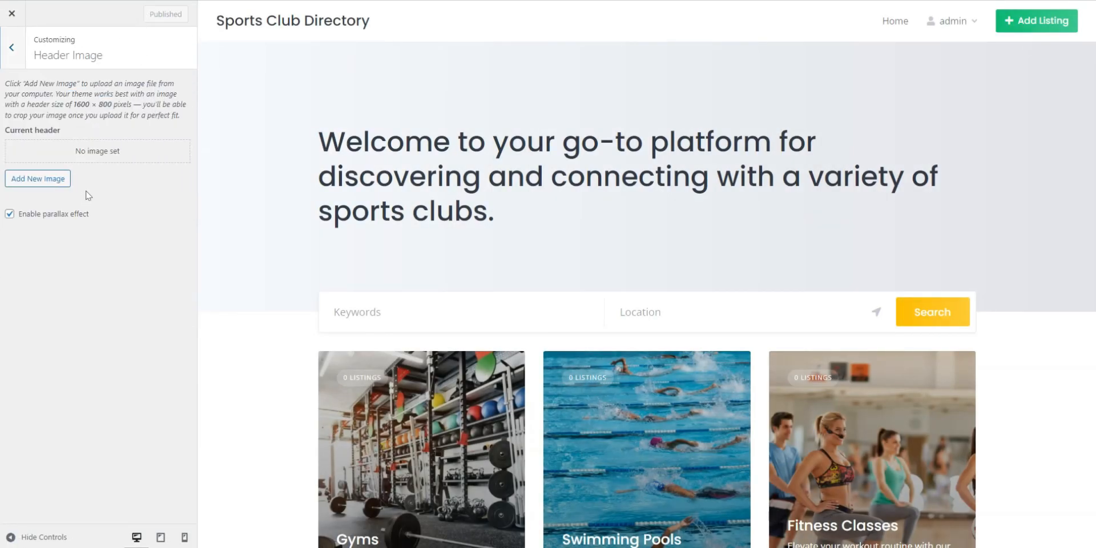
{"action": "left_click", "coordinate": [38, 178]}
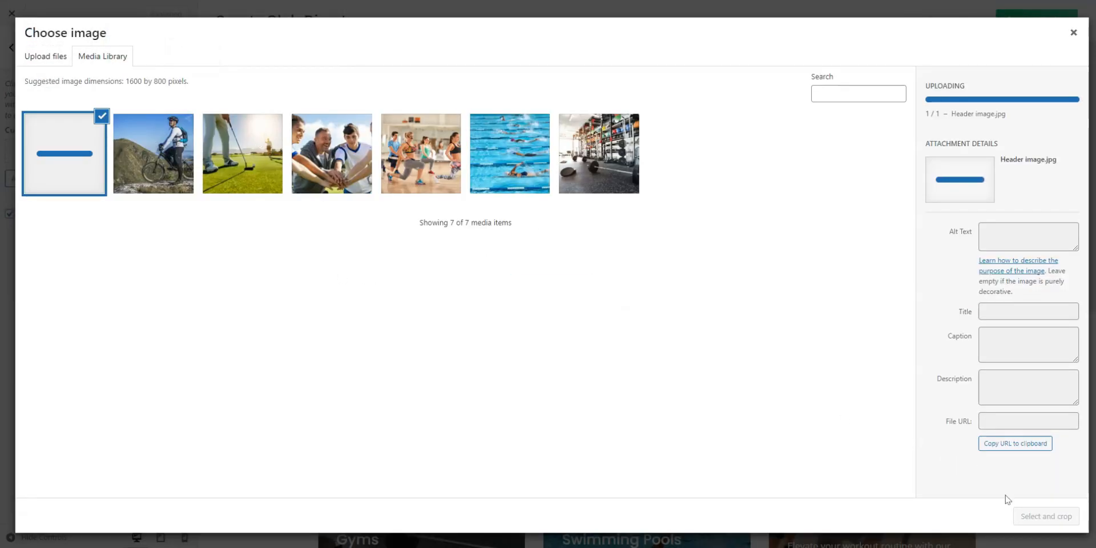
{"action": "left_click", "coordinate": [1046, 516]}
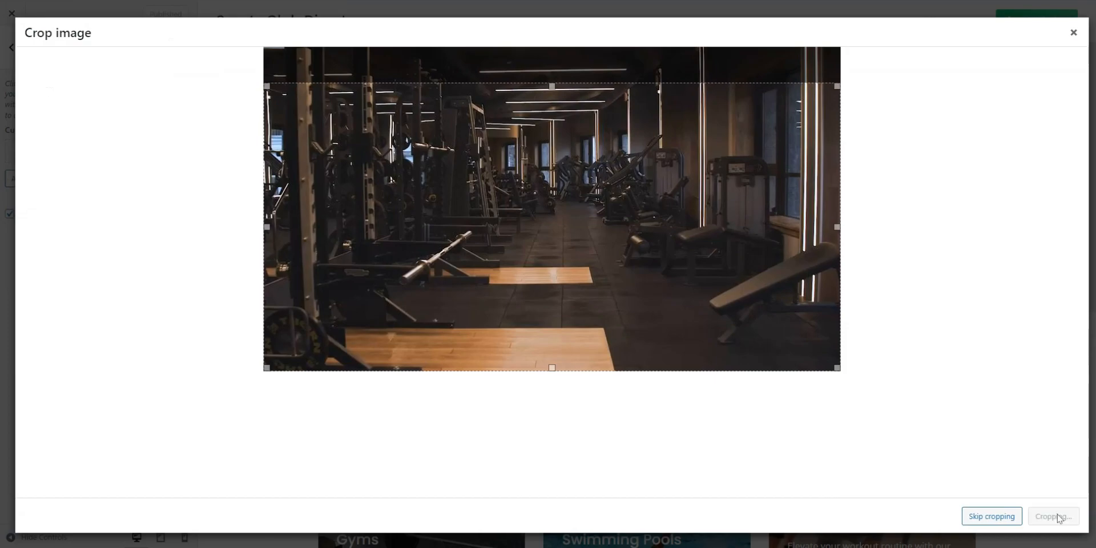
{"action": "left_click", "coordinate": [1052, 516]}
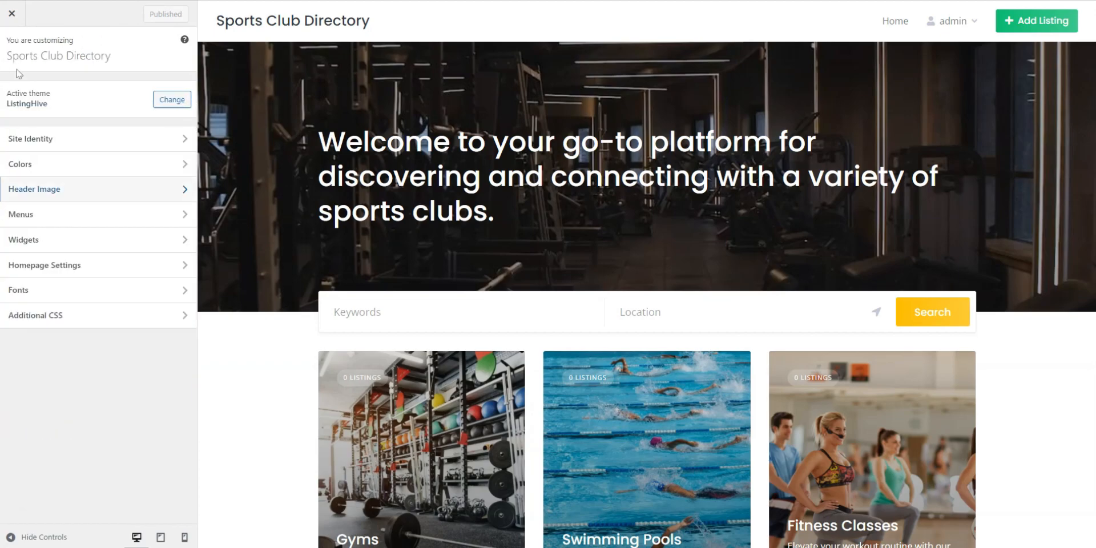
{"action": "left_click", "coordinate": [30, 139]}
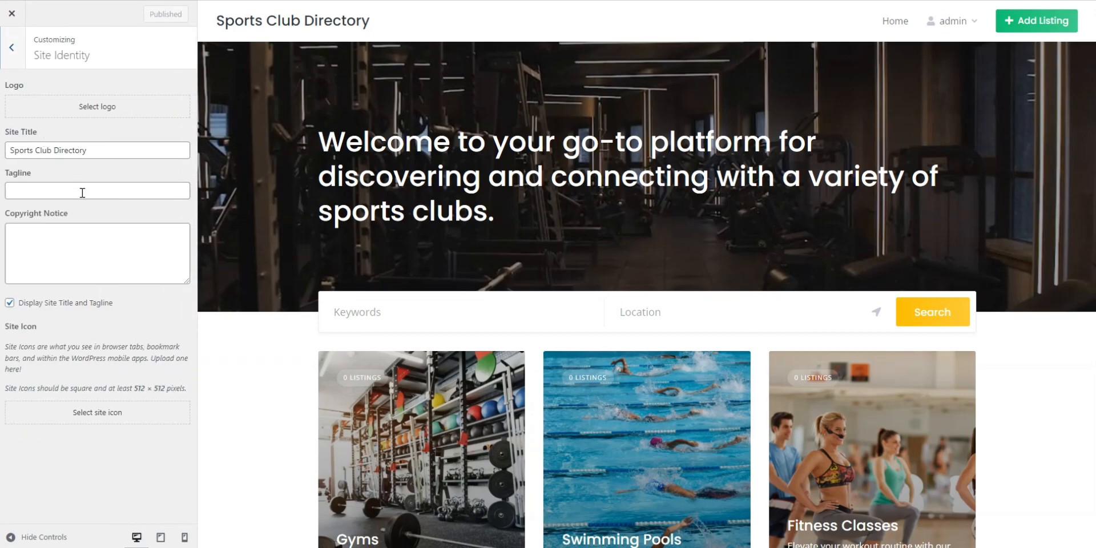
{"action": "mouse_move", "coordinate": [108, 117]}
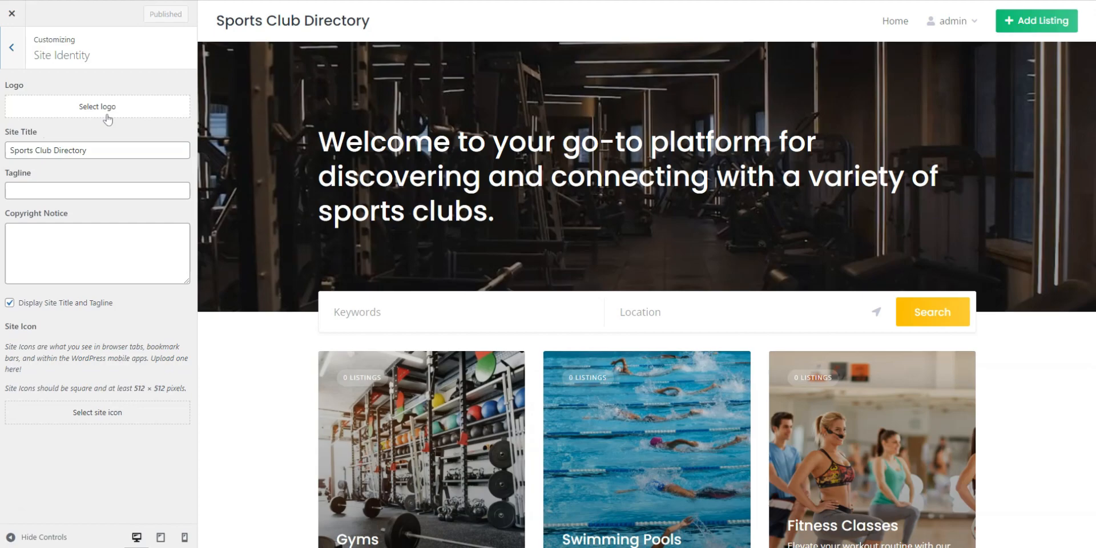
Set the sport club logo from the Media Library as the site logo and publish it
{"action": "left_click", "coordinate": [99, 106]}
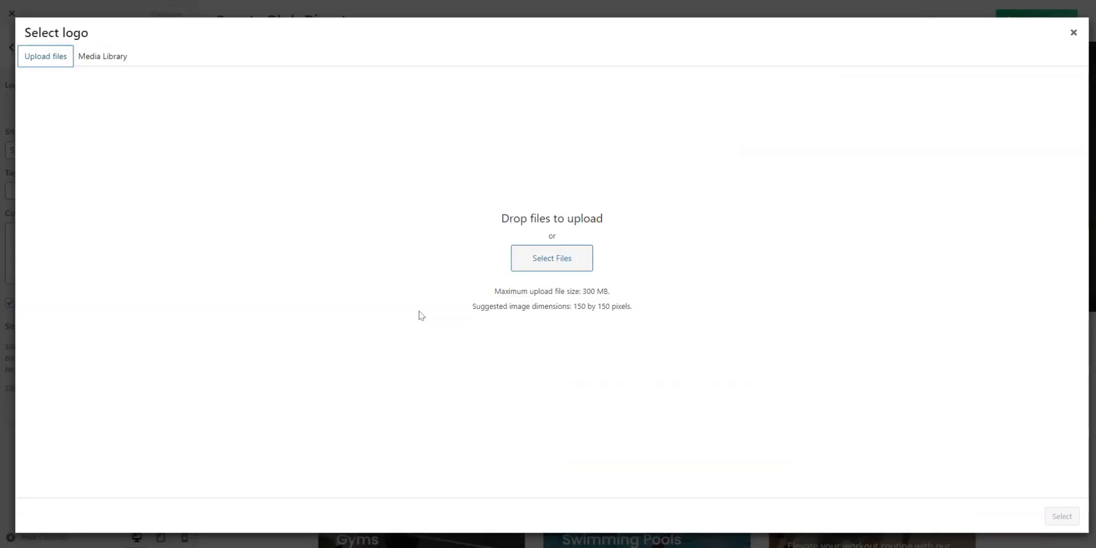
{"action": "left_click", "coordinate": [103, 57]}
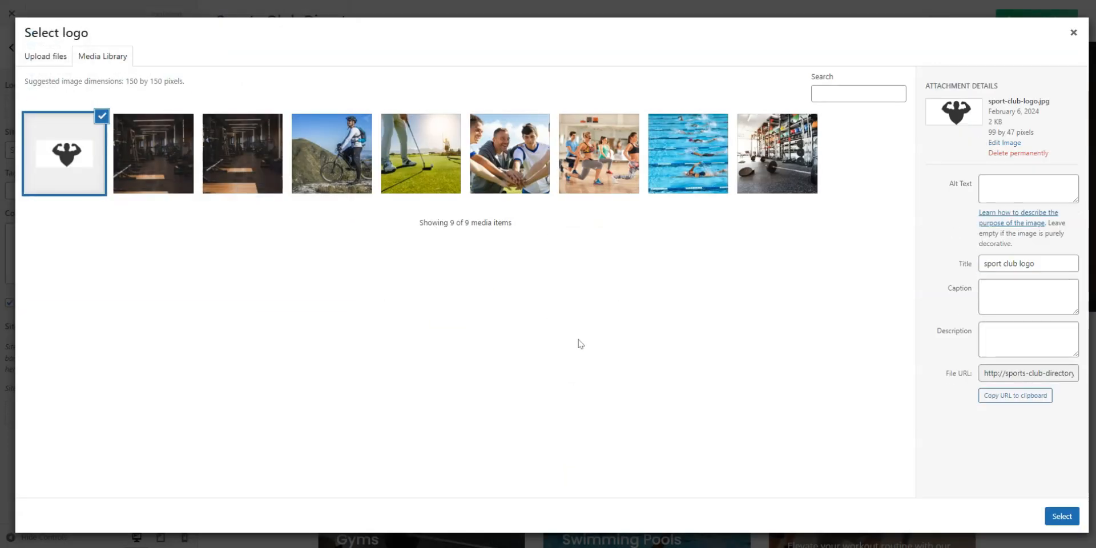
{"action": "left_click", "coordinate": [1061, 515]}
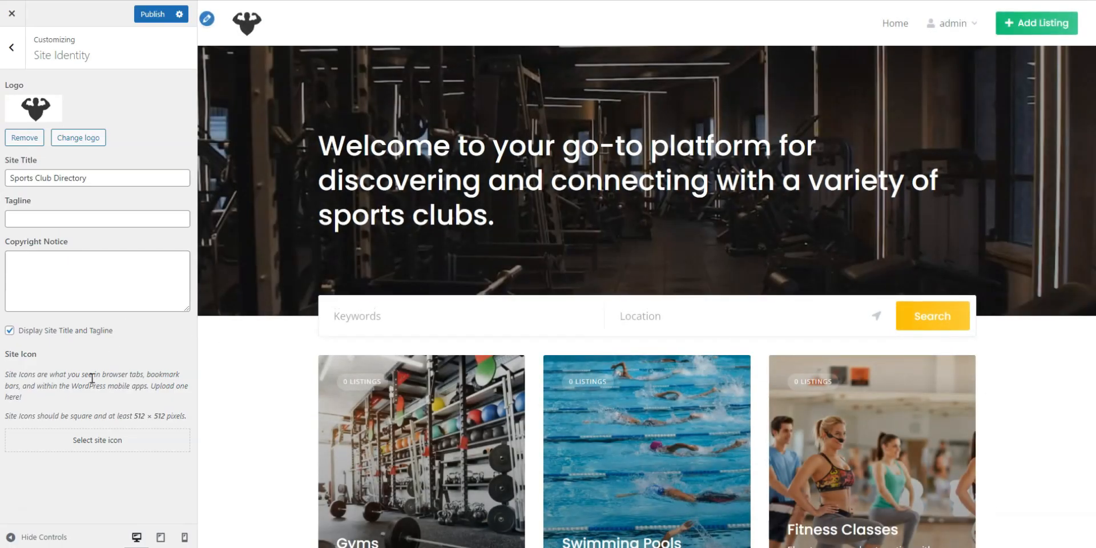
{"action": "left_click", "coordinate": [161, 14]}
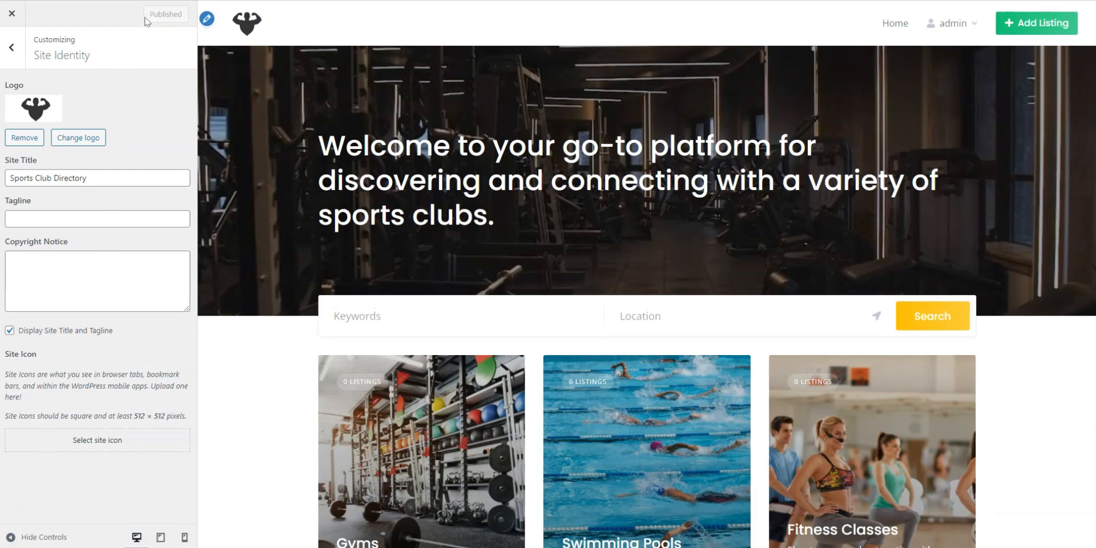
{"action": "left_click", "coordinate": [9, 47]}
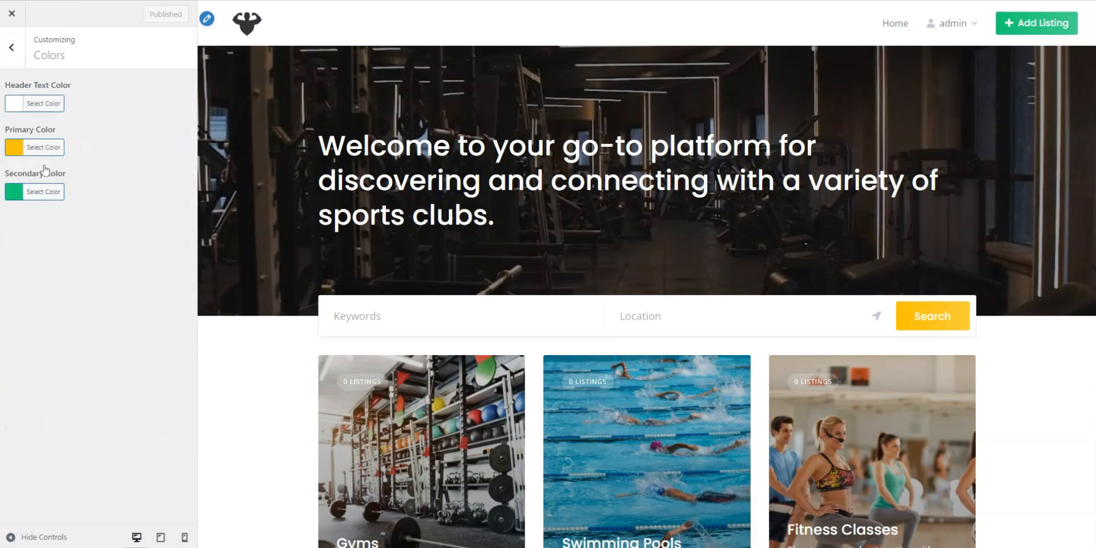
Make the site's secondary colour orange (#dd9933) and publish the change
{"action": "left_click", "coordinate": [35, 148]}
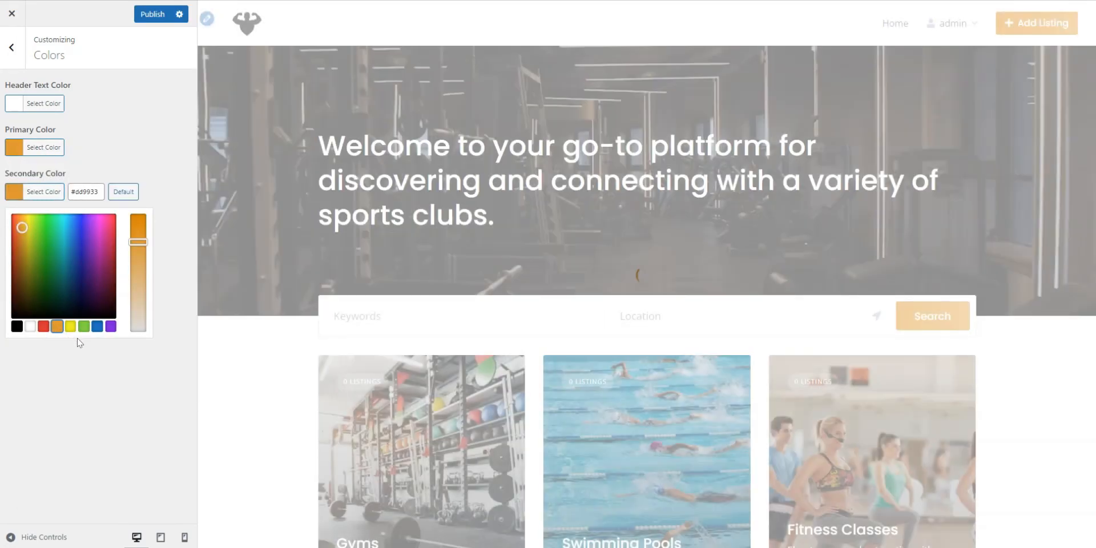
{"action": "left_click", "coordinate": [160, 13]}
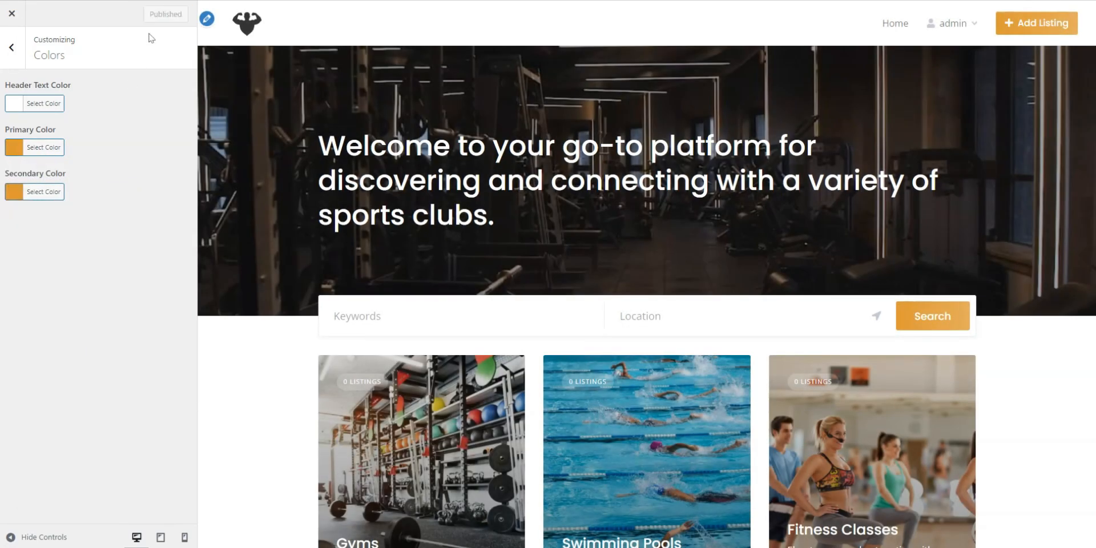
{"action": "left_click", "coordinate": [9, 48]}
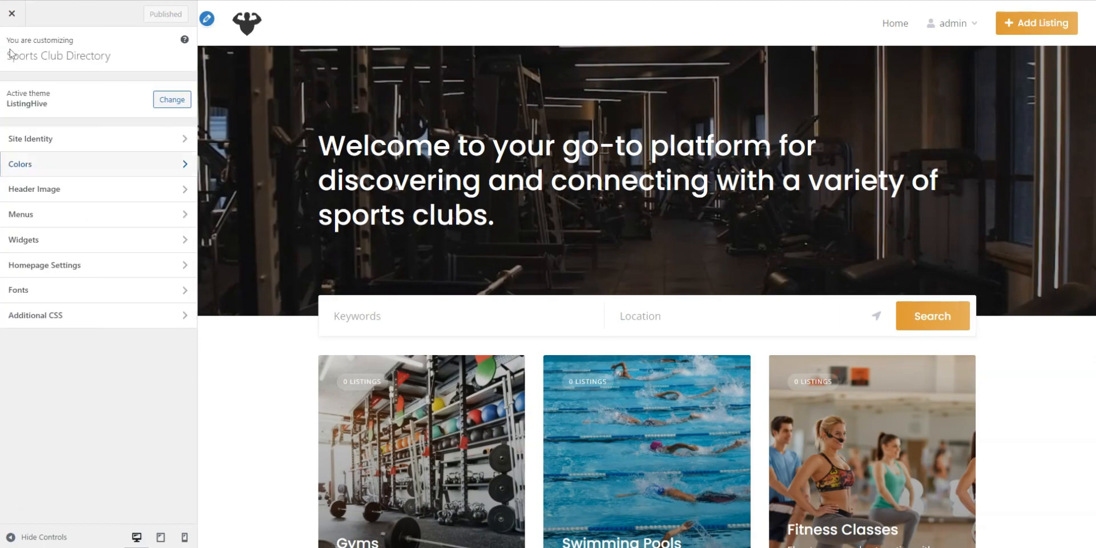
Create a new menu named Header assigned to the header location
{"action": "left_click", "coordinate": [20, 214]}
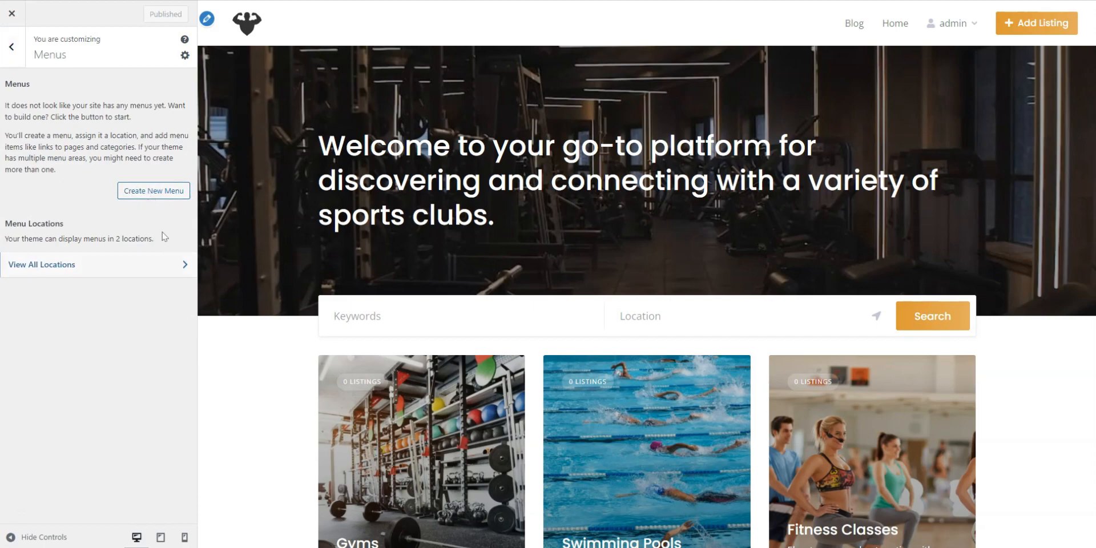
{"action": "mouse_move", "coordinate": [166, 196]}
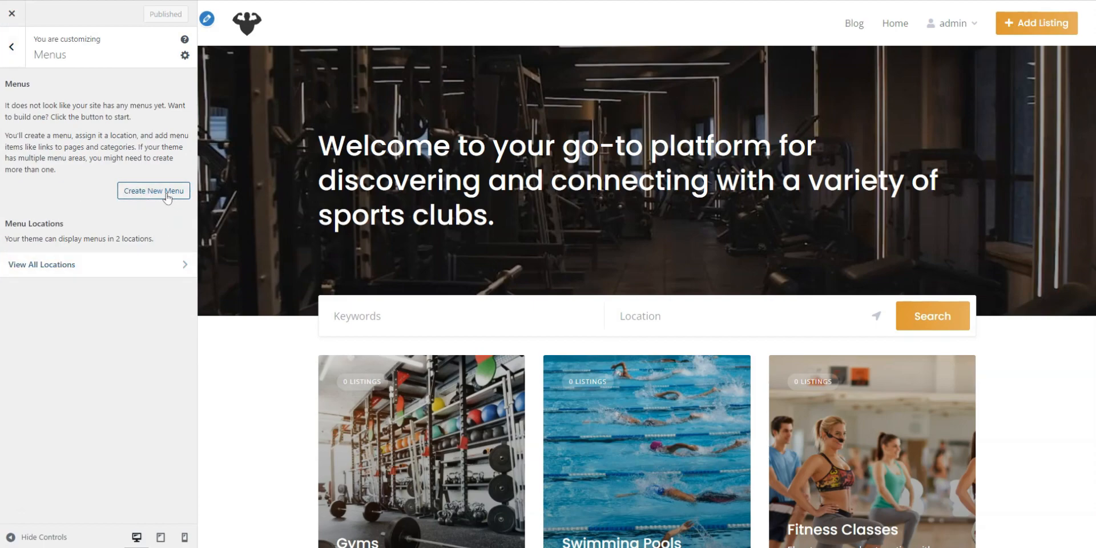
{"action": "left_click", "coordinate": [153, 191]}
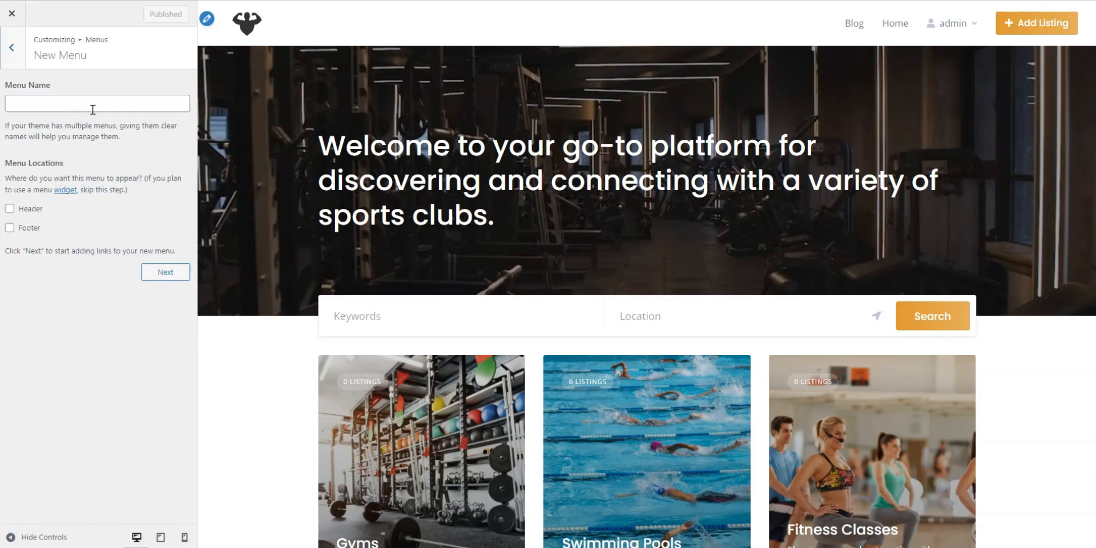
{"action": "type", "text": "Header"}
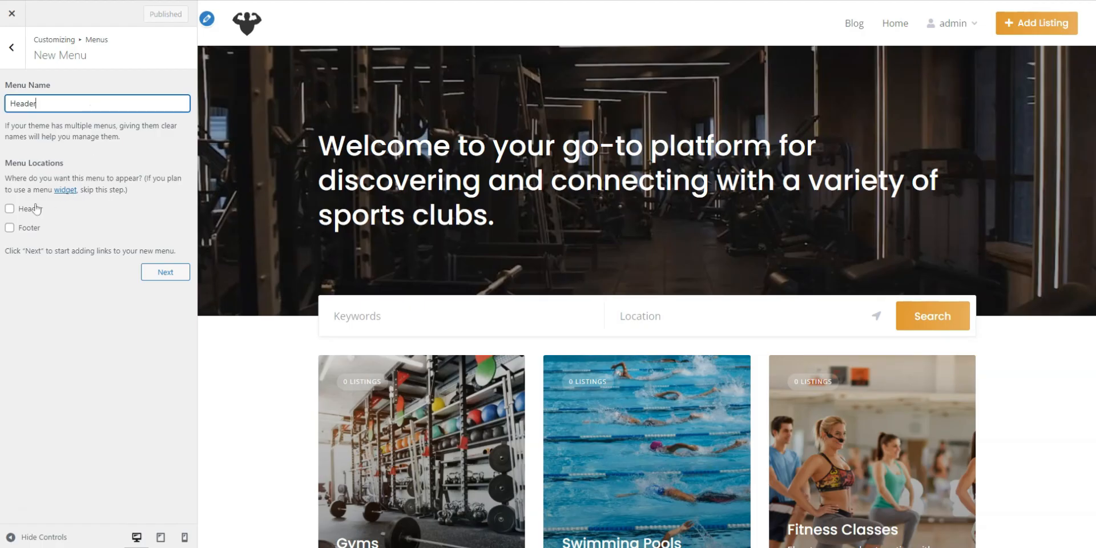
{"action": "left_click", "coordinate": [9, 208]}
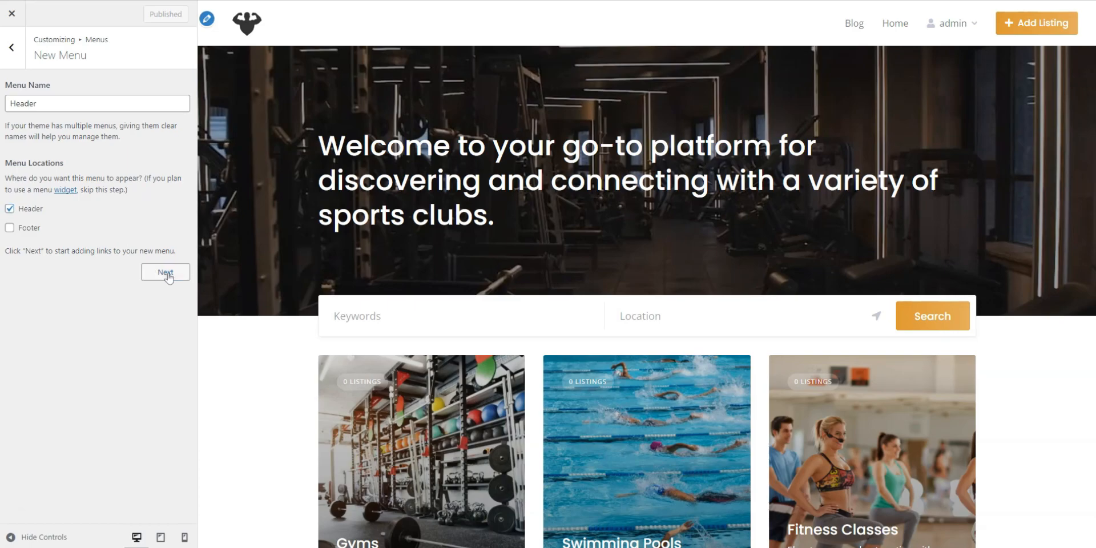
{"action": "left_click", "coordinate": [164, 272]}
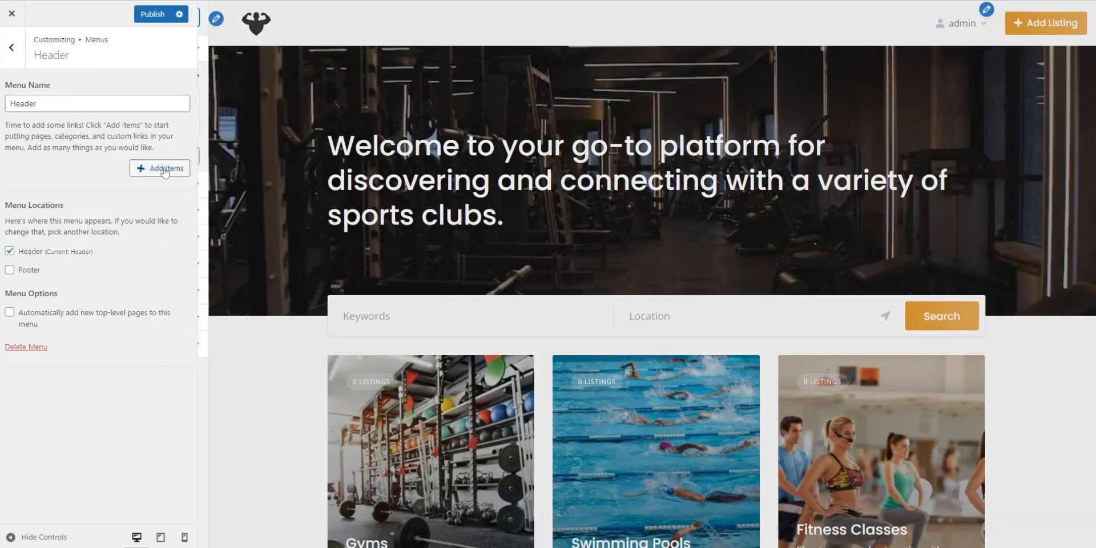
Add the Blog and Home pages to the Header menu and publish it
{"action": "left_click", "coordinate": [158, 168]}
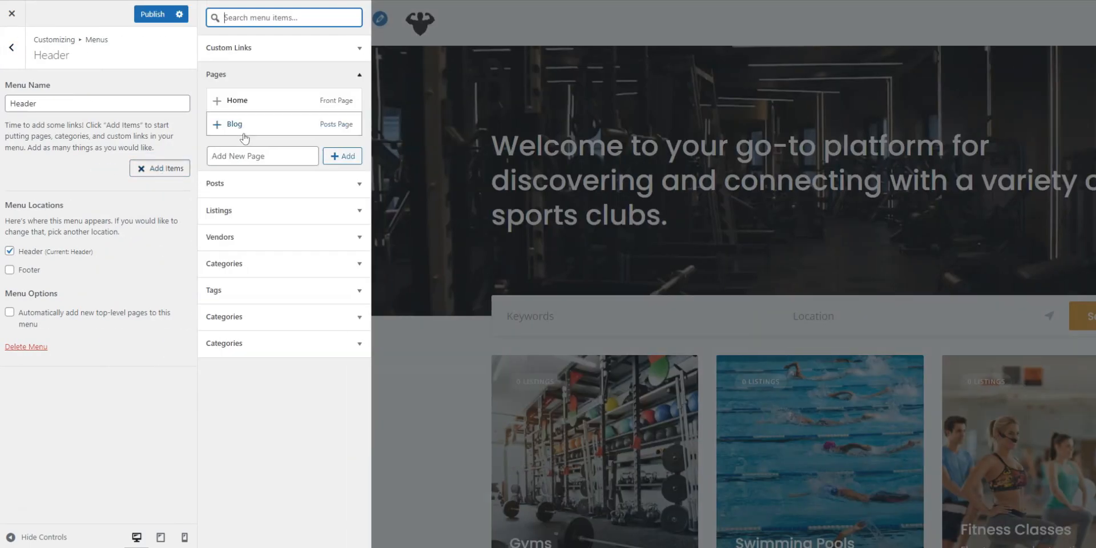
{"action": "left_click", "coordinate": [234, 123]}
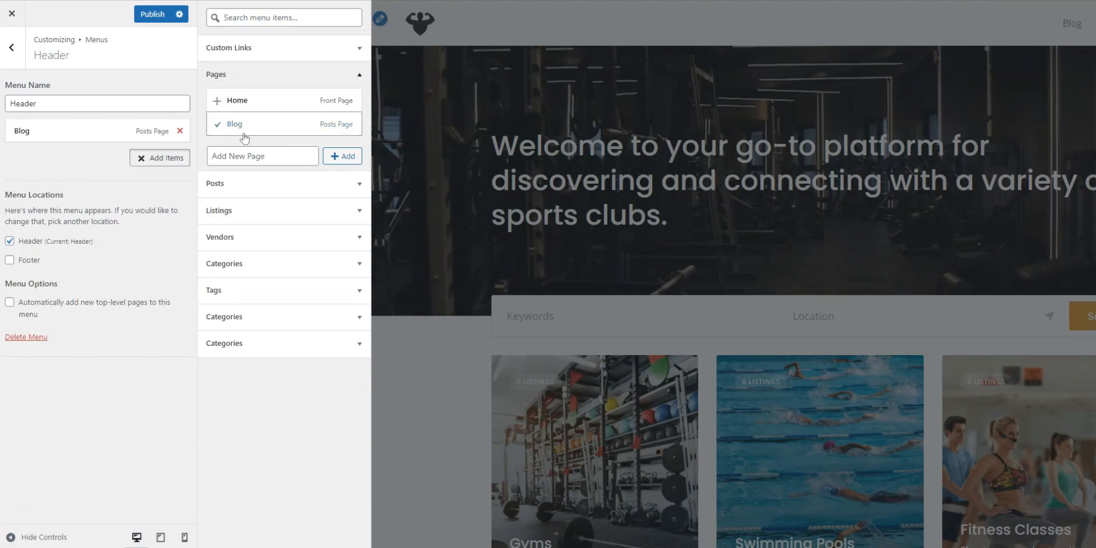
{"action": "left_click", "coordinate": [214, 100]}
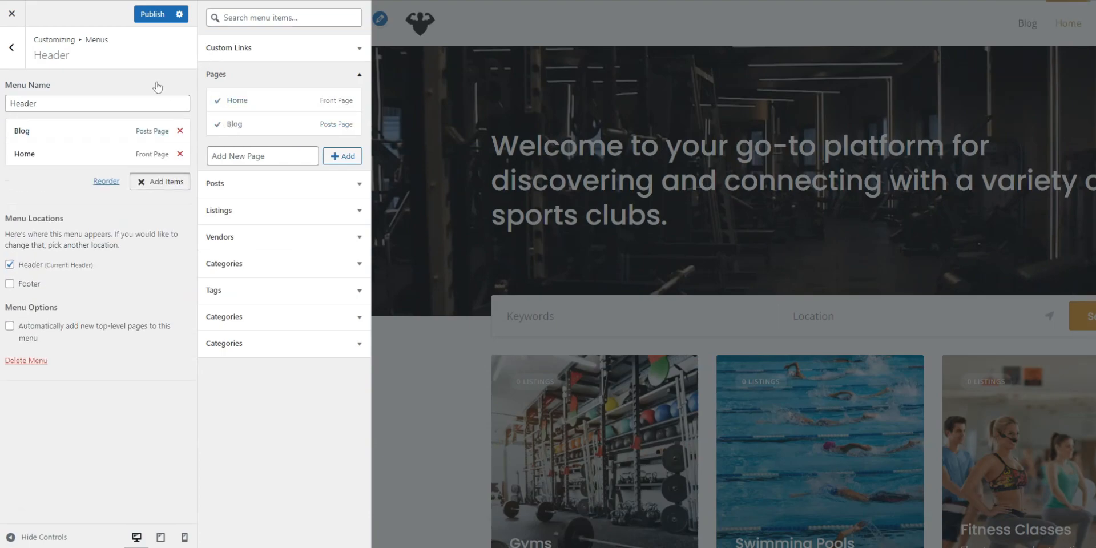
{"action": "left_click", "coordinate": [161, 13]}
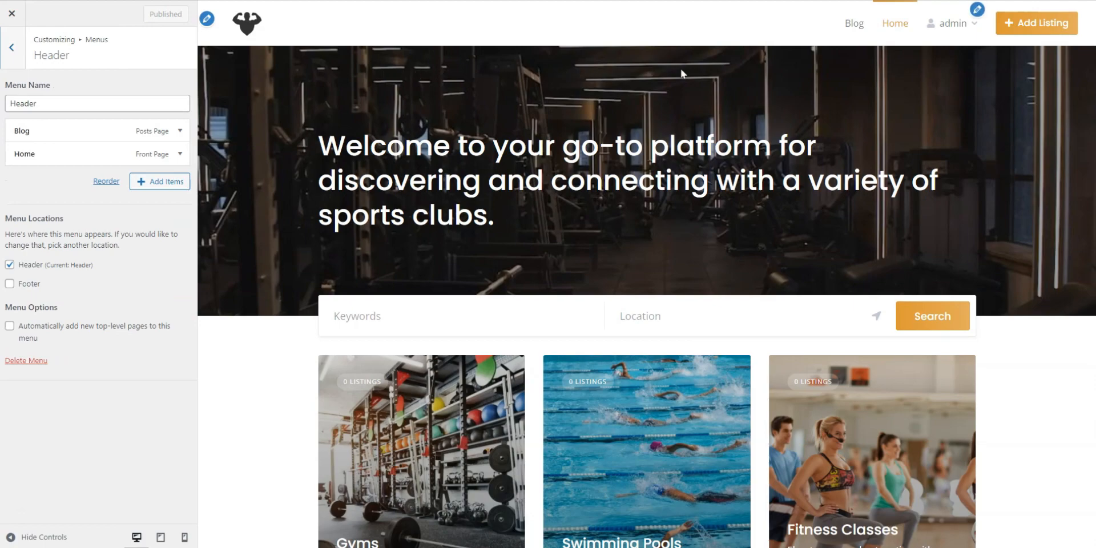
{"action": "mouse_move", "coordinate": [525, 52]}
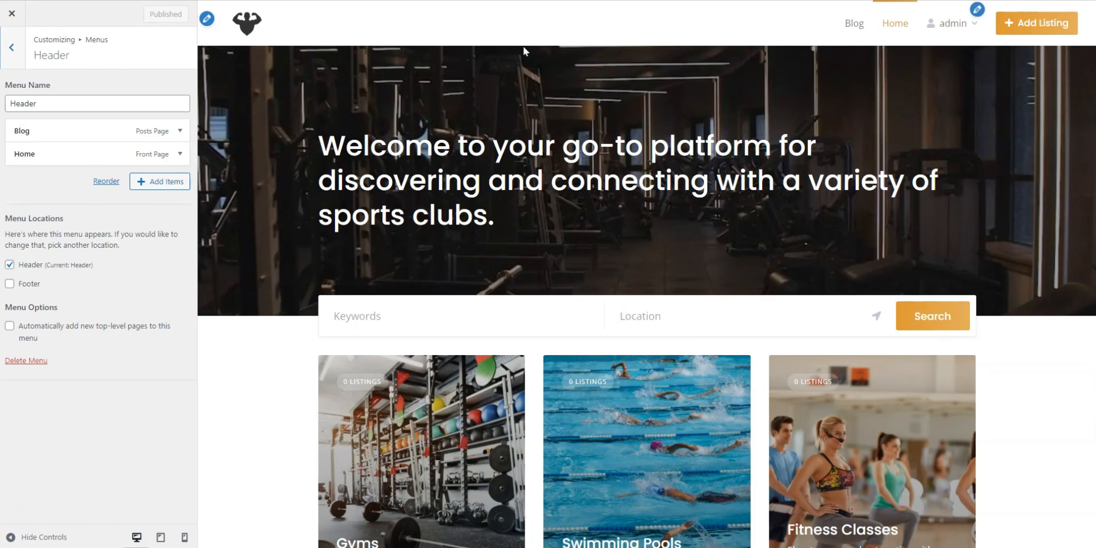
{"action": "left_click", "coordinate": [11, 47]}
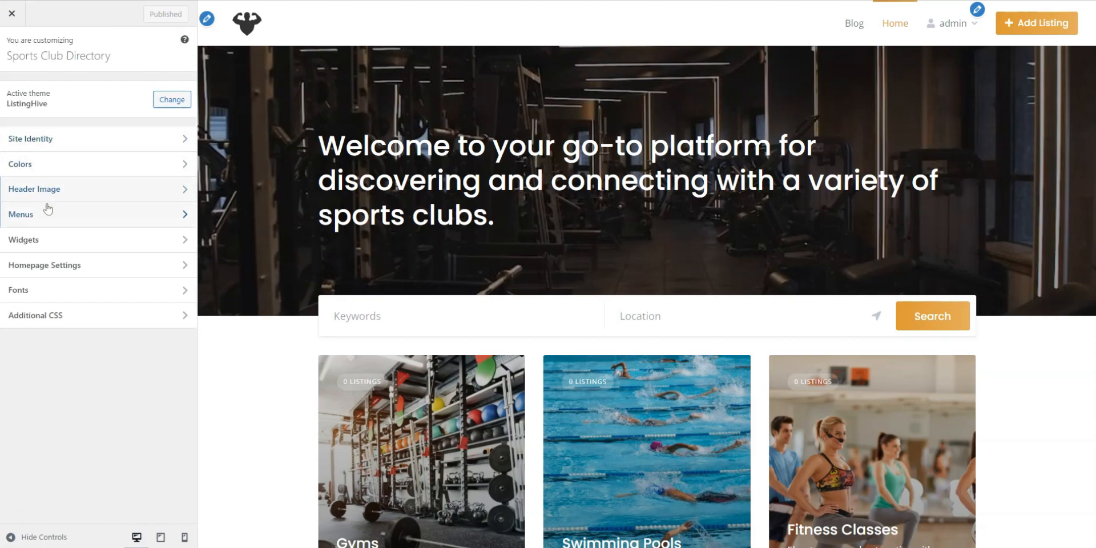
Browse the Widgets and Homepage Settings sections without changing anything
{"action": "left_click", "coordinate": [23, 240]}
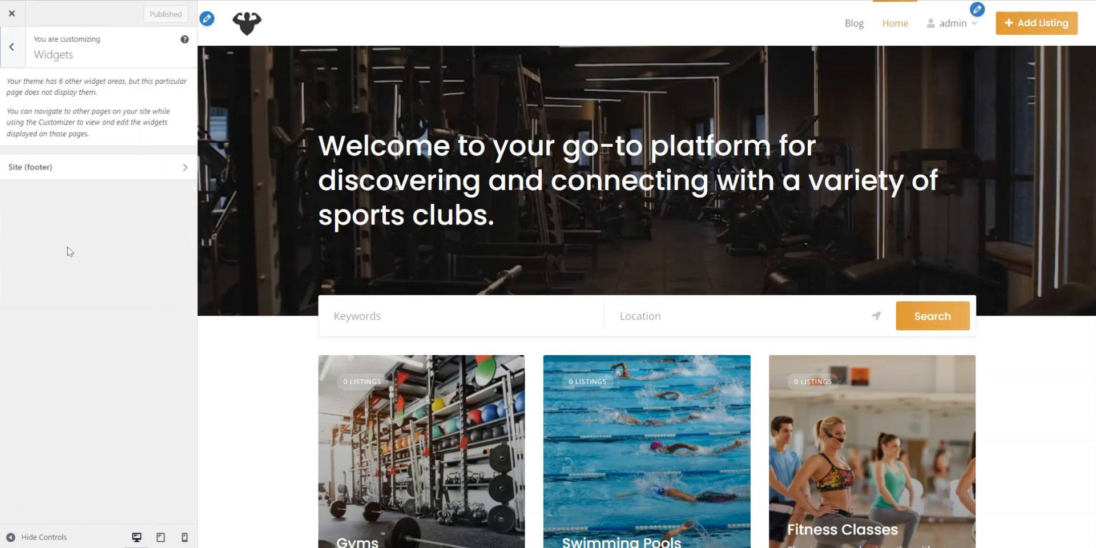
{"action": "mouse_move", "coordinate": [84, 136]}
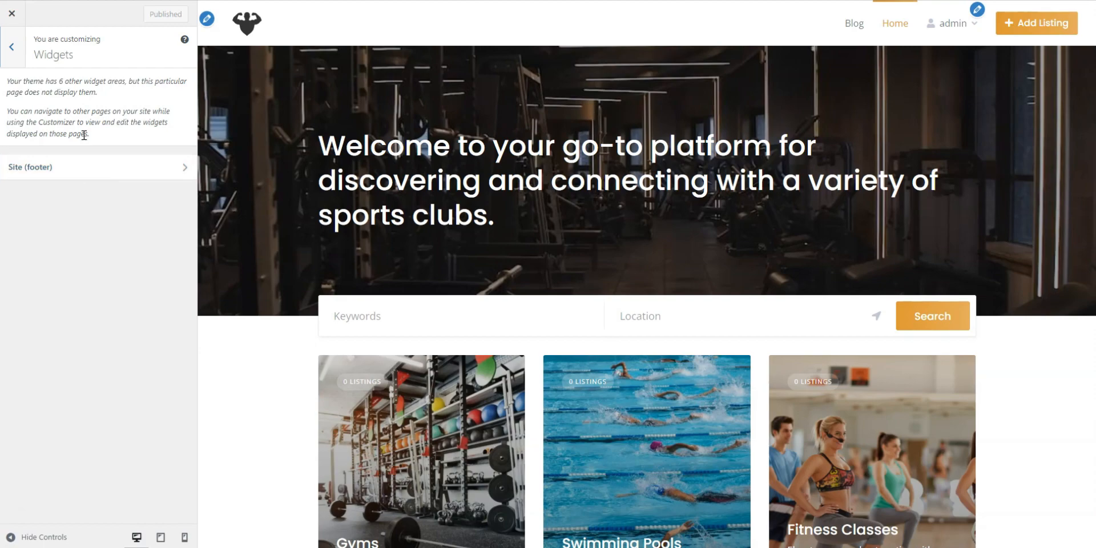
{"action": "mouse_move", "coordinate": [83, 128]}
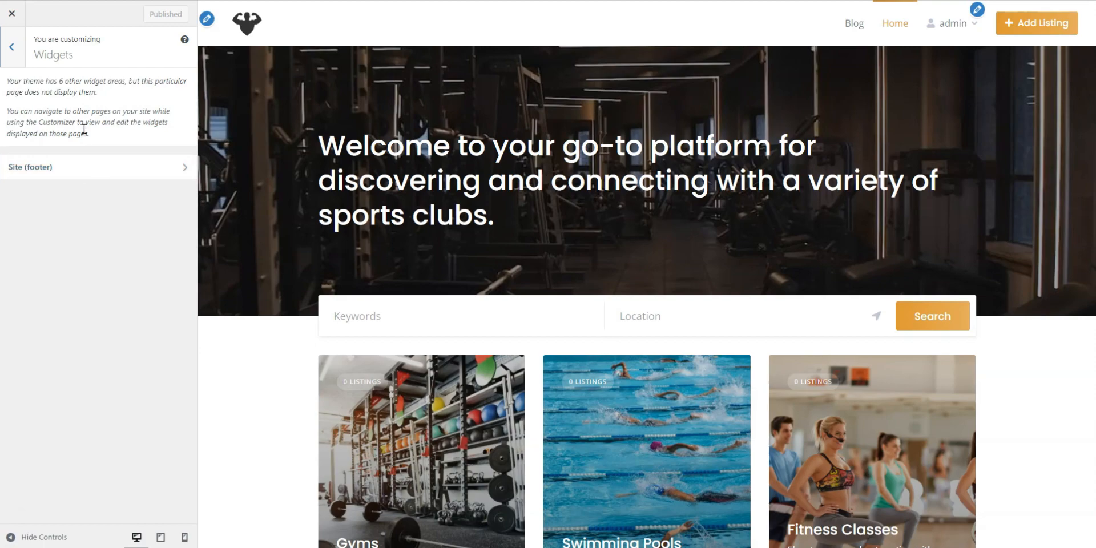
{"action": "left_click", "coordinate": [11, 47]}
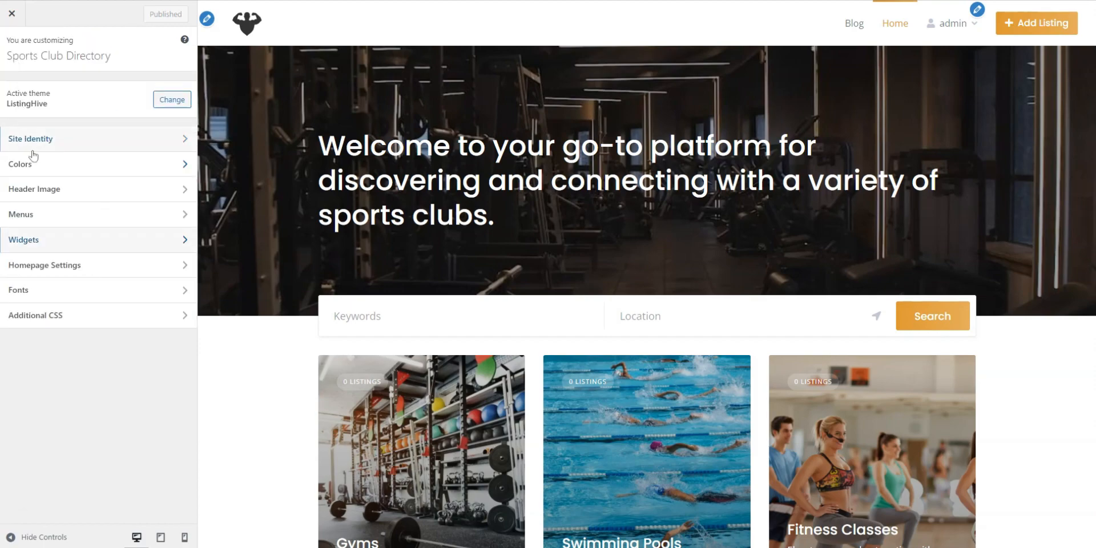
{"action": "left_click", "coordinate": [44, 265]}
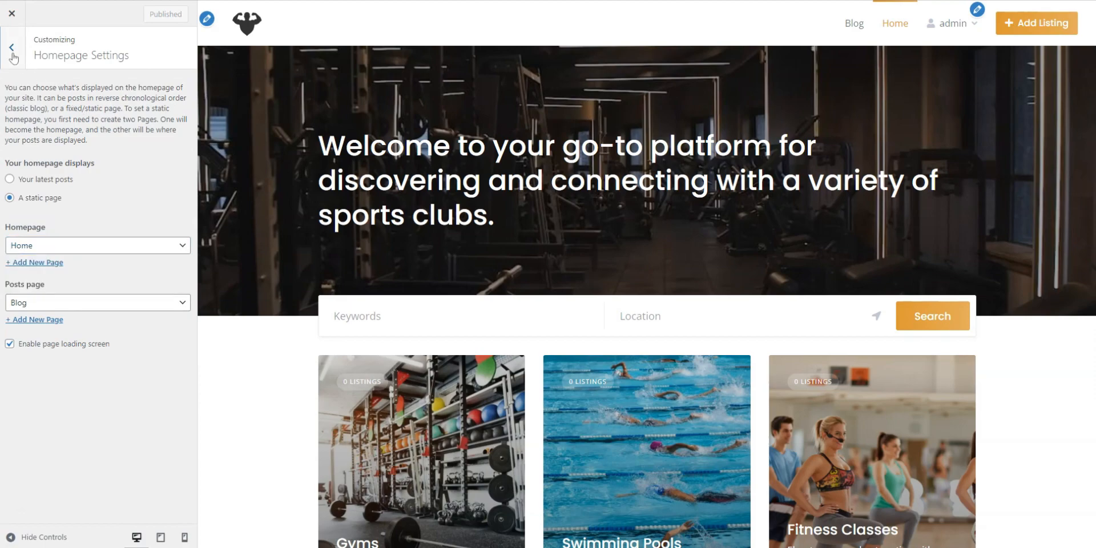
{"action": "left_click", "coordinate": [10, 48]}
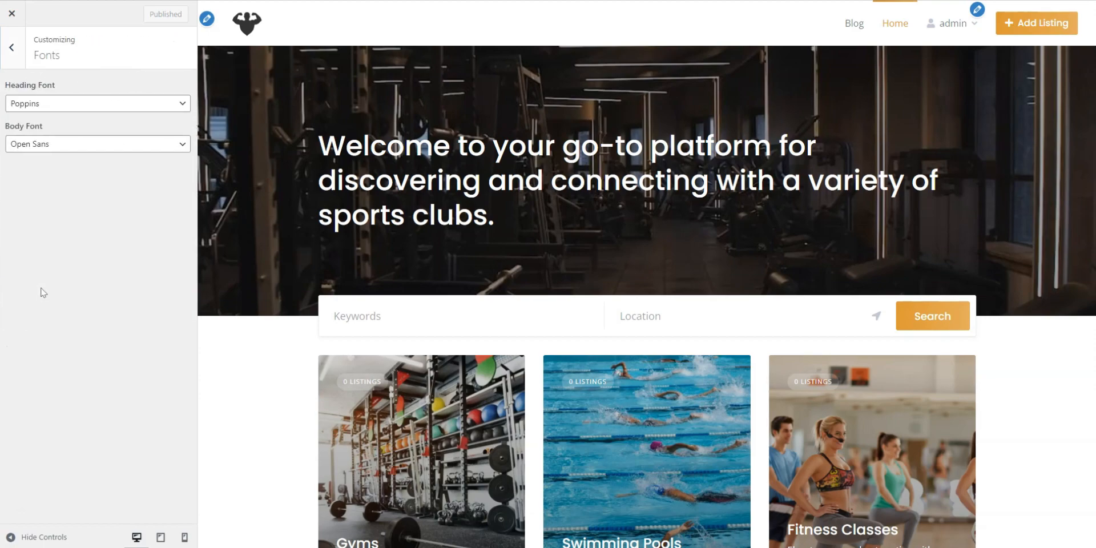
Review the Body Font list, keep Poppins and Open Sans, and go to Additional CSS
{"action": "left_click", "coordinate": [97, 144]}
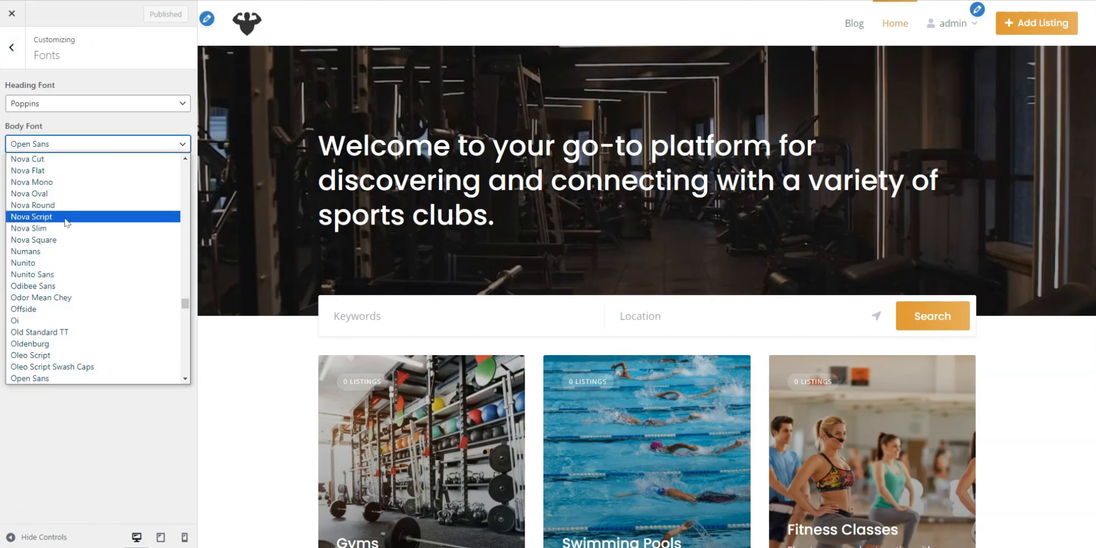
{"action": "scroll", "scroll_direction": "down", "scroll_amount": 3}
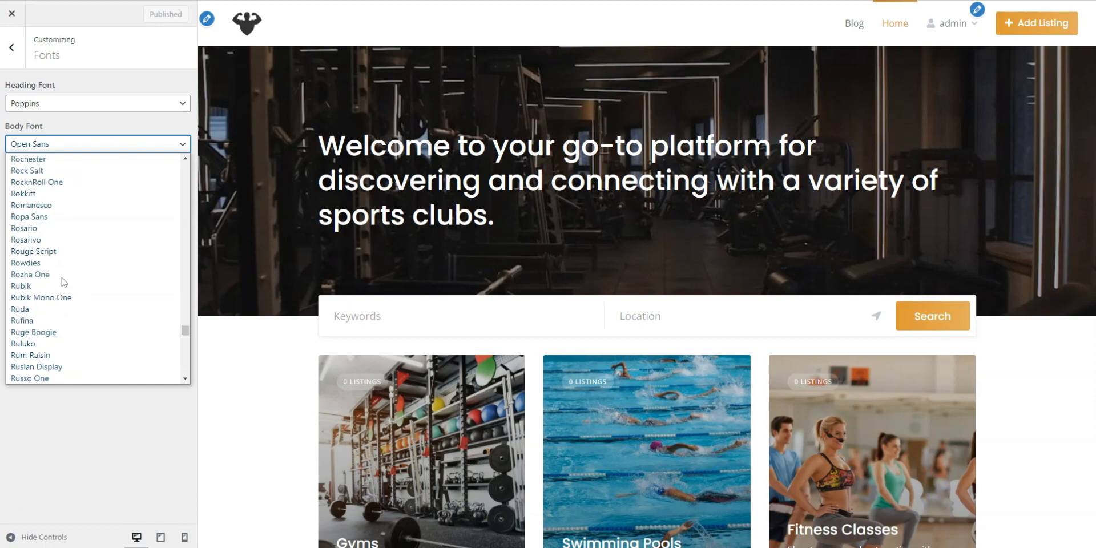
{"action": "left_click", "coordinate": [97, 144]}
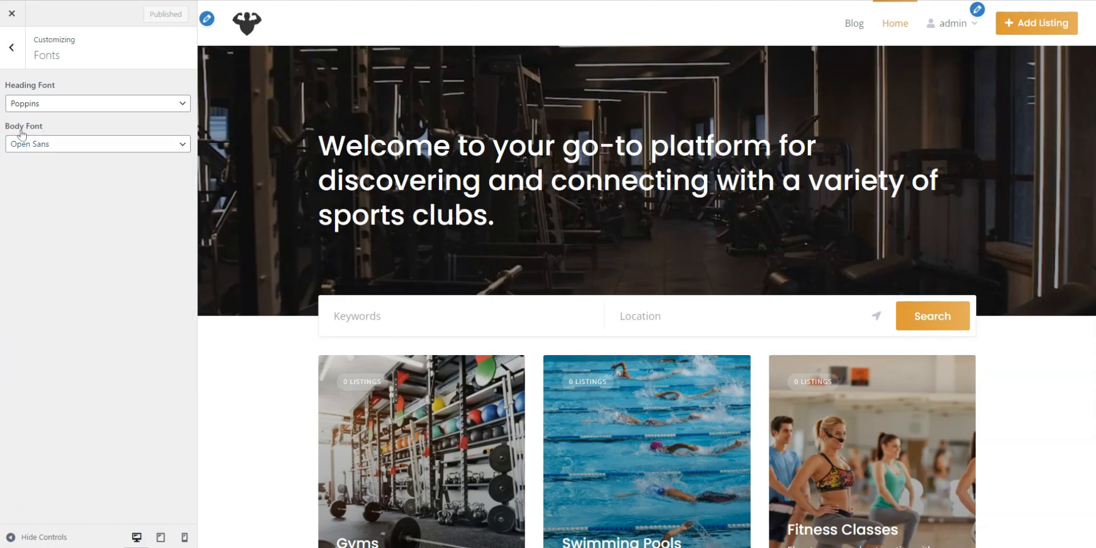
{"action": "left_click", "coordinate": [10, 47]}
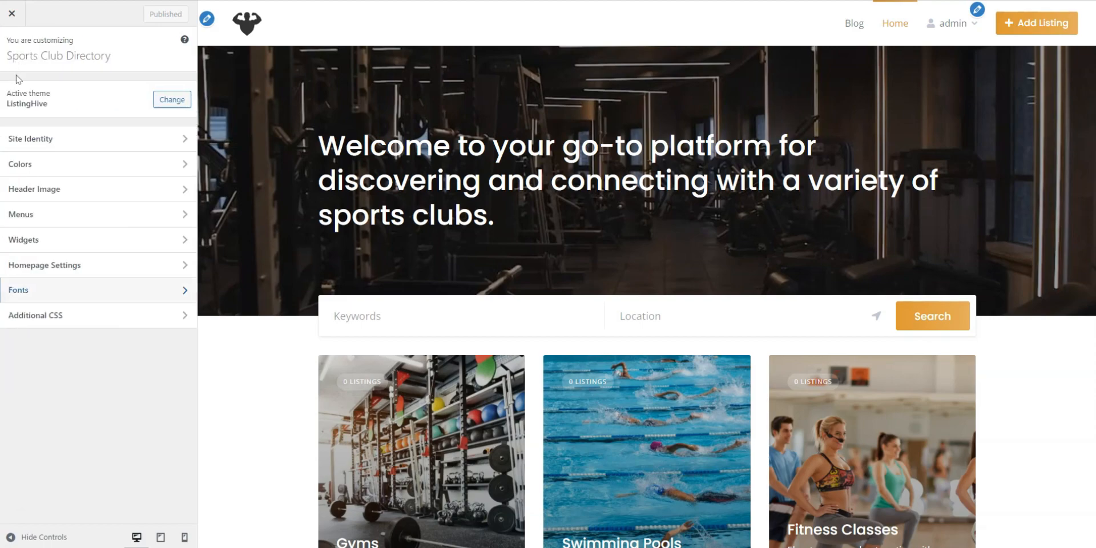
{"action": "left_click", "coordinate": [35, 315]}
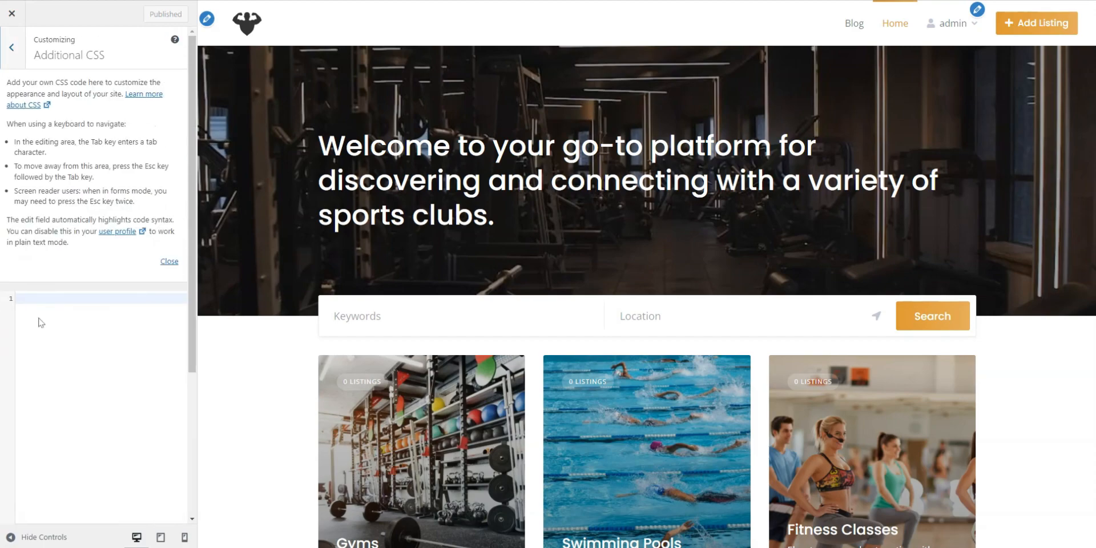
Exit the Customizer back to the live Sports Club Directory homepage
{"action": "scroll", "scroll_direction": "down", "scroll_amount": 3}
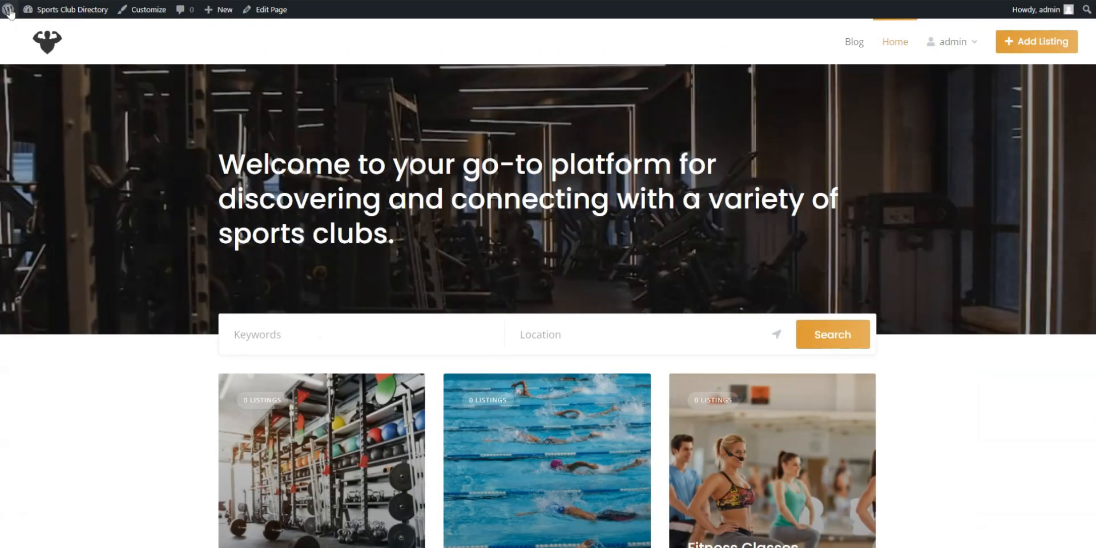
{"action": "mouse_move", "coordinate": [1011, 249]}
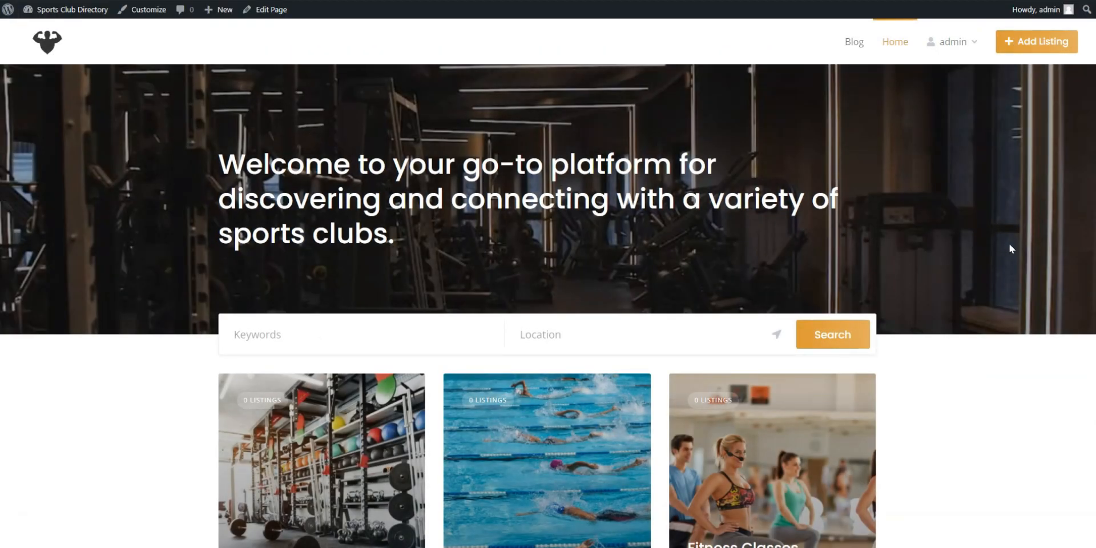
Review the homepage category cards before returning to the admin dashboard
{"action": "scroll", "scroll_direction": "down", "scroll_amount": 3}
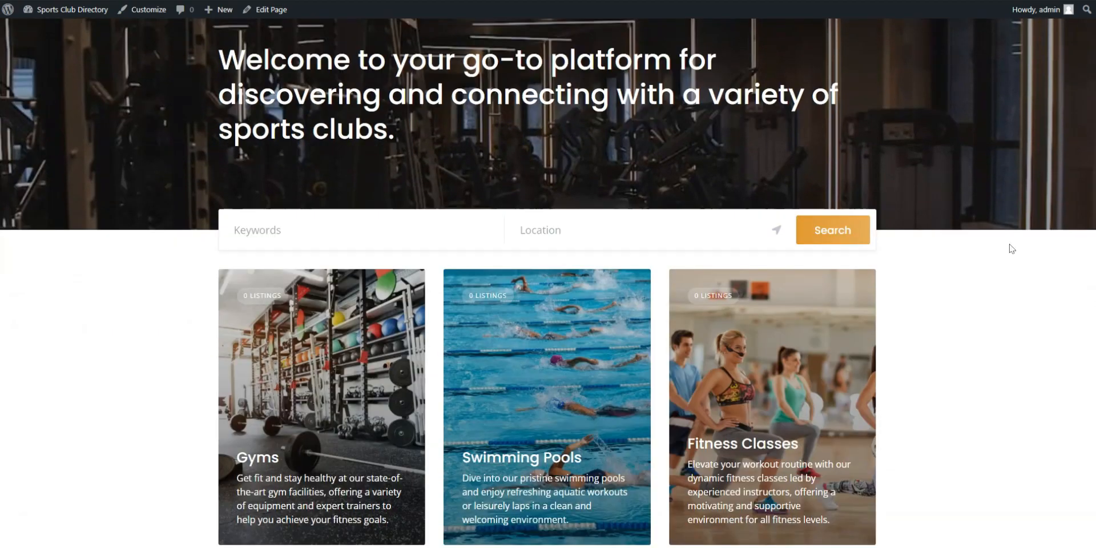
{"action": "scroll", "scroll_direction": "down", "scroll_amount": 3}
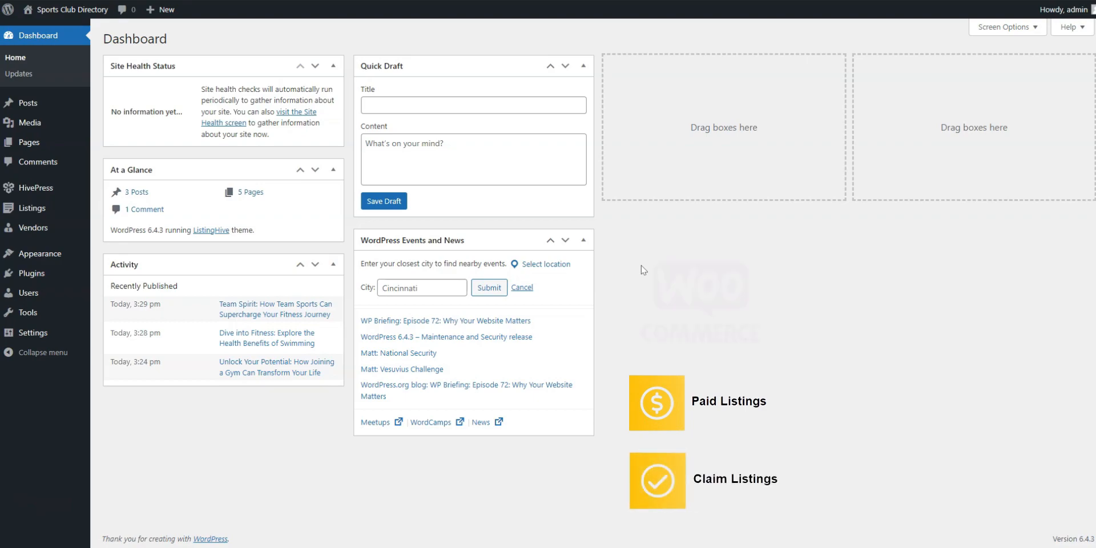
{"action": "mouse_move", "coordinate": [32, 274]}
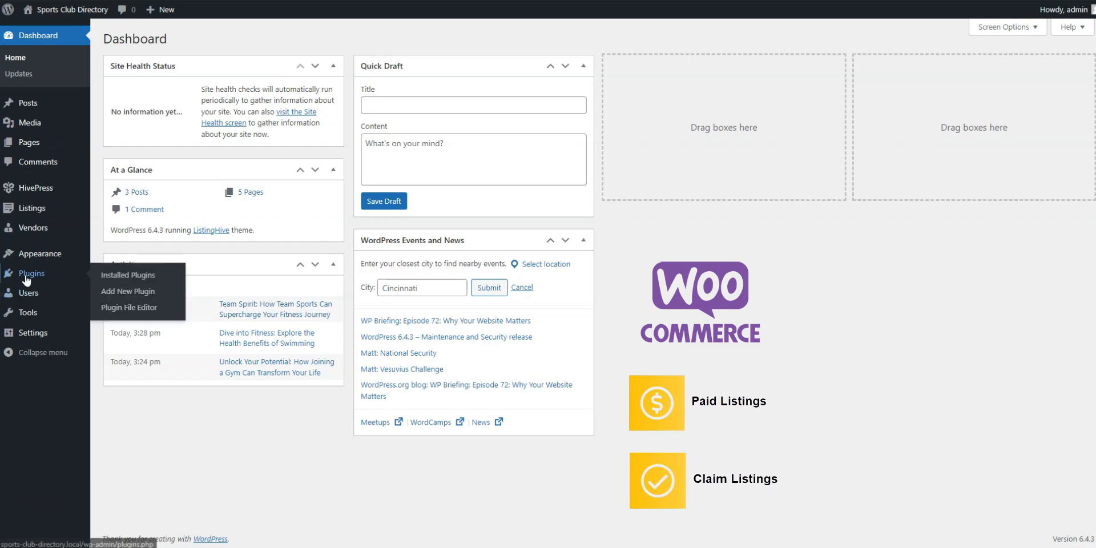
Search the plugin directory for 'woo' and install and activate WooCommerce
{"action": "left_click", "coordinate": [128, 291]}
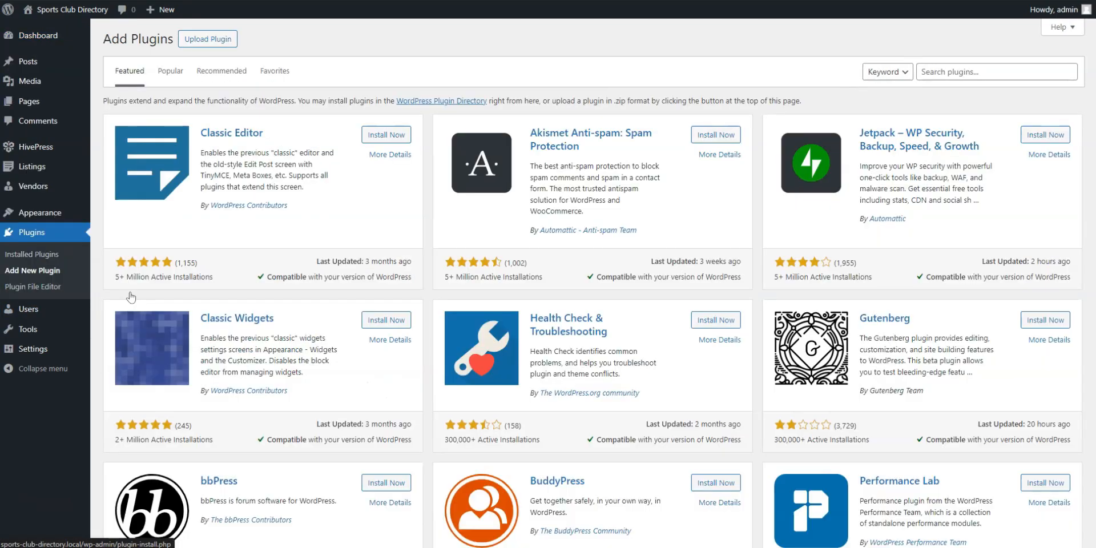
{"action": "type", "text": "w"}
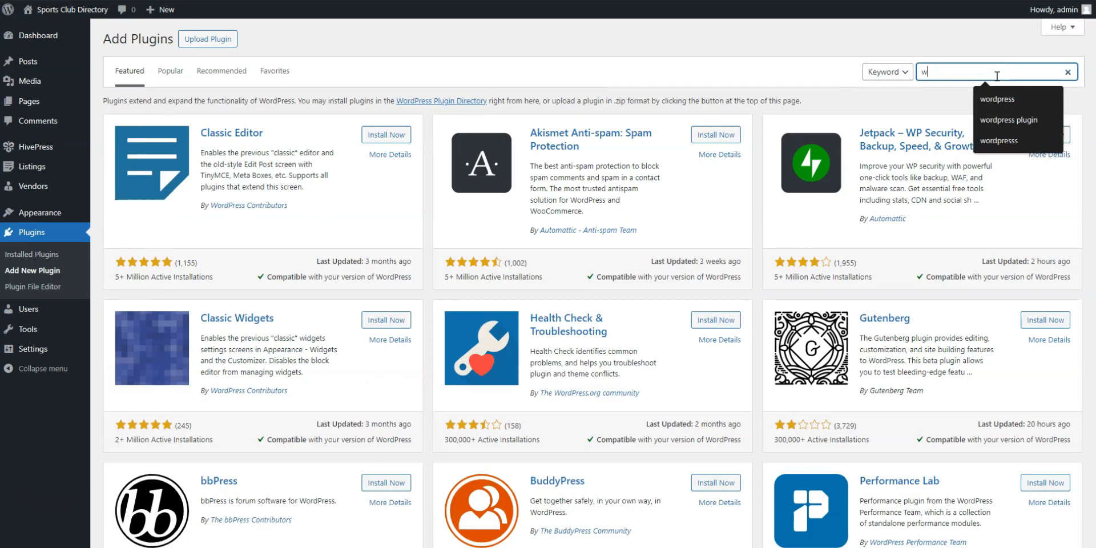
{"action": "type", "text": "woo"}
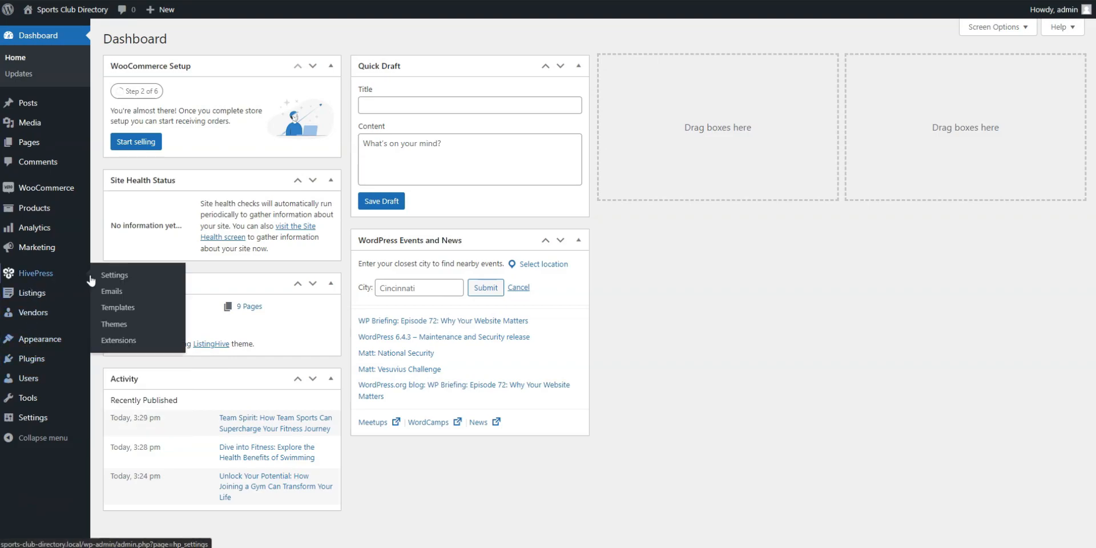
Review HivePress listing submission settings, then go to WooCommerce's Products page
{"action": "left_click", "coordinate": [114, 275]}
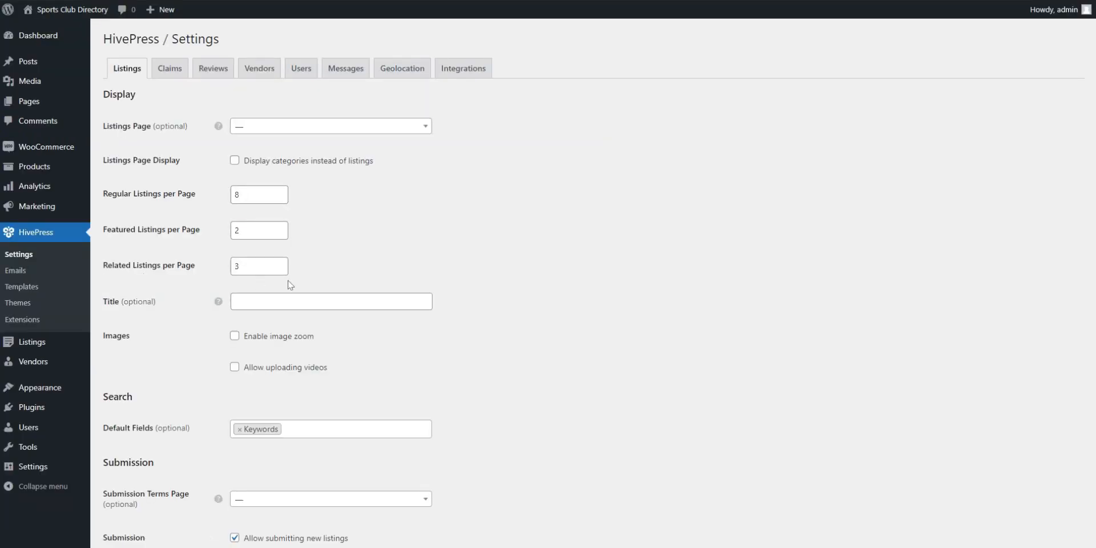
{"action": "scroll", "scroll_direction": "down", "scroll_amount": 3}
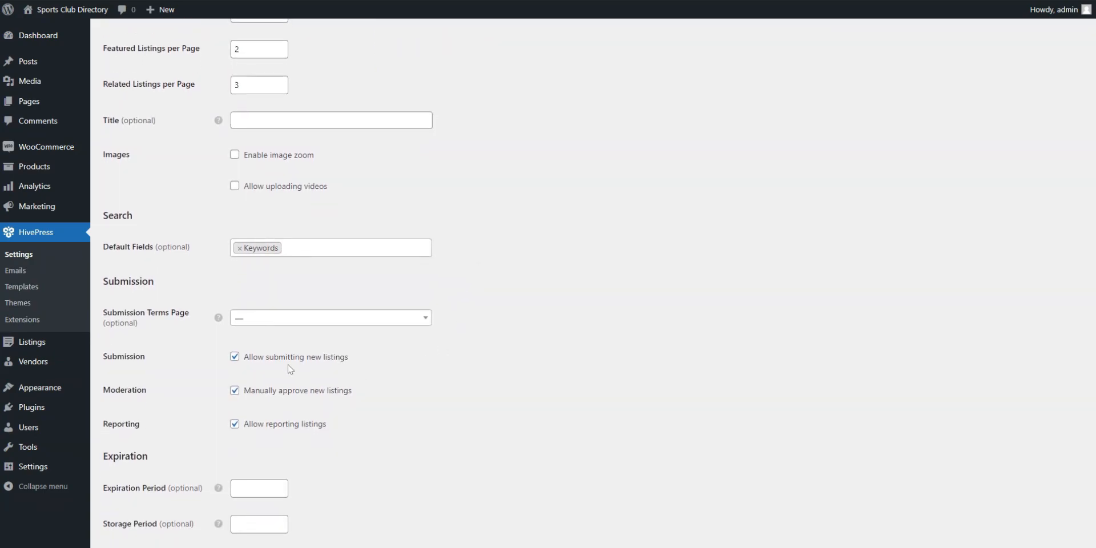
{"action": "mouse_move", "coordinate": [178, 351]}
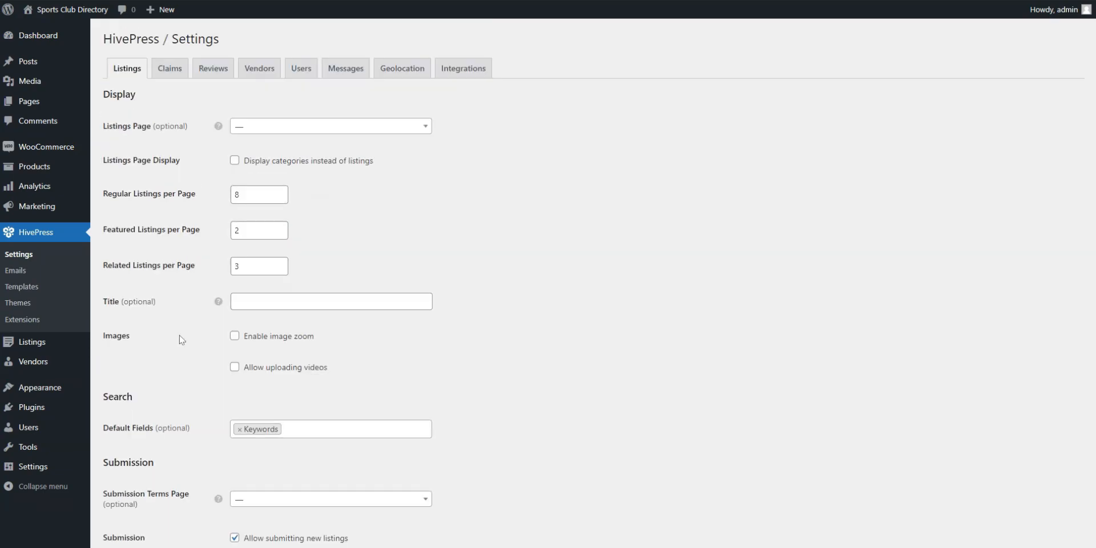
{"action": "left_click", "coordinate": [33, 167]}
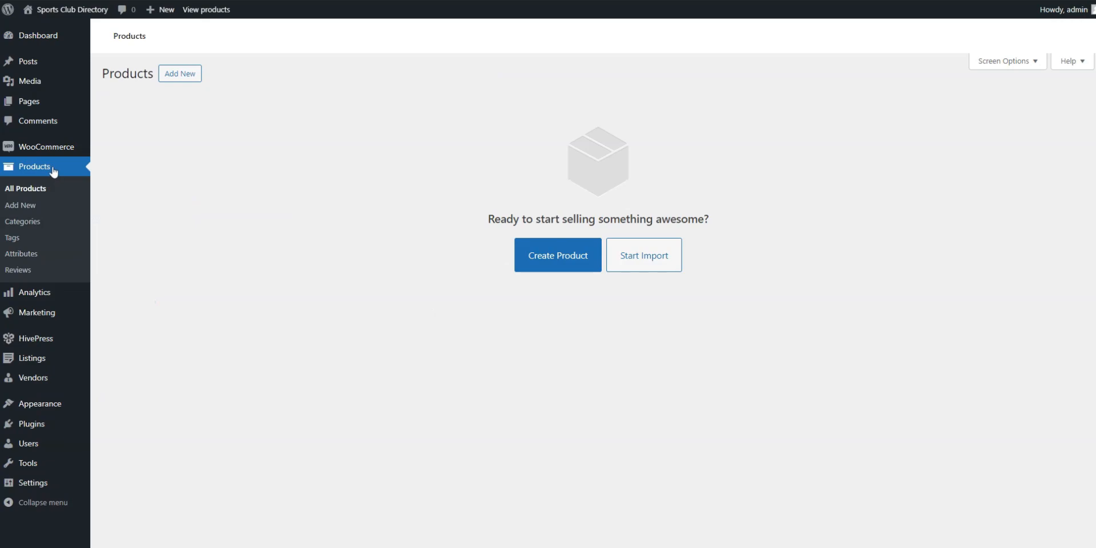
Publish a virtual WooCommerce product named Premium with regular price 50
{"action": "left_click", "coordinate": [557, 256]}
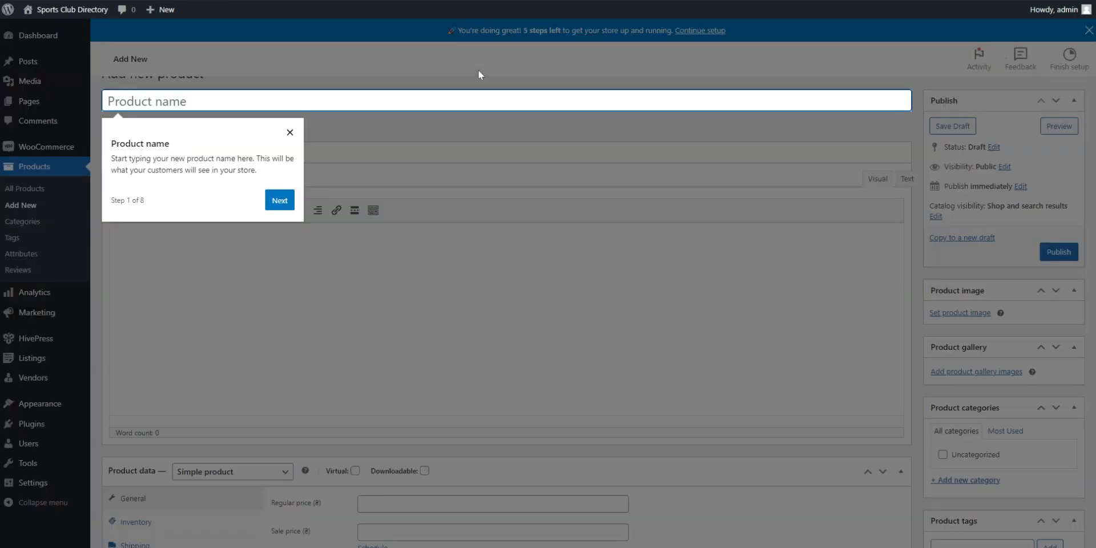
{"action": "type", "text": "Premium"}
{"action": "left_click", "coordinate": [492, 503]}
{"action": "type", "text": "50"}
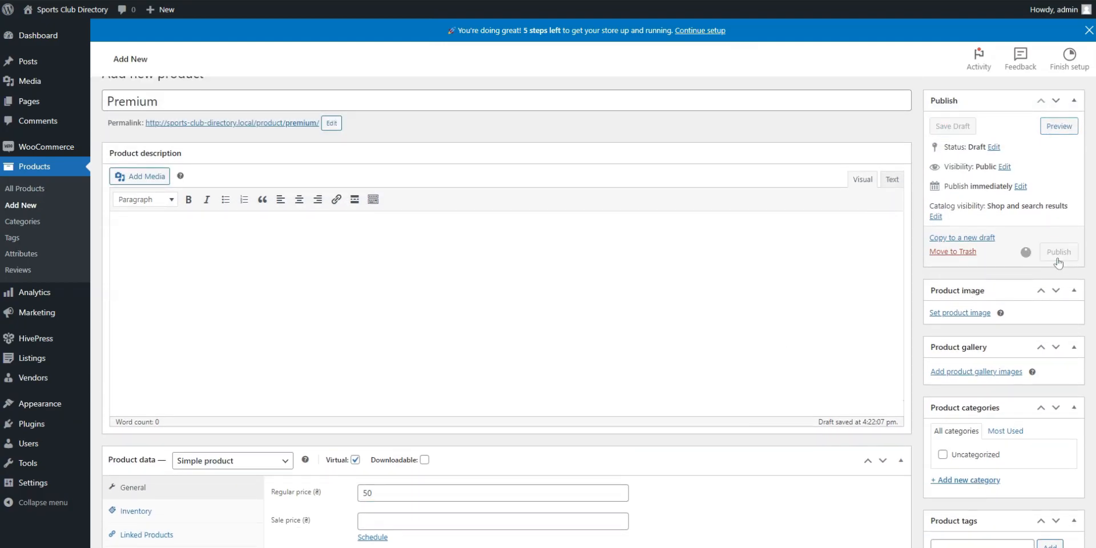
{"action": "left_click", "coordinate": [1058, 251]}
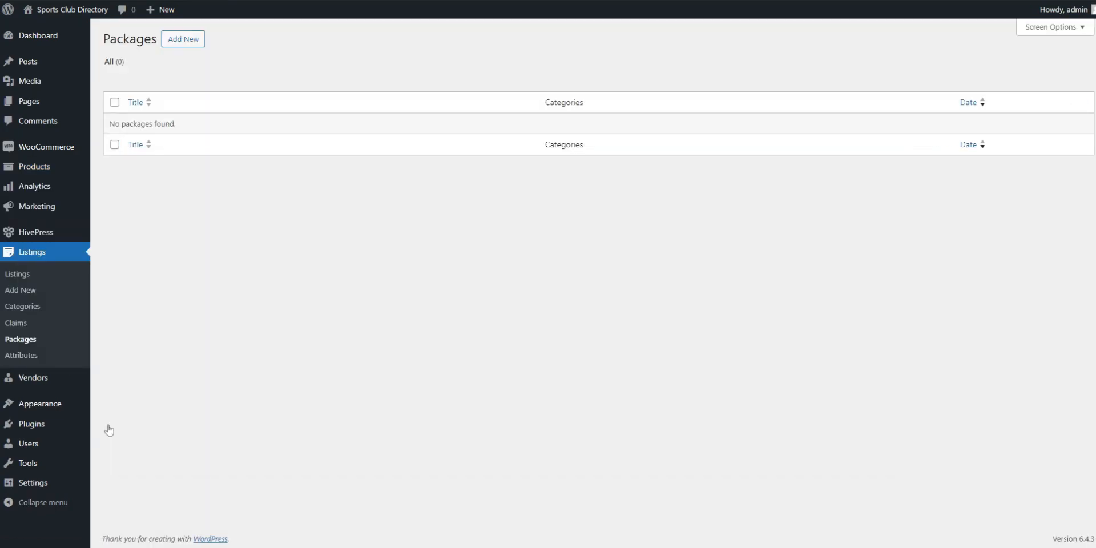
Publish a Free listing package with Listing Limit 1 and no messages, reviews or promotion
{"action": "left_click", "coordinate": [183, 38]}
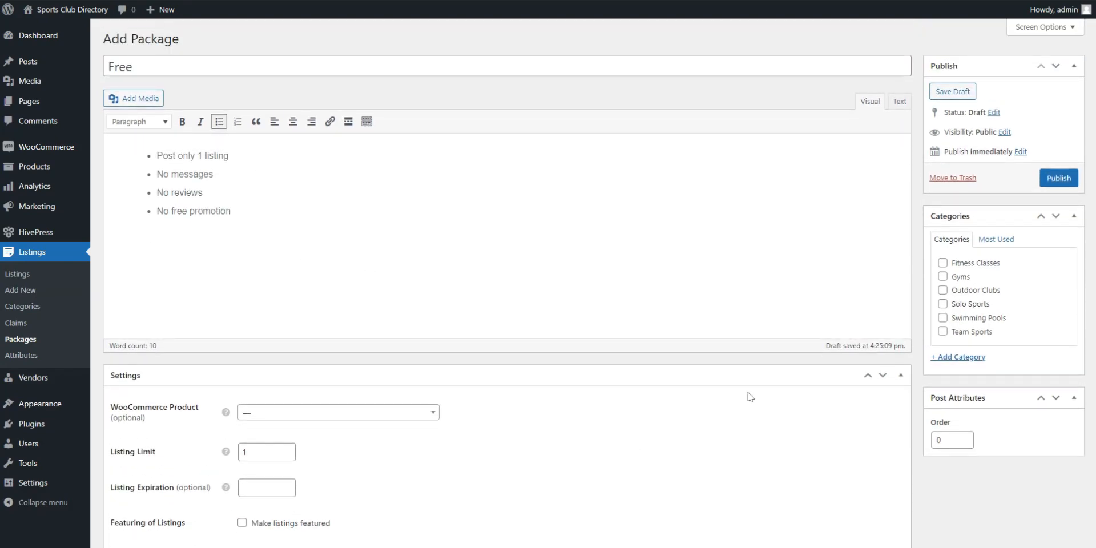
{"action": "left_click", "coordinate": [1057, 177]}
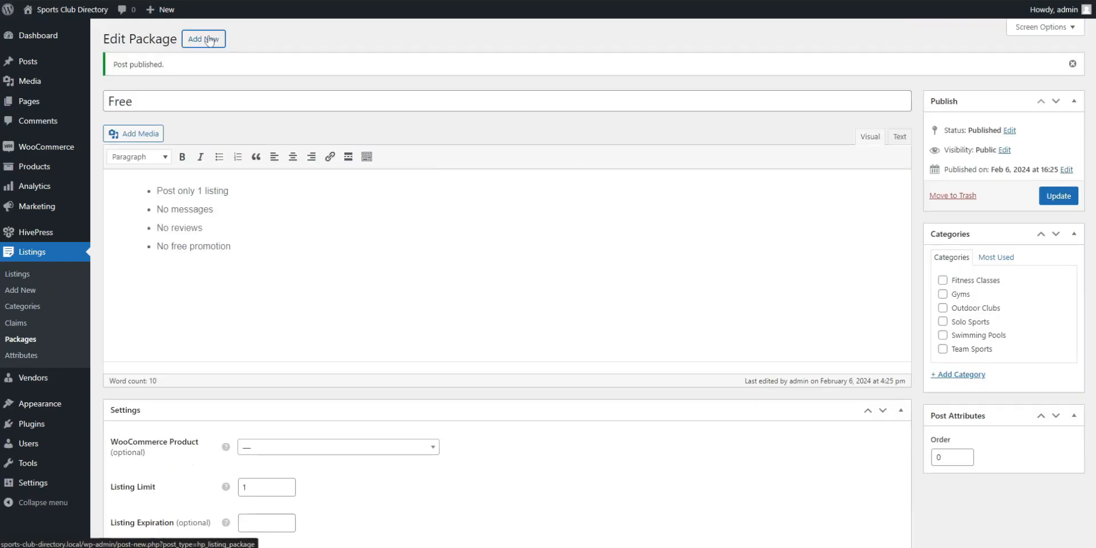
Publish a Premium listing package tied to the Premium product with Listing Limit 5
{"action": "left_click", "coordinate": [204, 39]}
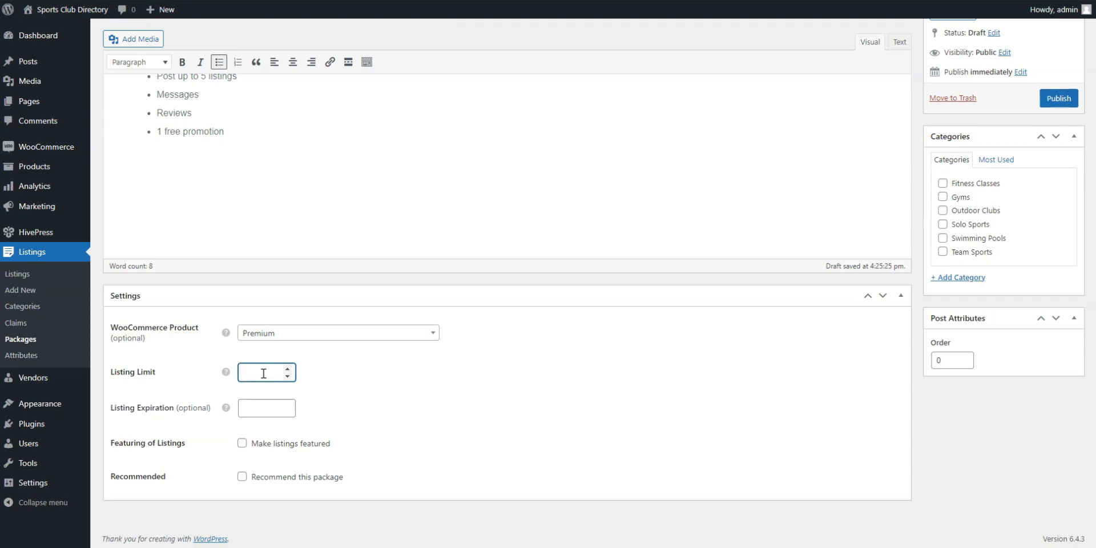
{"action": "type", "text": "5"}
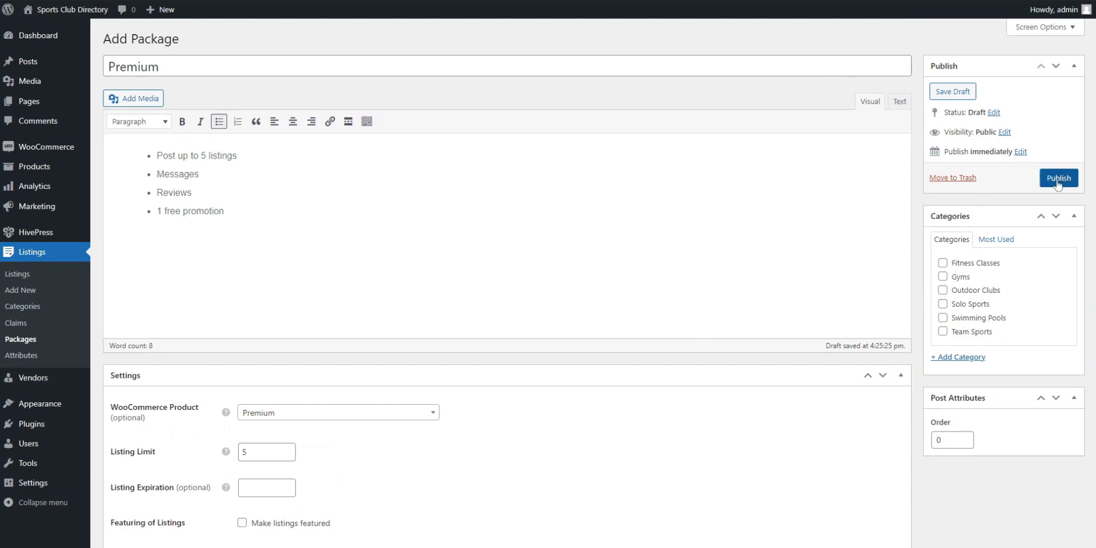
{"action": "left_click", "coordinate": [1058, 177]}
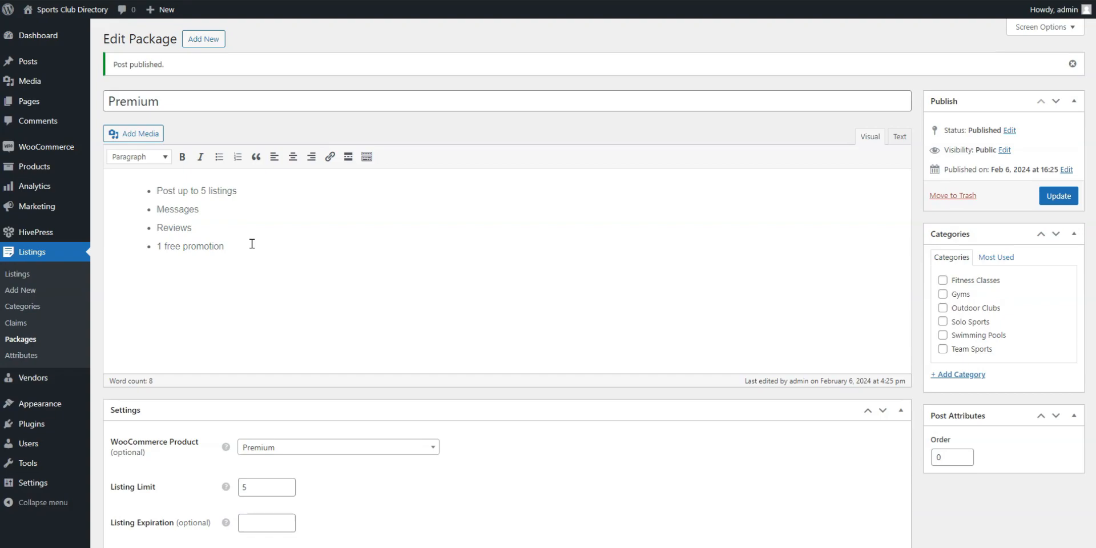
{"action": "mouse_move", "coordinate": [117, 75]}
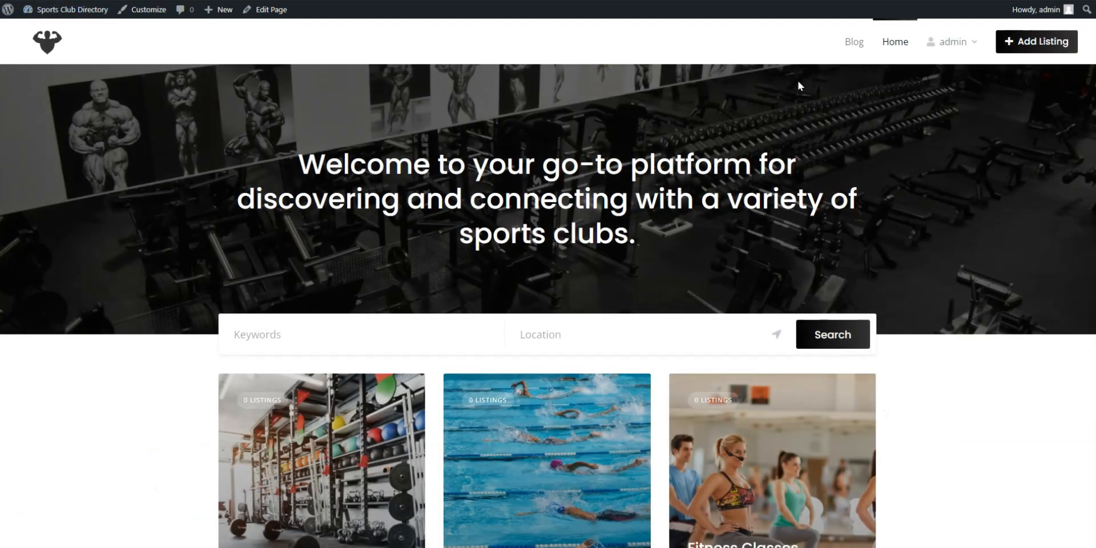
{"action": "mouse_move", "coordinate": [1030, 53]}
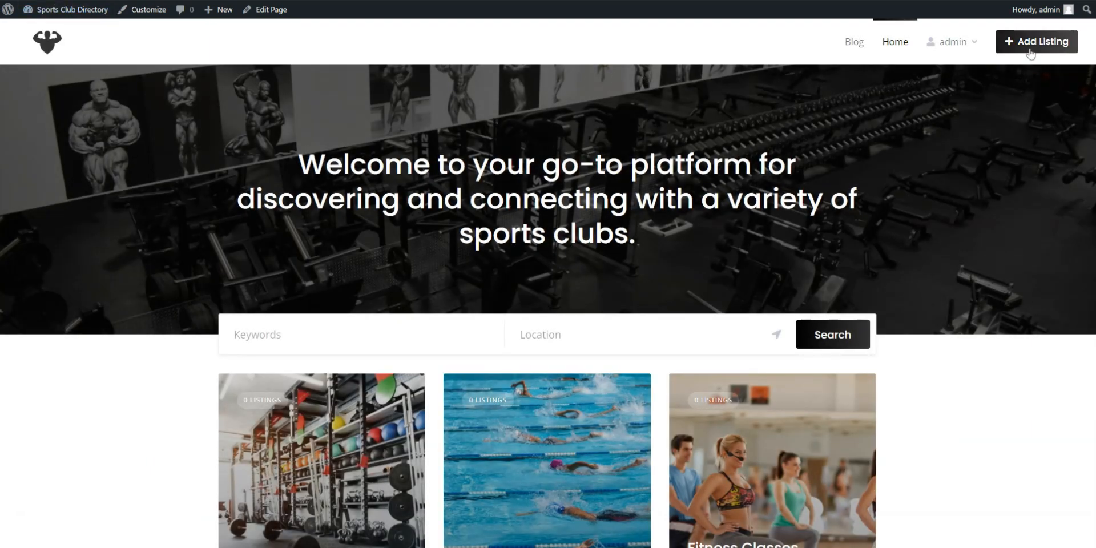
Start an ActiveLife Gym listing in the Gyms category with a +1 US contact number
{"action": "left_click", "coordinate": [1036, 41]}
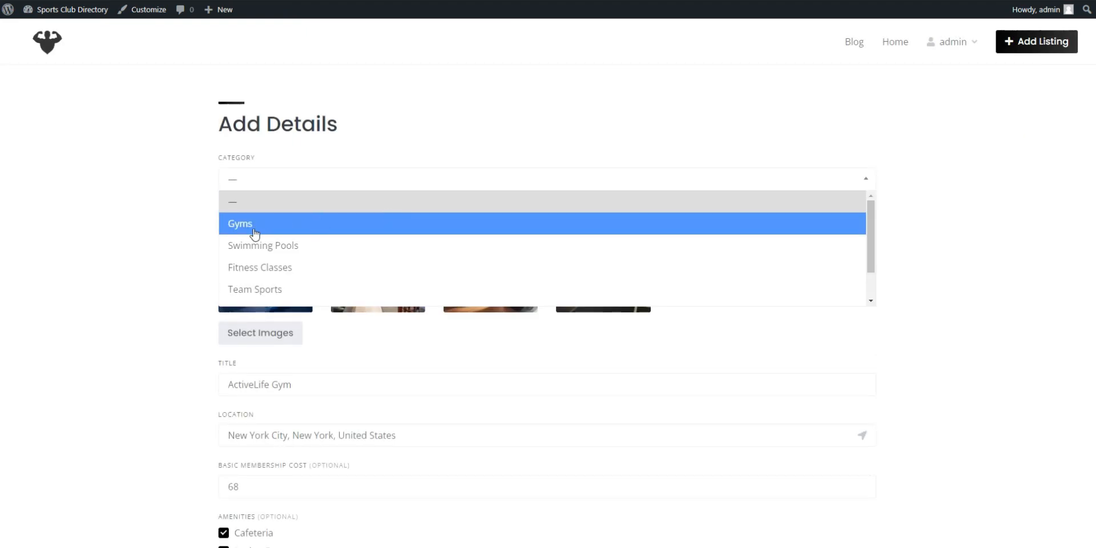
{"action": "left_click", "coordinate": [255, 224]}
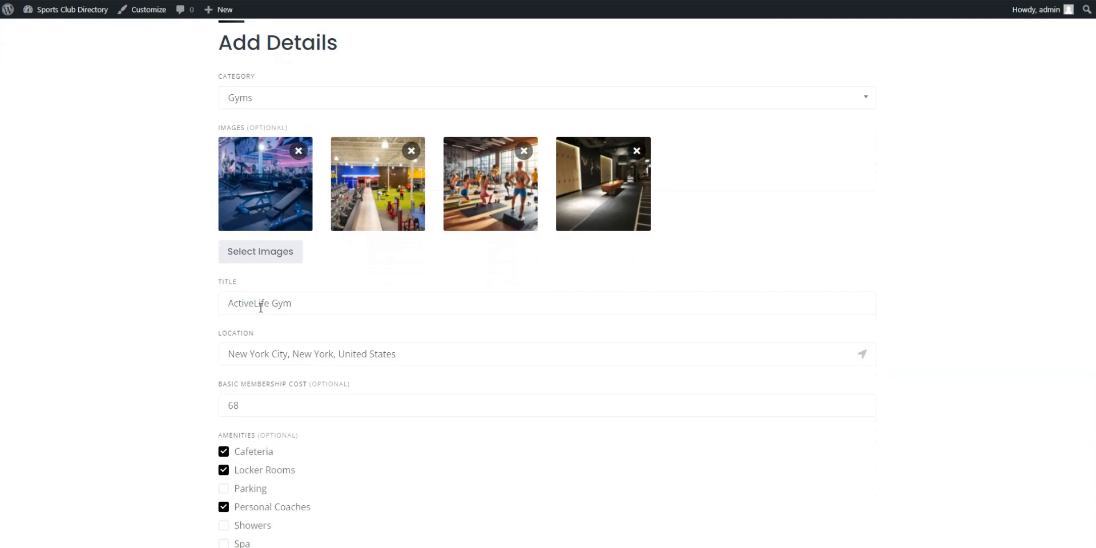
{"action": "scroll", "scroll_direction": "down", "scroll_amount": 3}
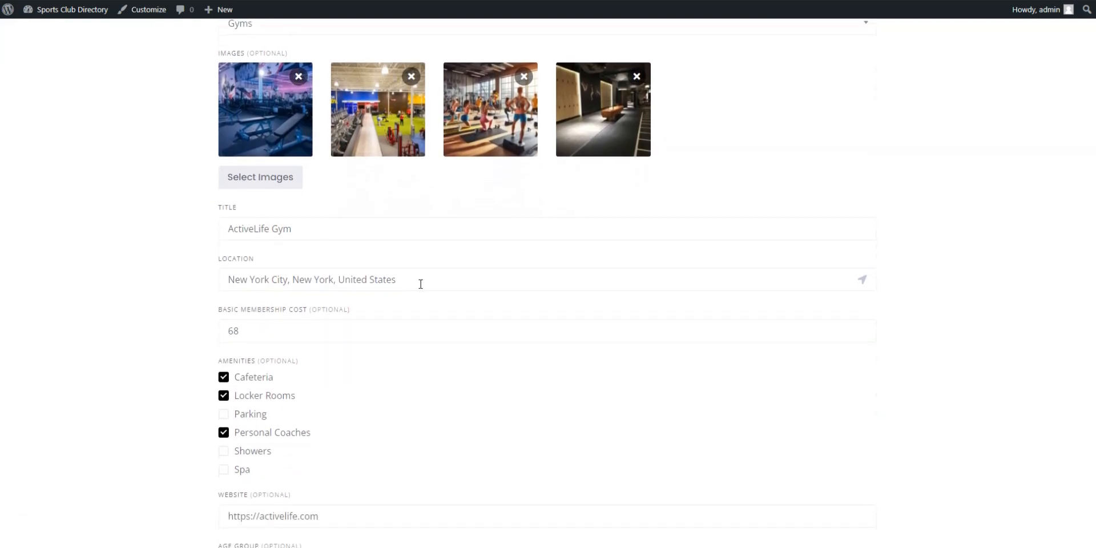
{"action": "scroll", "scroll_direction": "down", "scroll_amount": 3}
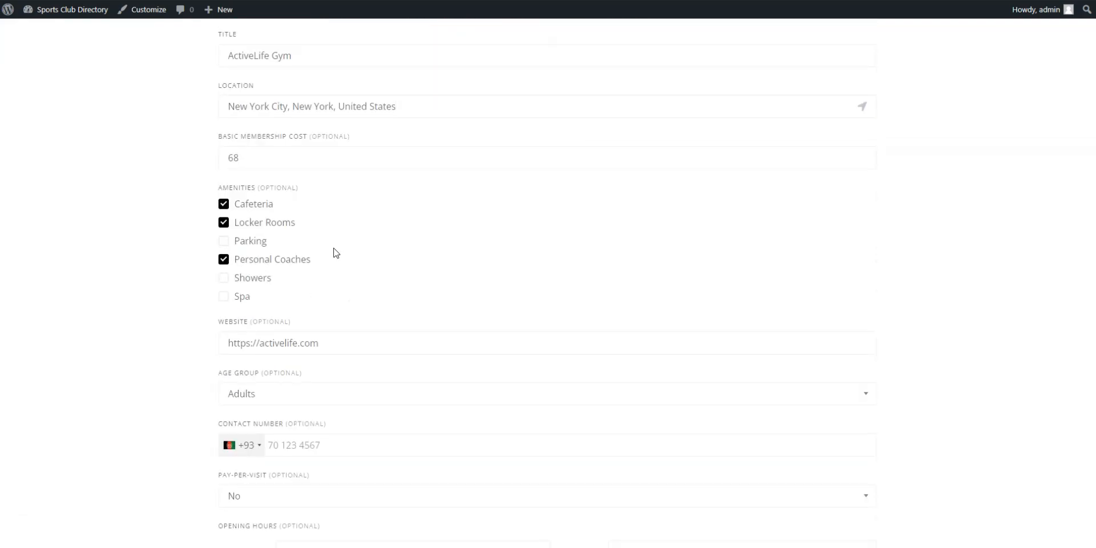
{"action": "scroll", "scroll_direction": "down", "scroll_amount": 3}
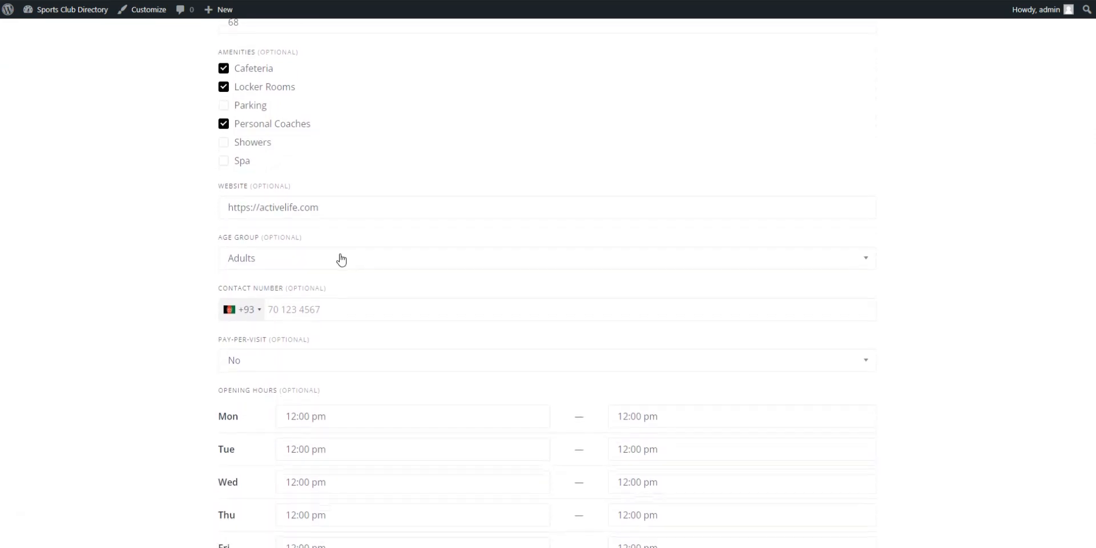
{"action": "left_click", "coordinate": [240, 309]}
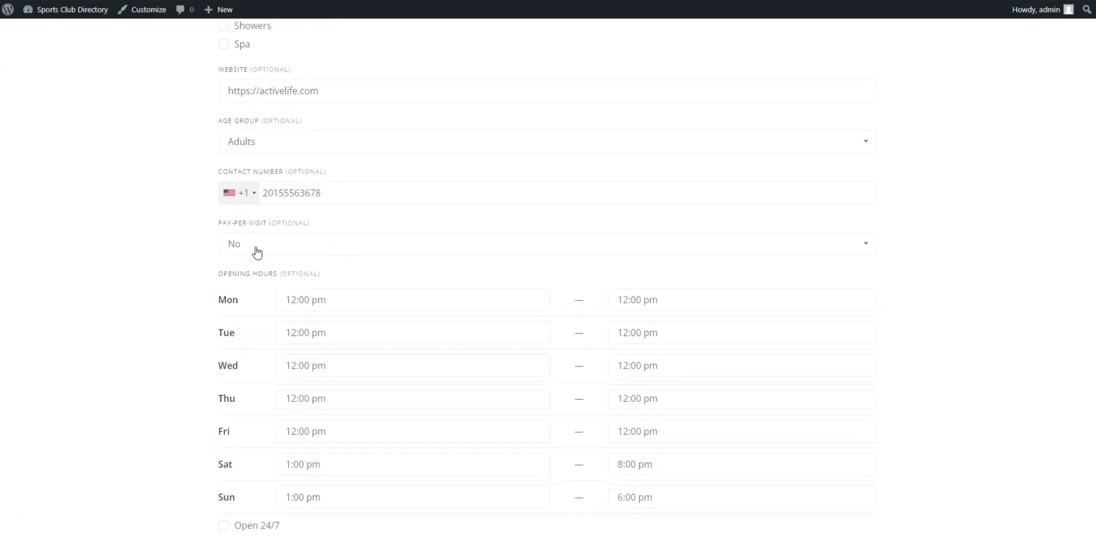
Set Monday's closing time to 11:00 pm and submit the listing
{"action": "scroll", "scroll_direction": "down", "scroll_amount": 3}
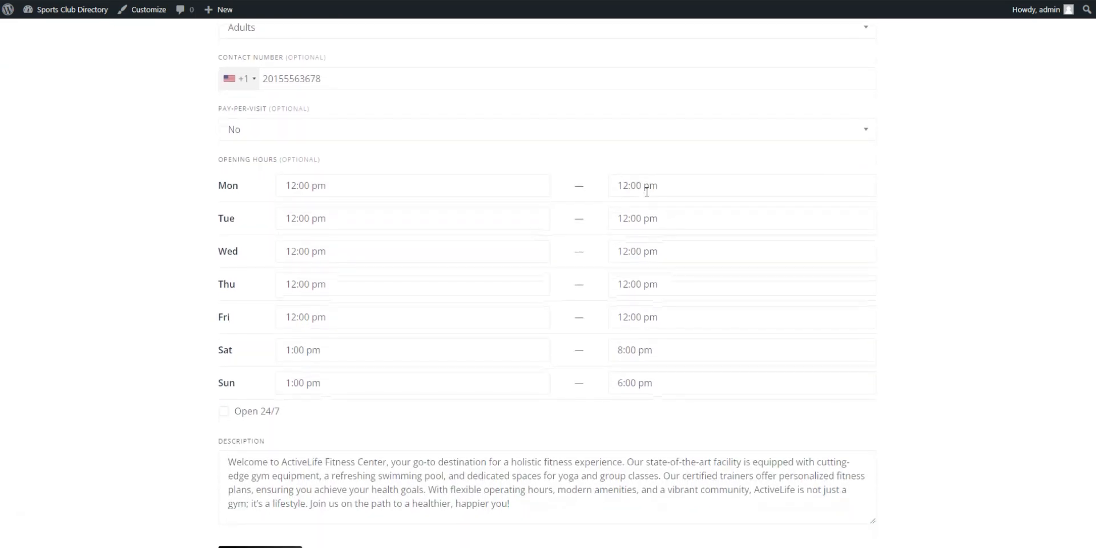
{"action": "scroll", "scroll_direction": "down", "scroll_amount": 3}
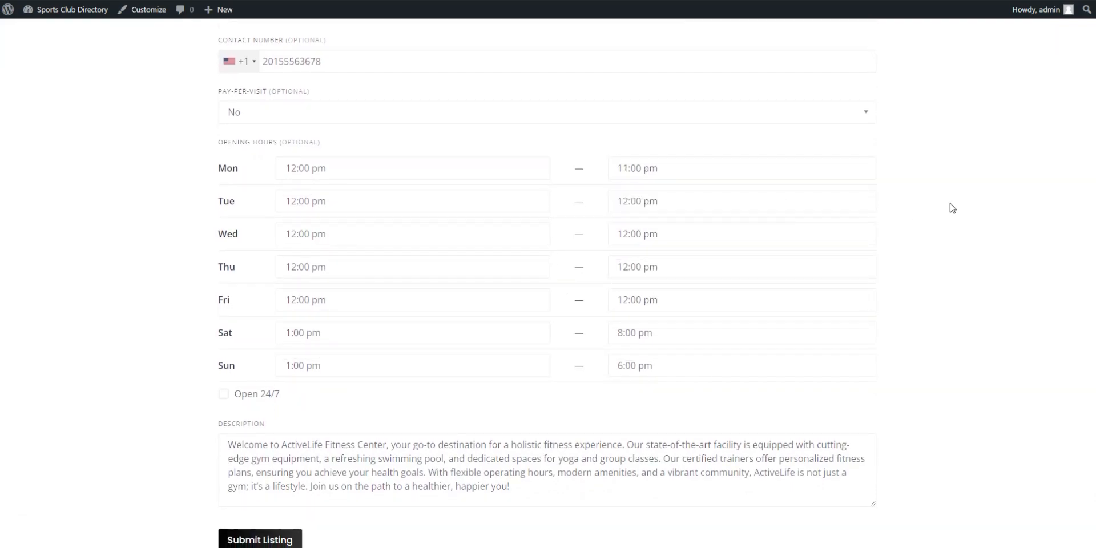
{"action": "scroll", "scroll_direction": "down", "scroll_amount": 3}
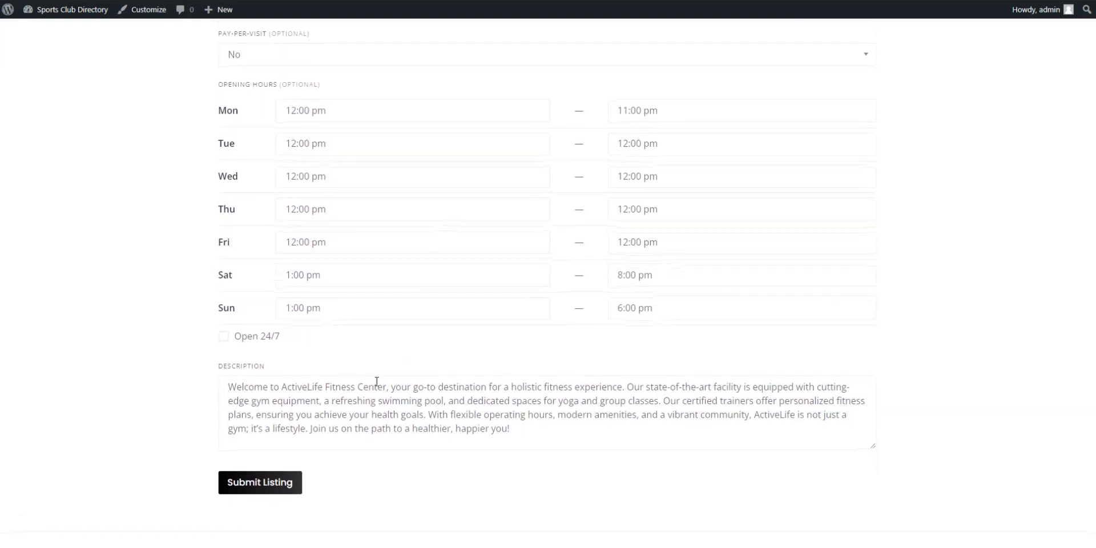
{"action": "left_click", "coordinate": [260, 482]}
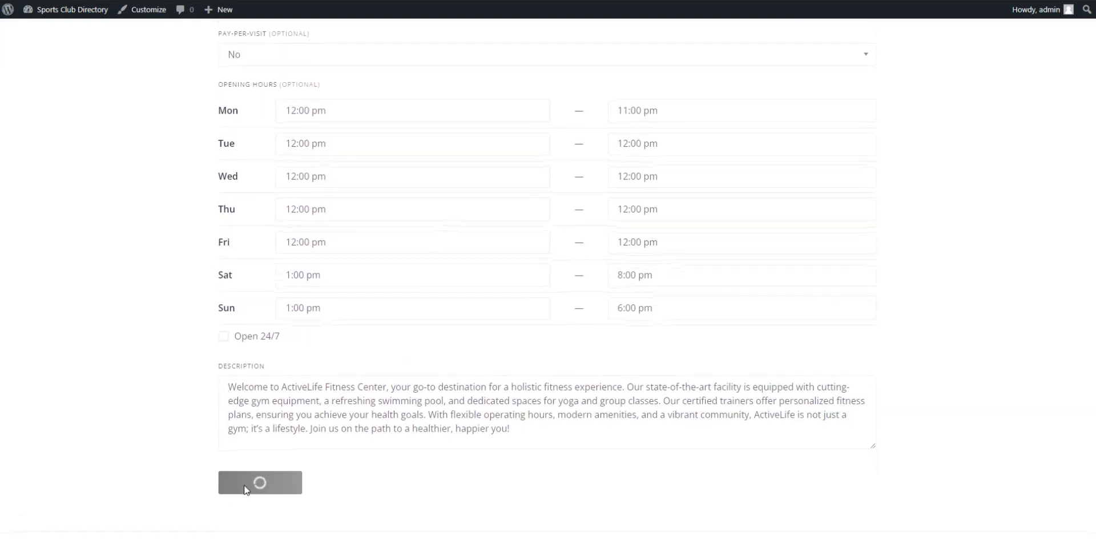
{"action": "left_click", "coordinate": [259, 481]}
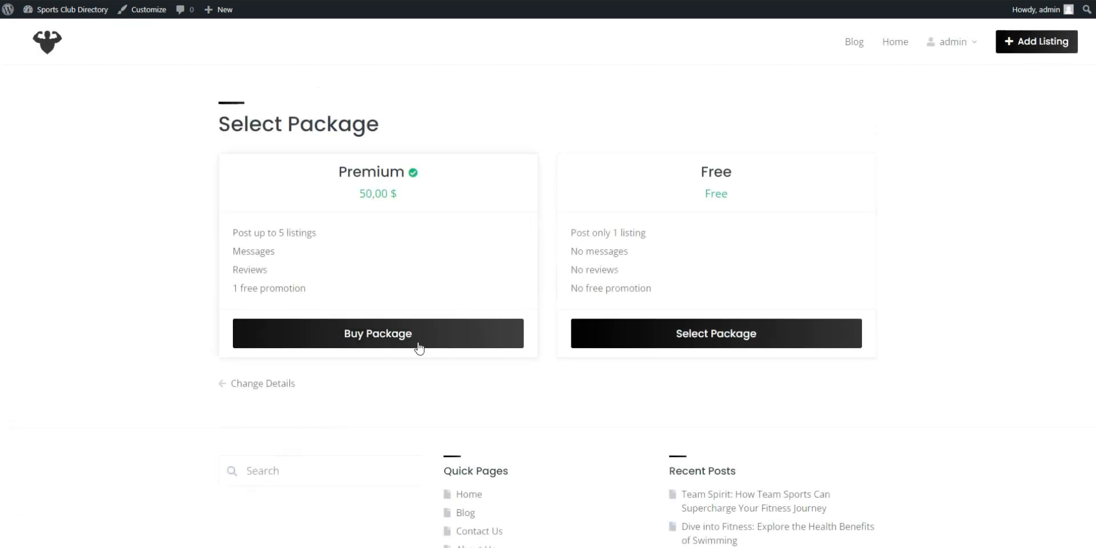
{"action": "mouse_move", "coordinate": [463, 262]}
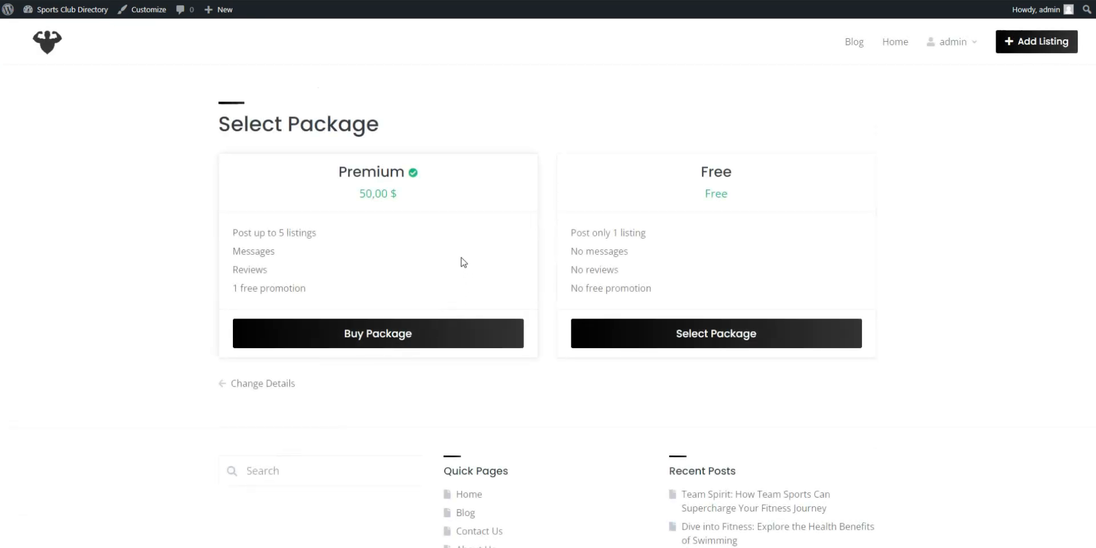
{"action": "mouse_move", "coordinate": [466, 244]}
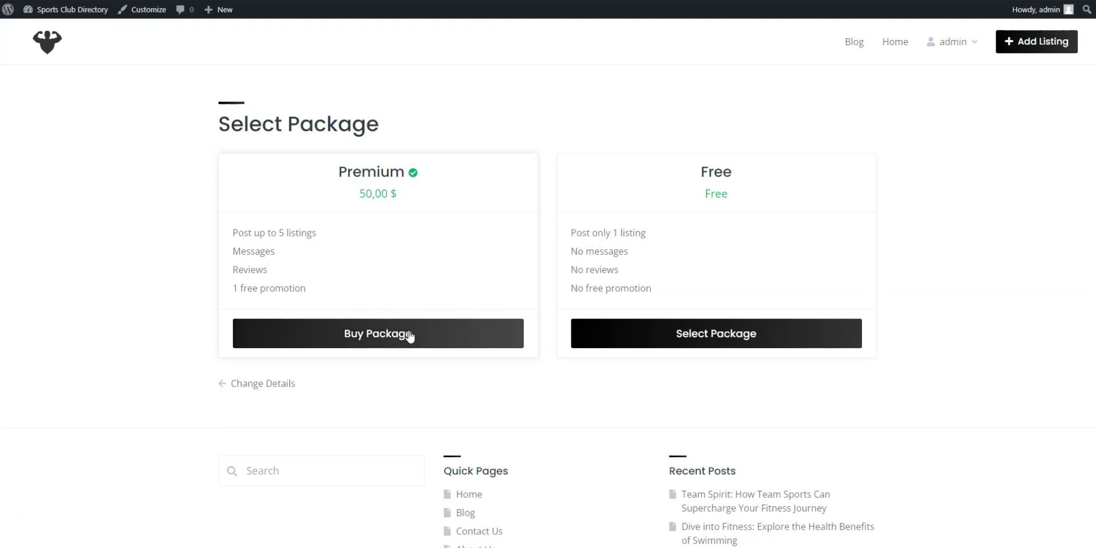
Preview the Premium package checkout, then select the Free package for the listing
{"action": "left_click", "coordinate": [378, 334]}
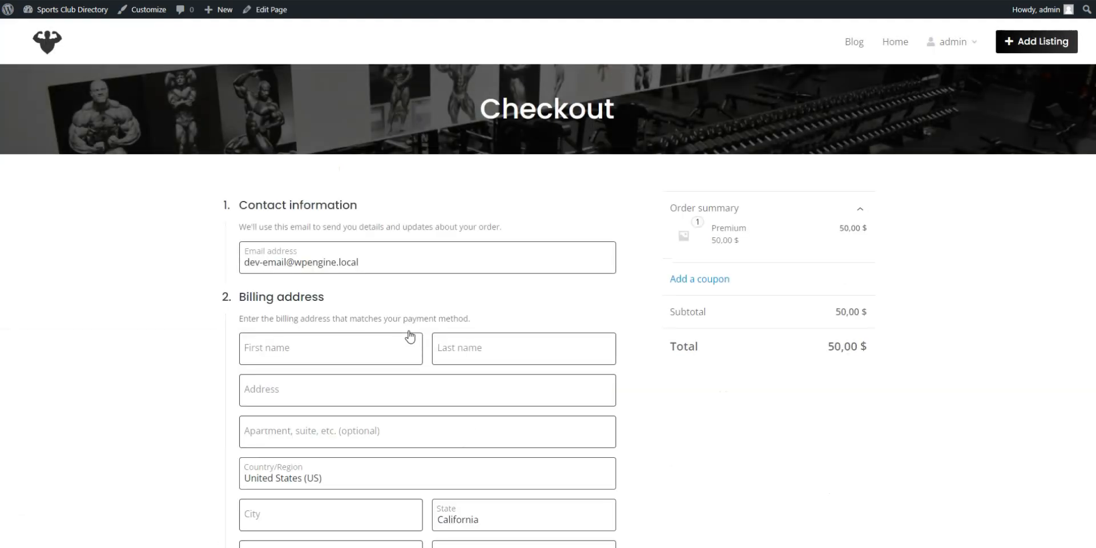
{"action": "scroll", "scroll_direction": "down", "scroll_amount": 3}
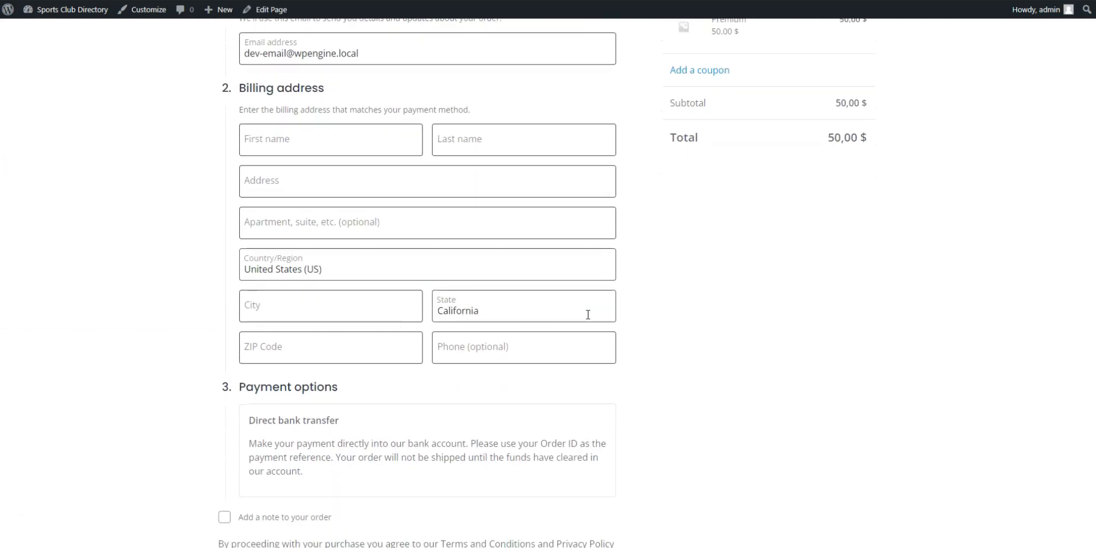
{"action": "scroll", "scroll_direction": "down", "scroll_amount": 3}
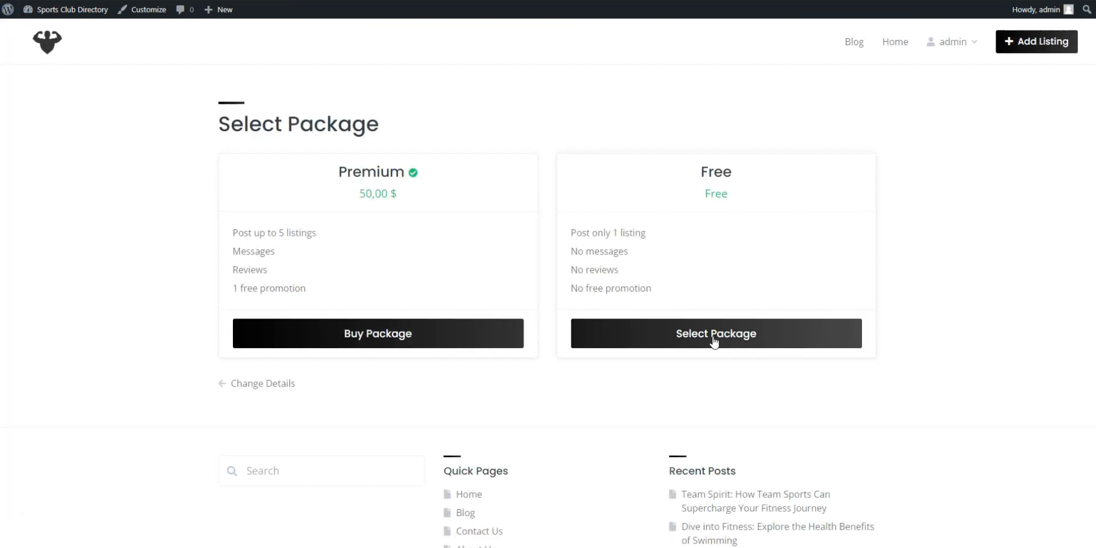
{"action": "left_click", "coordinate": [715, 333]}
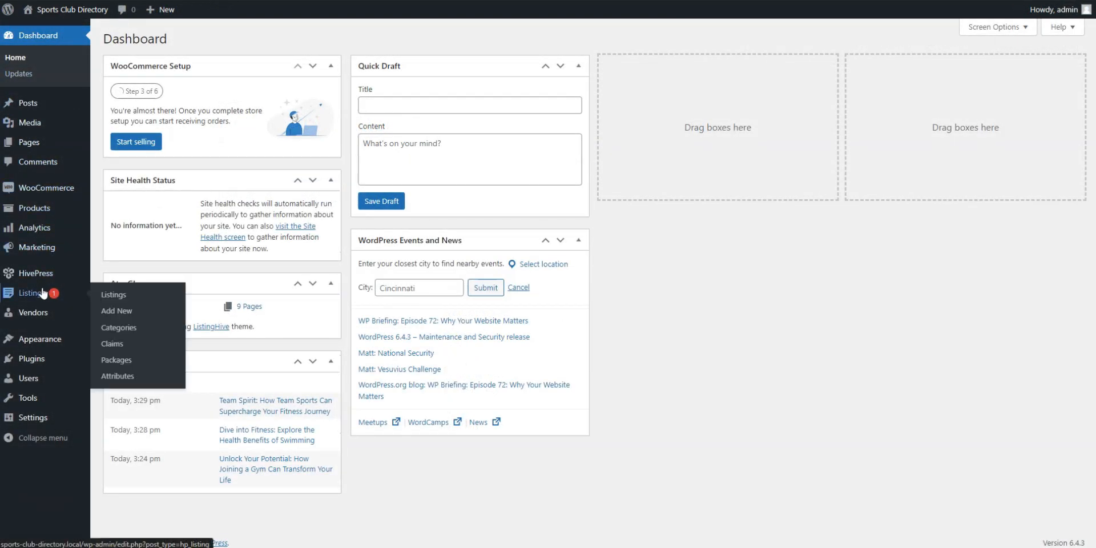
Publish the pending ActiveLife Gym listing and view its live page on the site
{"action": "left_click", "coordinate": [113, 294]}
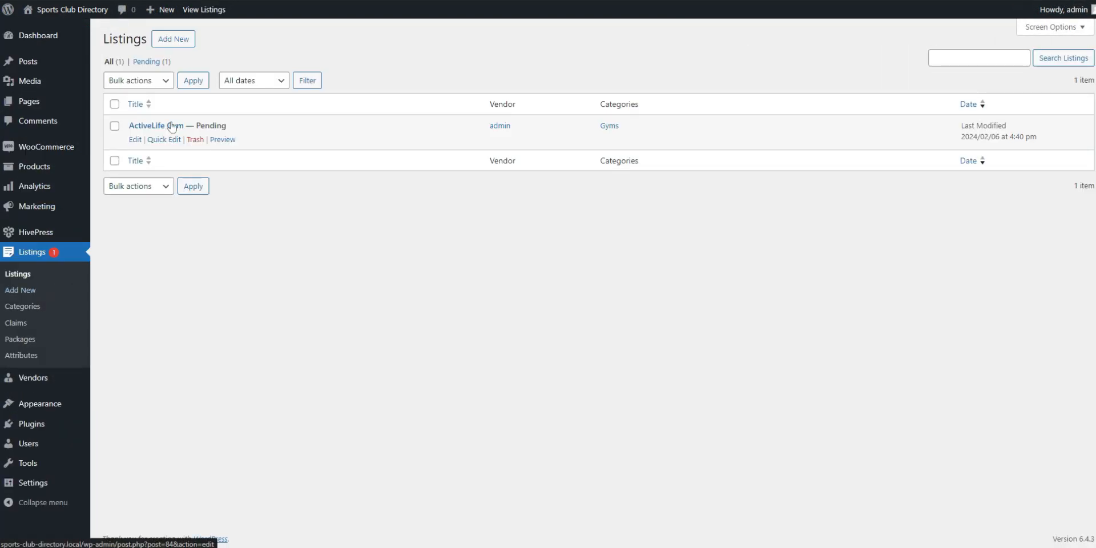
{"action": "left_click", "coordinate": [160, 126]}
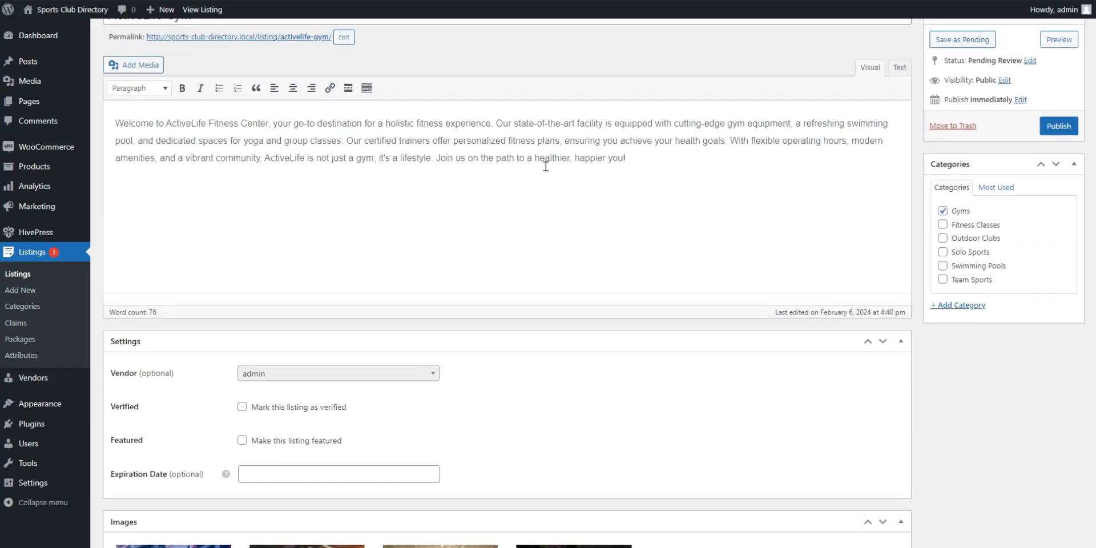
{"action": "scroll", "scroll_direction": "up", "scroll_amount": 3}
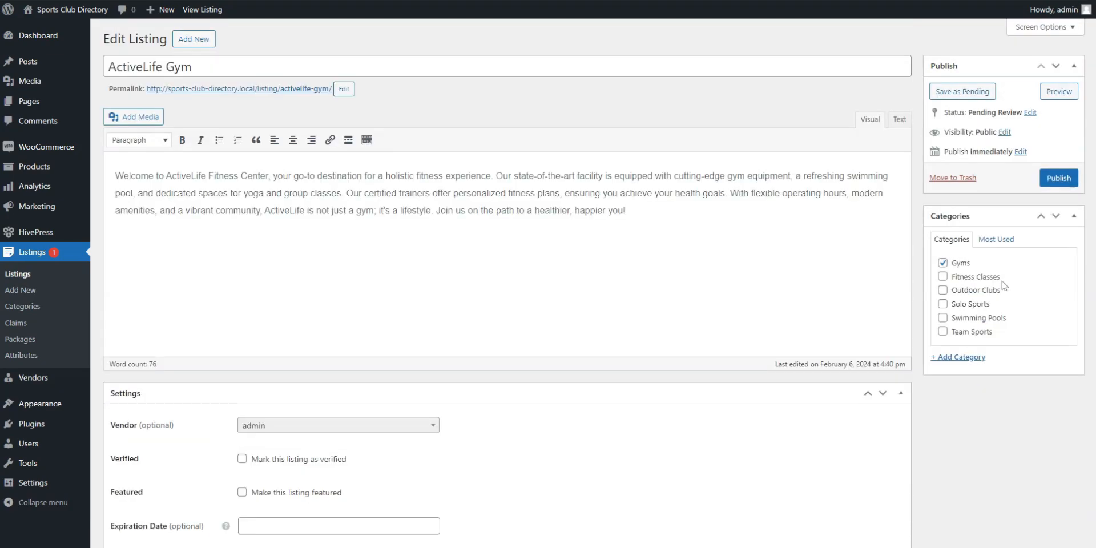
{"action": "left_click", "coordinate": [1057, 177]}
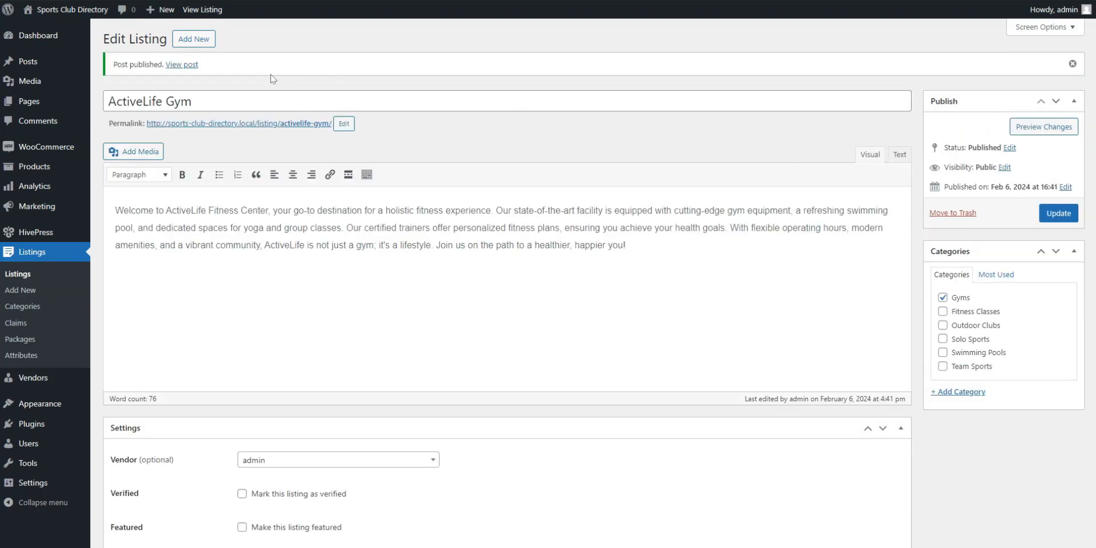
{"action": "left_click", "coordinate": [182, 64]}
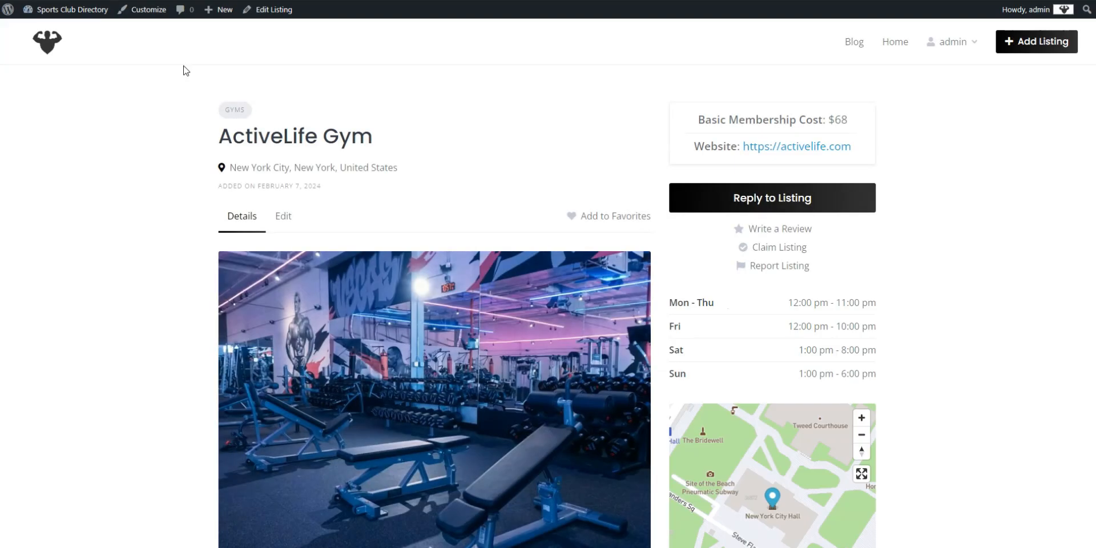
{"action": "mouse_move", "coordinate": [579, 140]}
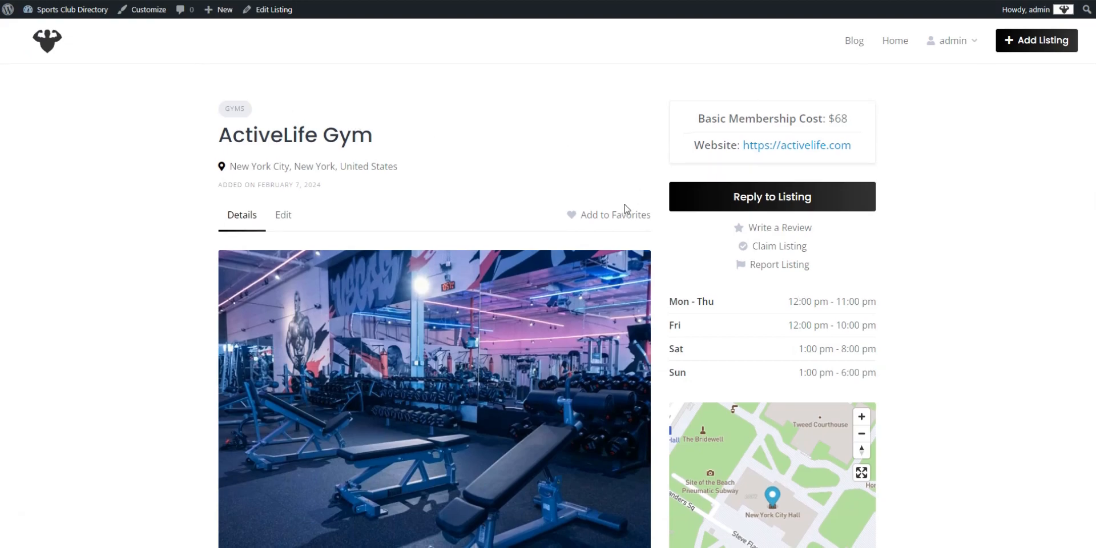
Review the ActiveLife Gym page and show the group fitness class photo in its gallery
{"action": "scroll", "scroll_direction": "down", "scroll_amount": 3}
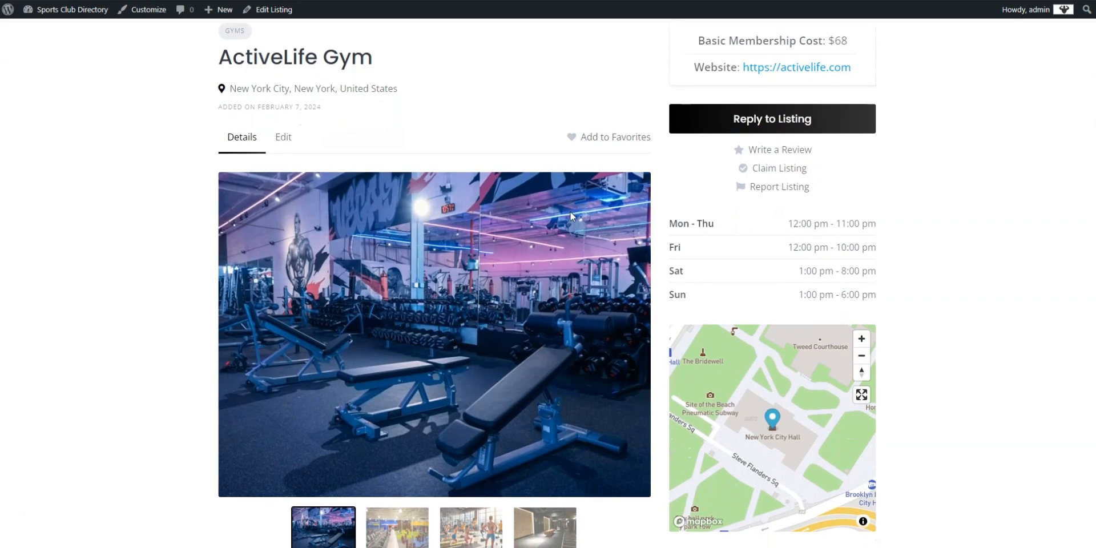
{"action": "scroll", "scroll_direction": "down", "scroll_amount": 3}
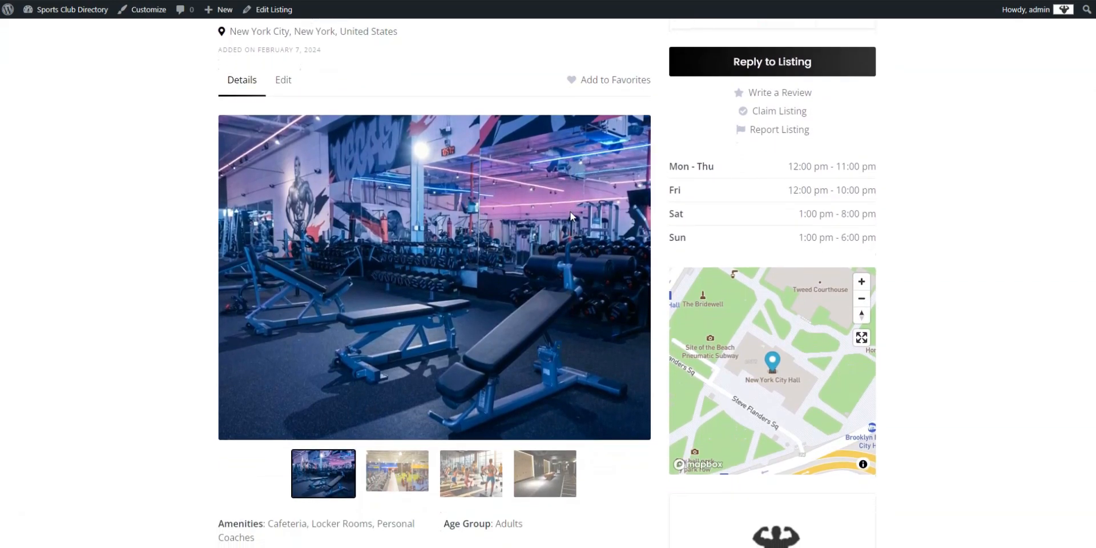
{"action": "scroll", "scroll_direction": "down", "scroll_amount": 3}
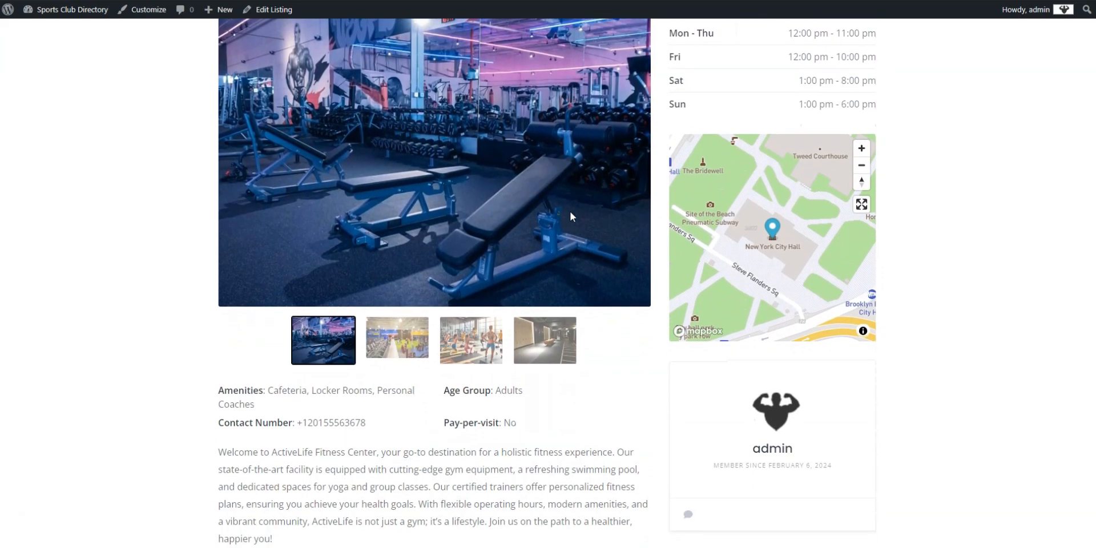
{"action": "scroll", "scroll_direction": "down", "scroll_amount": 3}
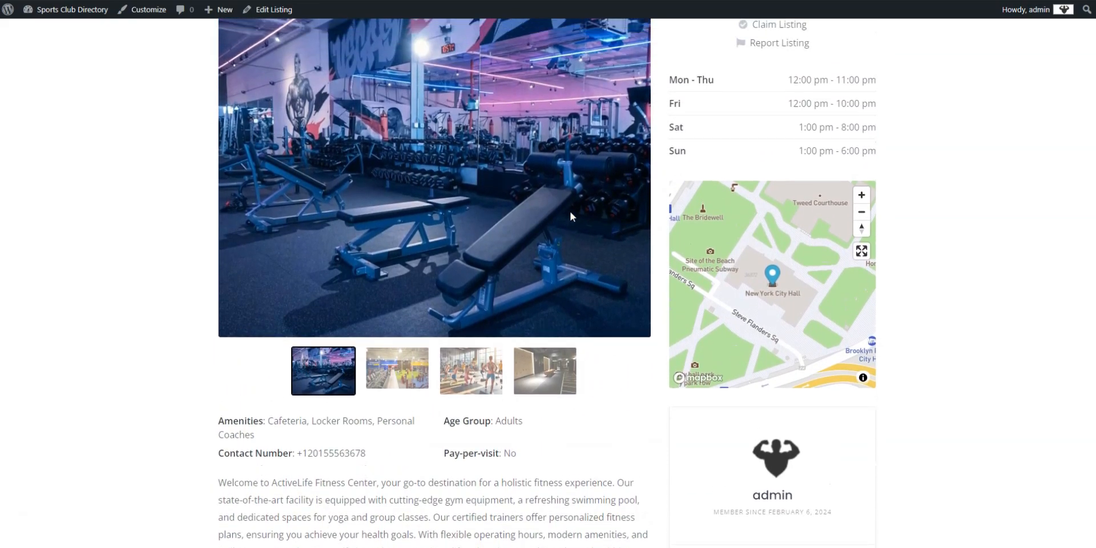
{"action": "left_click", "coordinate": [544, 370]}
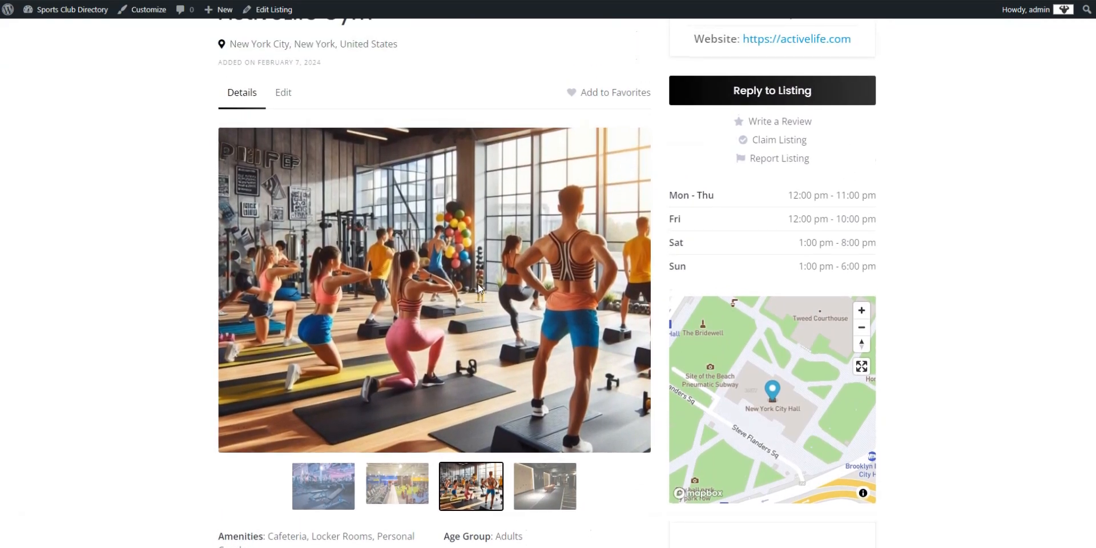
{"action": "scroll", "scroll_direction": "up", "scroll_amount": 3}
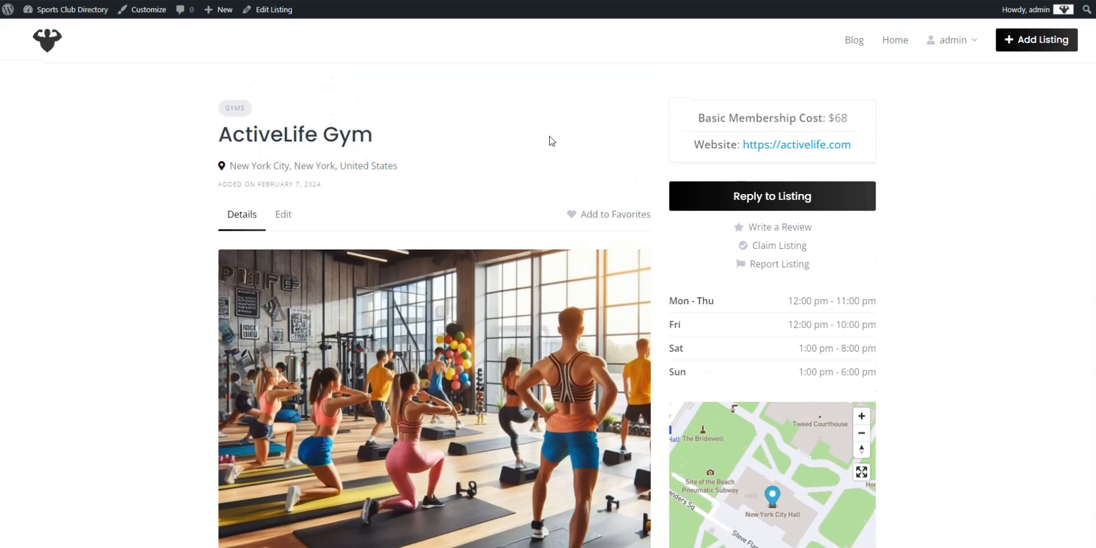
{"action": "left_click", "coordinate": [68, 9]}
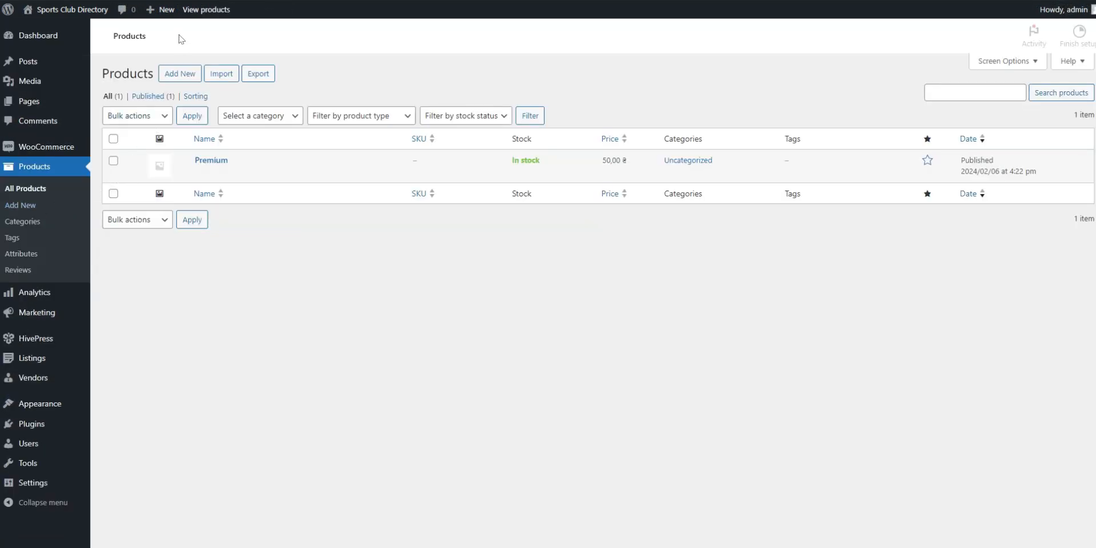
Publish a virtual WooCommerce product named Claim with regular price 50
{"action": "left_click", "coordinate": [179, 73]}
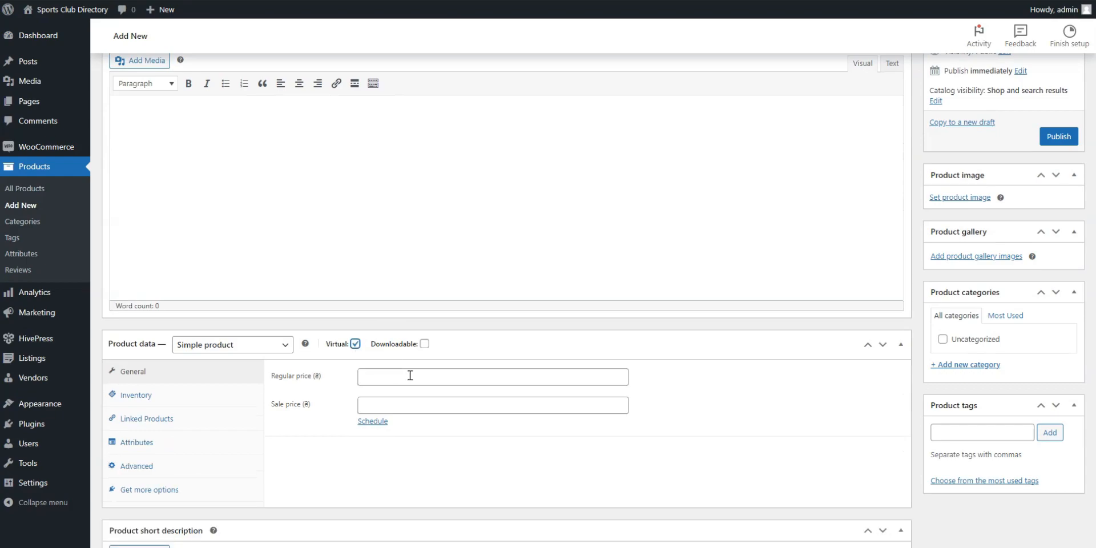
{"action": "type", "text": "50"}
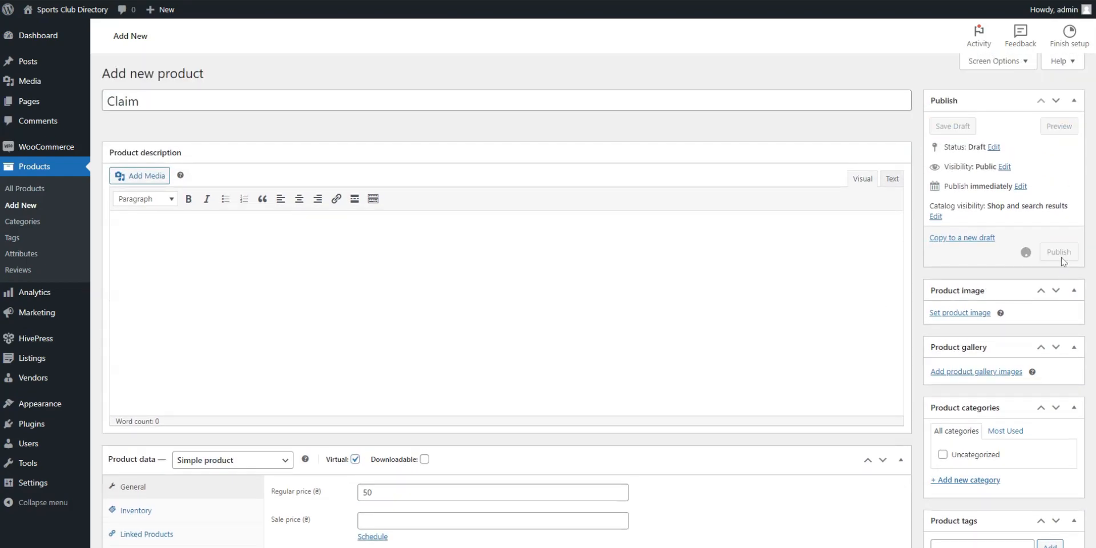
{"action": "left_click", "coordinate": [1058, 251]}
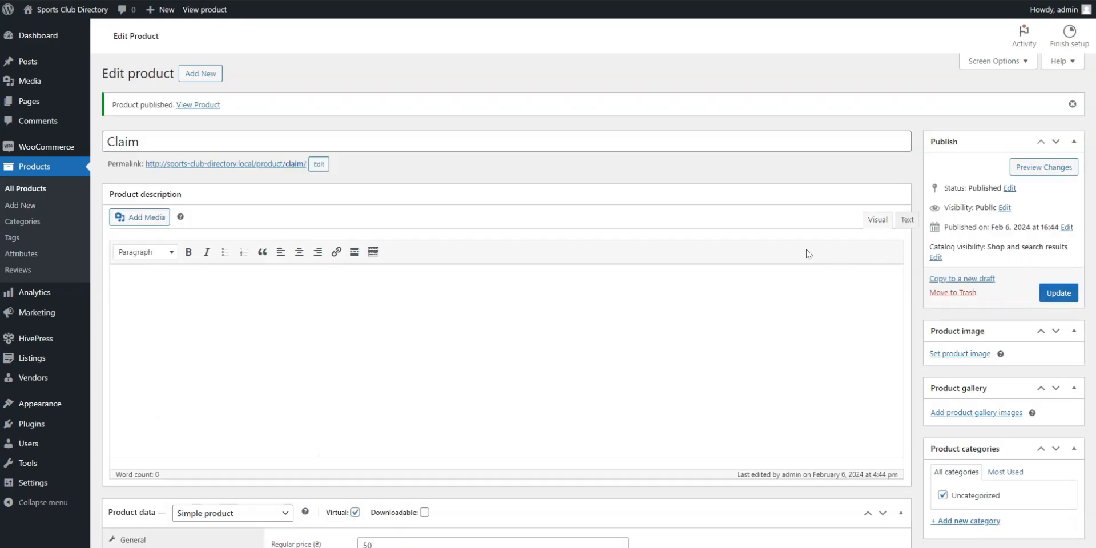
Set Claim as the WooCommerce product in HivePress Claims settings and save changes
{"action": "left_click", "coordinate": [35, 337]}
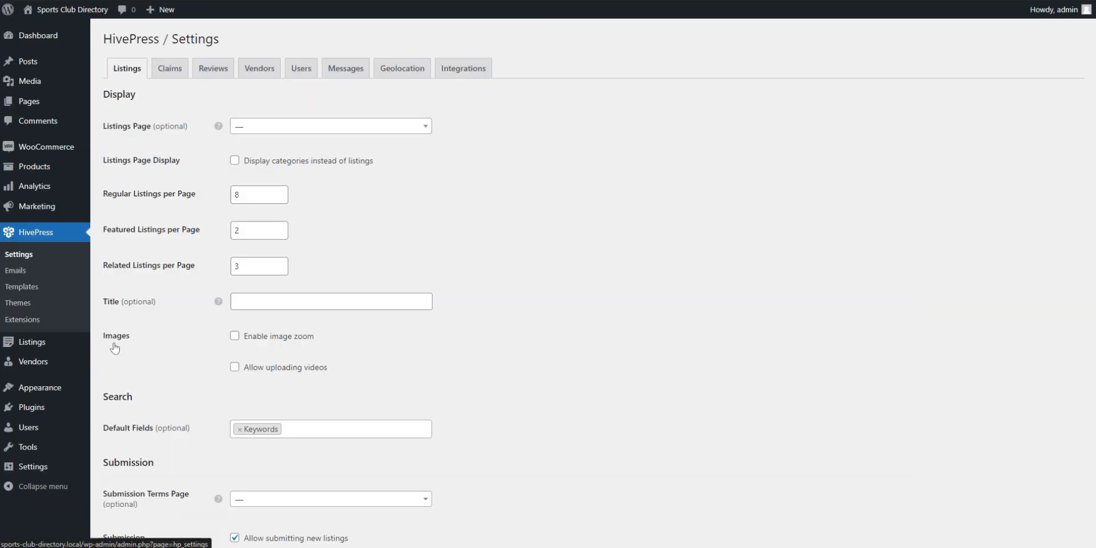
{"action": "left_click", "coordinate": [169, 68]}
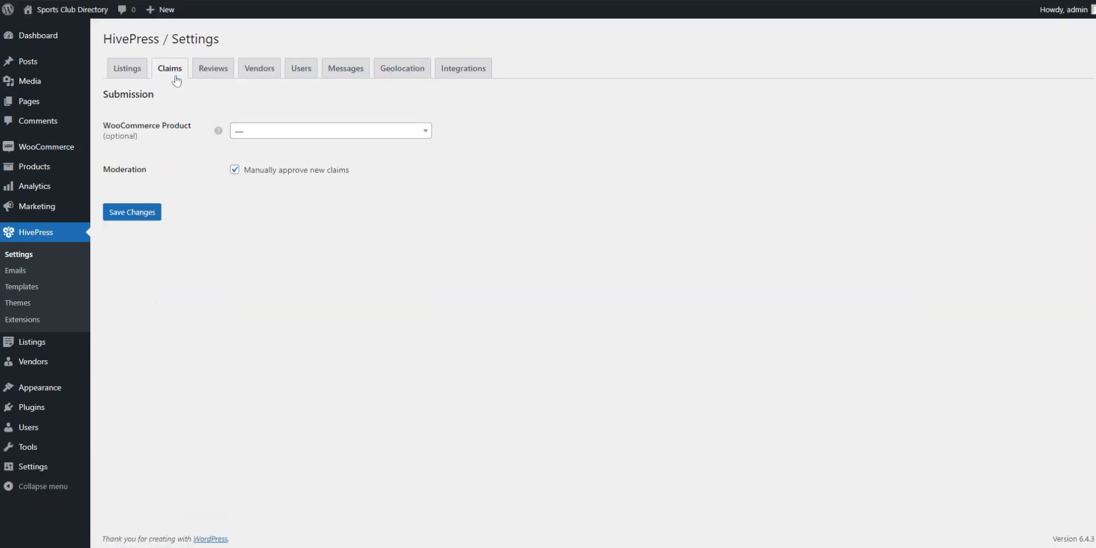
{"action": "left_click", "coordinate": [330, 130]}
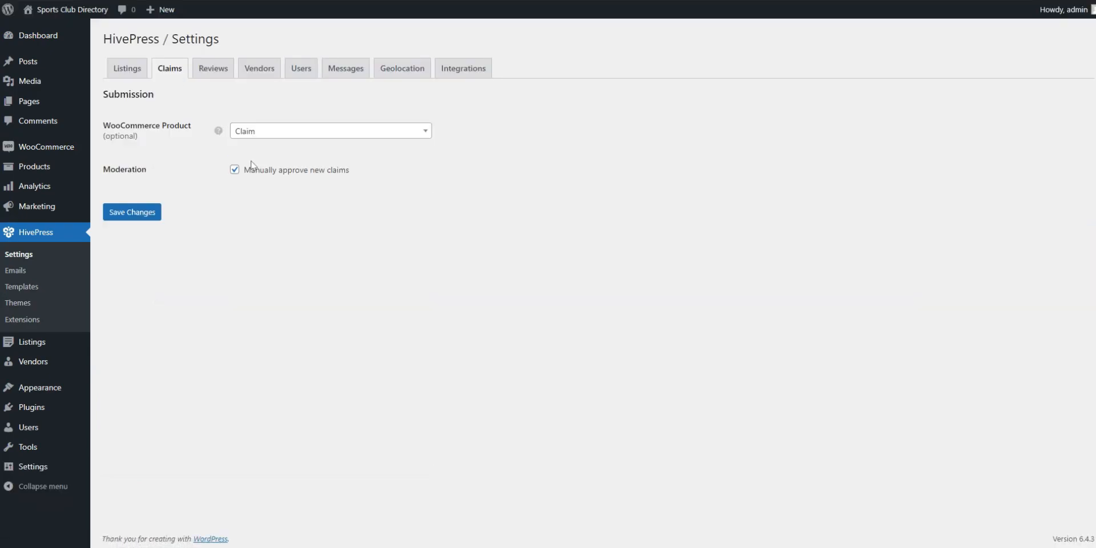
{"action": "left_click", "coordinate": [133, 212]}
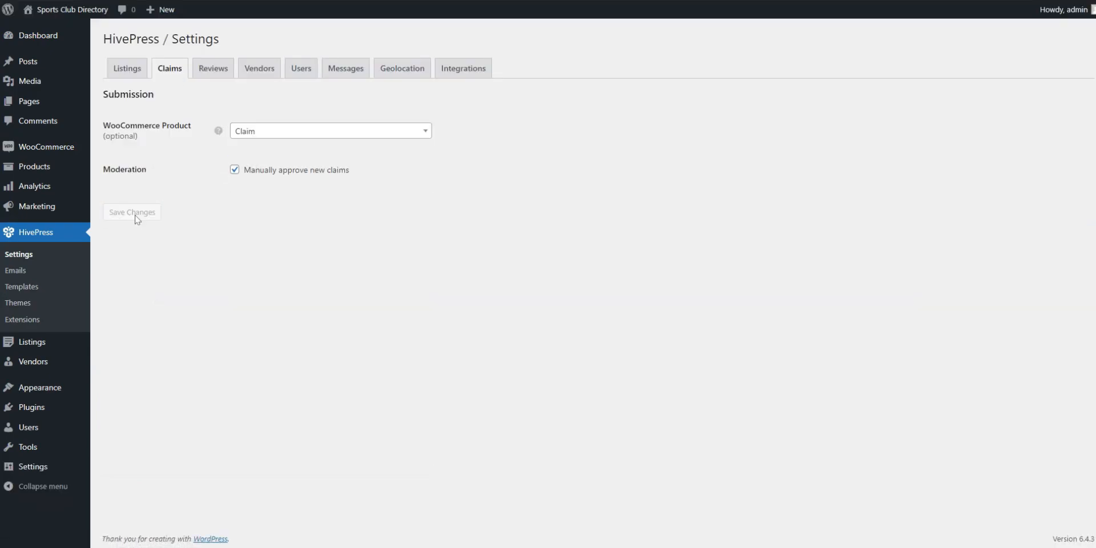
{"action": "left_click", "coordinate": [132, 213]}
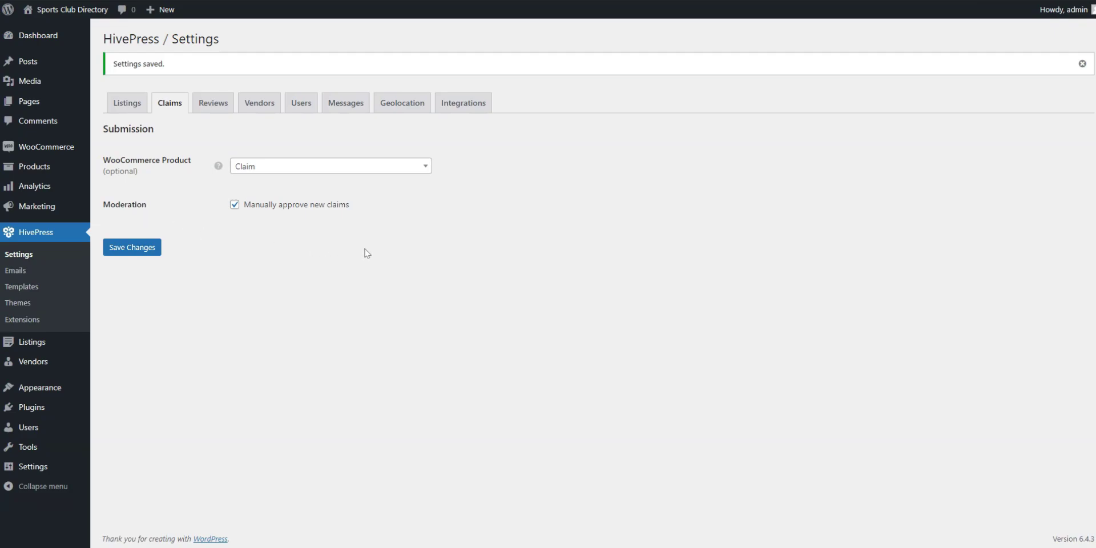
{"action": "mouse_move", "coordinate": [371, 252]}
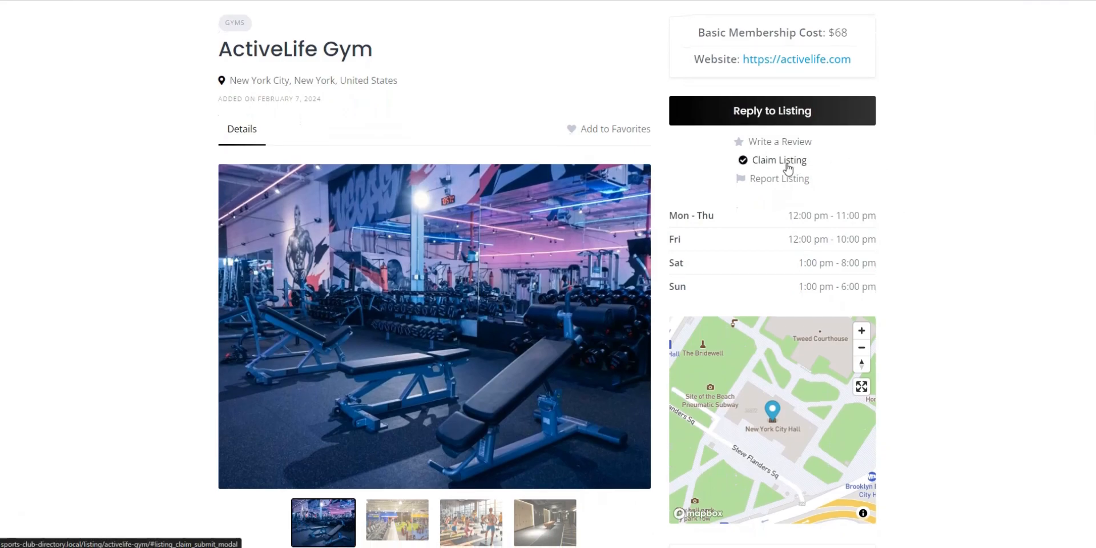
Submit an ownership claim for ActiveLife Gym with details and reach the 50,00 $ checkout
{"action": "left_click", "coordinate": [779, 160]}
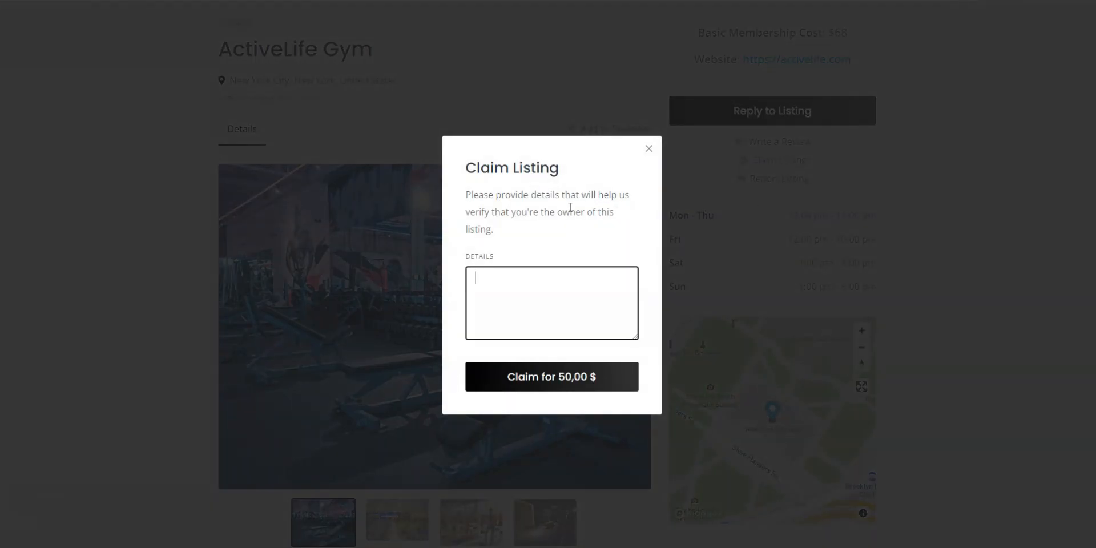
{"action": "type", "text": "hey there!"}
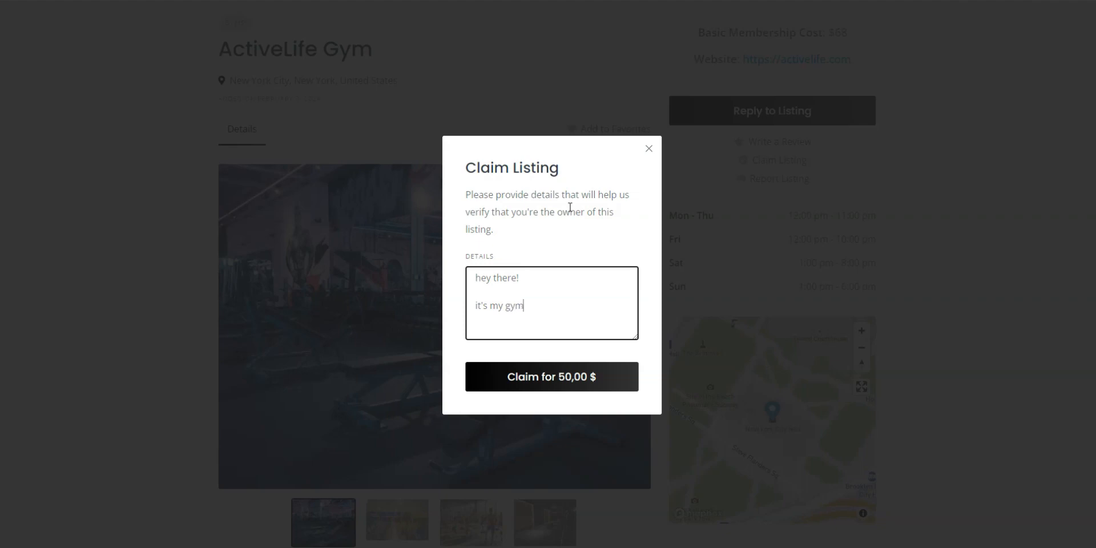
{"action": "type", "text": "actually"}
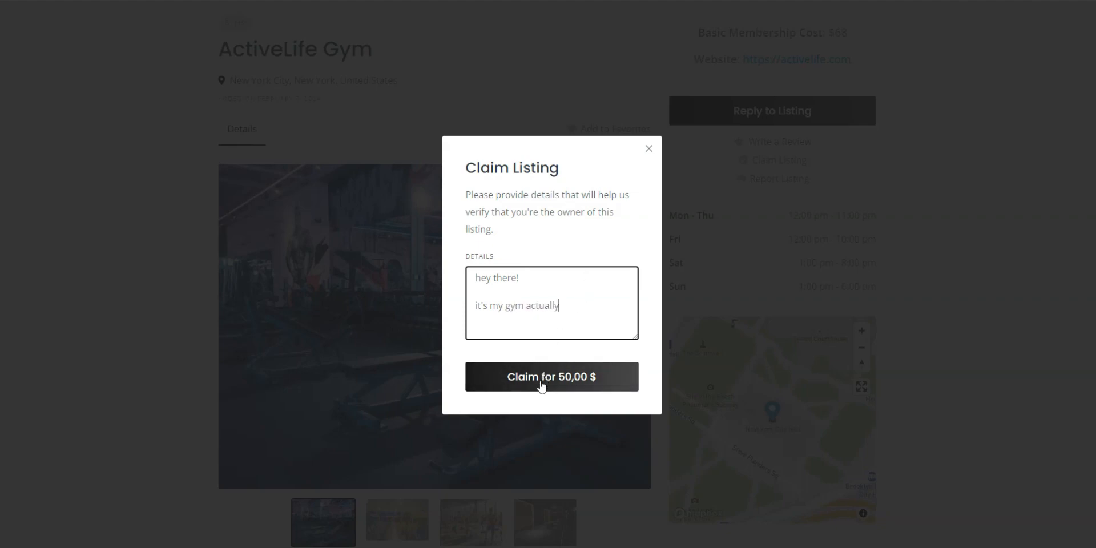
{"action": "left_click", "coordinate": [551, 377]}
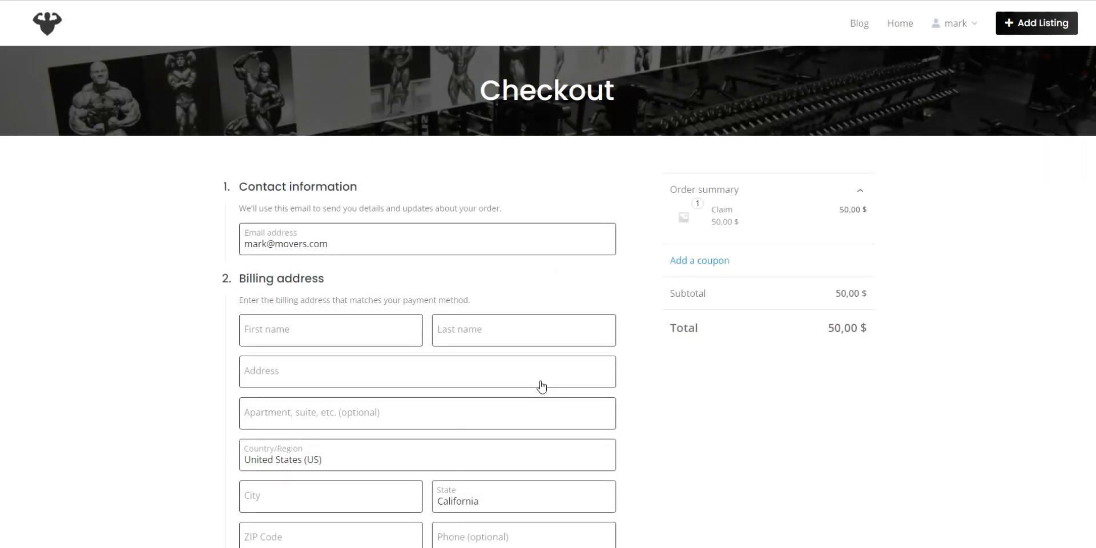
{"action": "scroll", "scroll_direction": "down", "scroll_amount": 3}
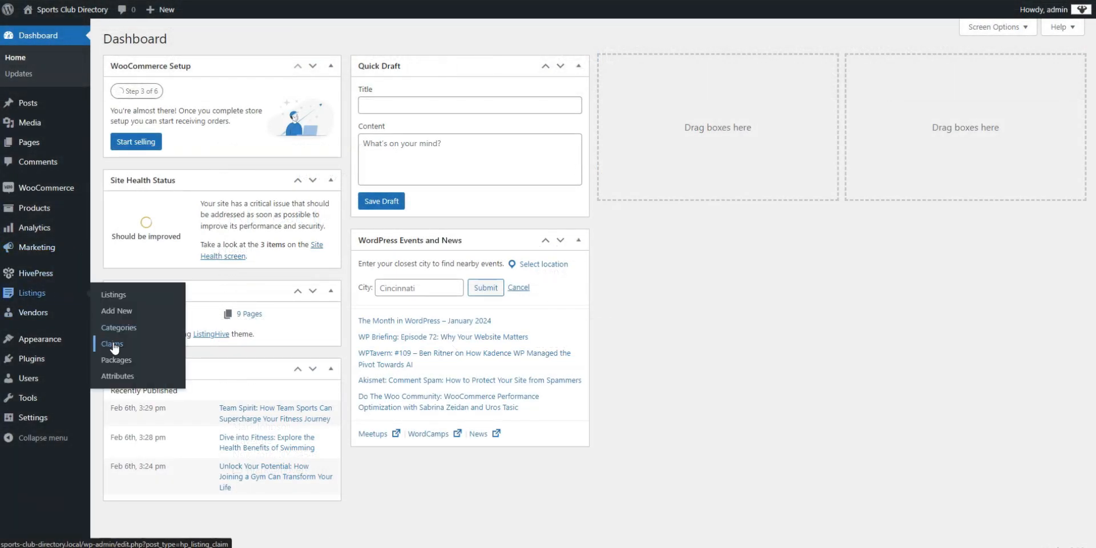
Publish Mark's draft claim #151 for ActiveLife Gym from the Claims list
{"action": "left_click", "coordinate": [111, 344]}
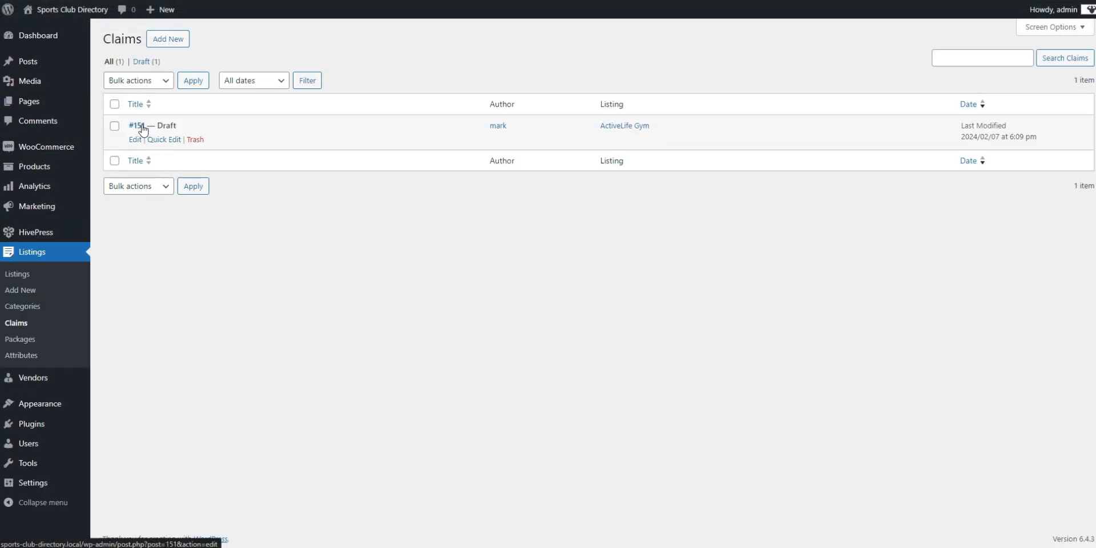
{"action": "left_click", "coordinate": [135, 126]}
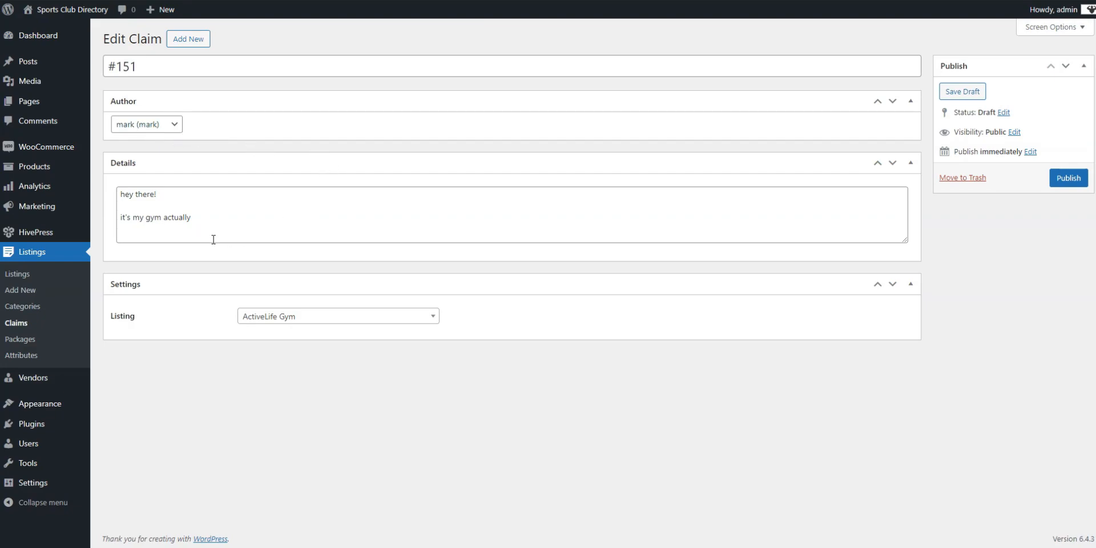
{"action": "mouse_move", "coordinate": [896, 233]}
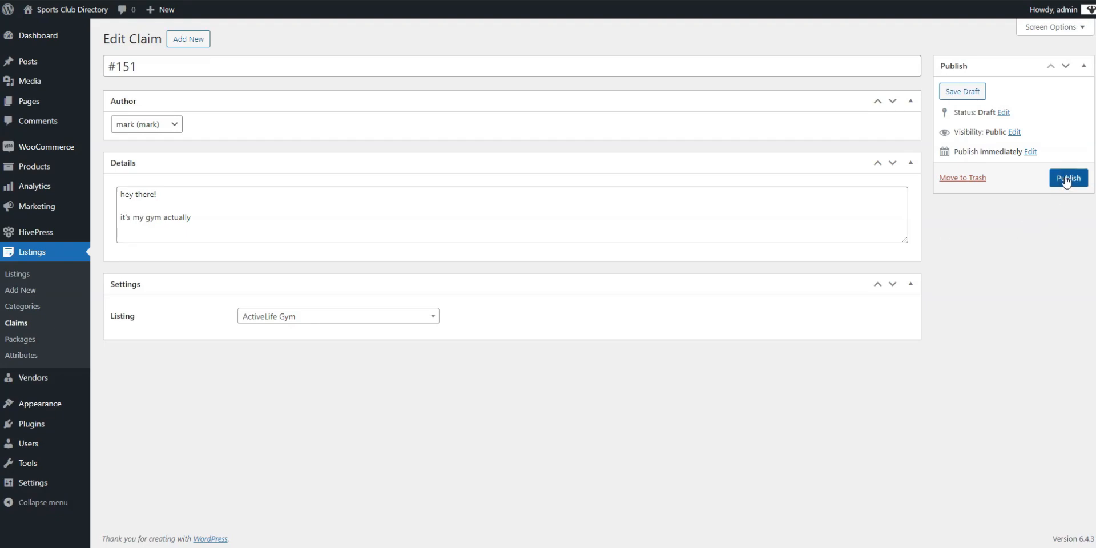
{"action": "left_click", "coordinate": [1068, 177]}
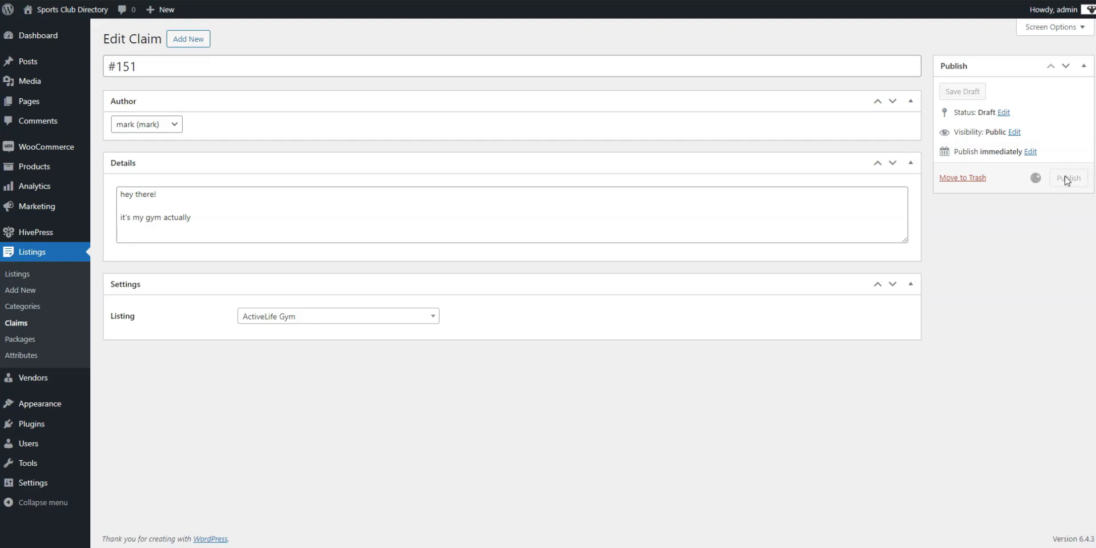
{"action": "left_click", "coordinate": [1068, 177]}
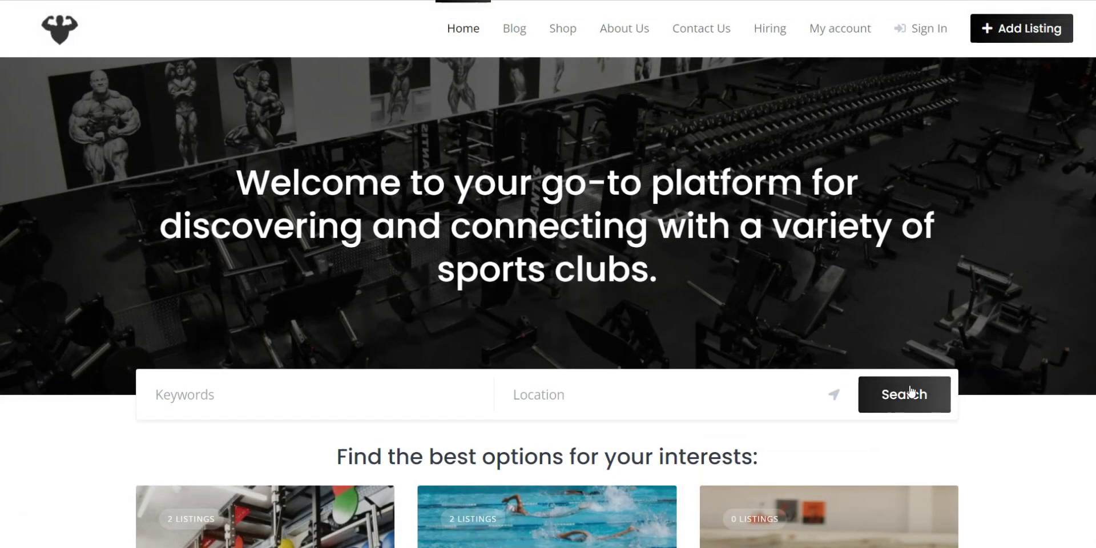
Search all club listings and view the Pay-per-visit filter, with ActiveLife Gym shown verified
{"action": "left_click", "coordinate": [904, 395]}
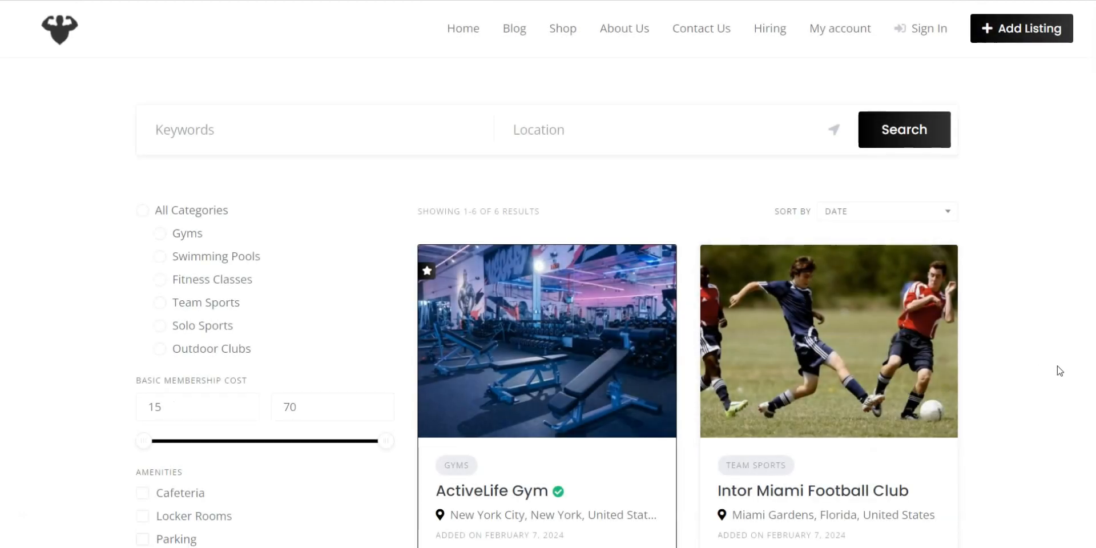
{"action": "scroll", "scroll_direction": "down", "scroll_amount": 3}
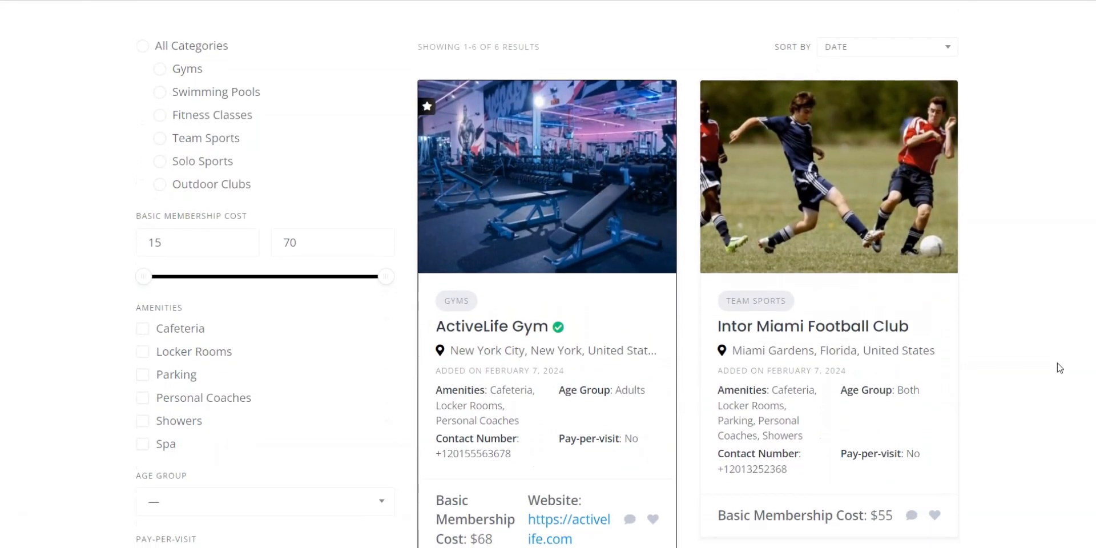
{"action": "scroll", "scroll_direction": "down", "scroll_amount": 3}
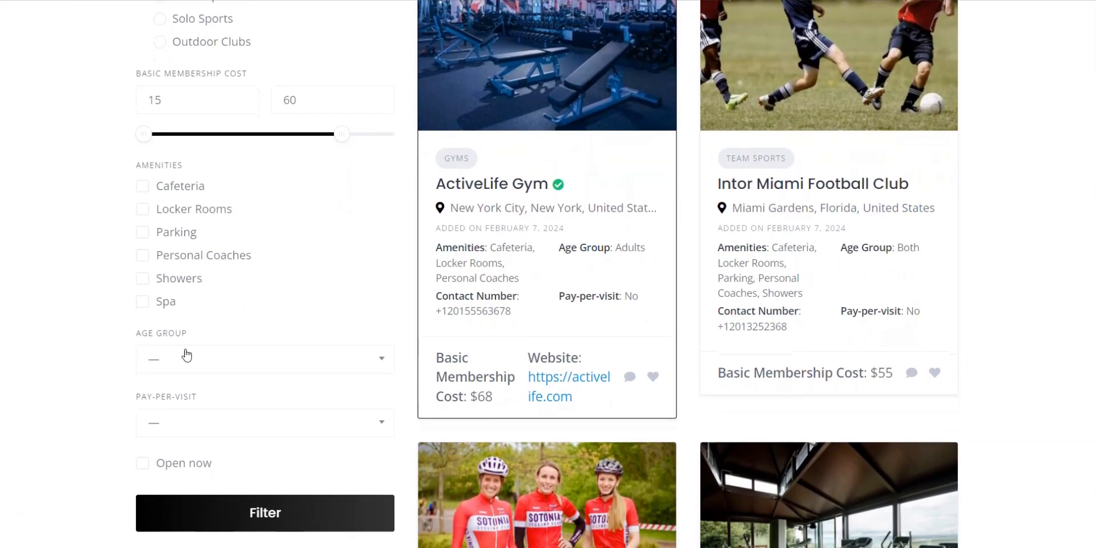
{"action": "left_click", "coordinate": [264, 422]}
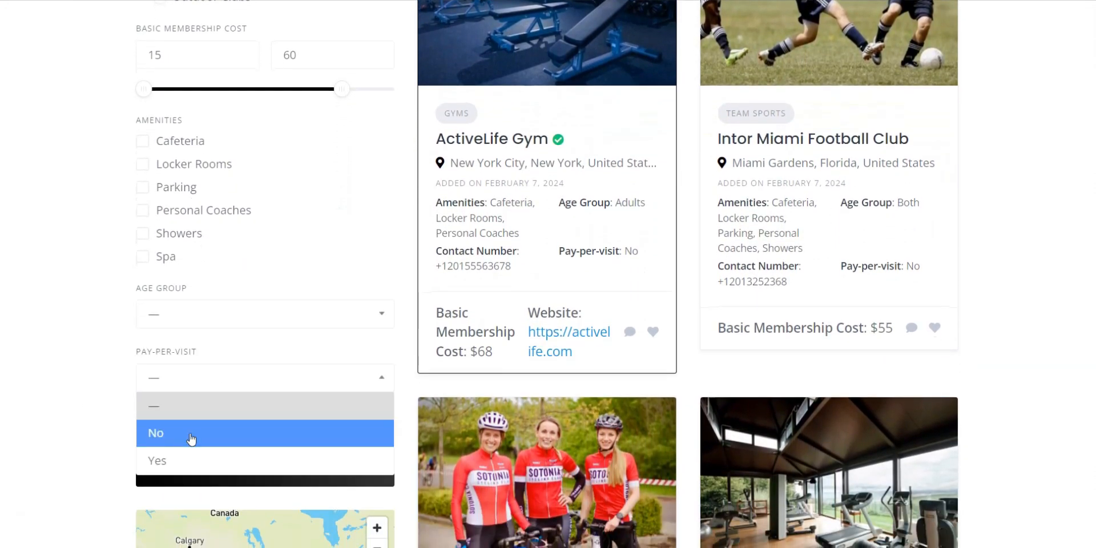